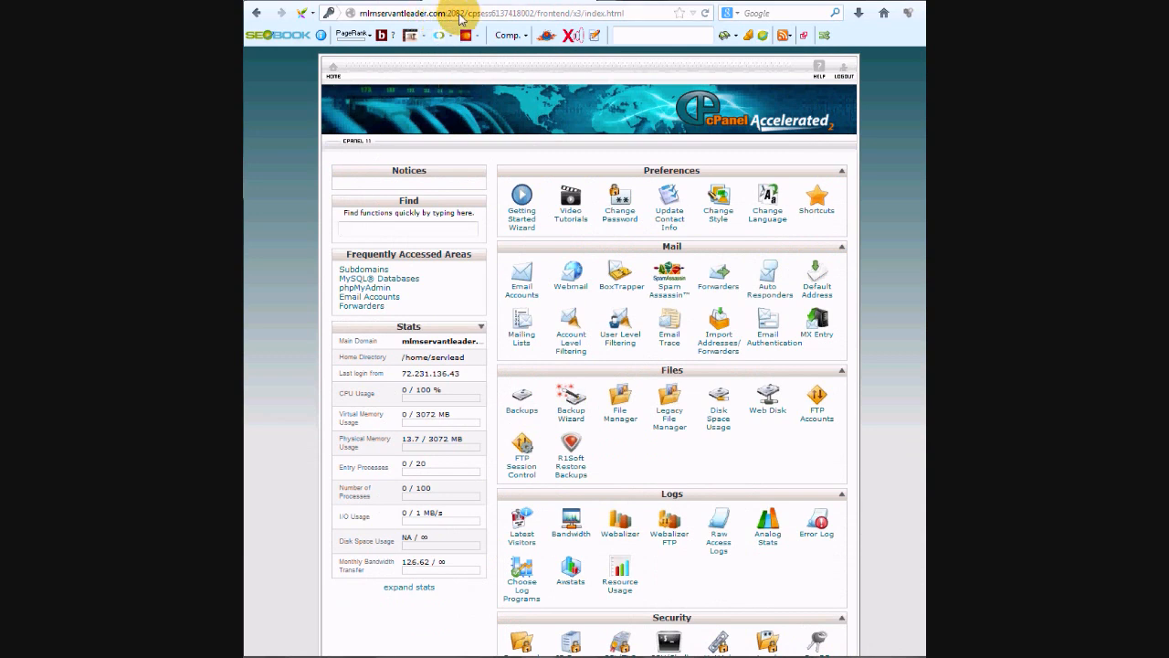
Step: Go to the Installed Plugins list and locate the outdated plugins
left_click(409, 229)
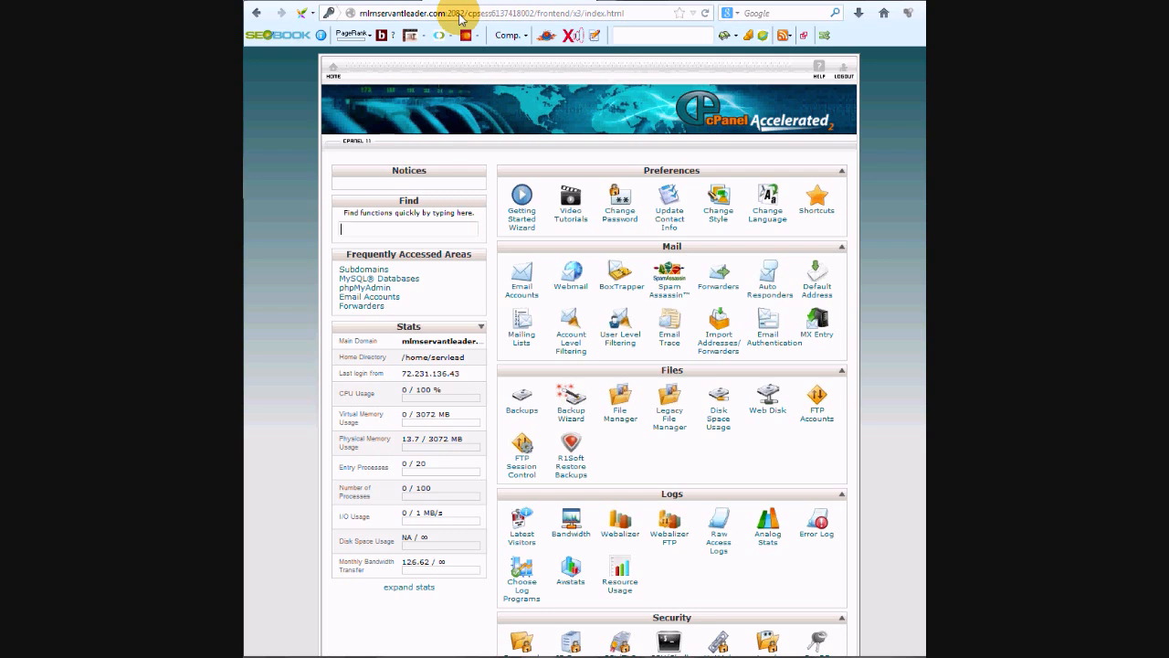
mouse_move(519, 17)
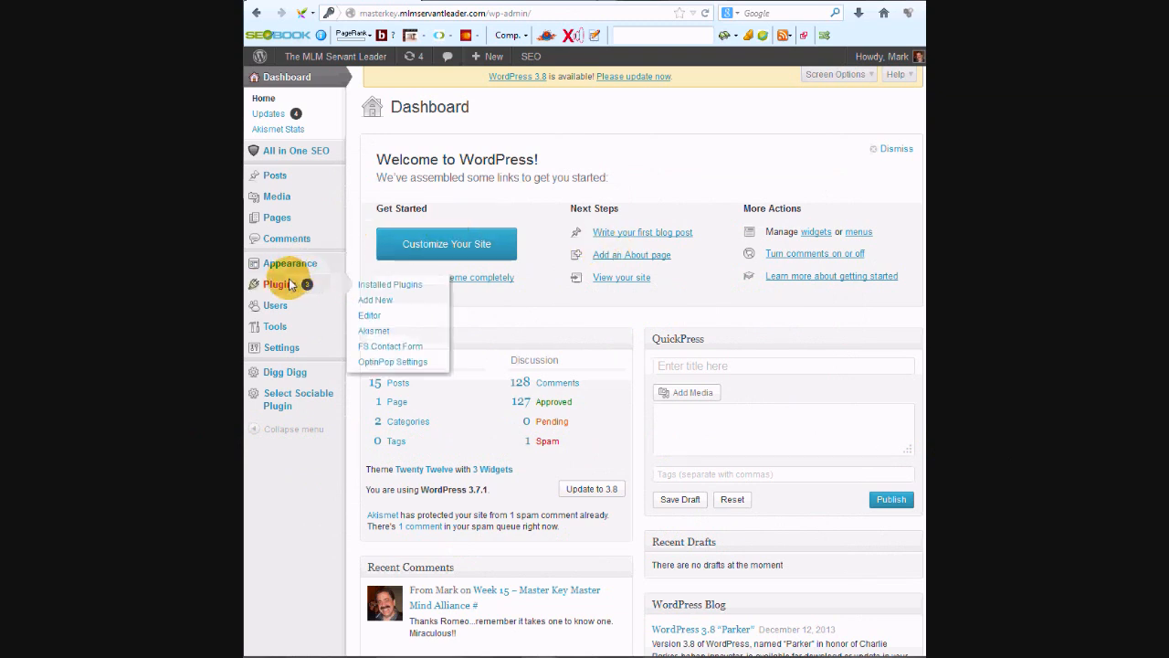
mouse_move(413, 270)
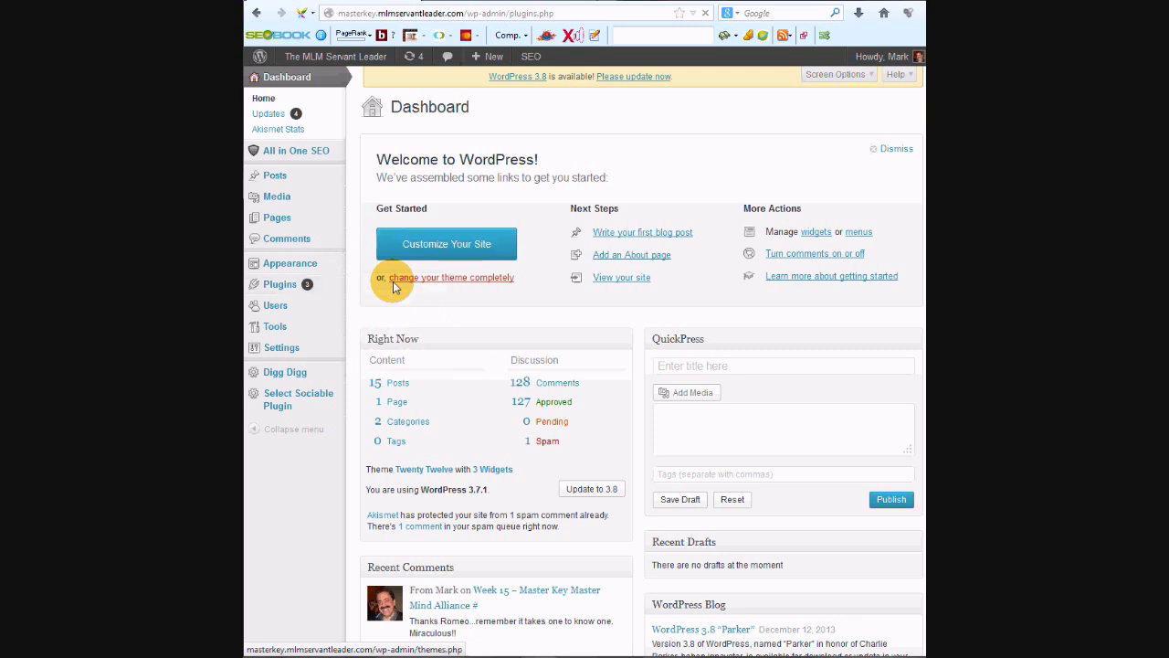
left_click(280, 285)
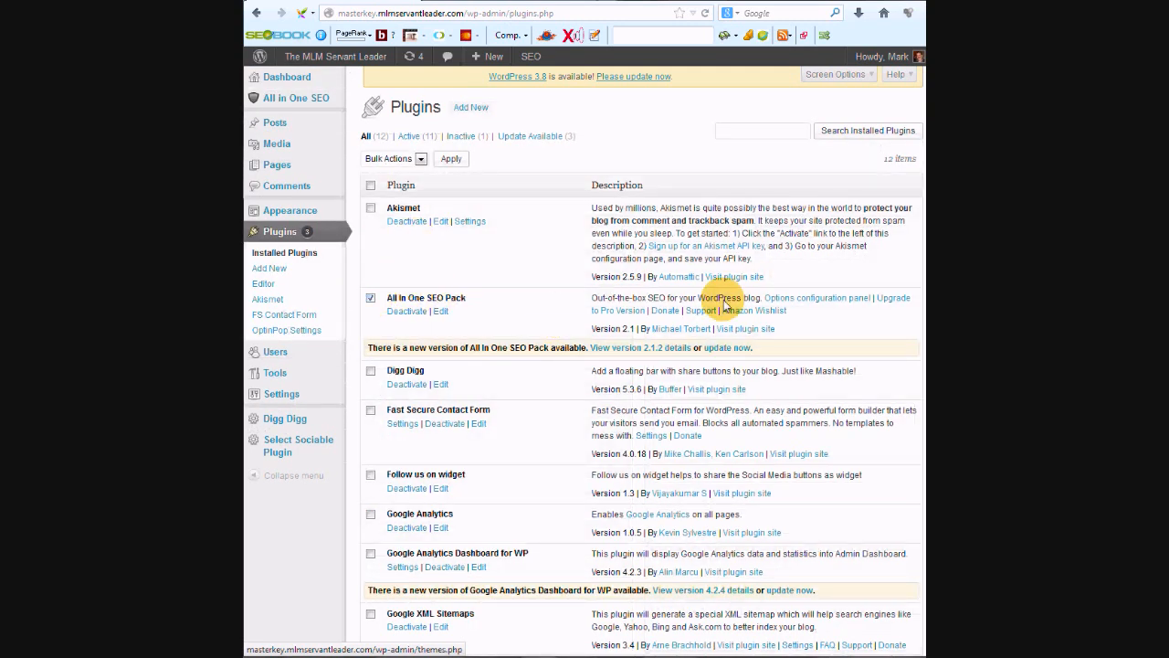
scroll("down", 3)
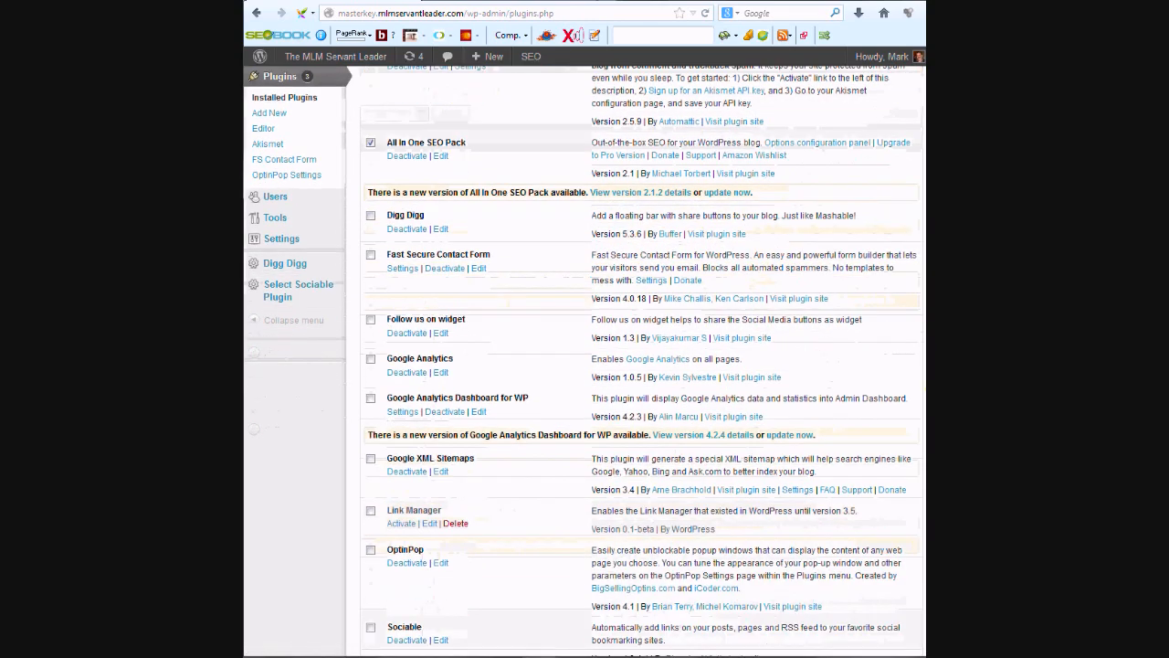
scroll("down", 3)
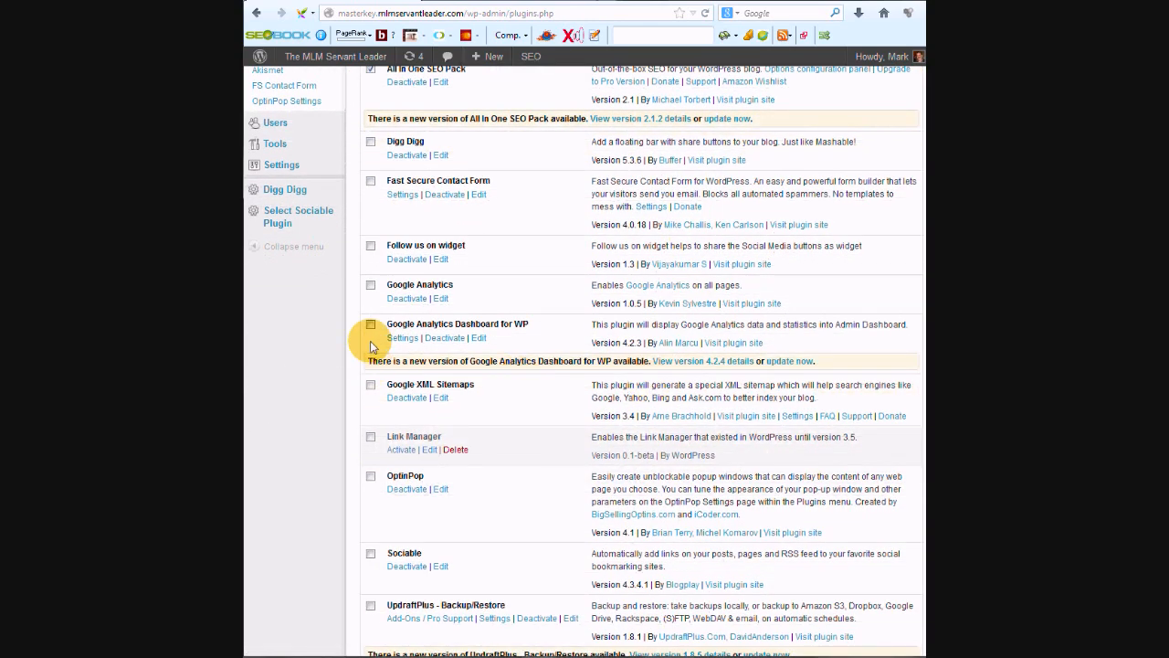
Step: Mark Google Analytics Dashboard for WP and UpdraftPlus, then apply the Update bulk action
left_click(369, 323)
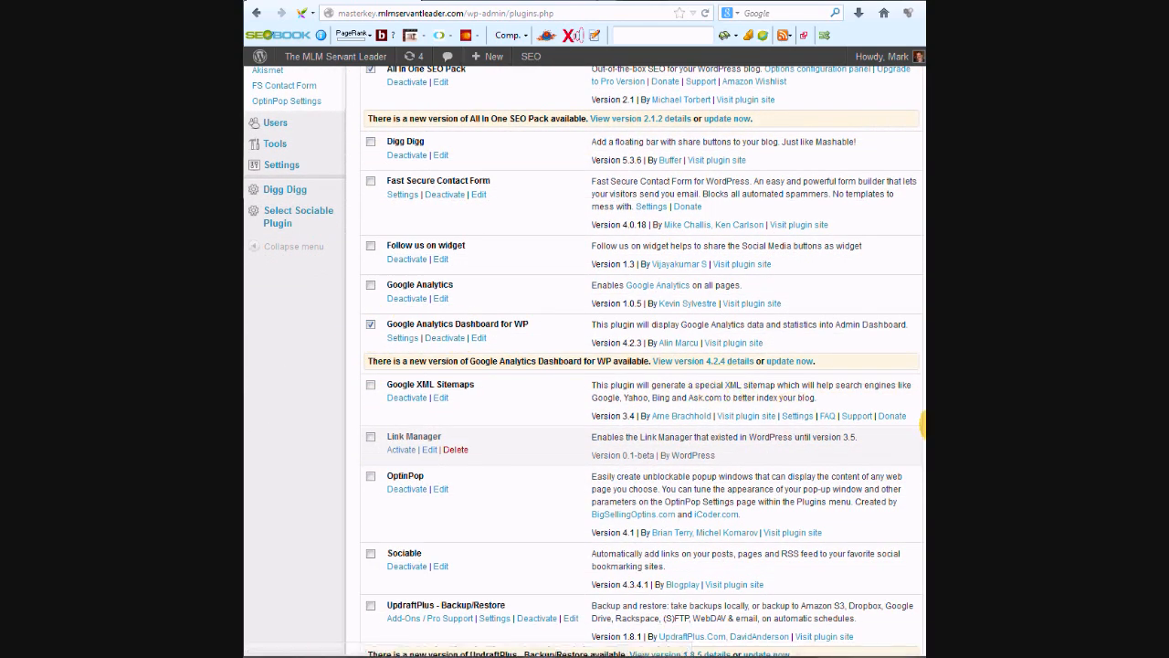
scroll("down", 3)
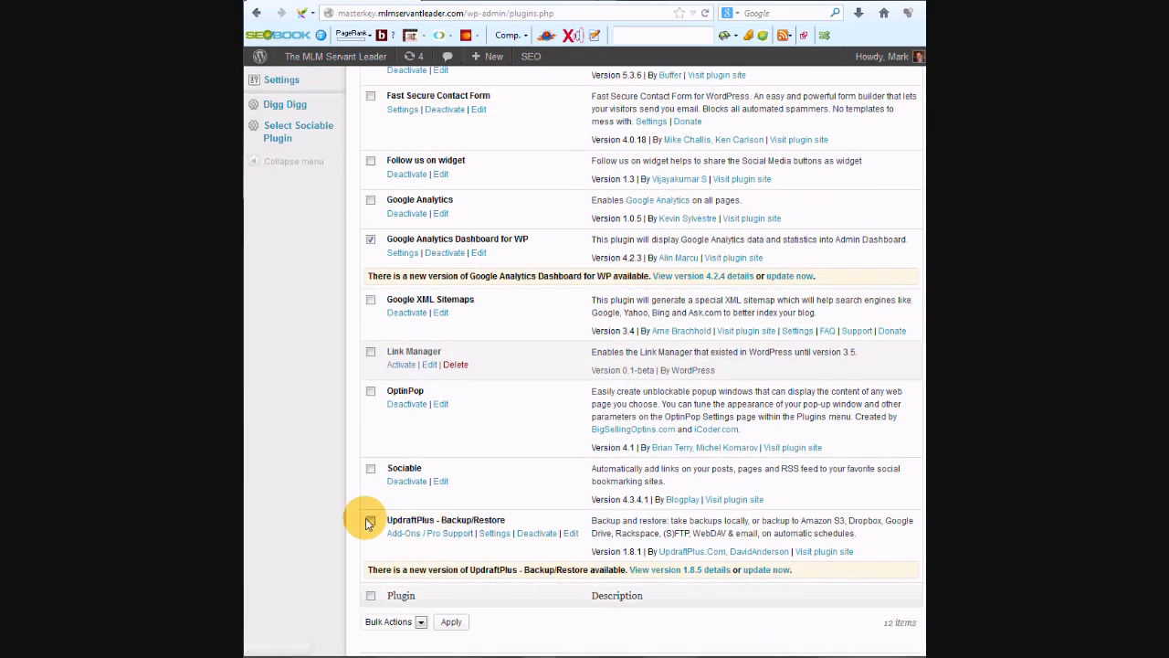
left_click(369, 519)
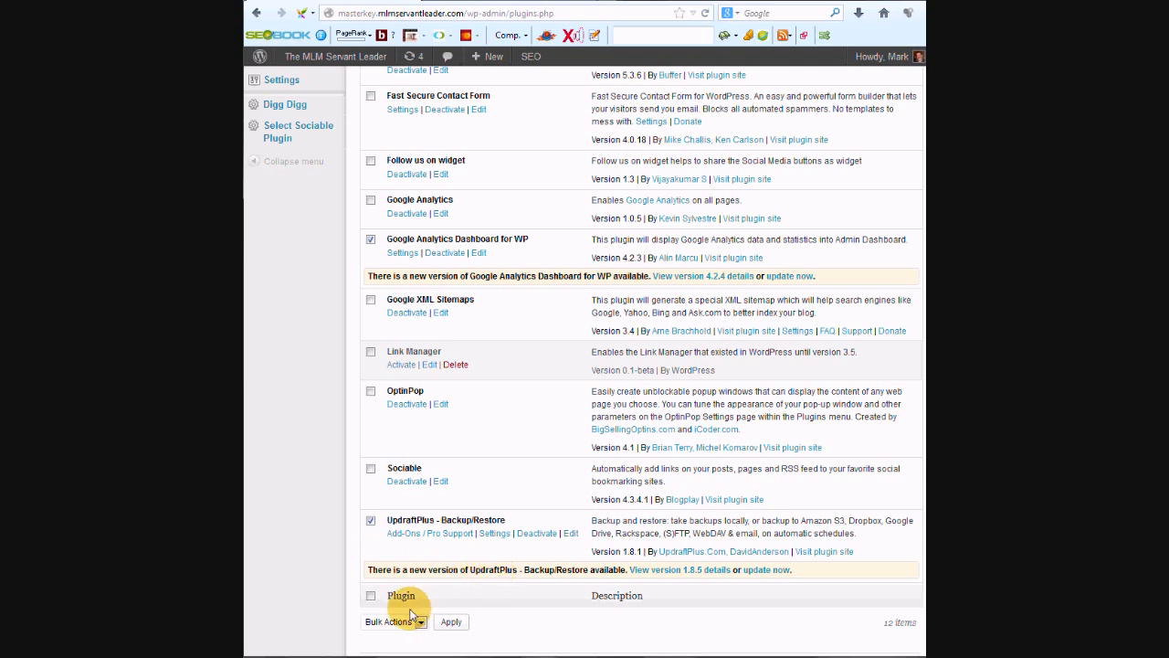
left_click(392, 621)
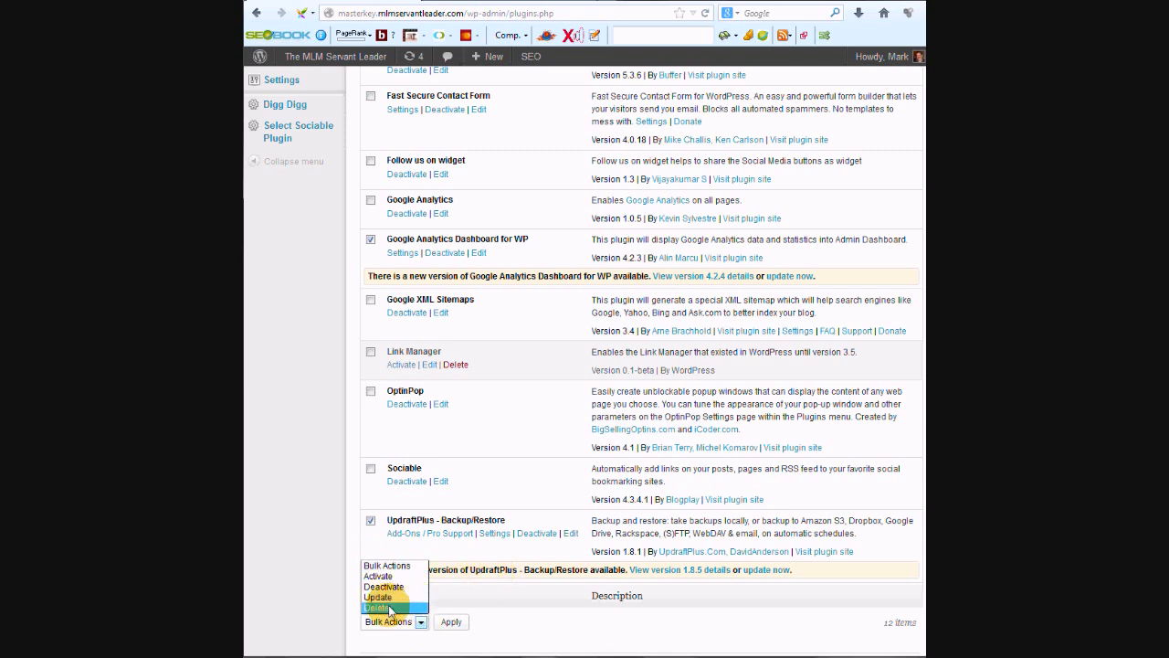
left_click(379, 597)
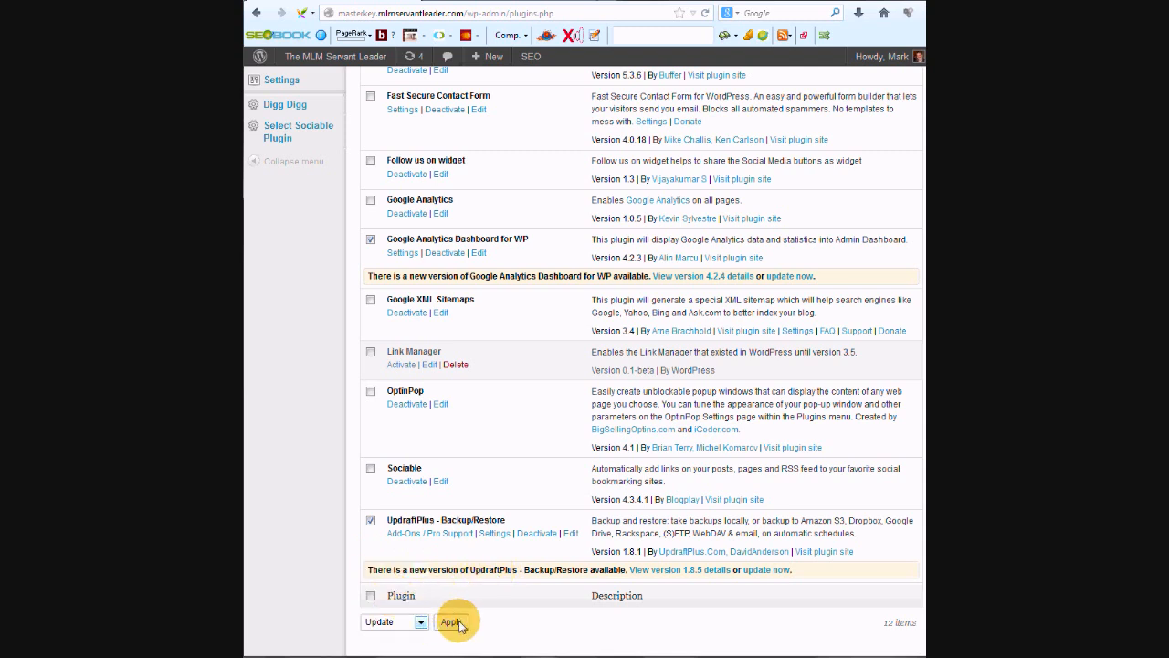
left_click(450, 621)
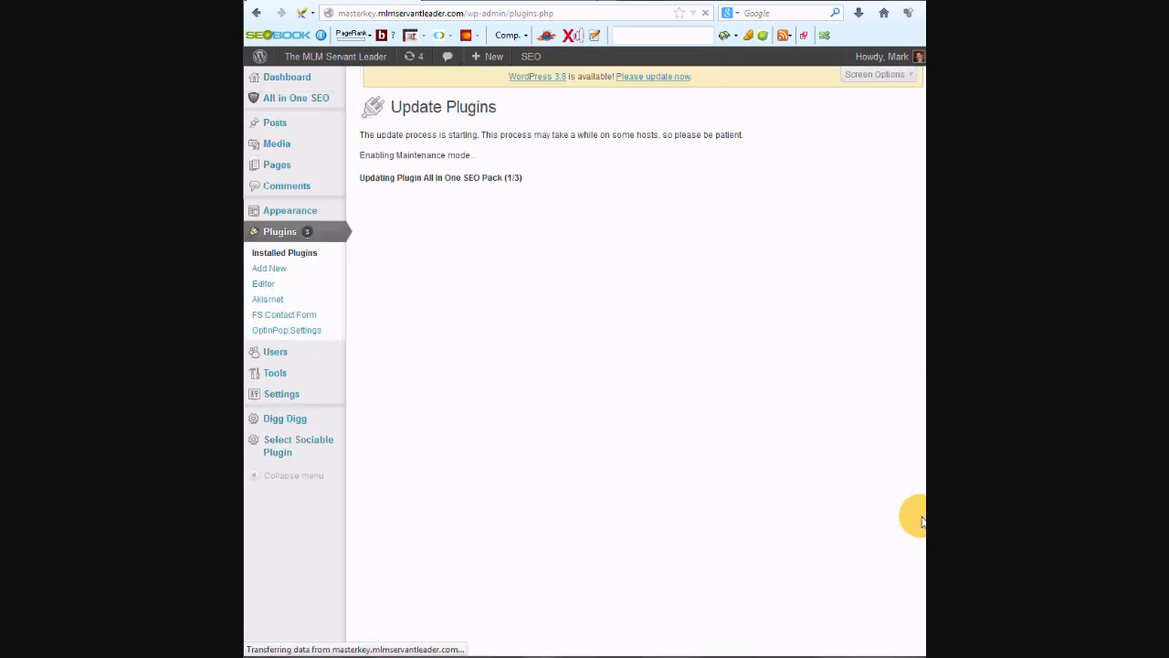
mouse_move(786, 393)
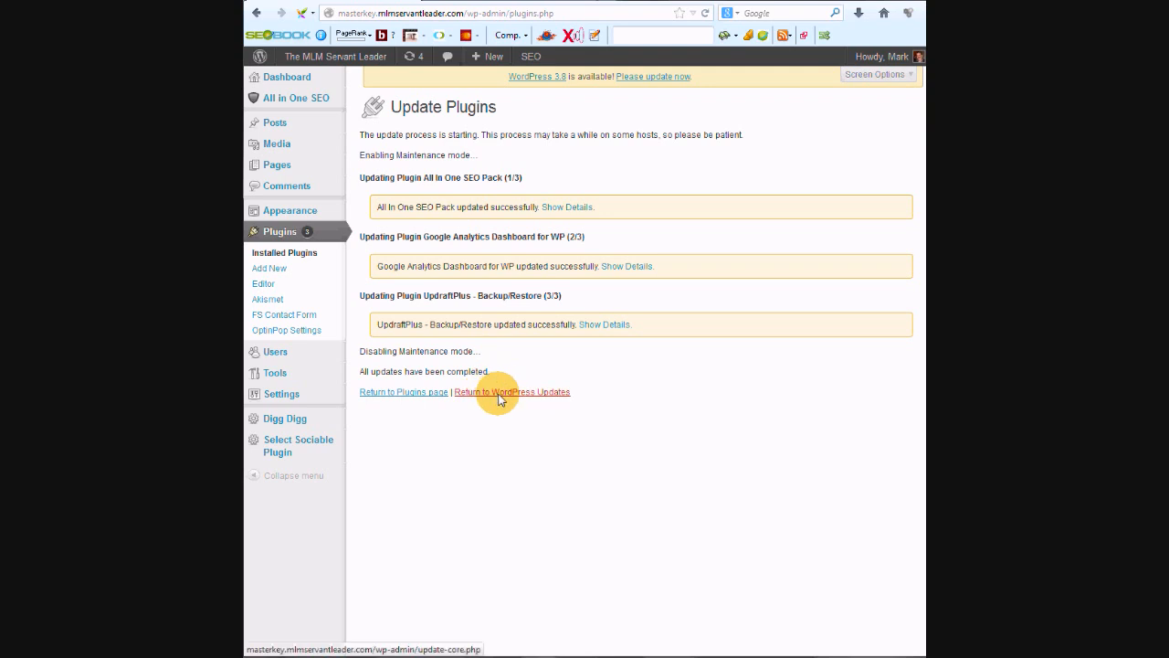
Step: Return to WordPress Updates, dismiss the All in One SEO popup and upgrade WordPress to 3.8
left_click(511, 391)
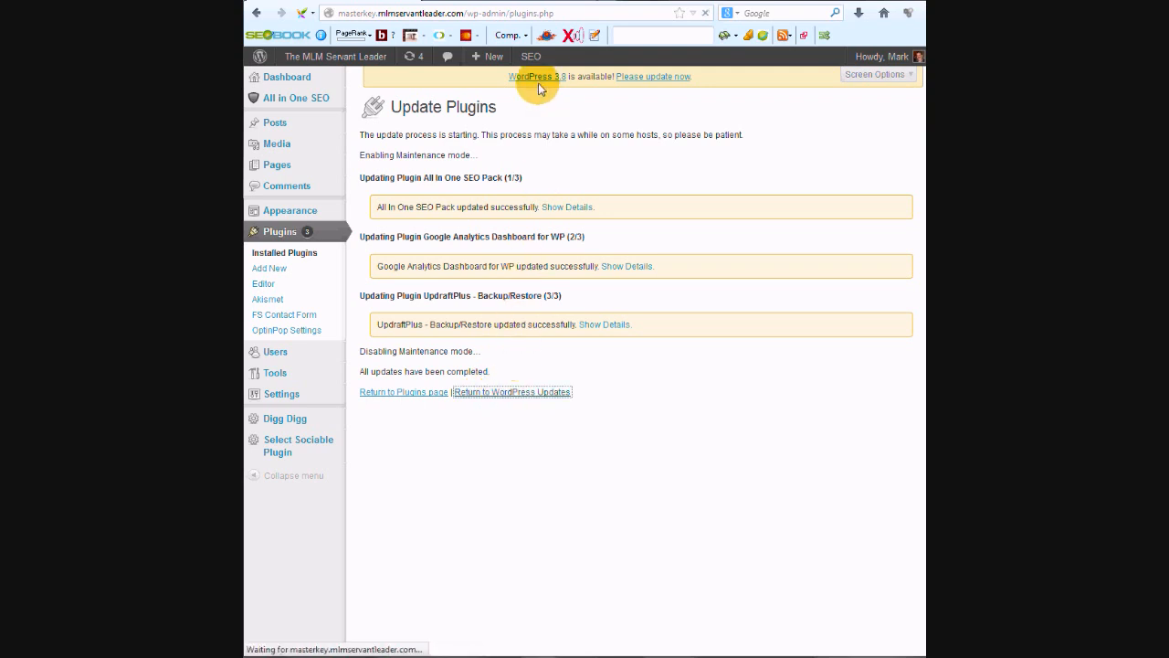
left_click(512, 391)
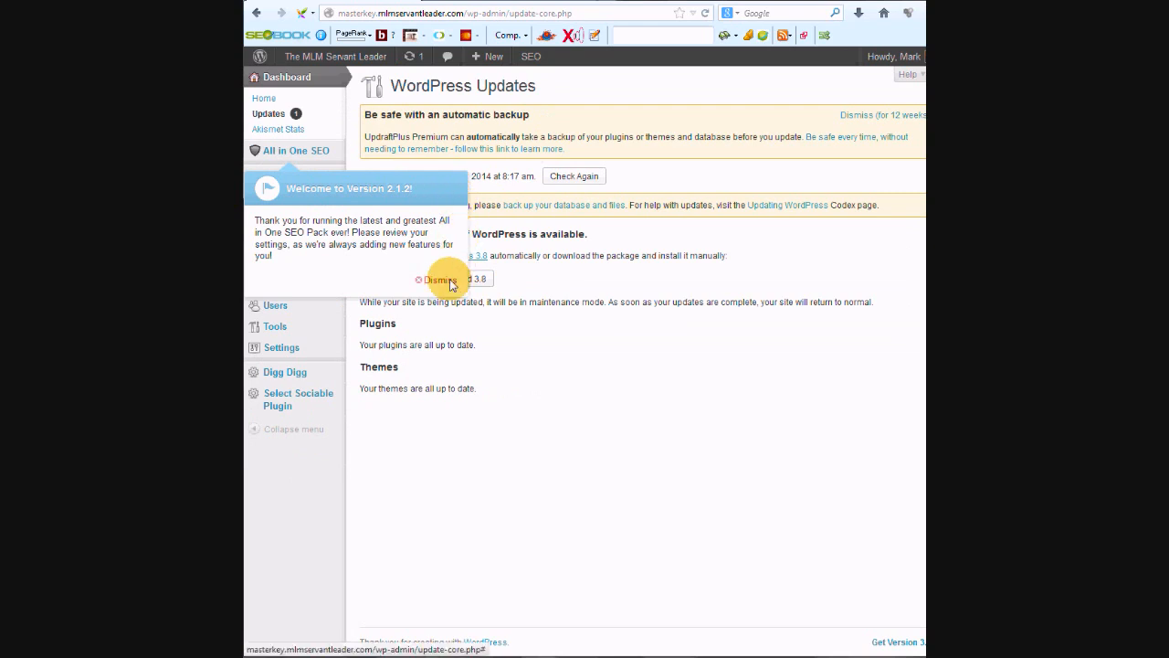
left_click(442, 279)
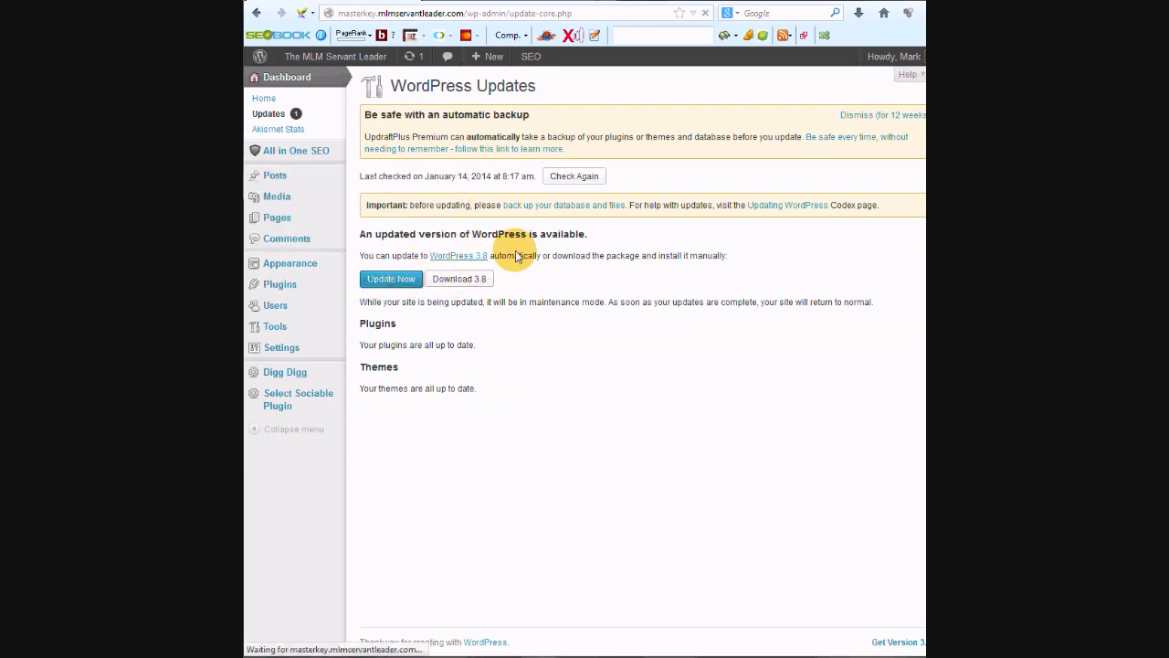
left_click(391, 278)
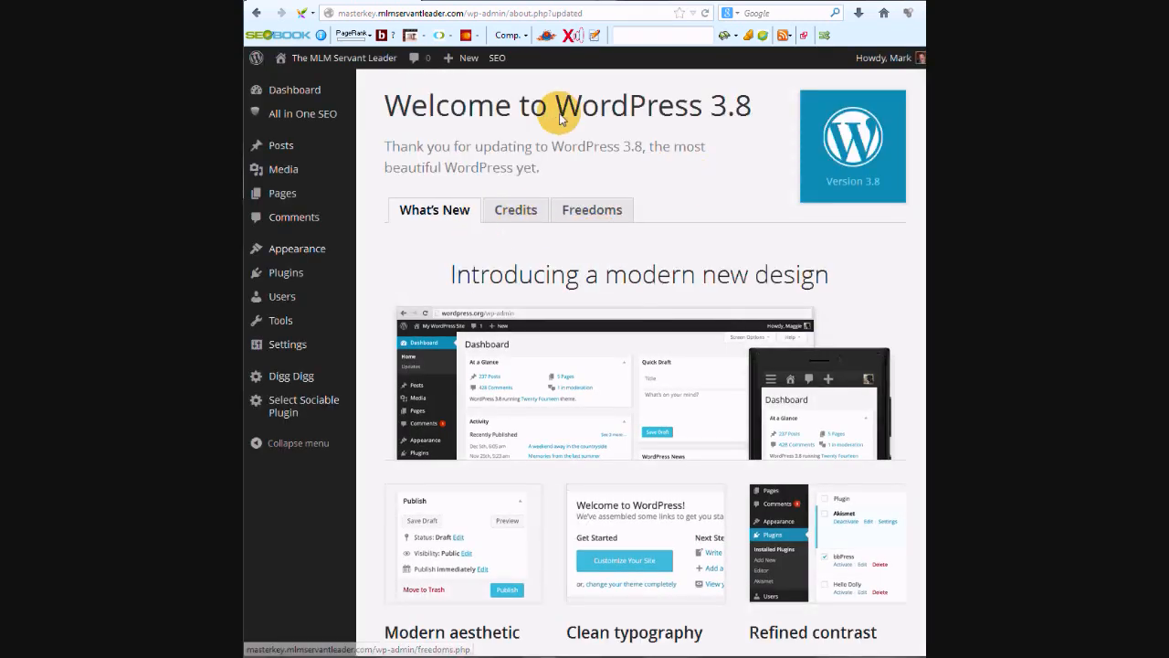
mouse_move(539, 135)
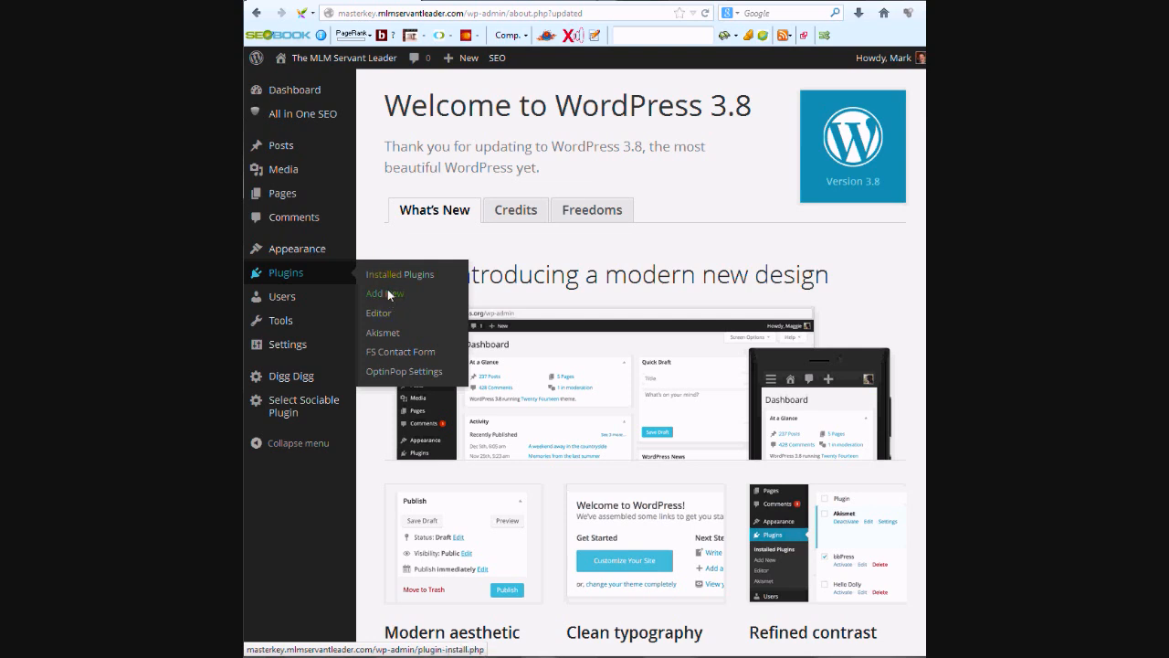
Step: Search the plugin directory for 'follow' from Plugins > Add New
left_click(380, 292)
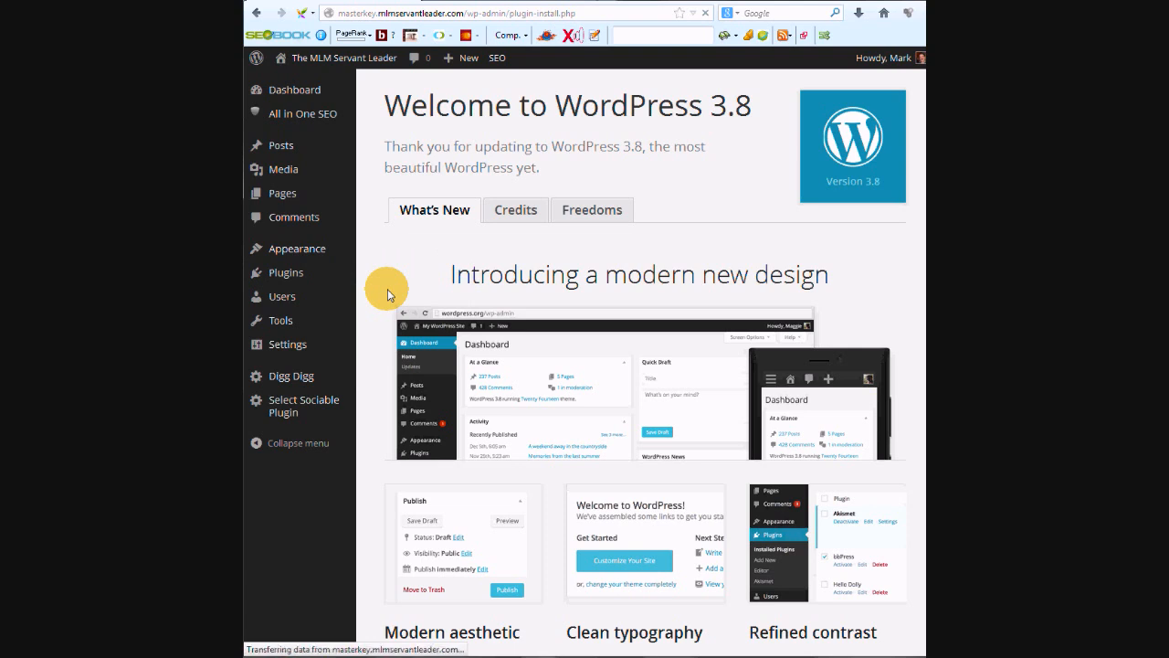
left_click(285, 272)
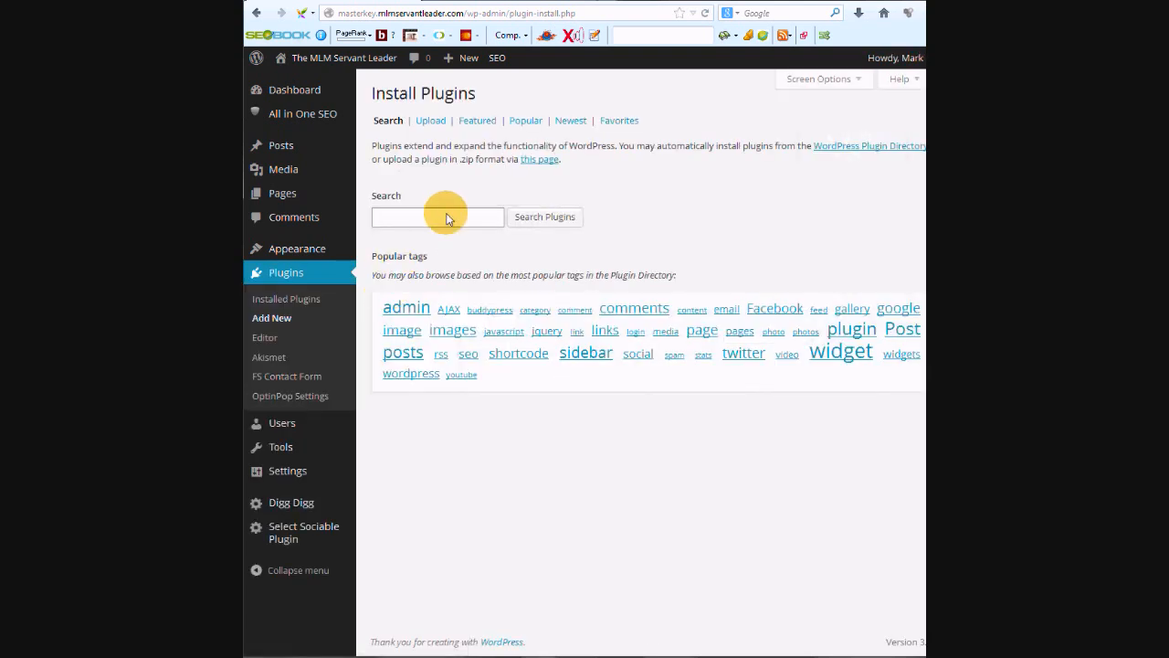
left_click(437, 215)
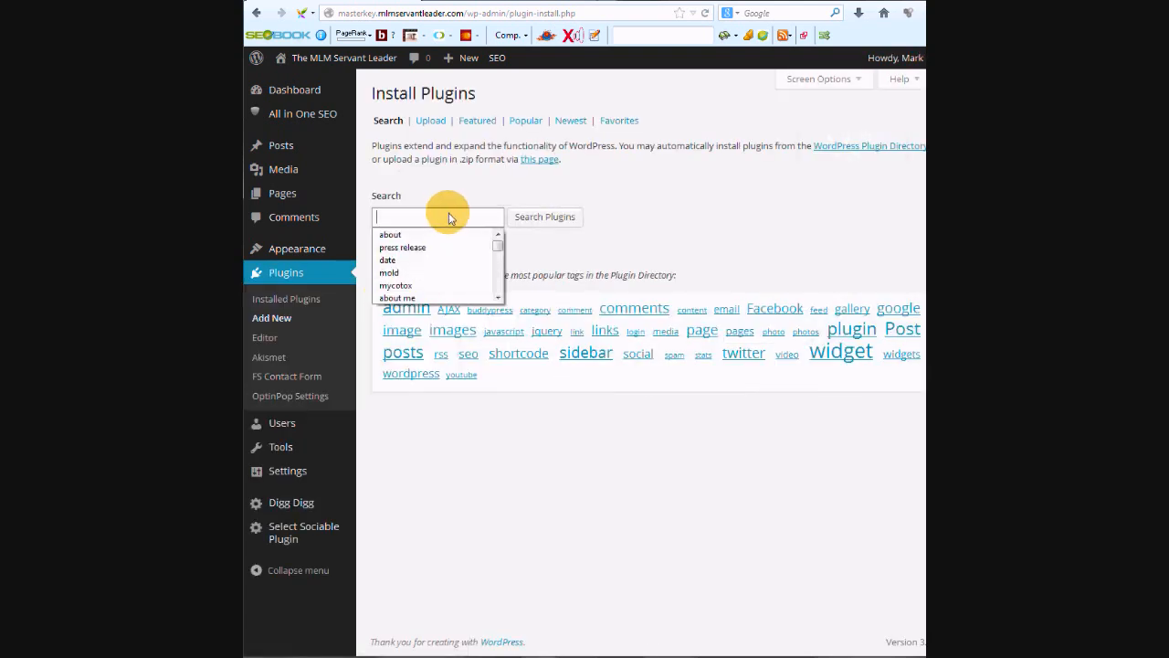
type("fo")
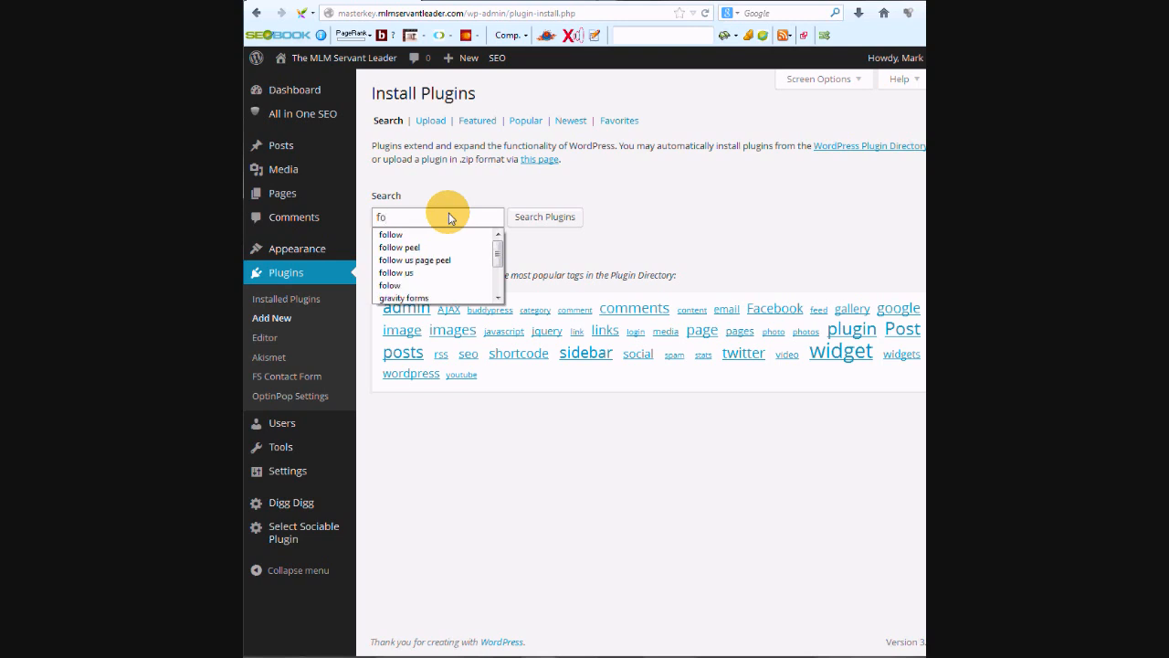
left_click(391, 234)
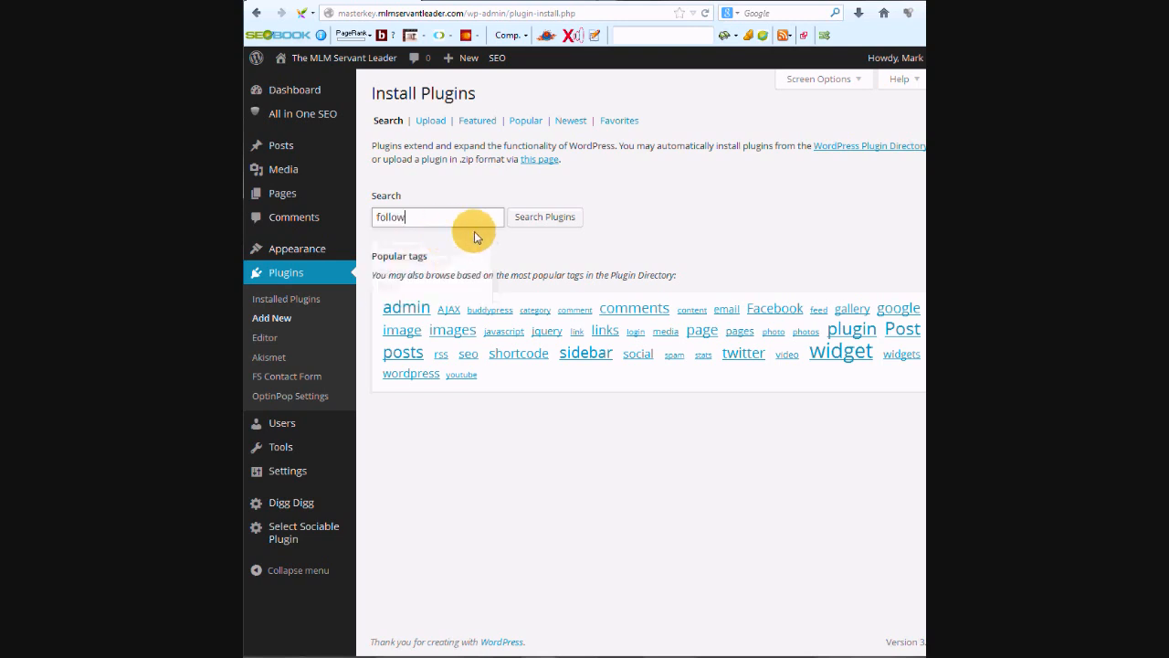
left_click(544, 216)
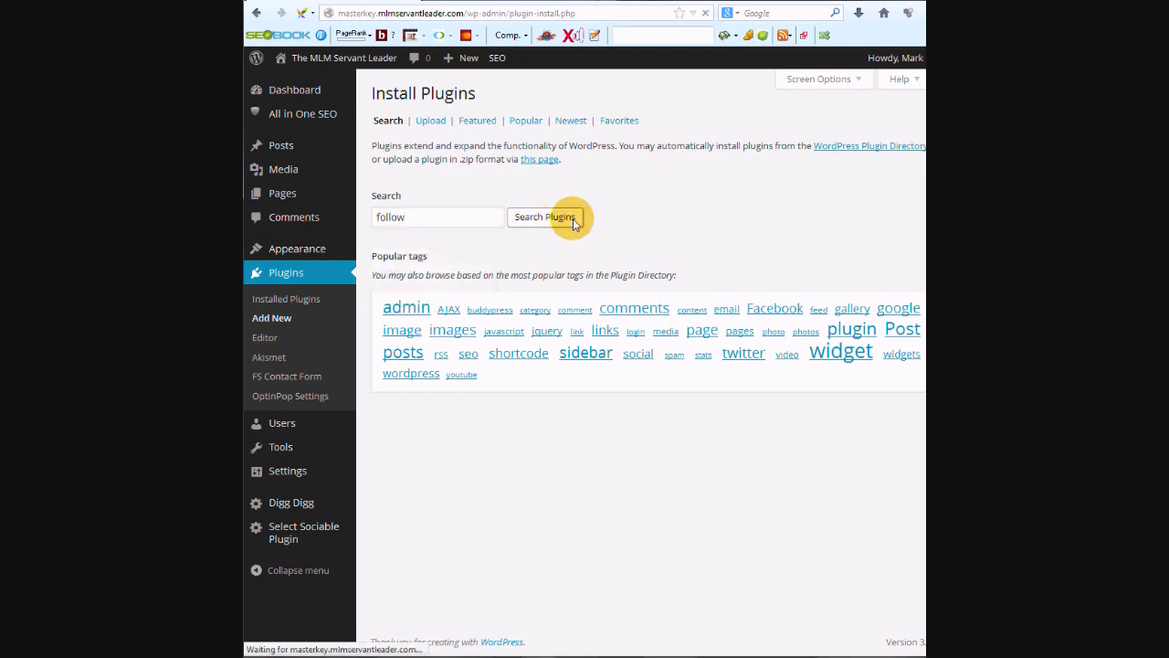
left_click(545, 216)
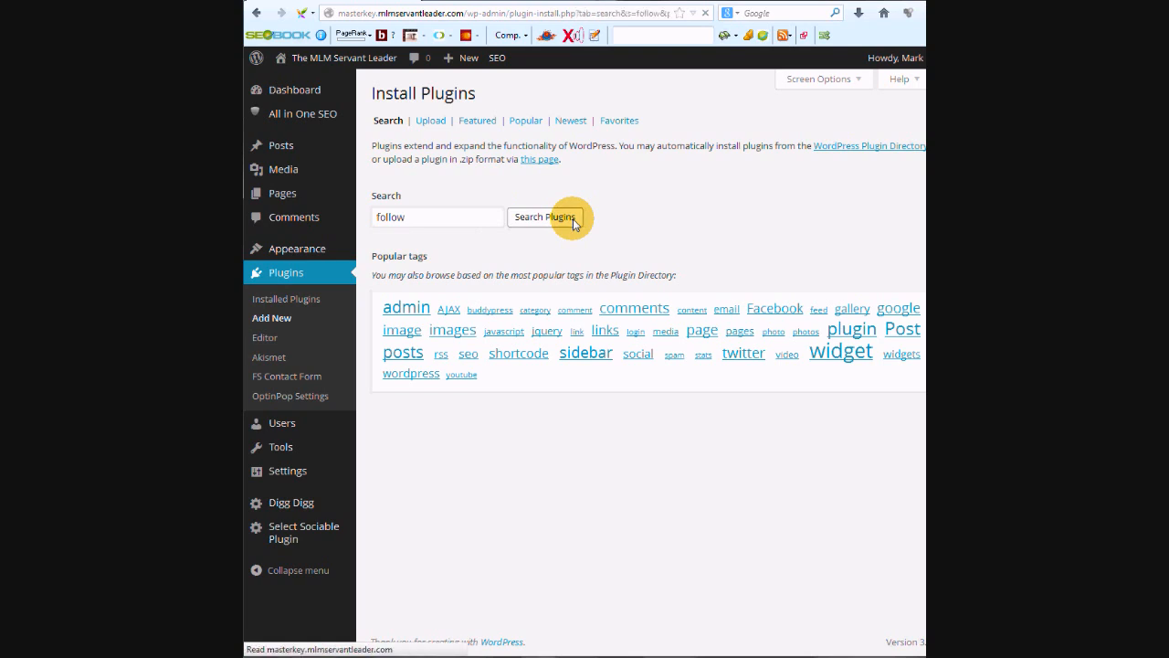
left_click(545, 215)
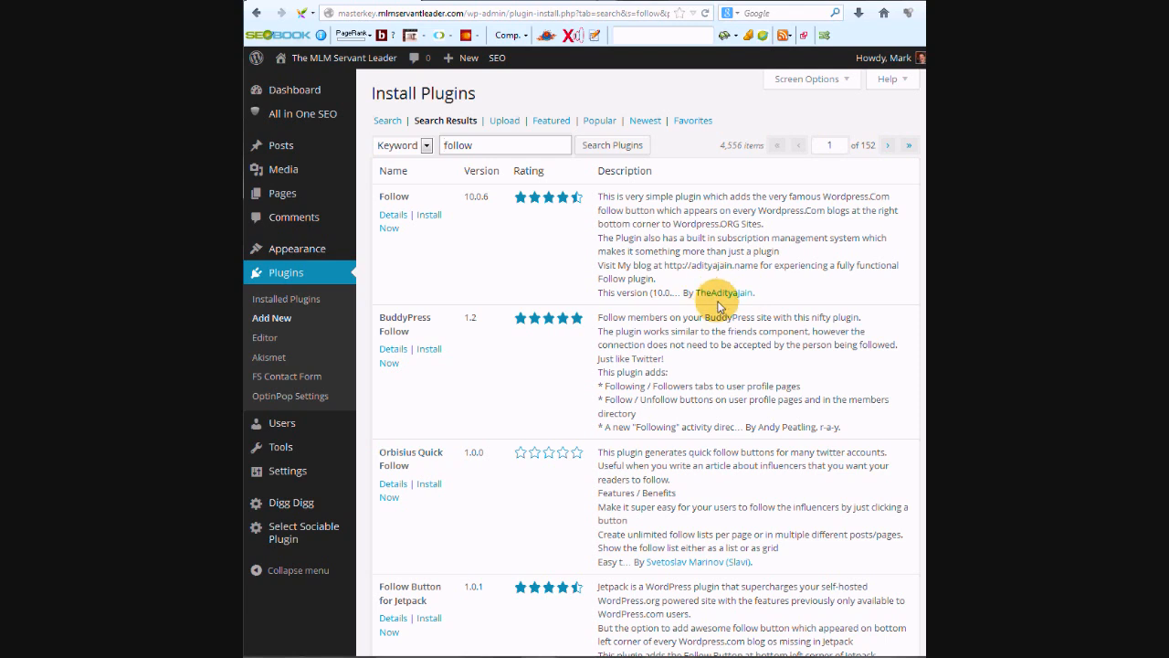
mouse_move(723, 292)
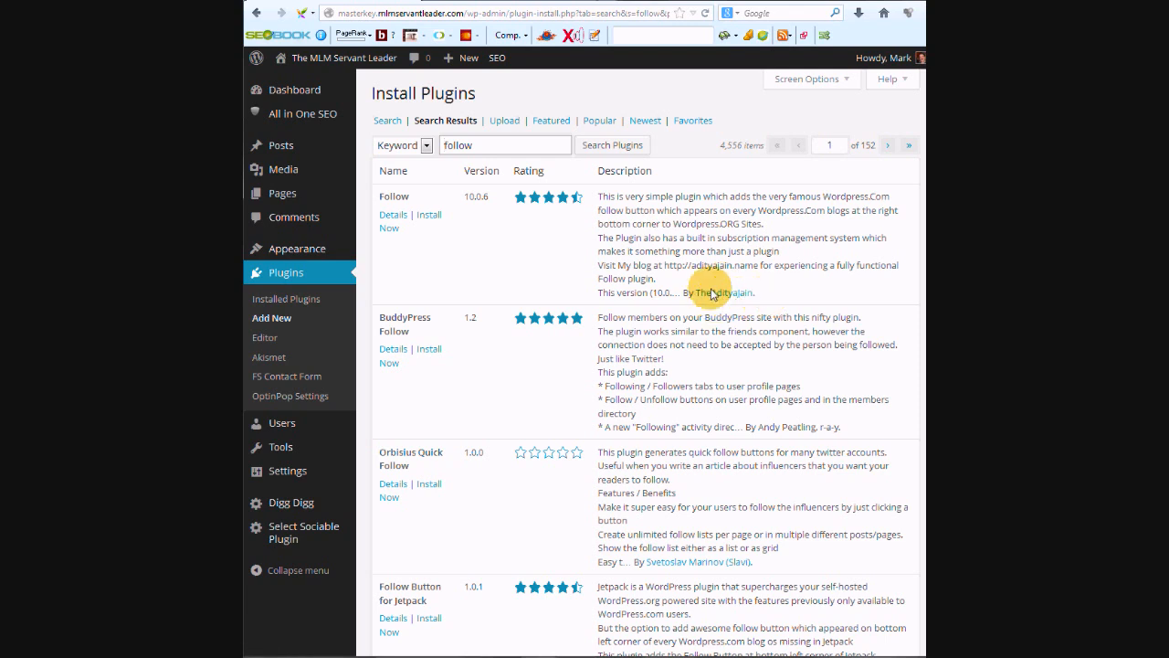
mouse_move(508, 263)
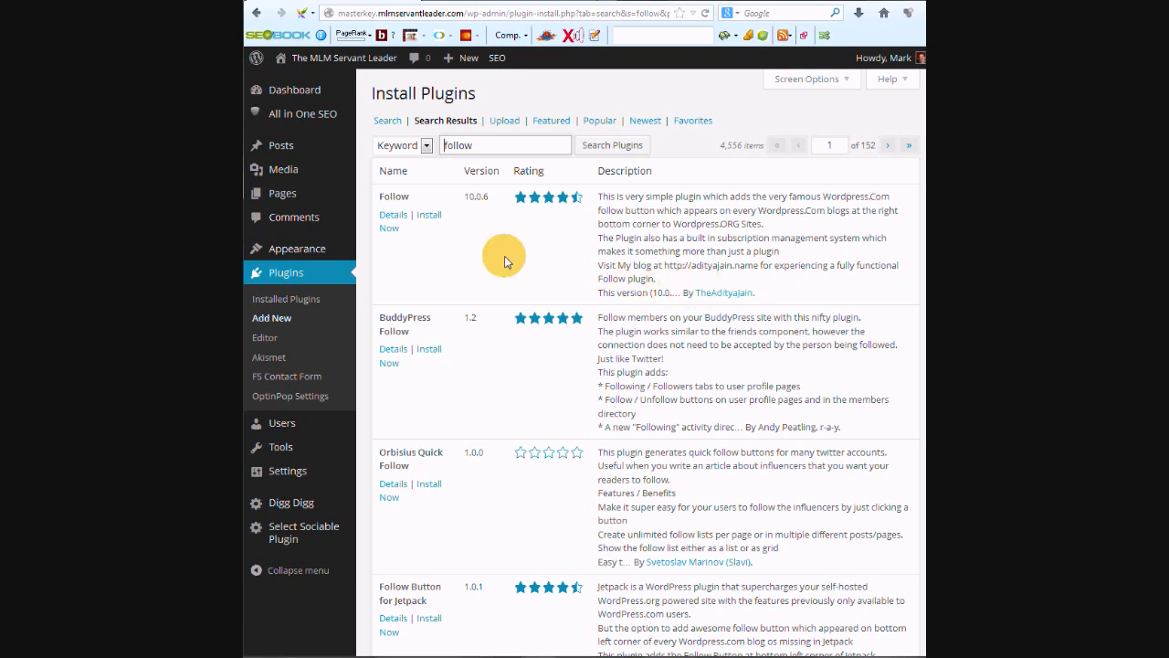
mouse_move(428, 219)
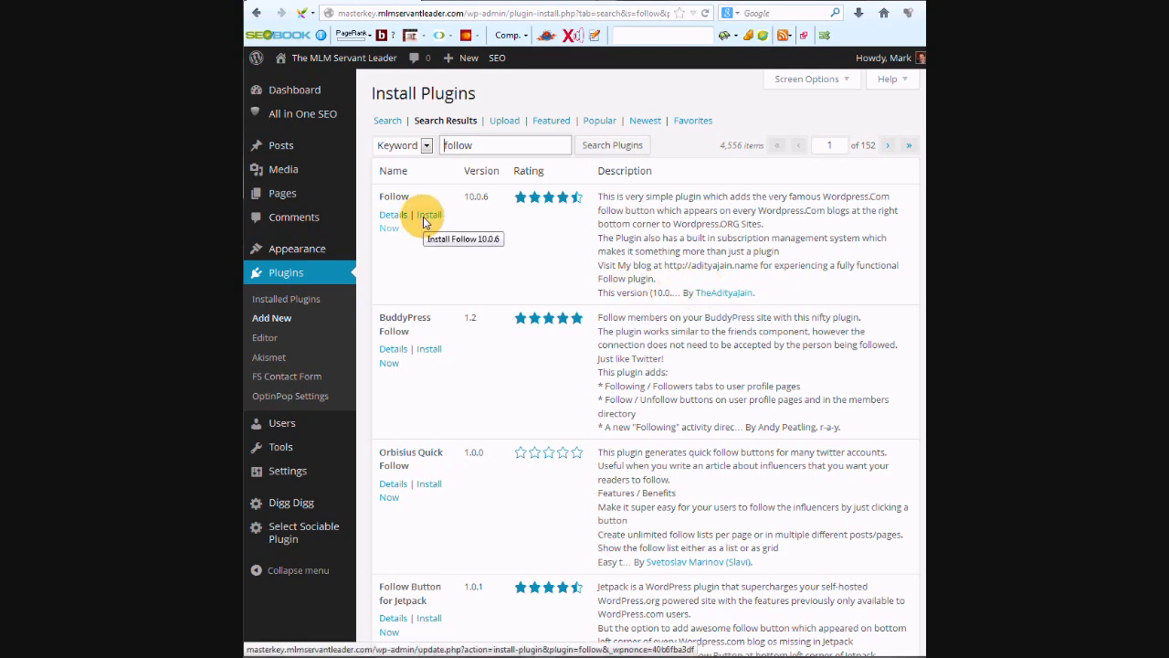
Step: Install the Follow plugin, confirm, and activate it
left_click(427, 221)
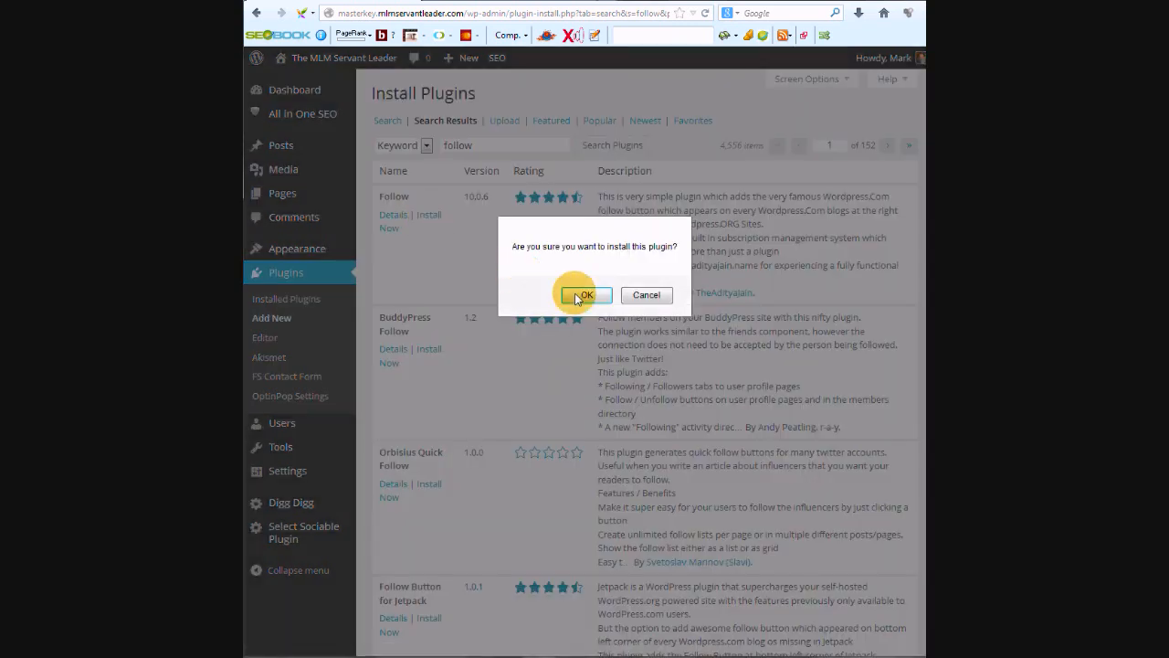
mouse_move(585, 294)
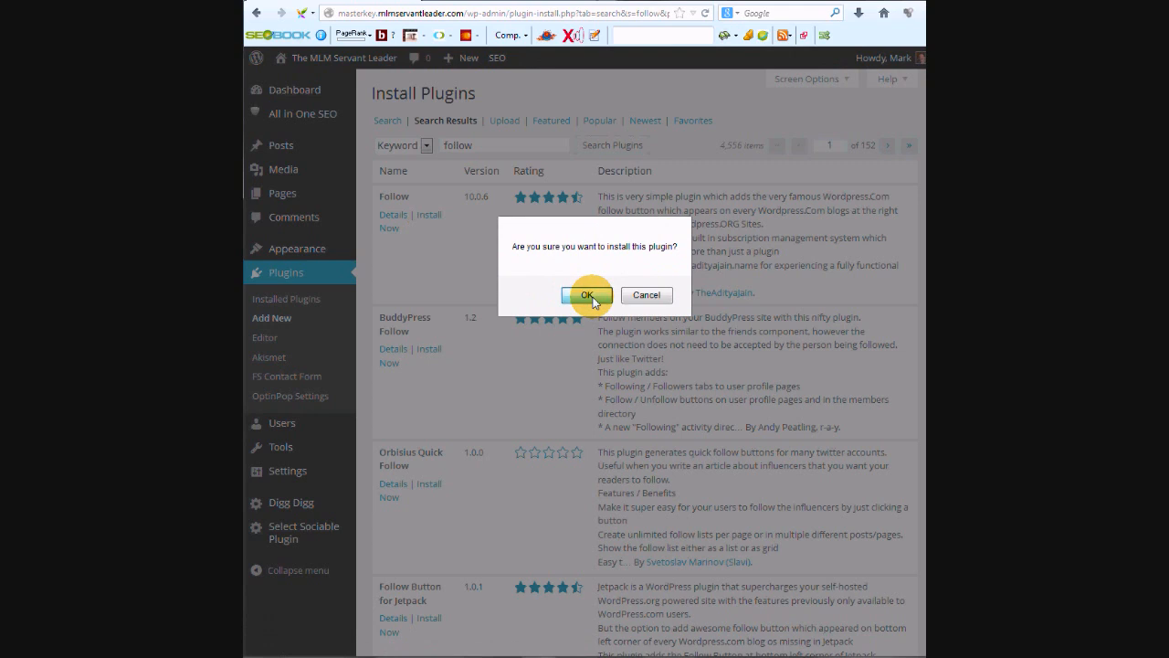
left_click(586, 294)
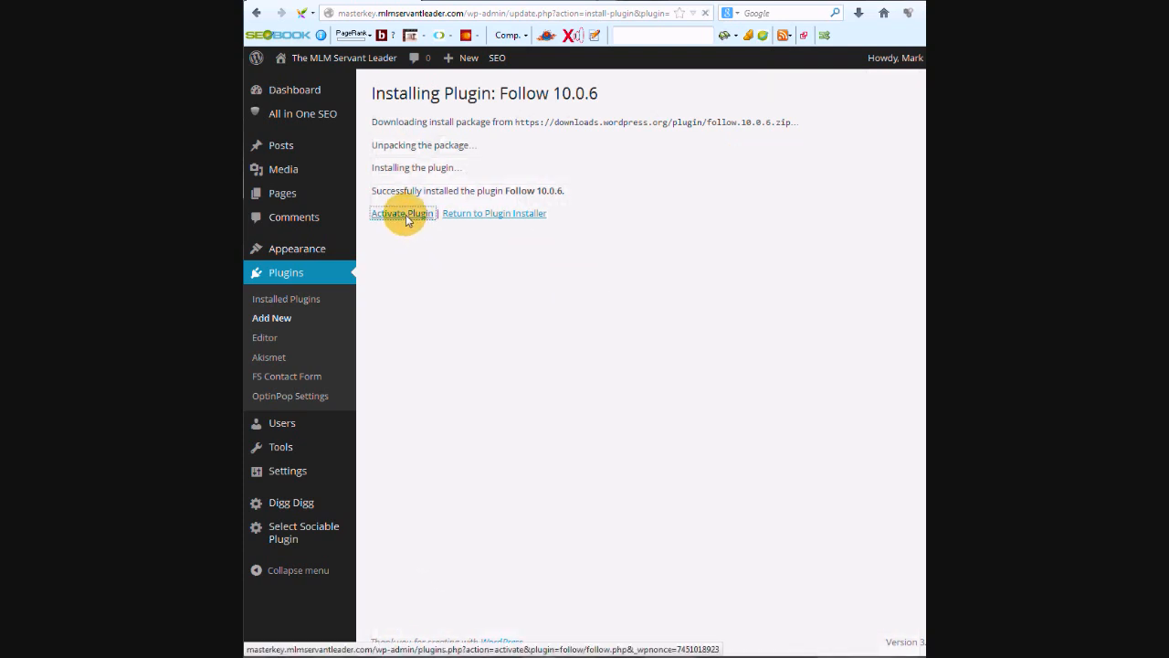
left_click(402, 212)
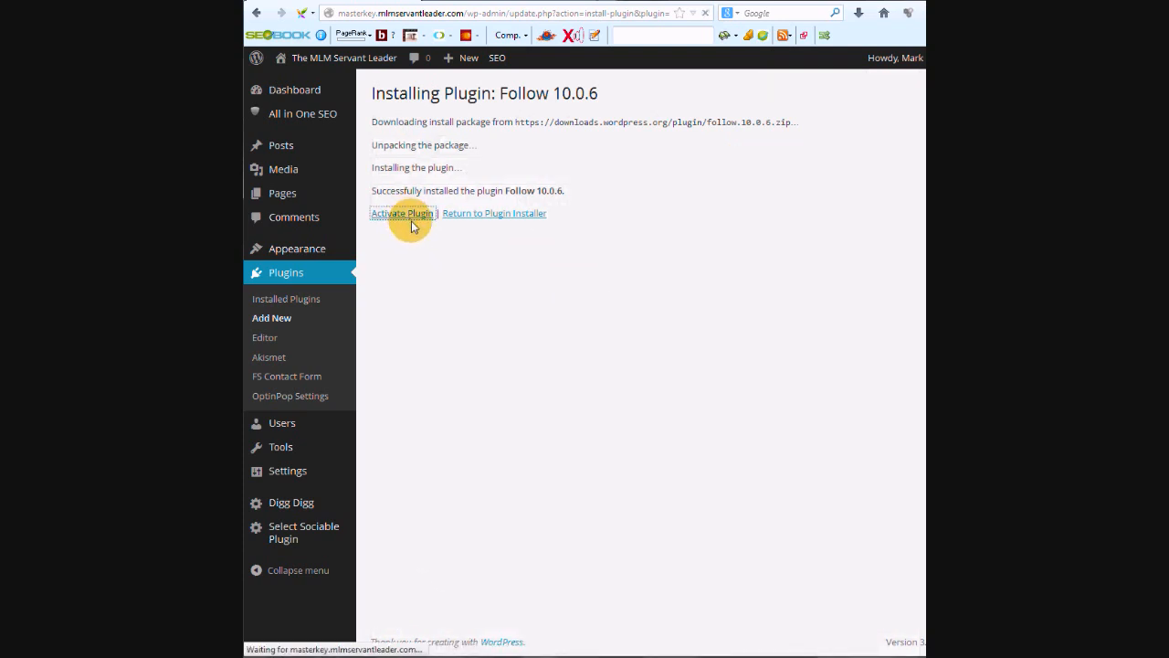
left_click(402, 212)
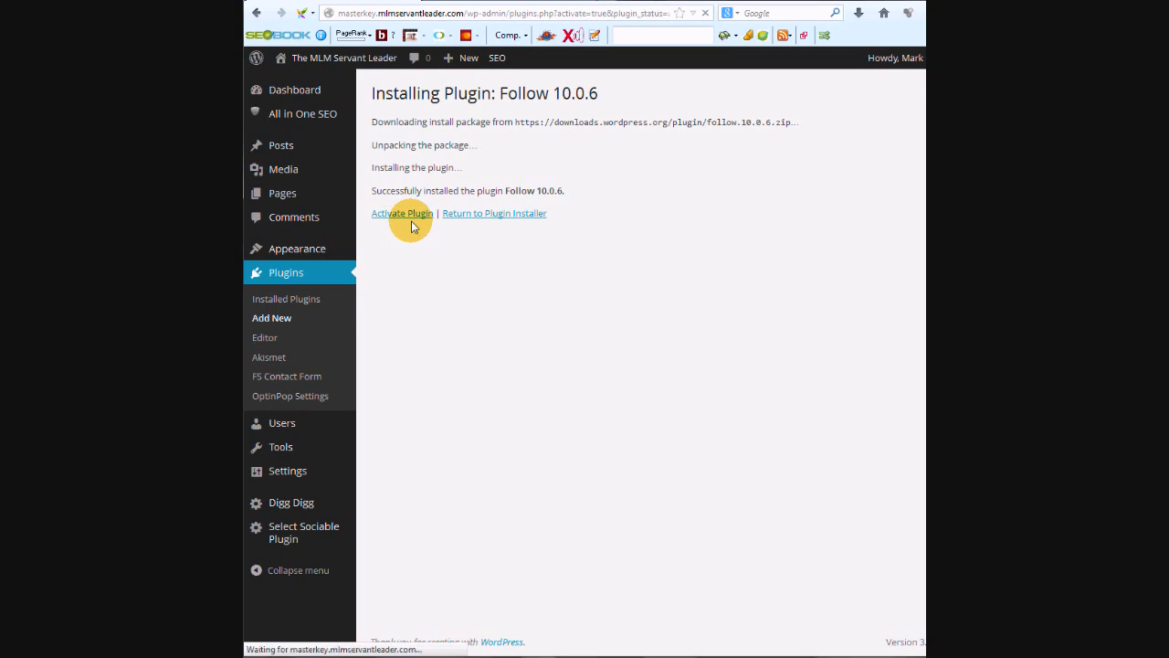
left_click(402, 211)
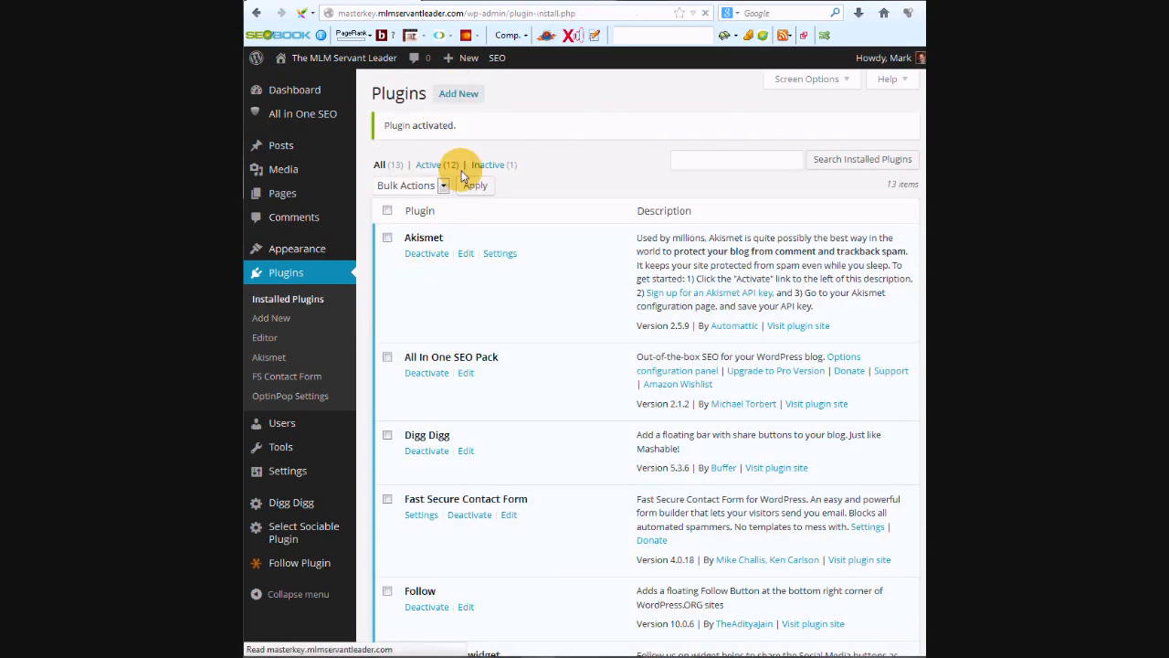
Step: Search the plugin directory for 'smtp'
left_click(271, 318)
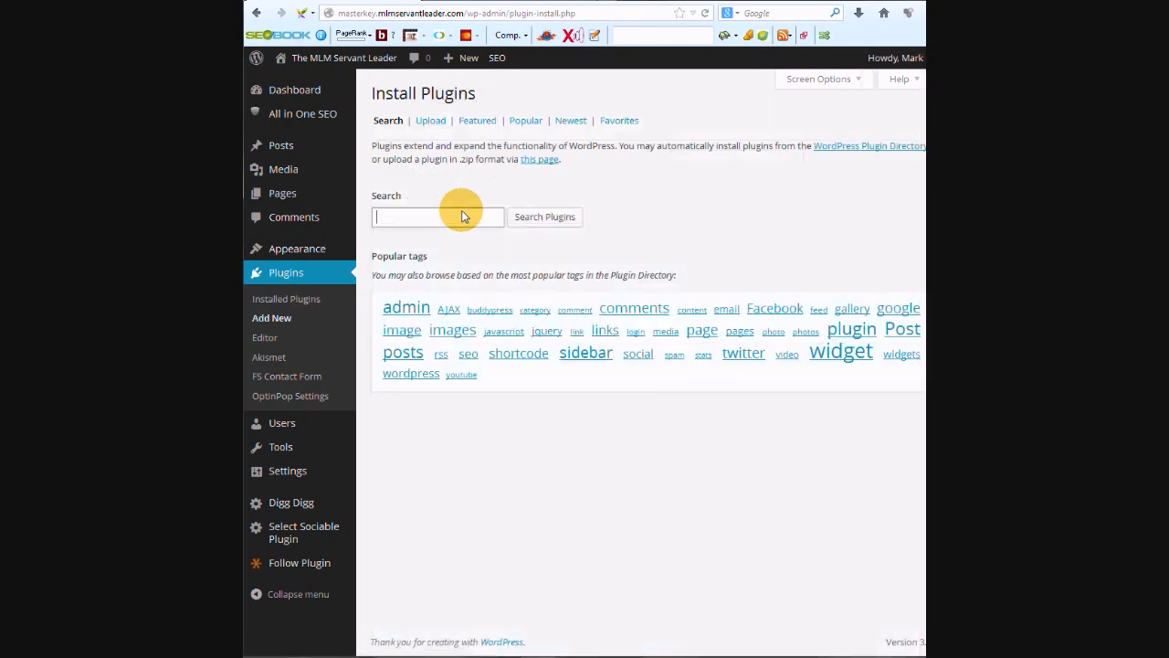
type("smtp")
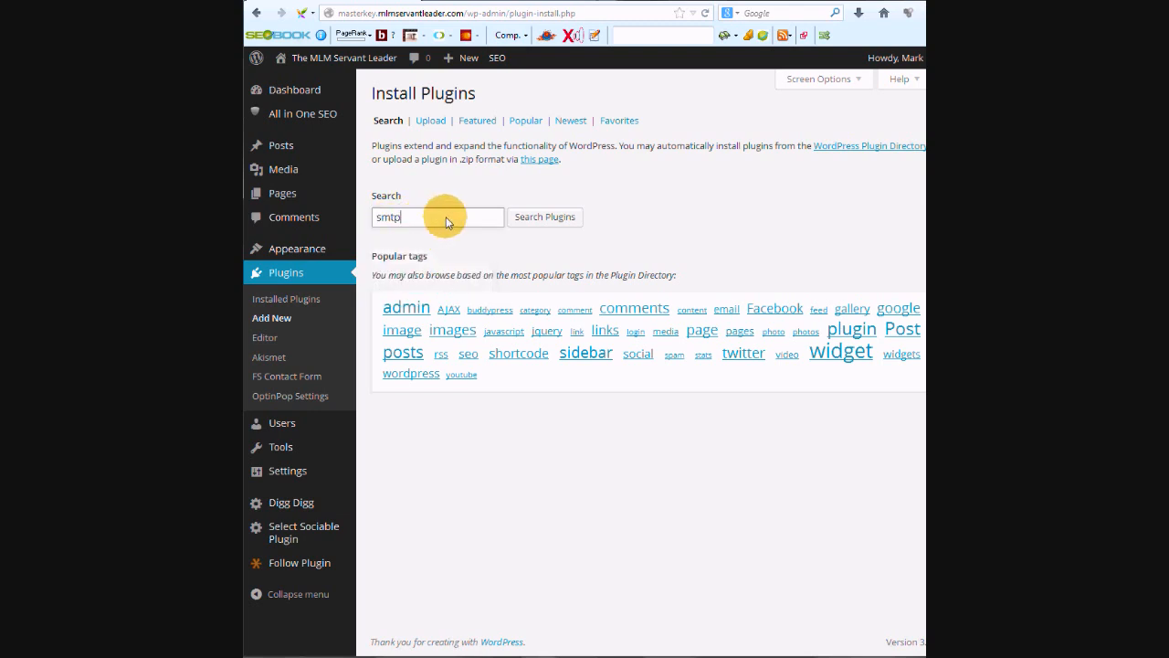
left_click(545, 216)
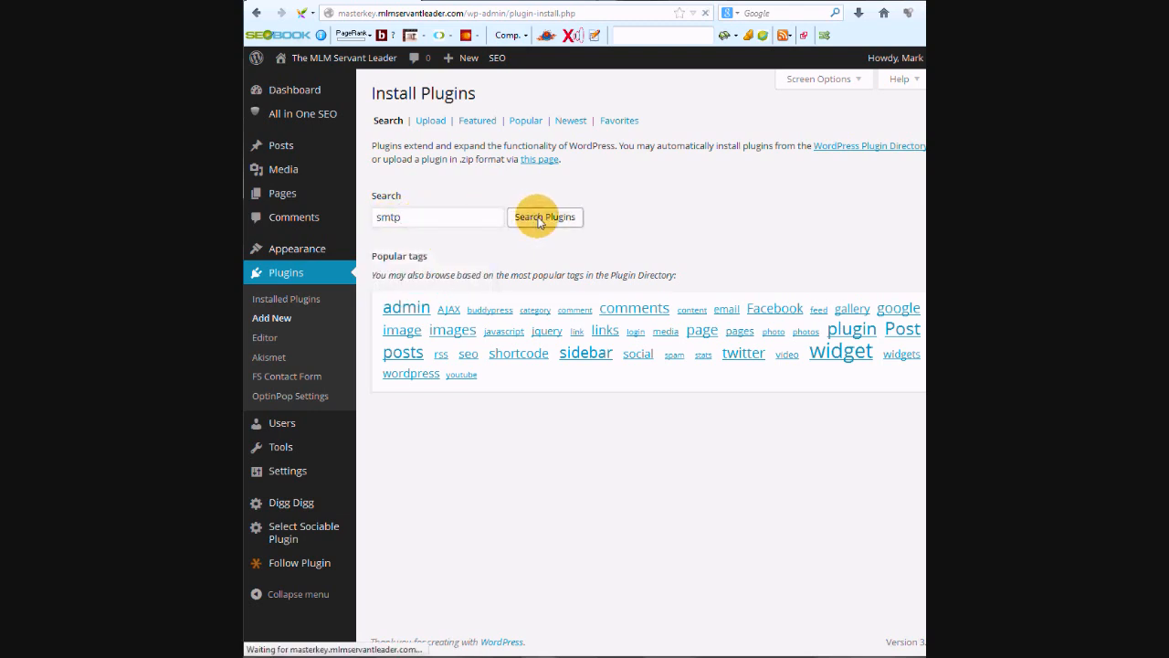
left_click(544, 216)
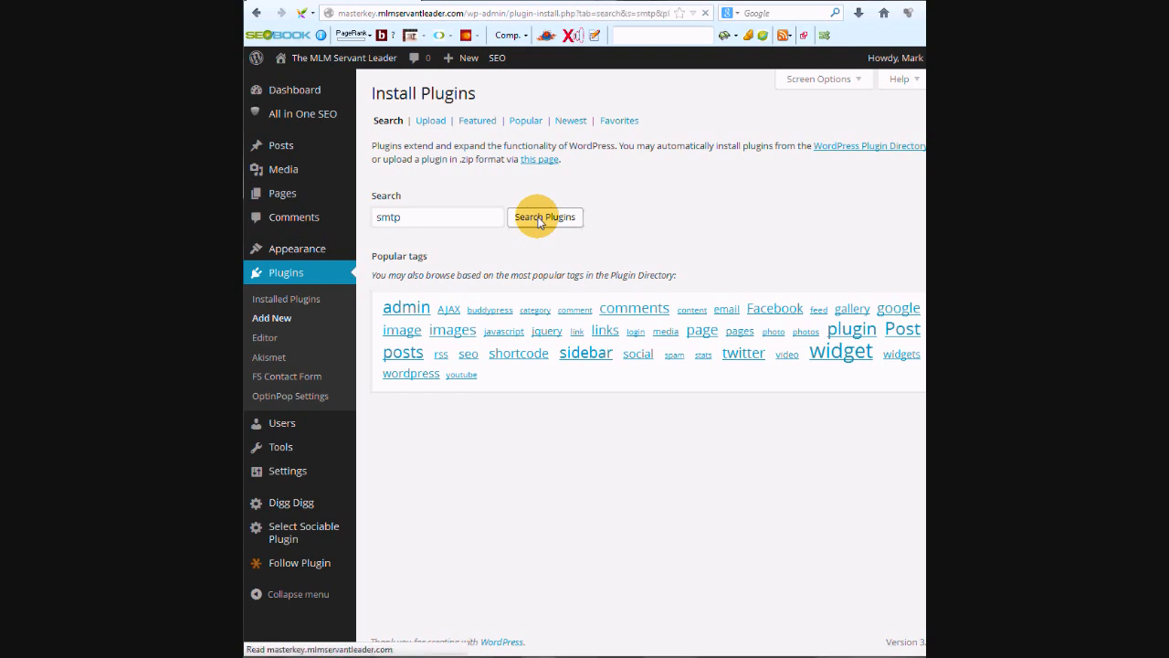
left_click(545, 216)
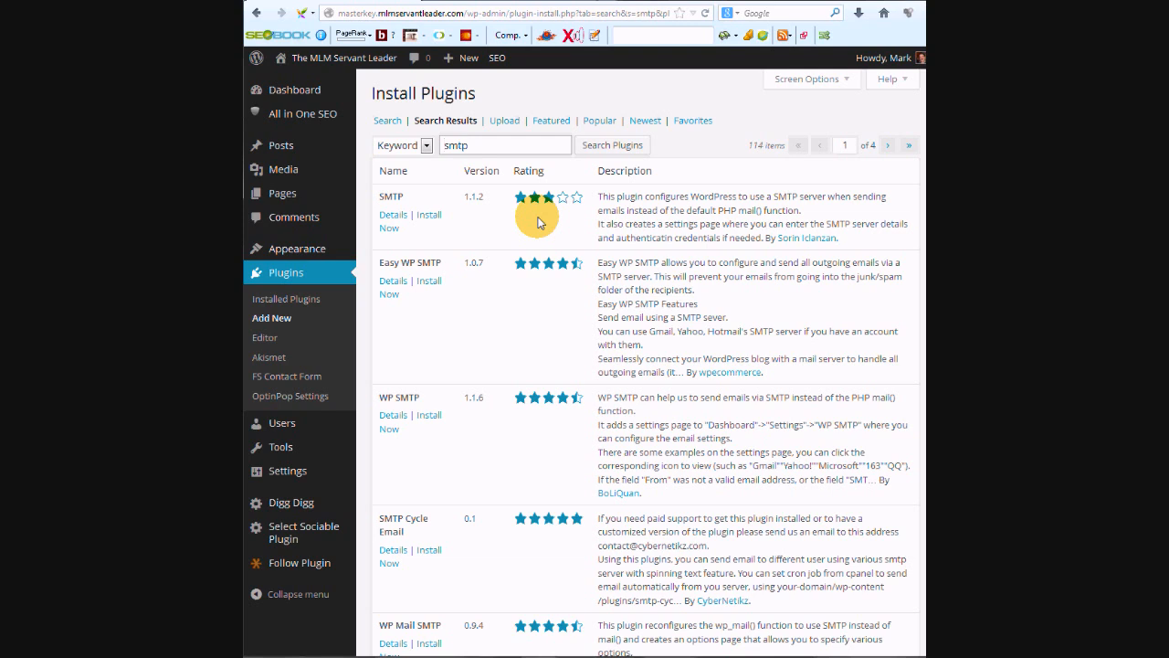
mouse_move(435, 289)
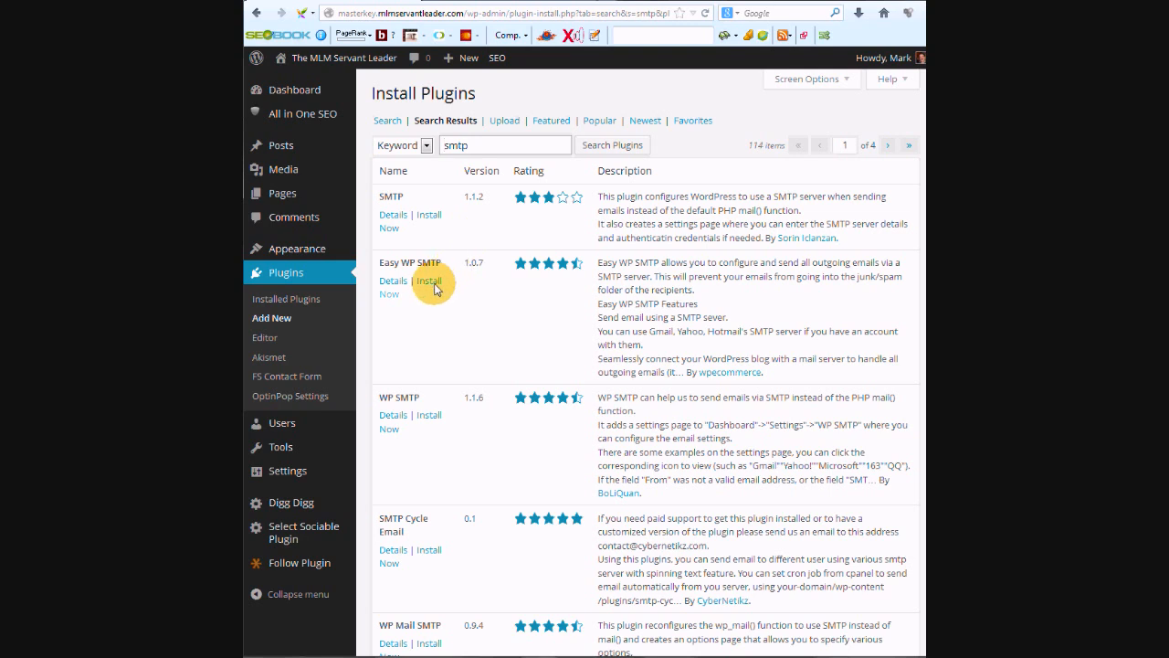
mouse_move(428, 281)
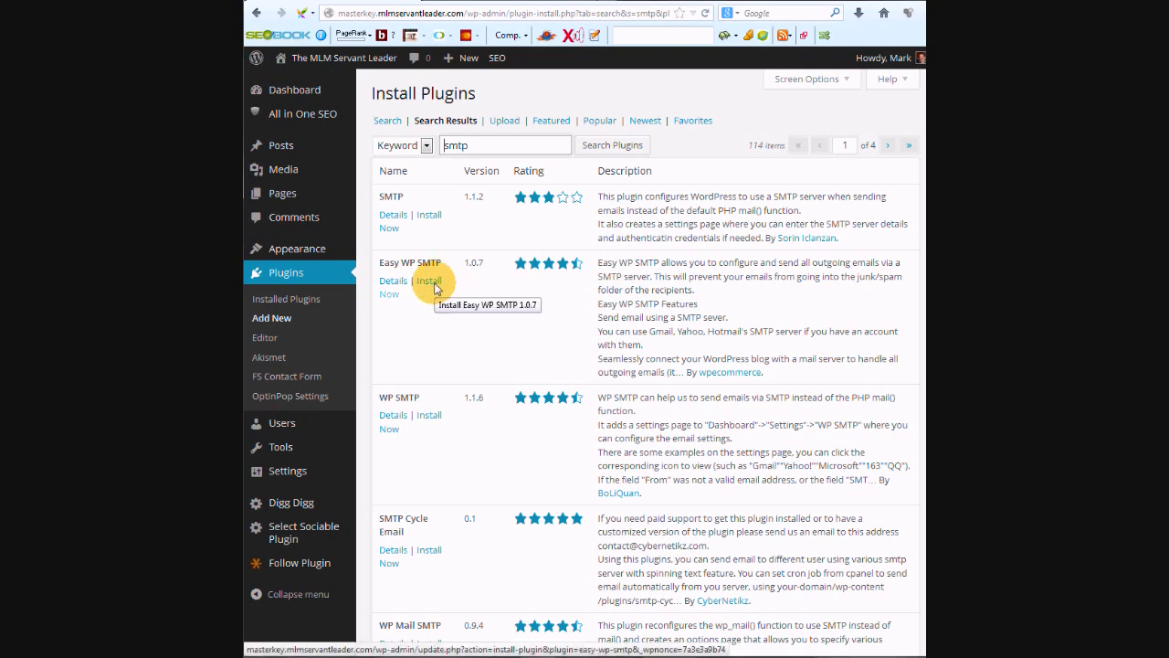
Step: Review Easy WP SMTP's details, then install, confirm and activate it
left_click(393, 282)
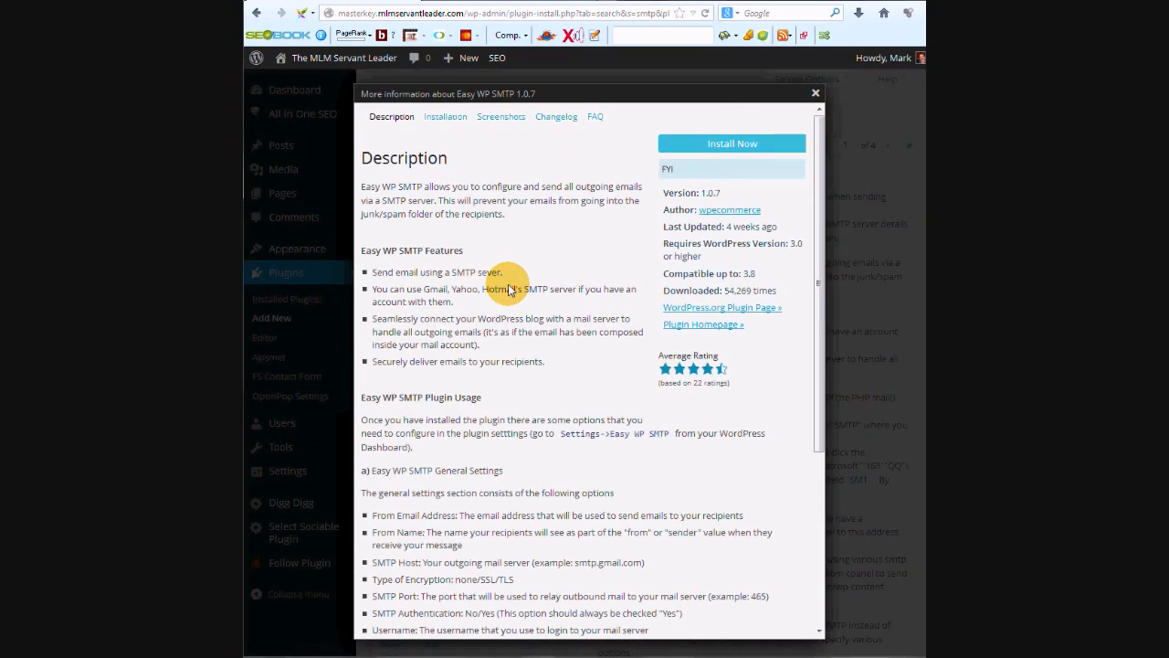
mouse_move(844, 119)
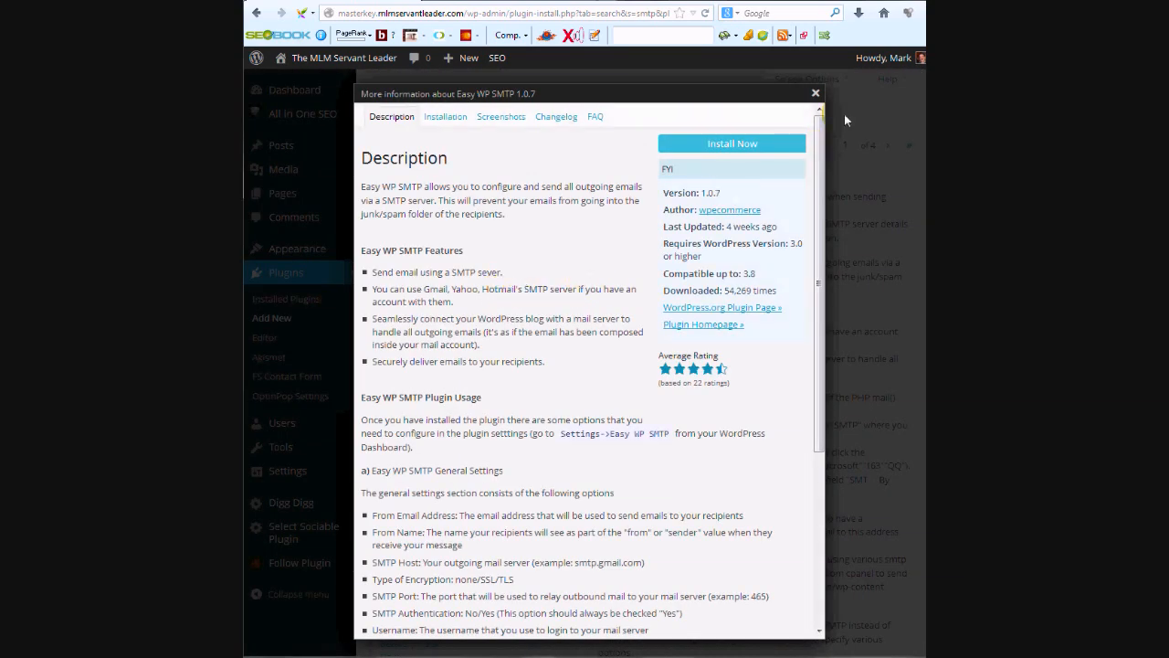
left_click(815, 91)
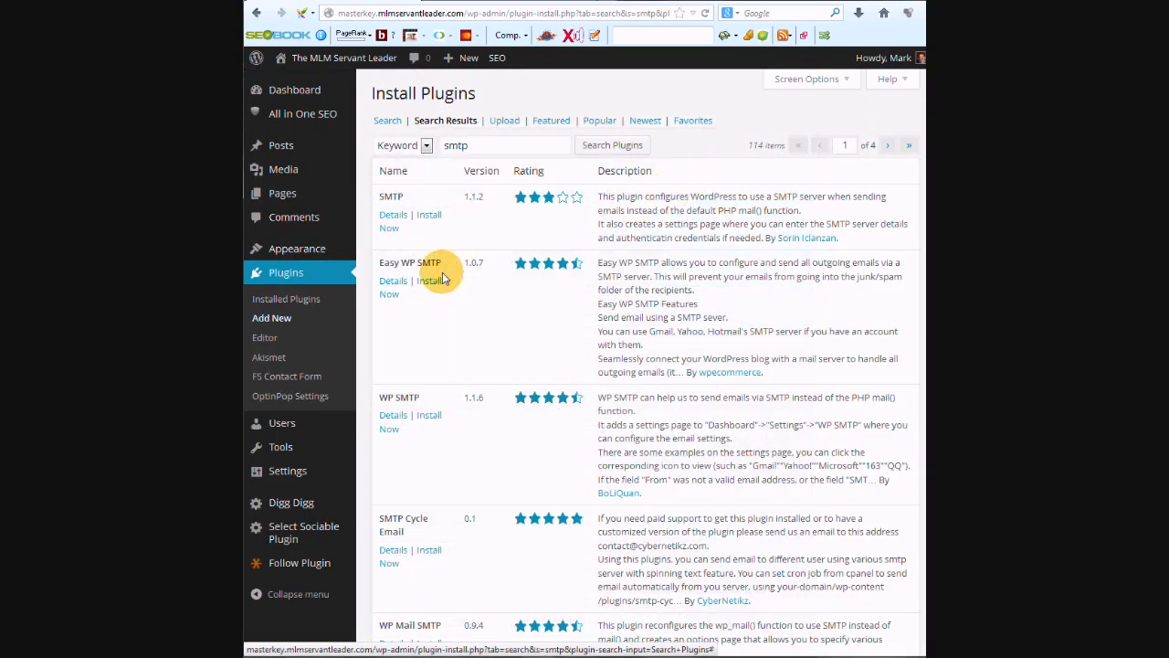
left_click(428, 287)
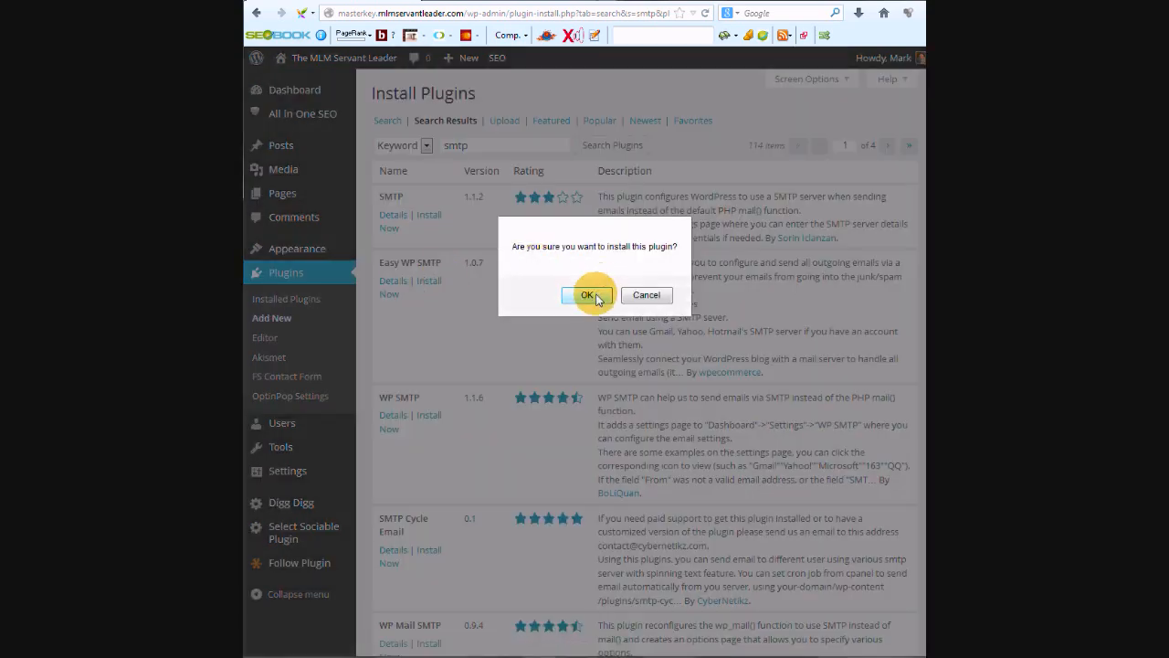
left_click(589, 295)
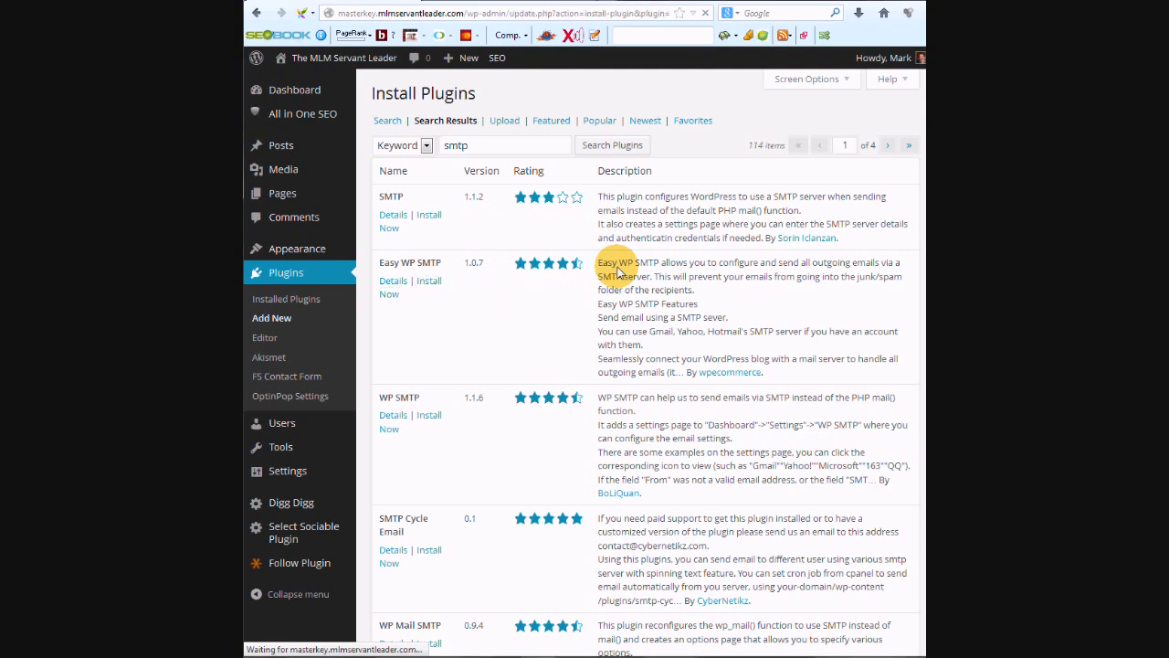
mouse_move(562, 299)
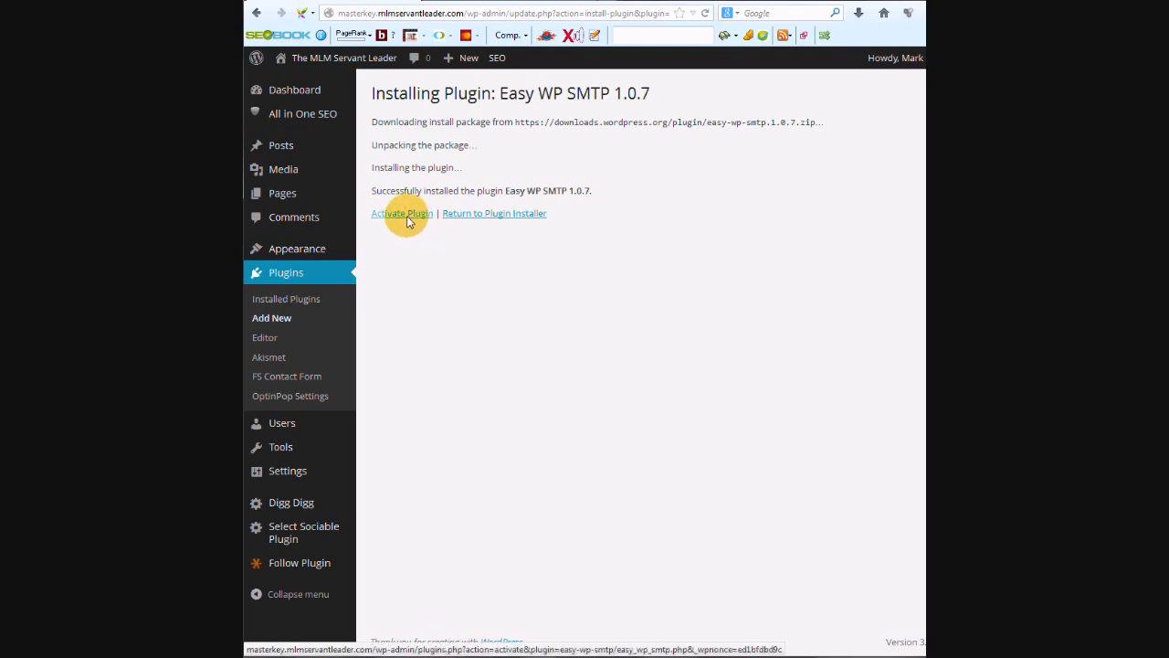
left_click(402, 212)
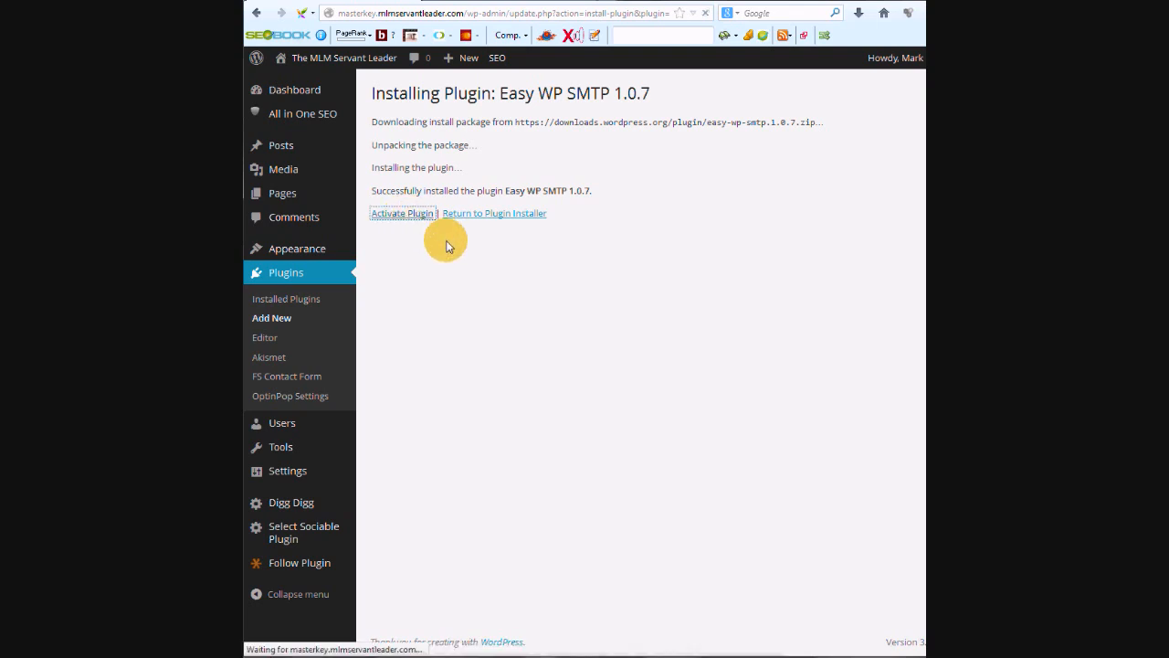
left_click(402, 212)
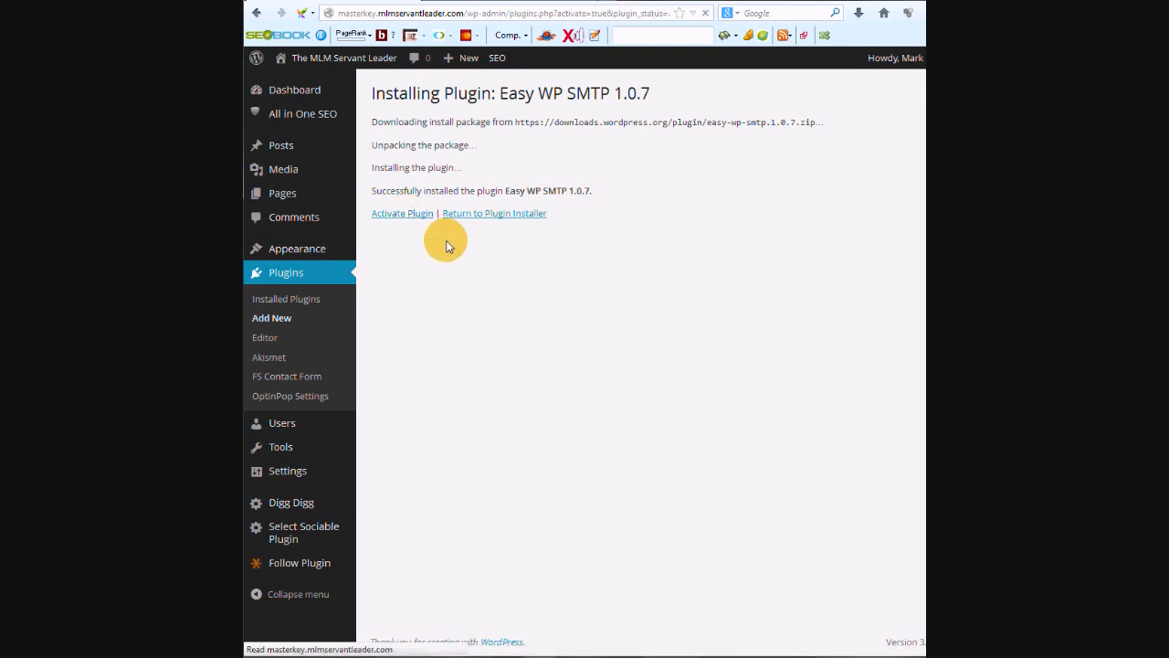
Step: Open Settings > General to view the site's admin e-mail address
left_click(402, 212)
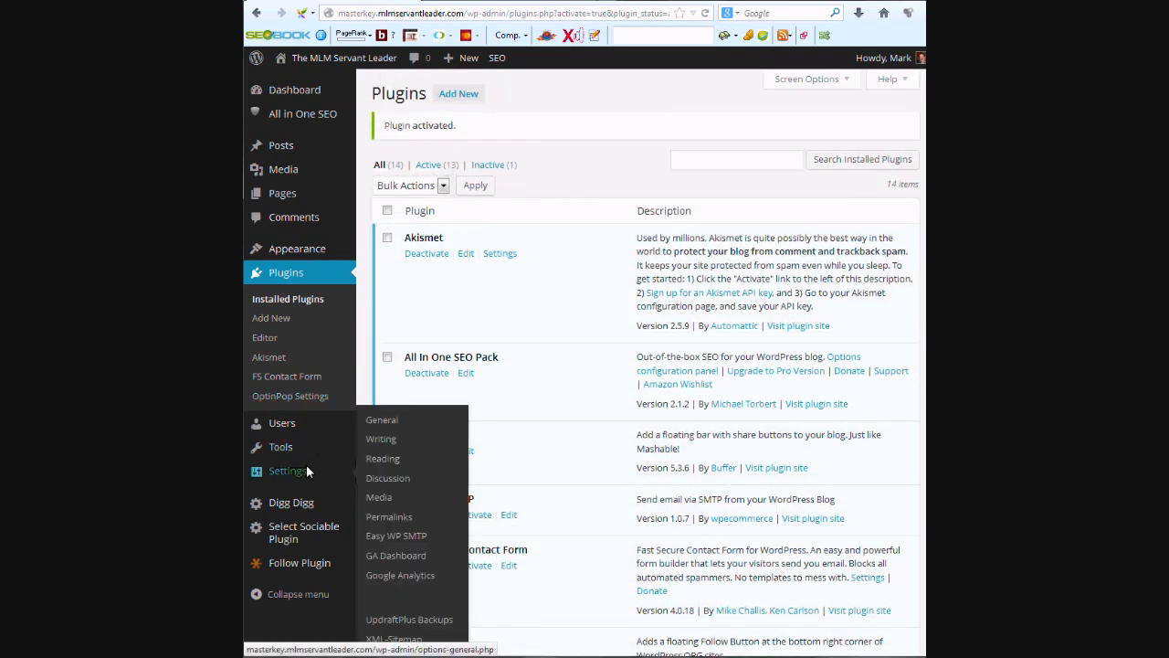
mouse_move(382, 424)
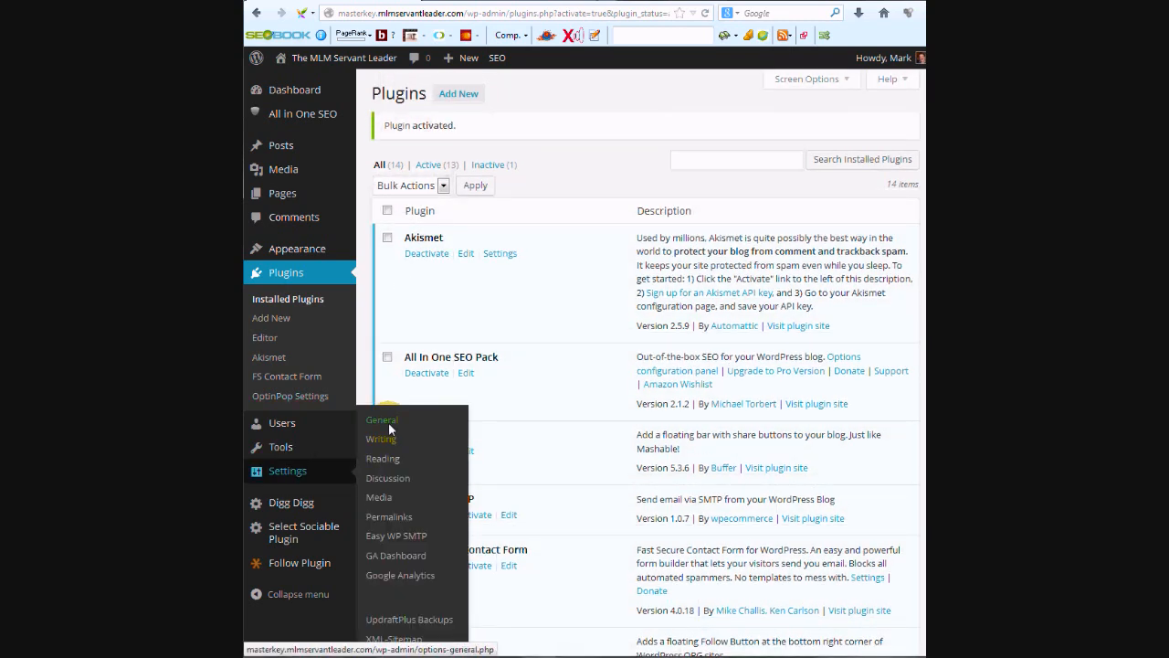
left_click(382, 419)
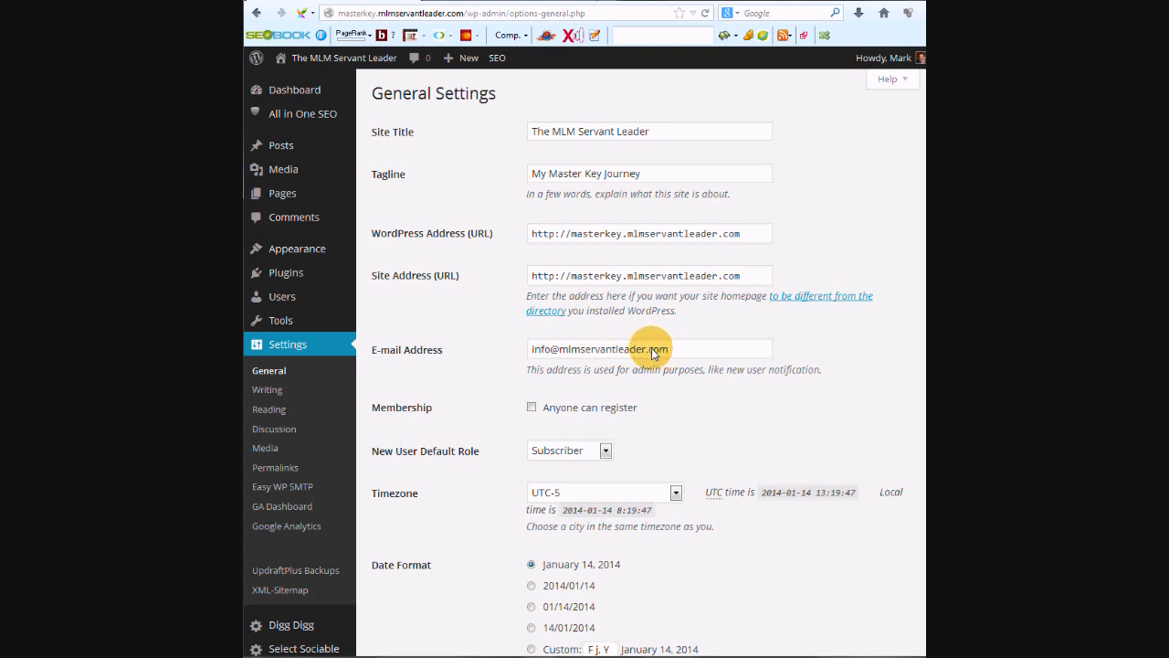
mouse_move(557, 349)
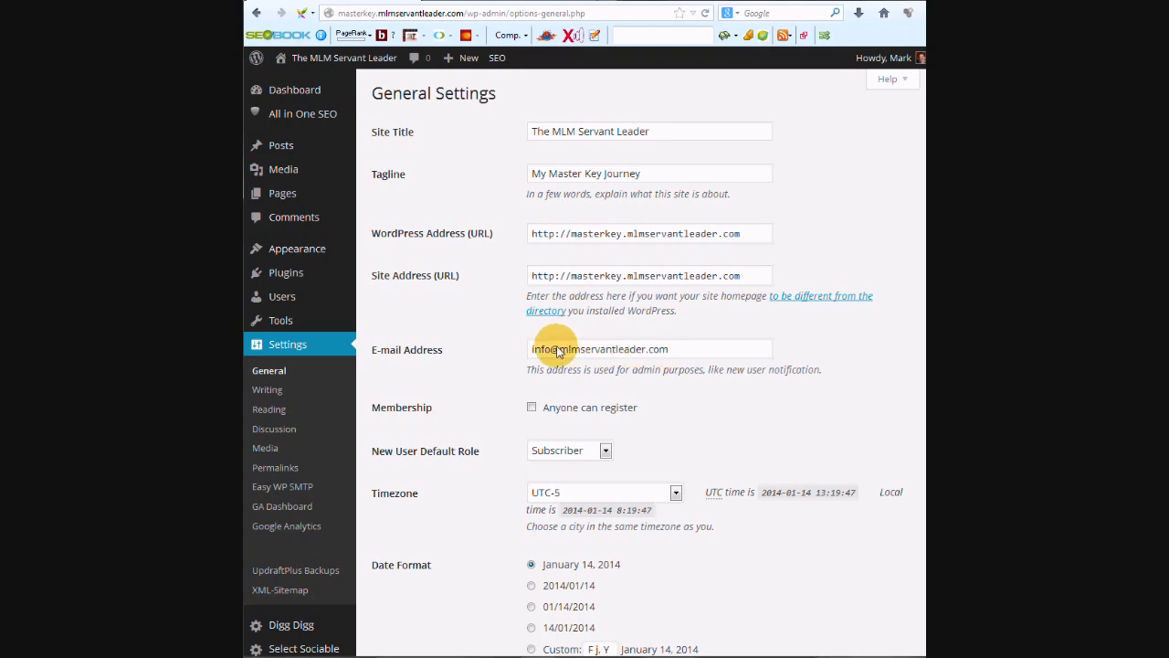
mouse_move(313, 344)
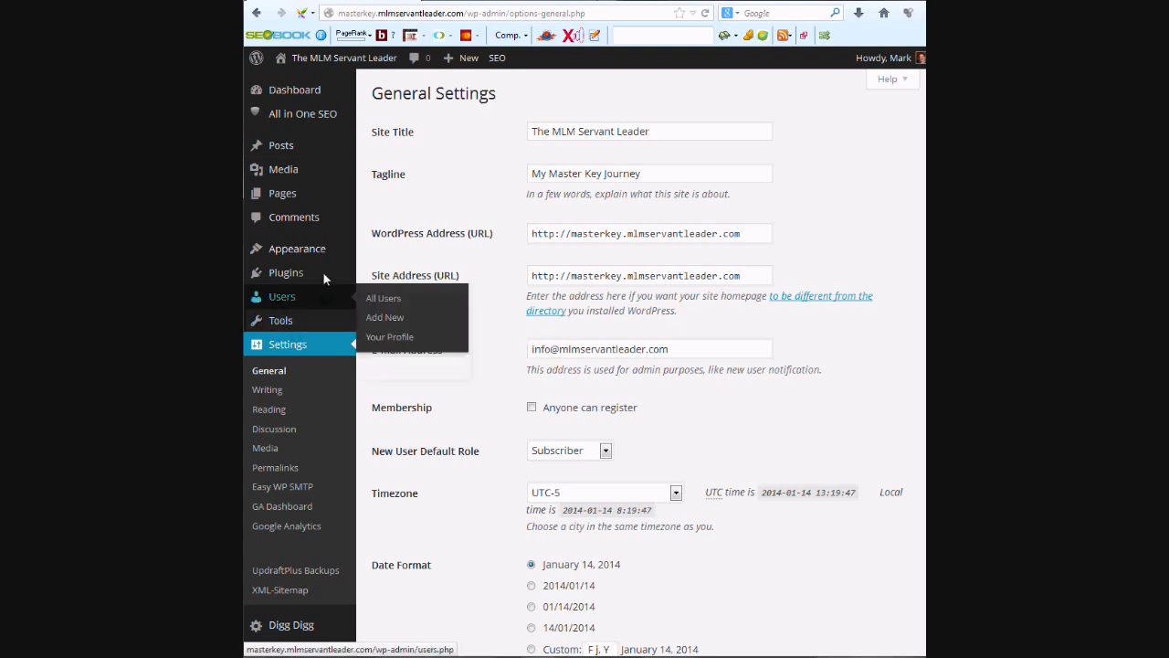
mouse_move(282, 146)
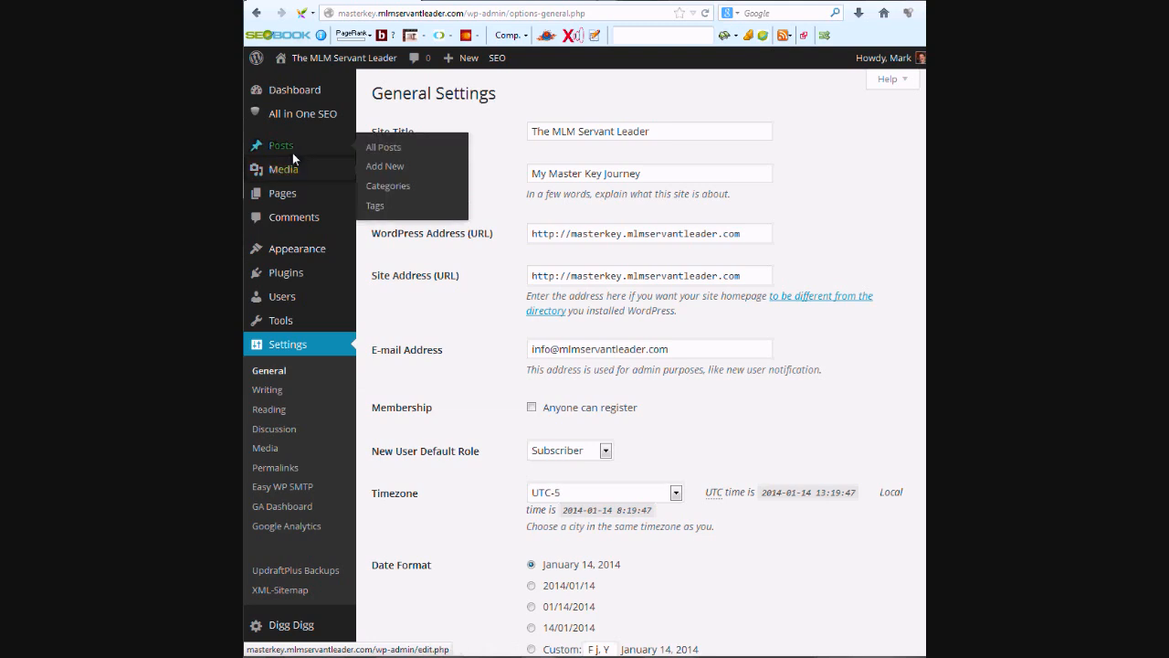
mouse_move(293, 168)
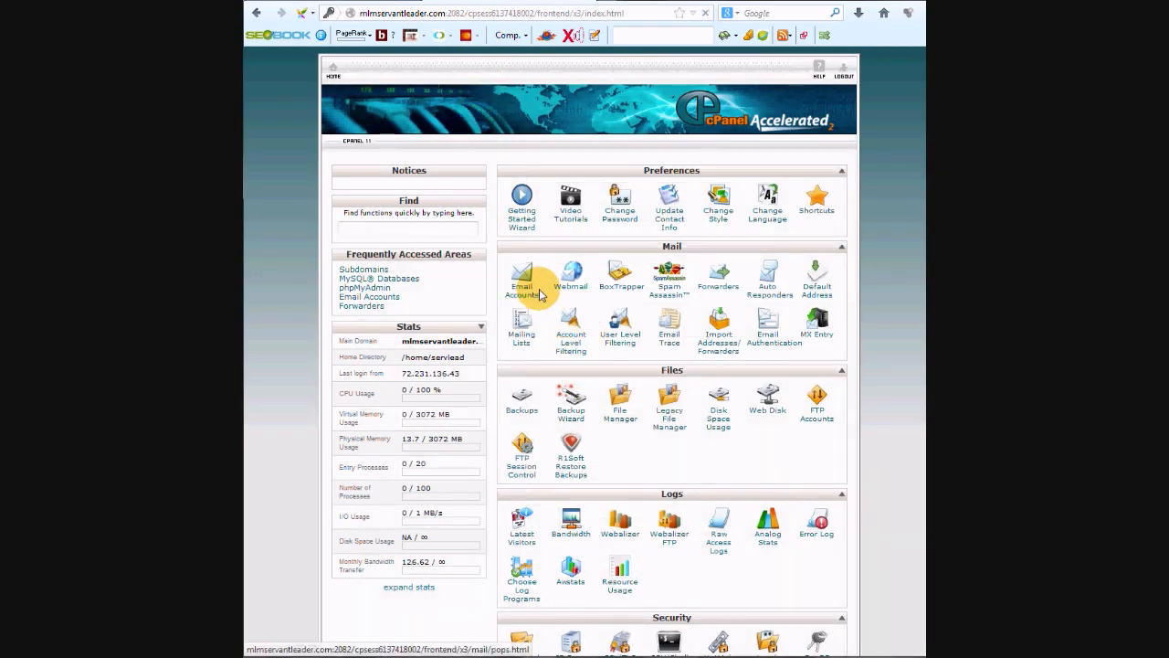
Step: Open Email Accounts and view Configure Email Client settings for the info mailbox
left_click(523, 277)
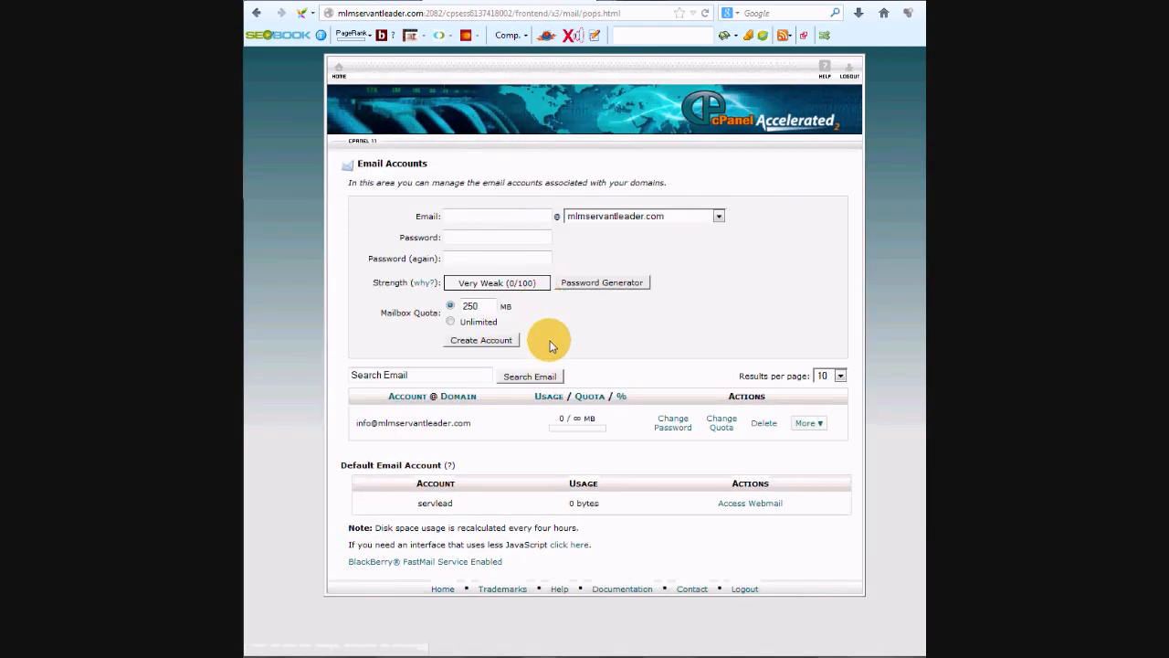
mouse_move(665, 417)
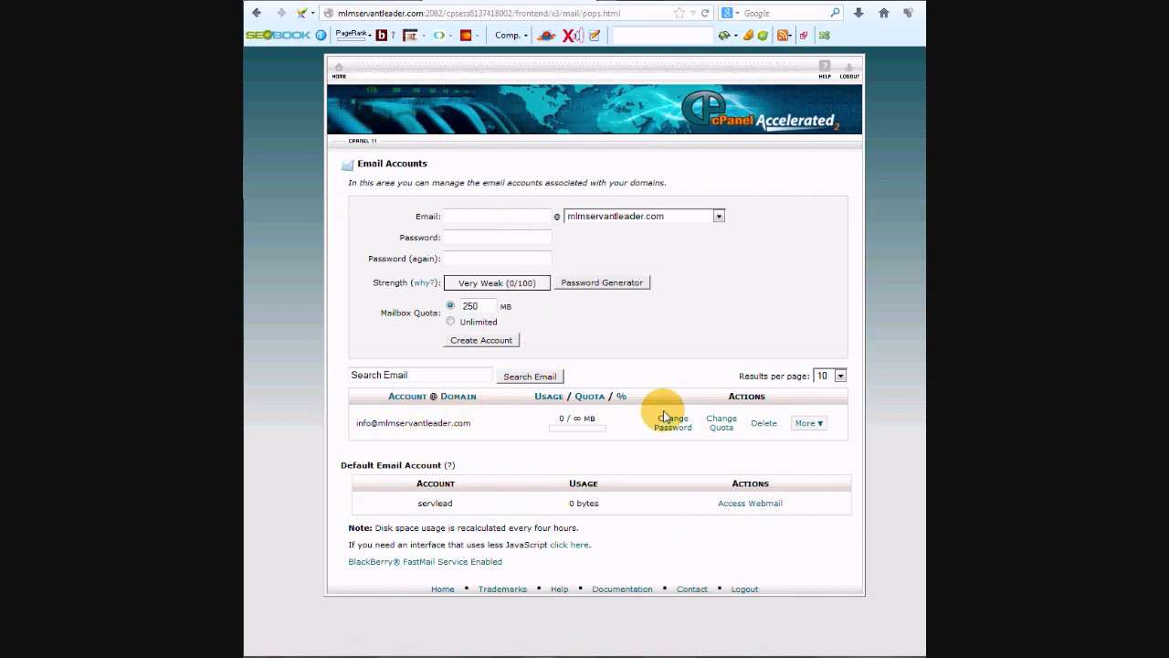
left_click(807, 422)
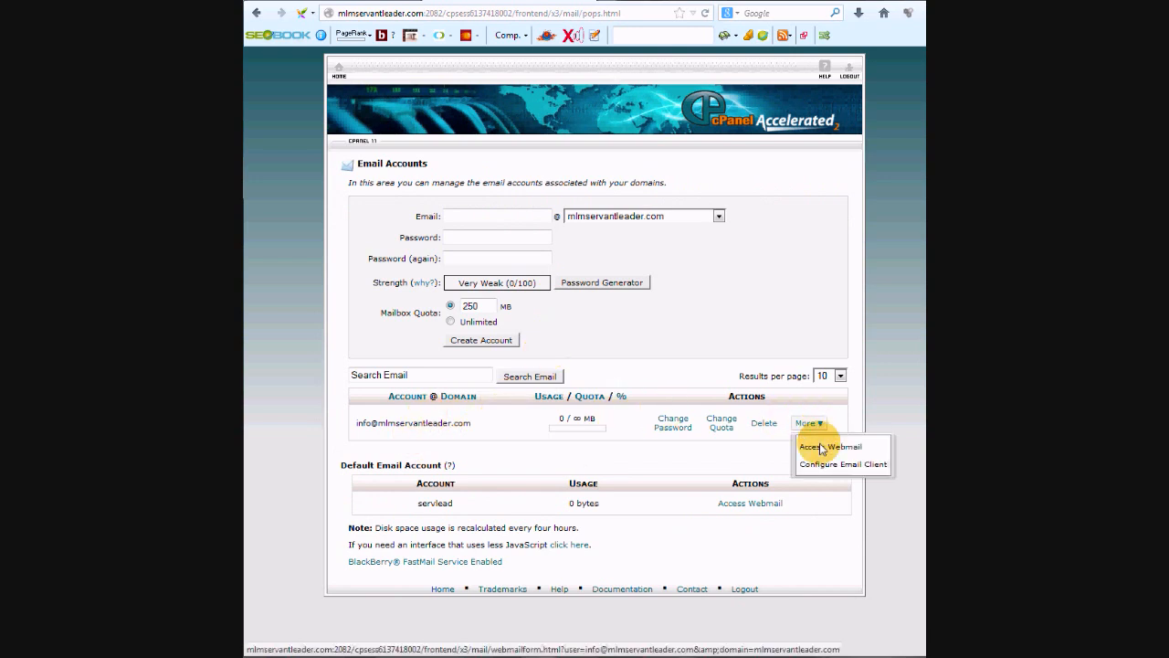
left_click(841, 464)
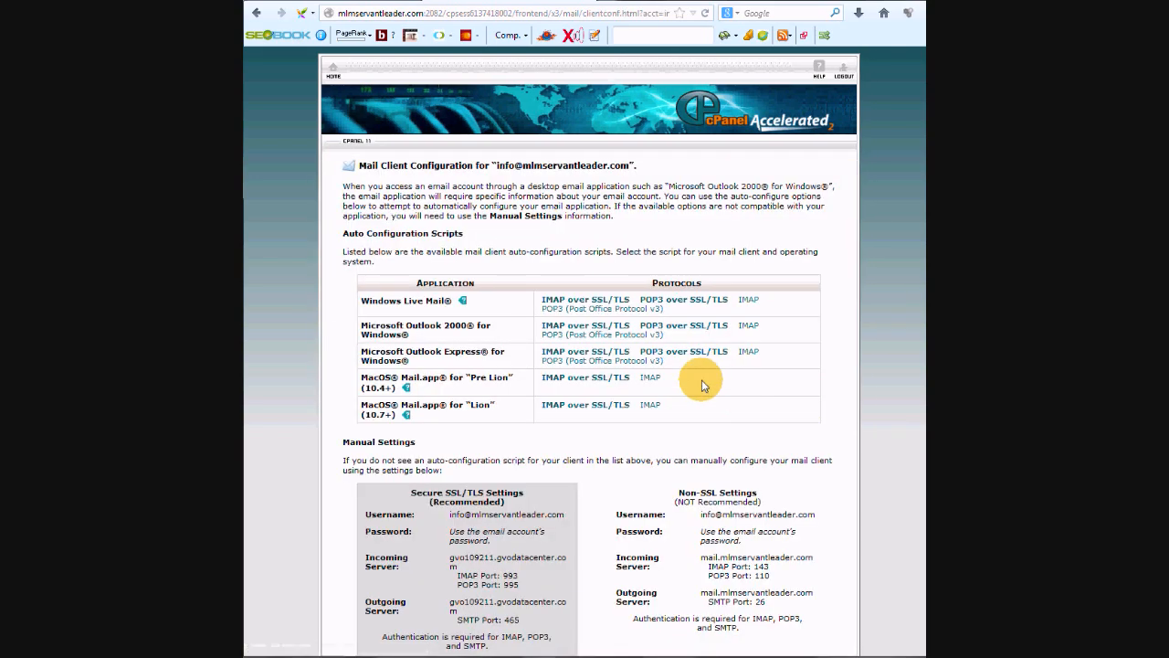
scroll("down", 3)
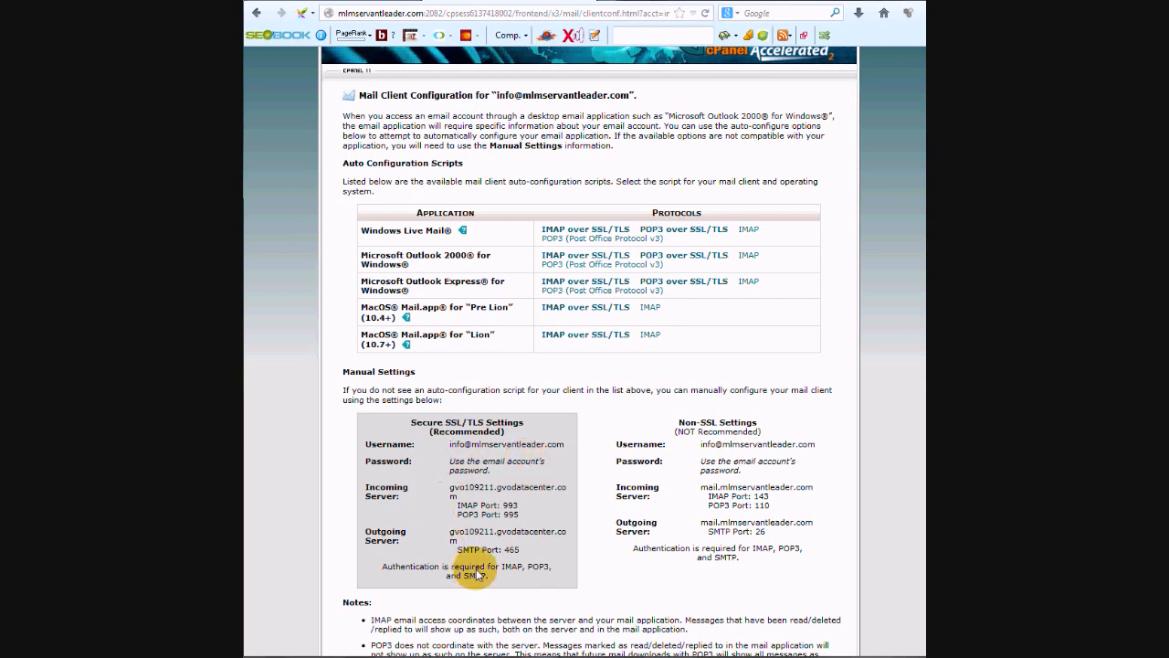
mouse_move(391, 235)
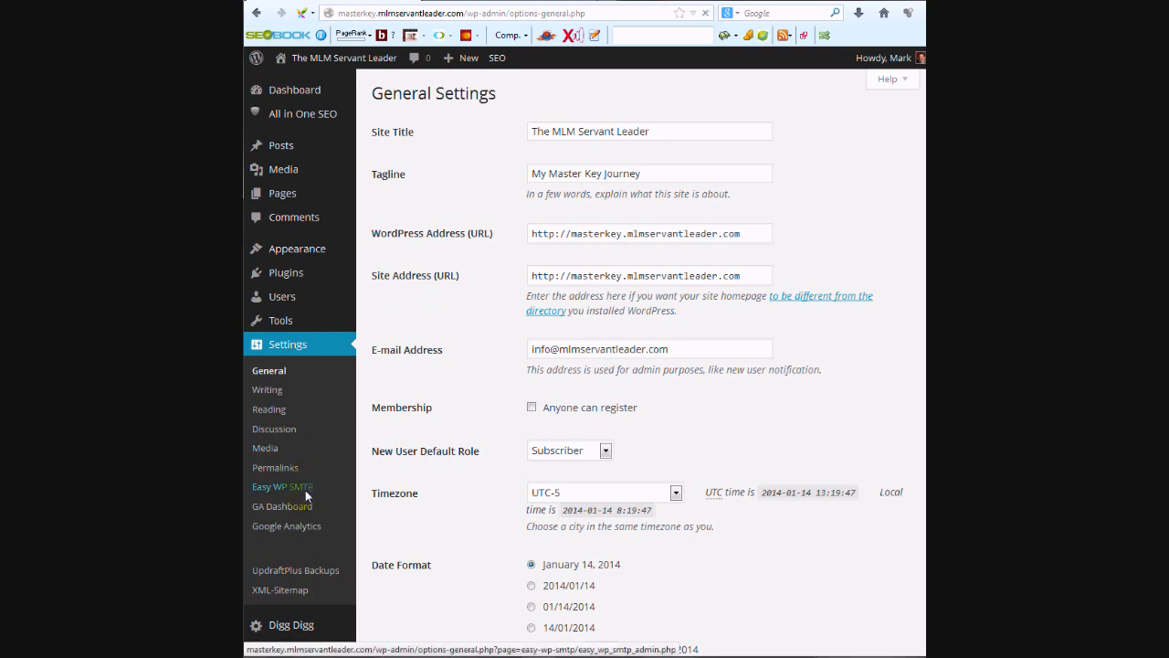
left_click(281, 486)
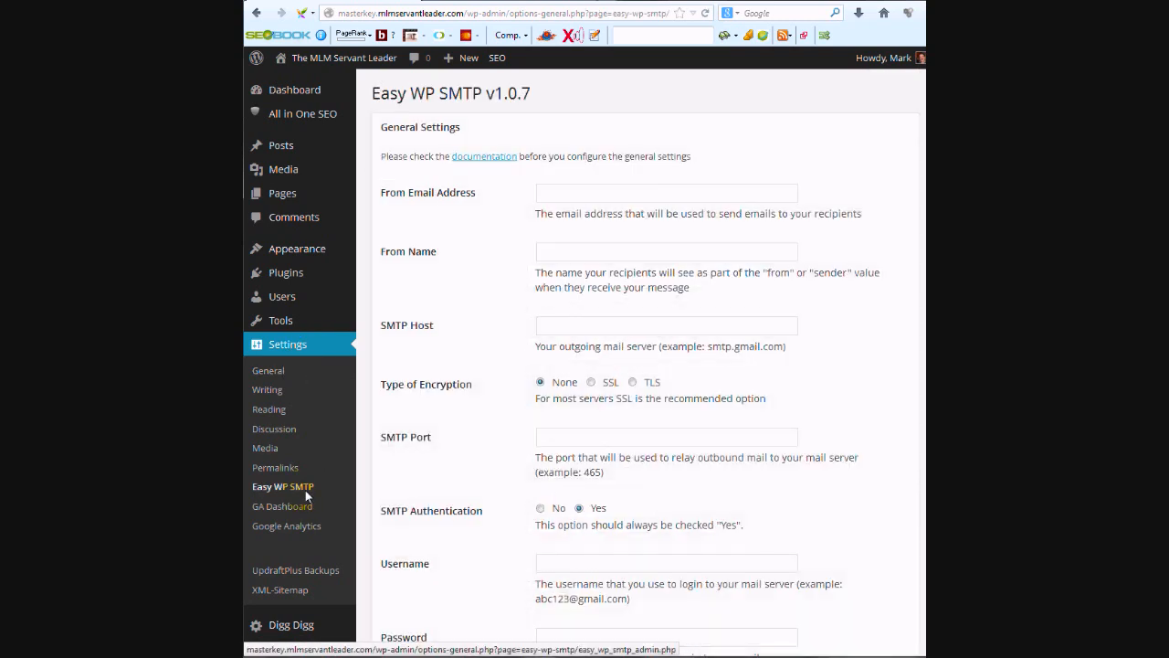
mouse_move(541, 205)
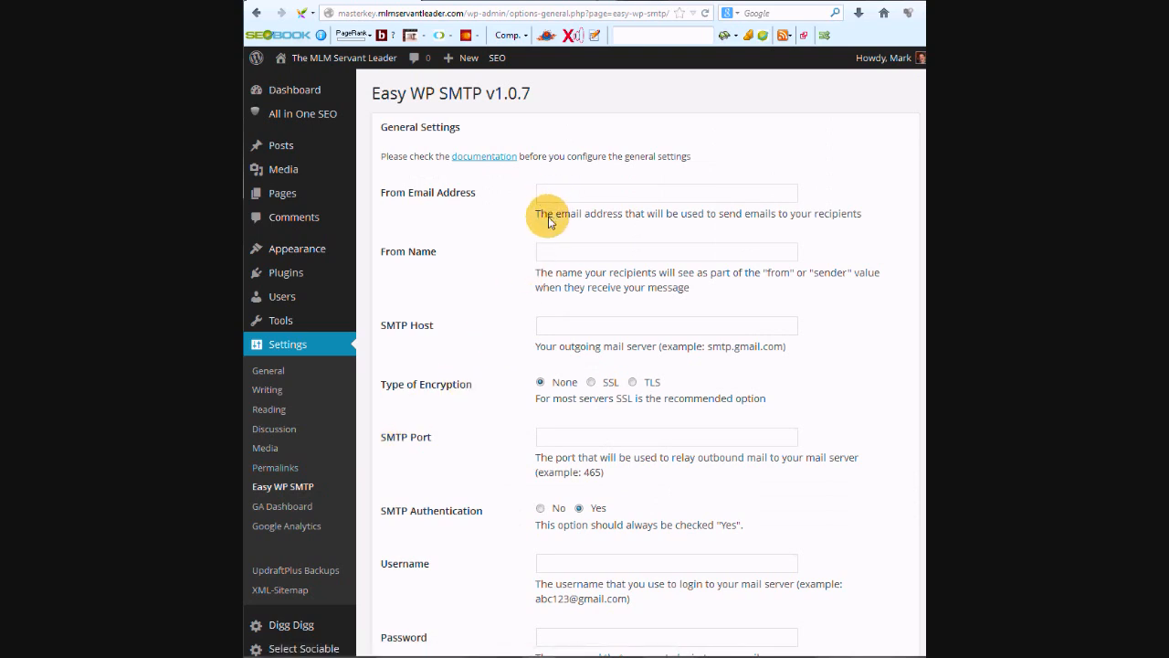
mouse_move(676, 223)
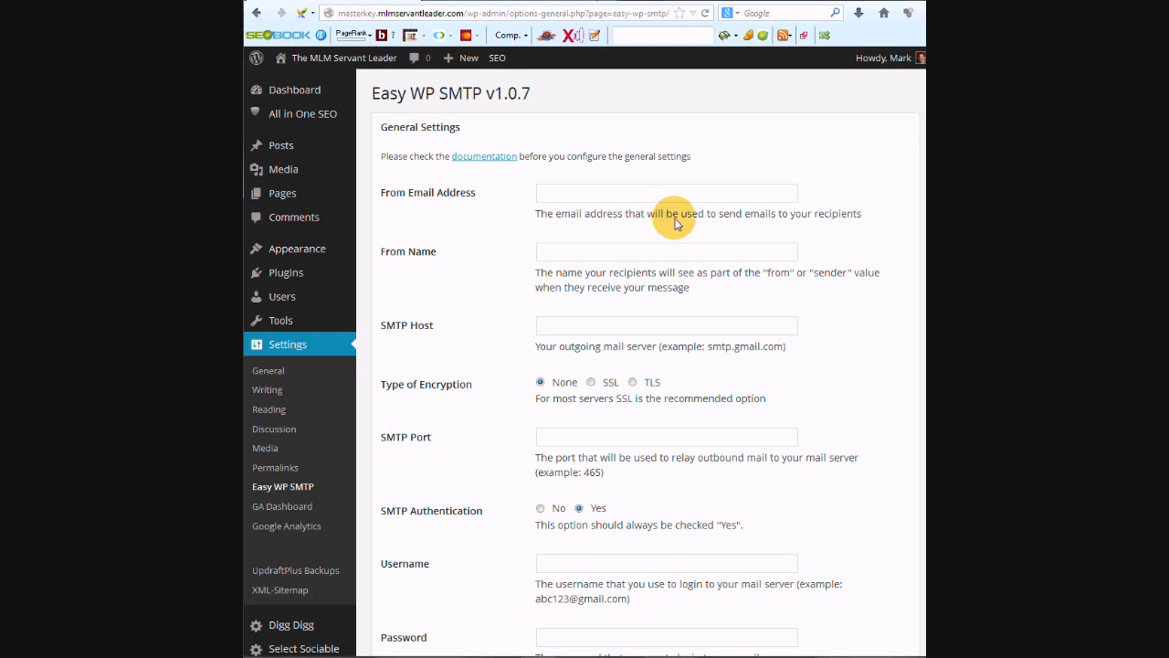
mouse_move(722, 219)
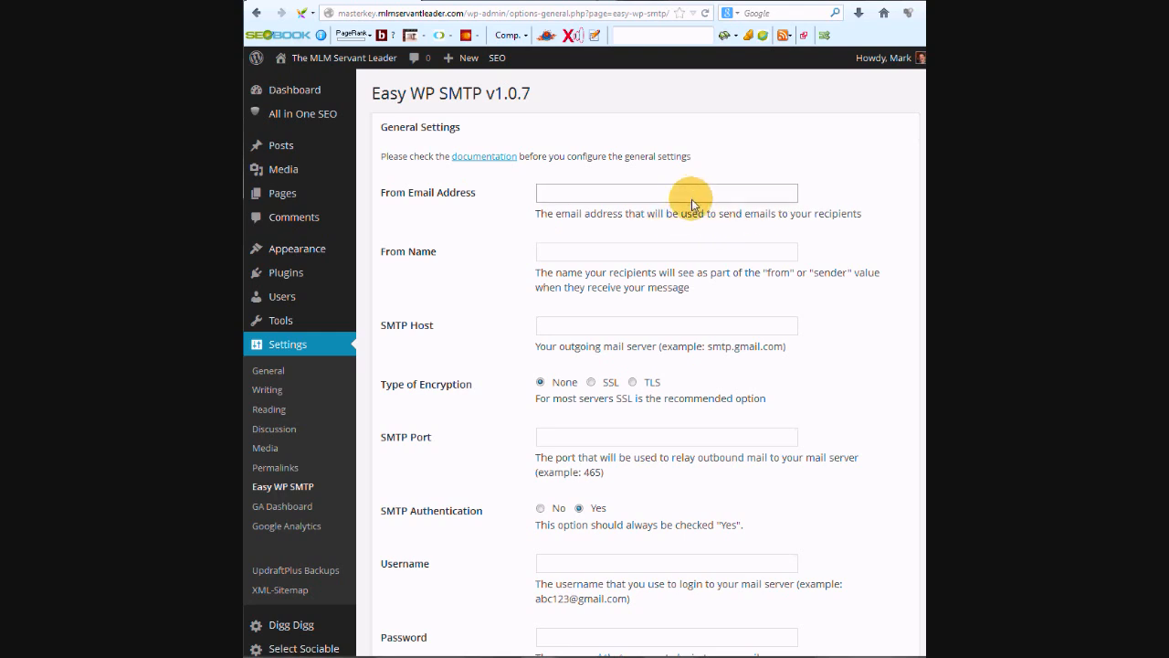
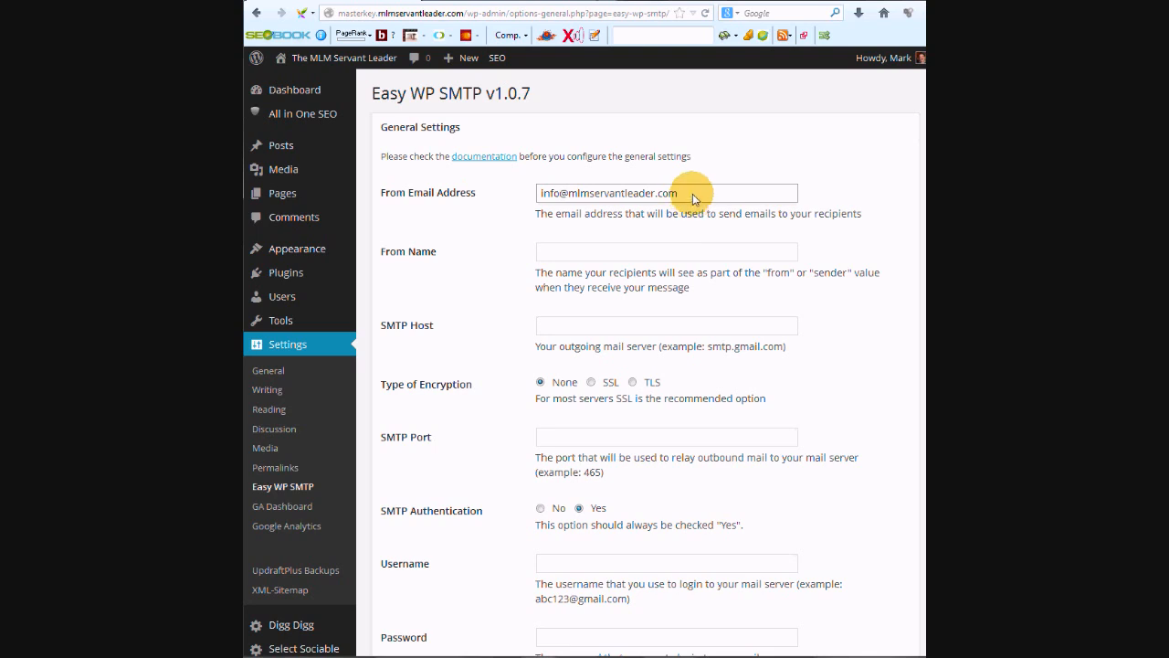
mouse_move(703, 252)
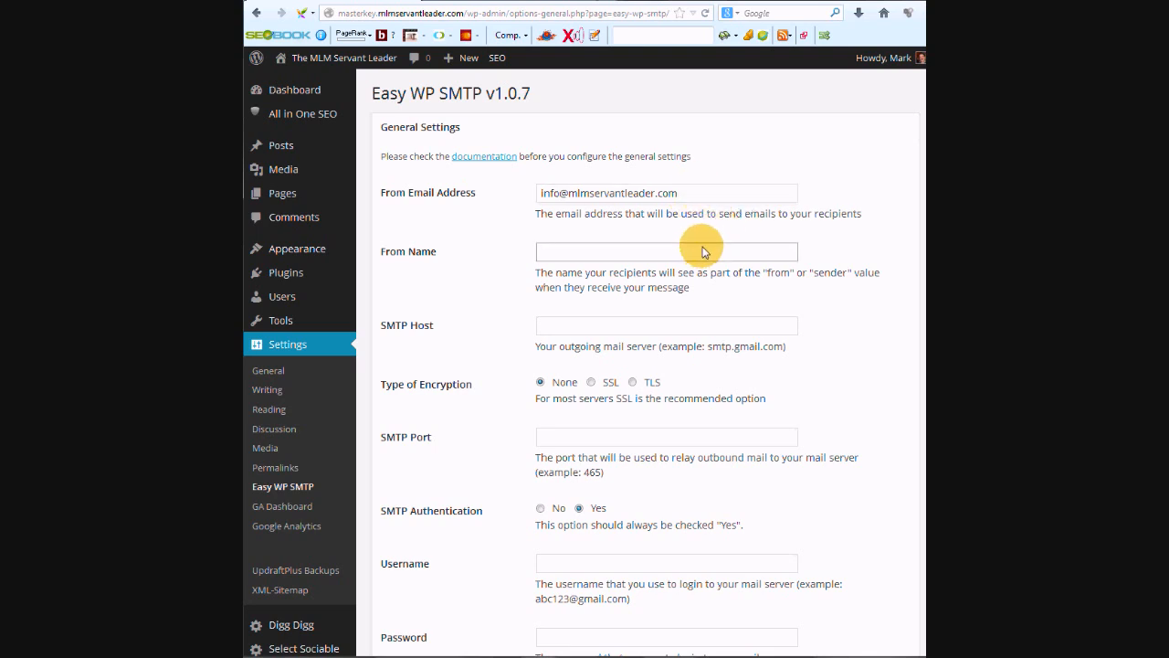
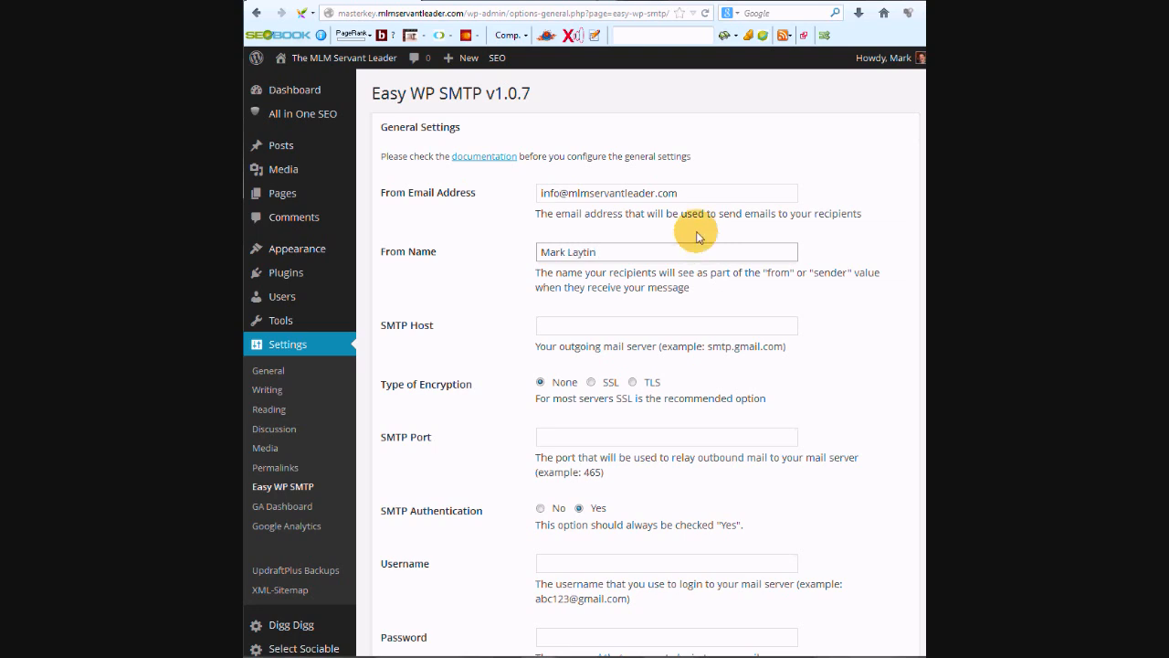
mouse_move(497, 260)
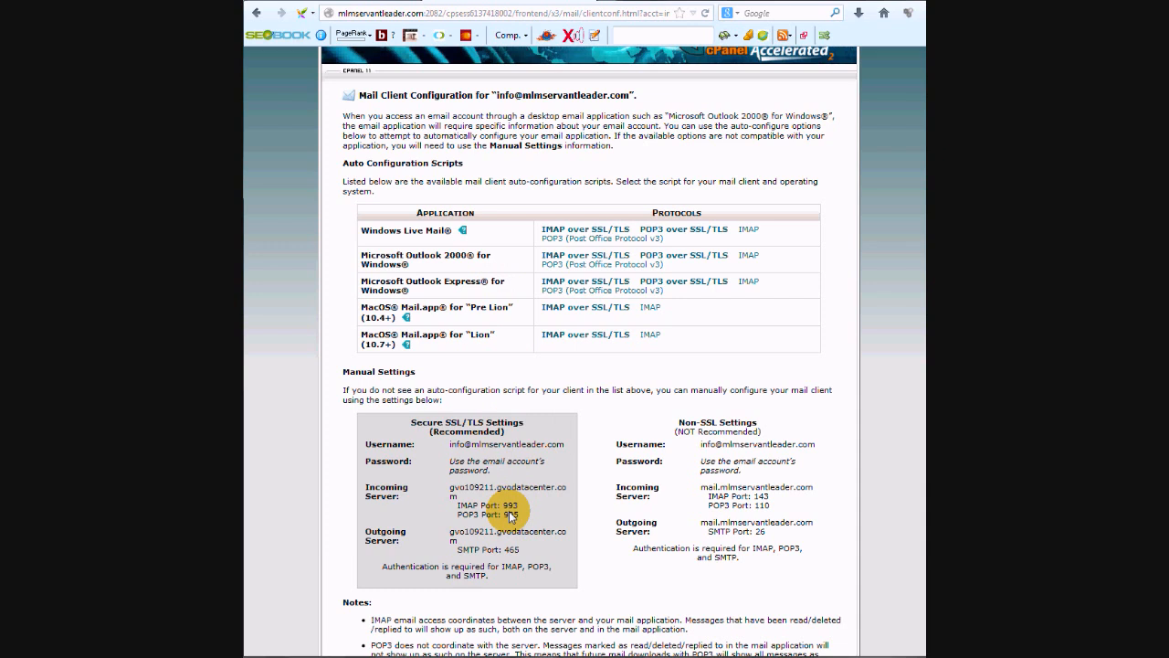
mouse_move(468, 544)
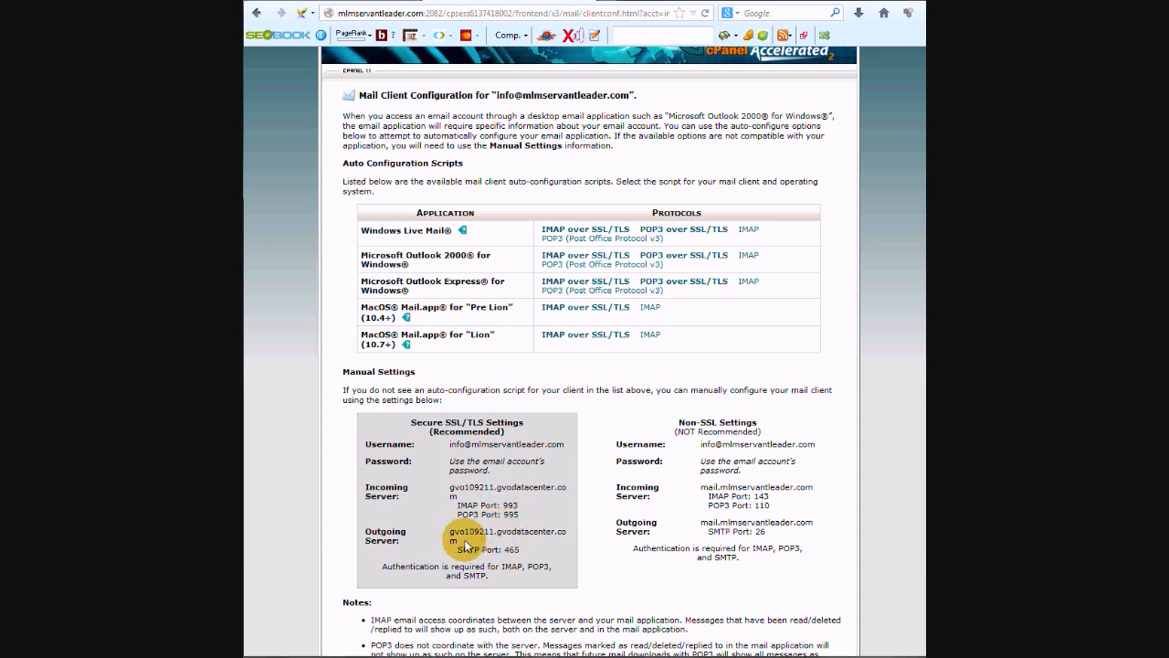
Step: Select the secure outgoing server host name for copying
double_click(500, 532)
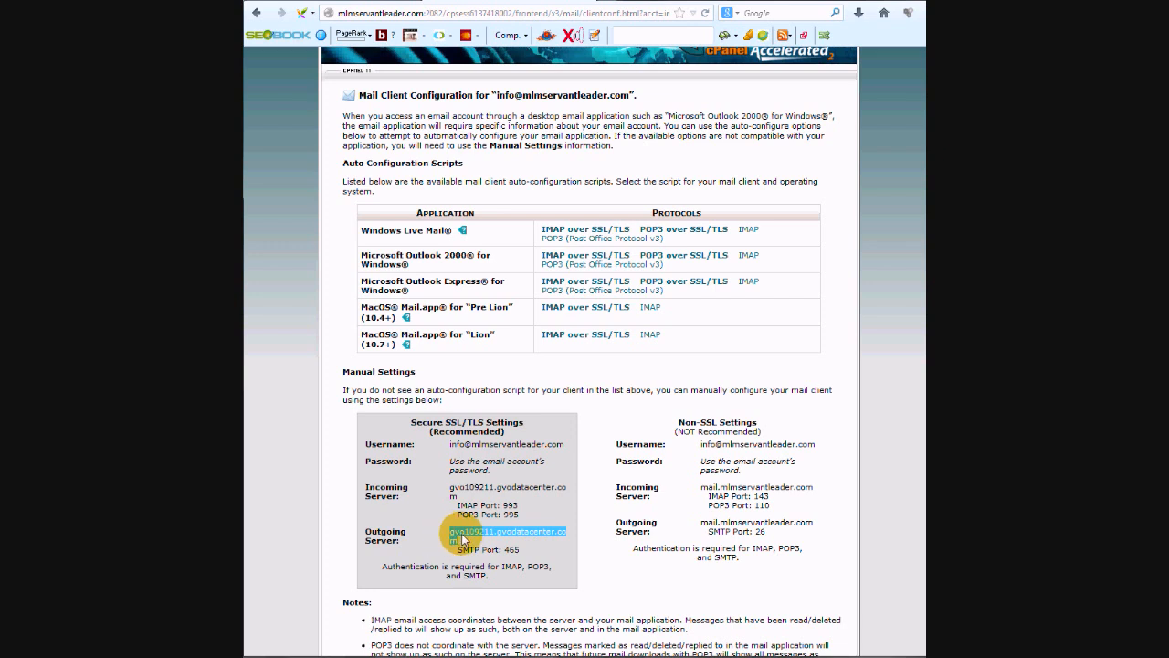
mouse_move(533, 505)
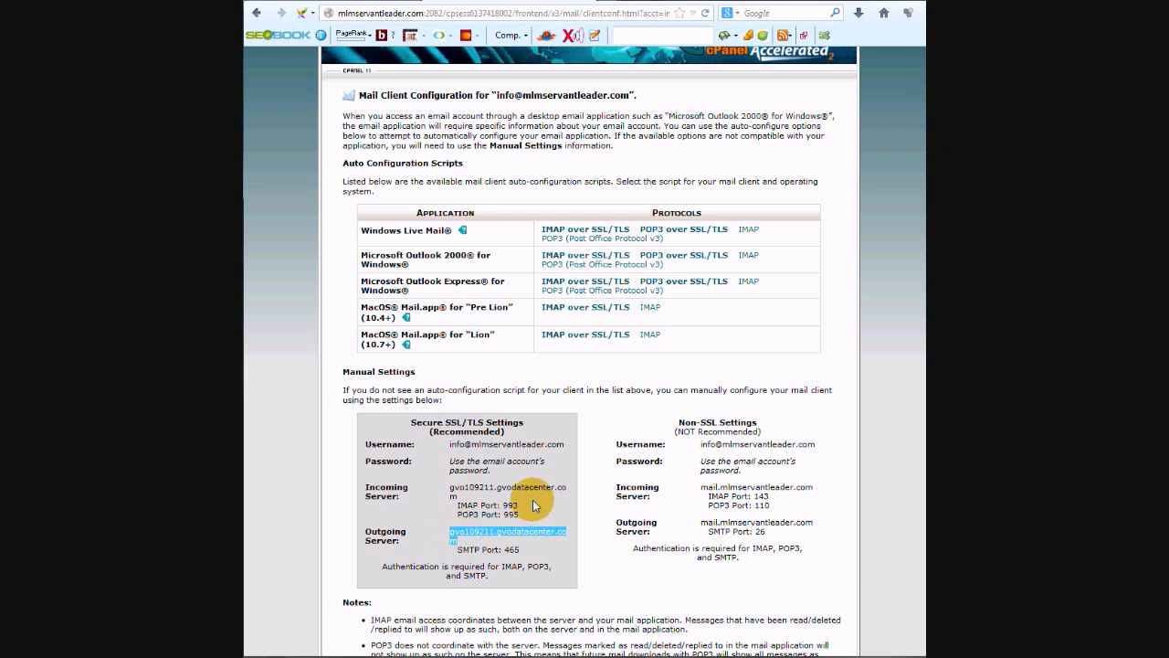
mouse_move(530, 358)
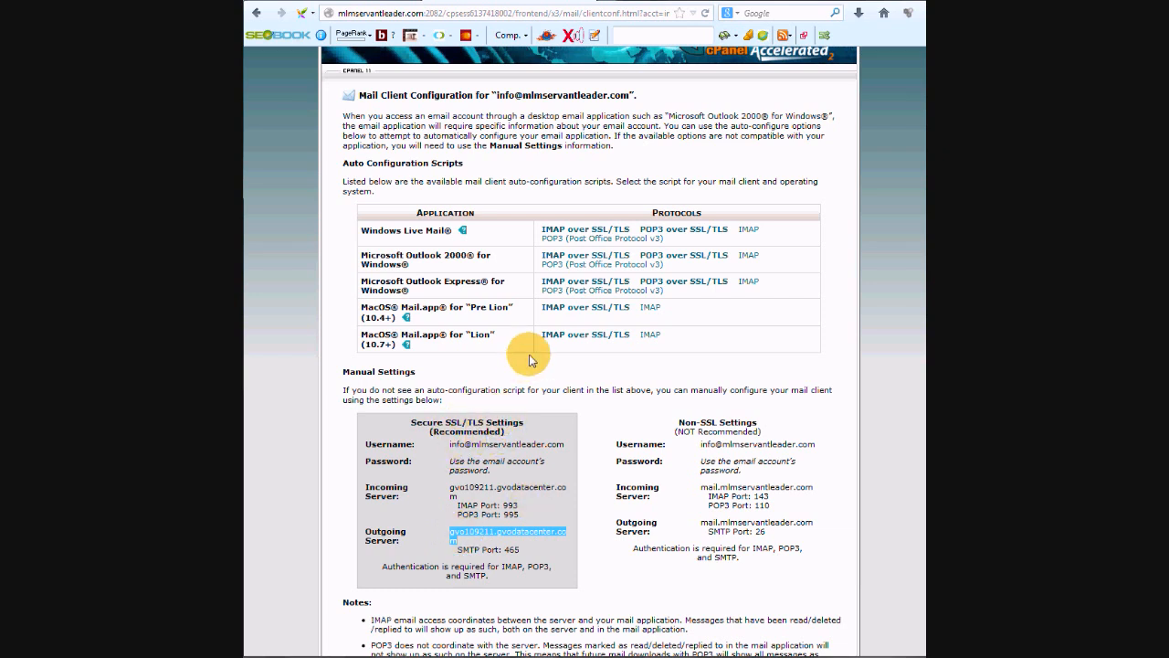
mouse_move(740, 435)
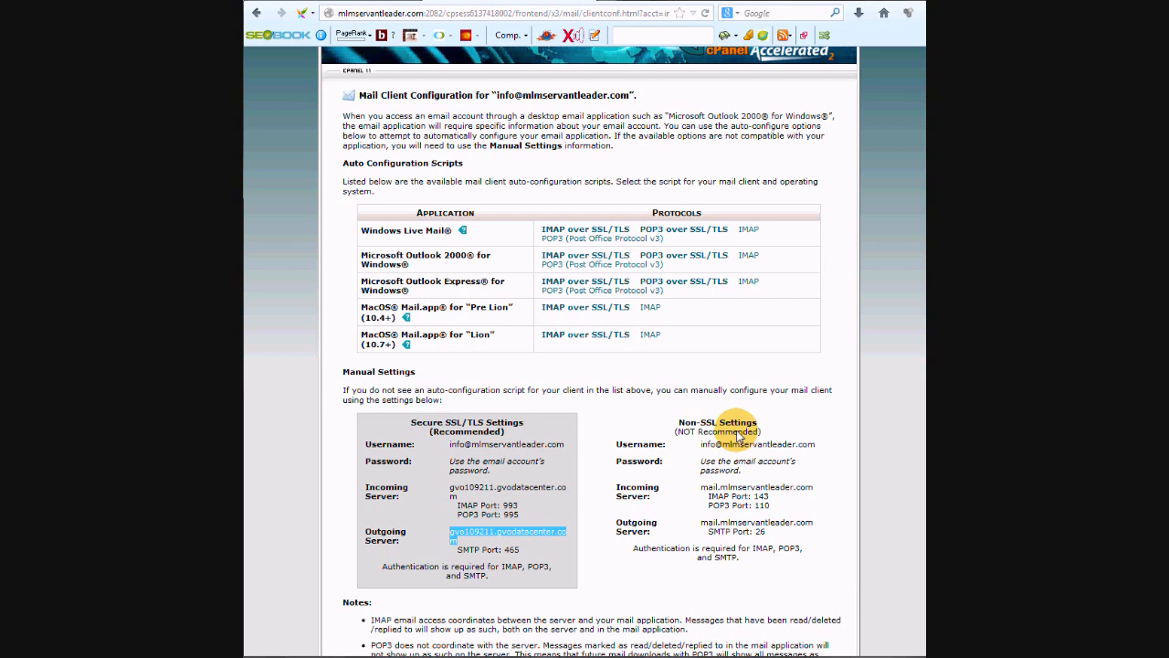
mouse_move(461, 424)
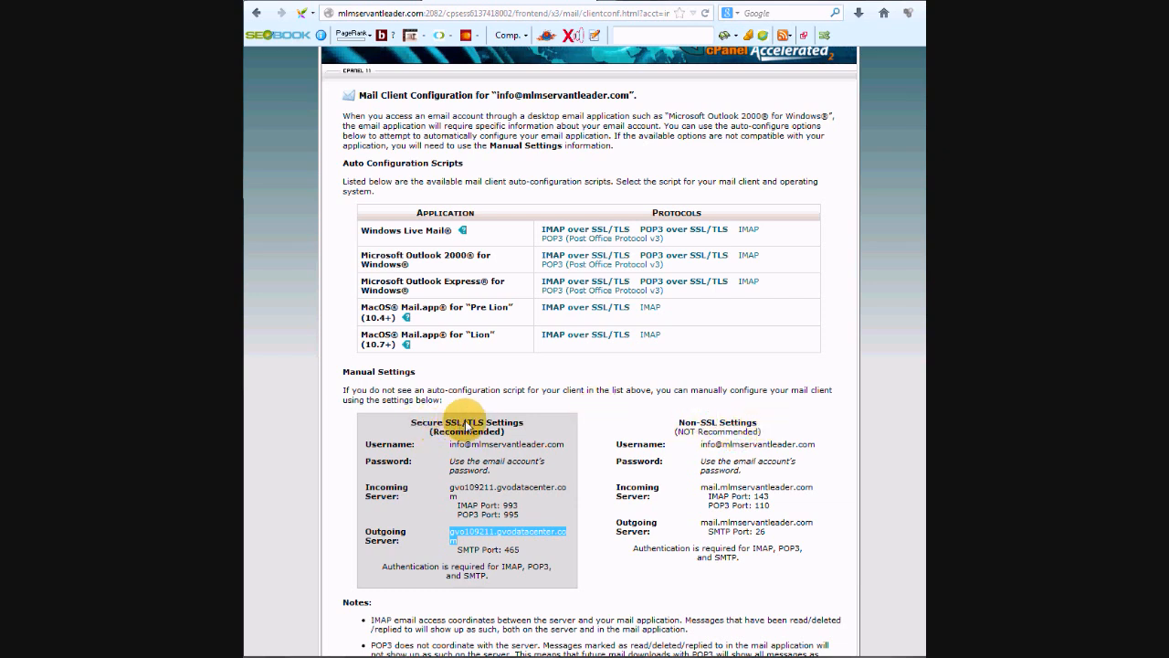
mouse_move(545, 429)
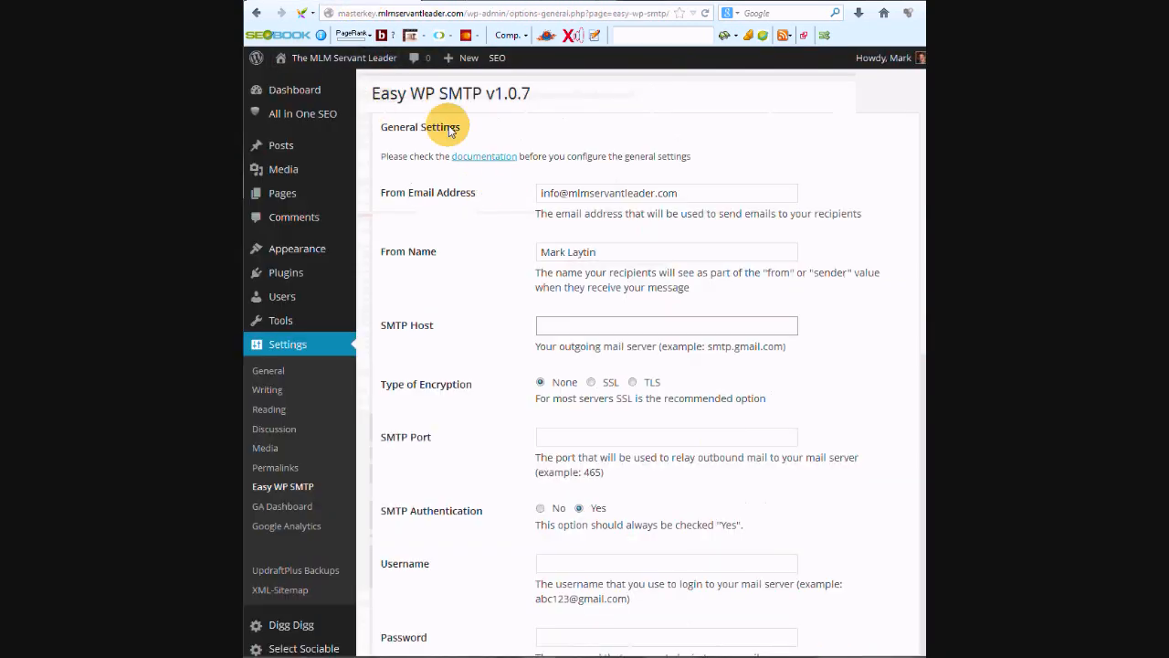
Step: Set SMTP Host gvo109211.gvodatacenter.com, SSL encryption and SMTP Port 465
type("gvo109211.gvodatacenter.com")
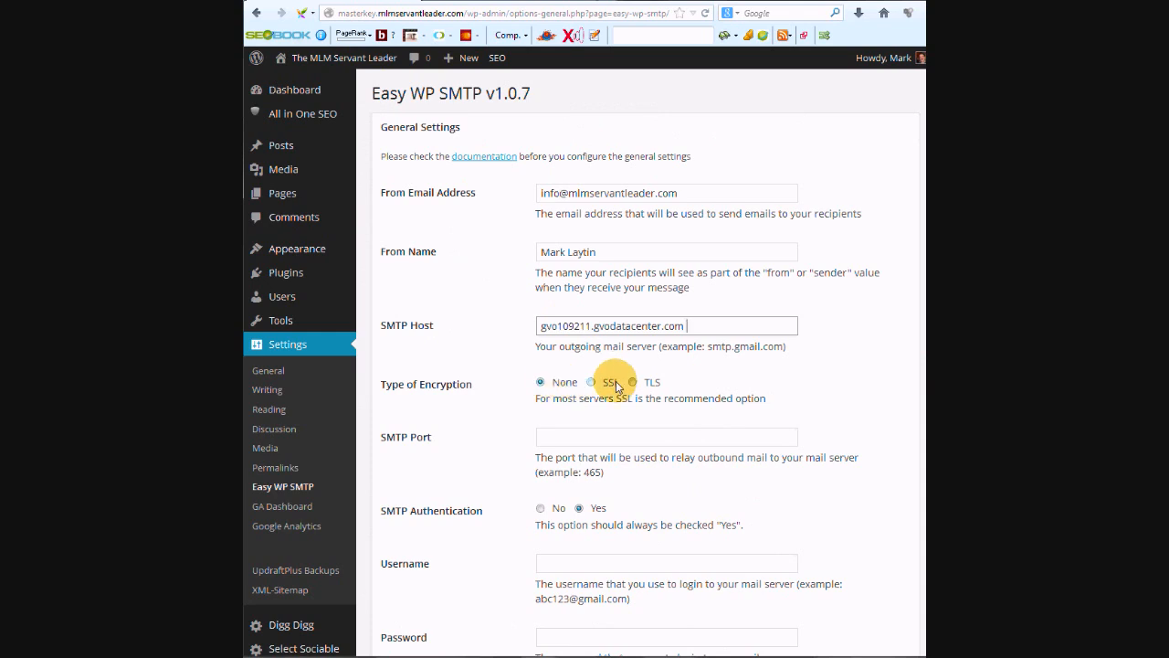
left_click(592, 382)
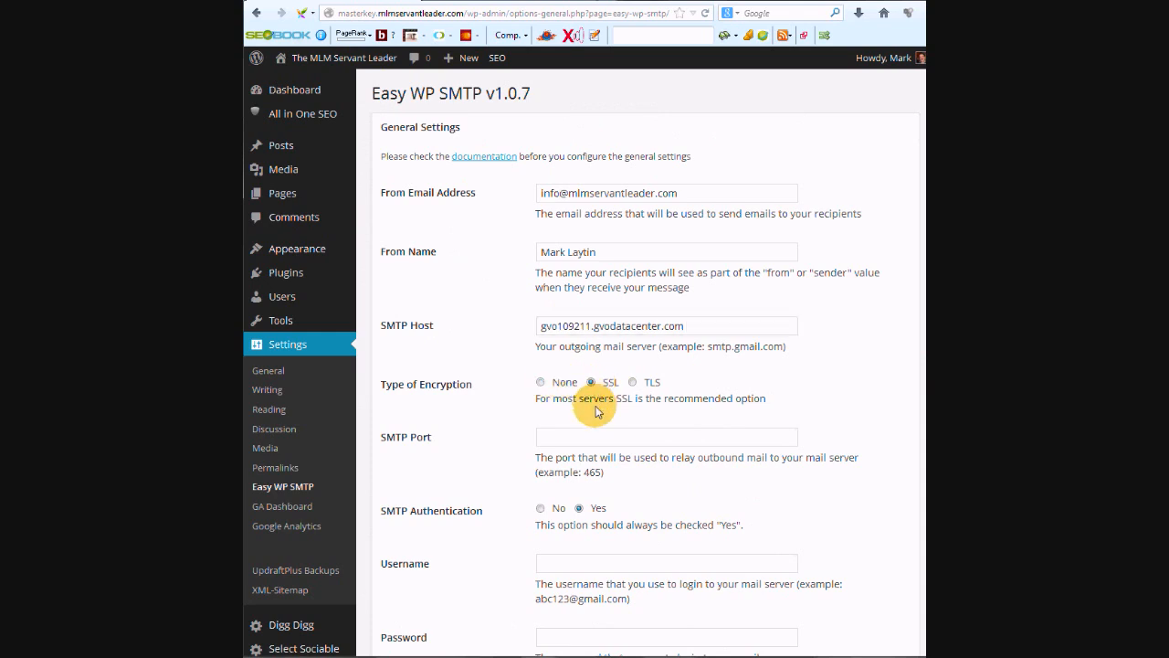
mouse_move(566, 417)
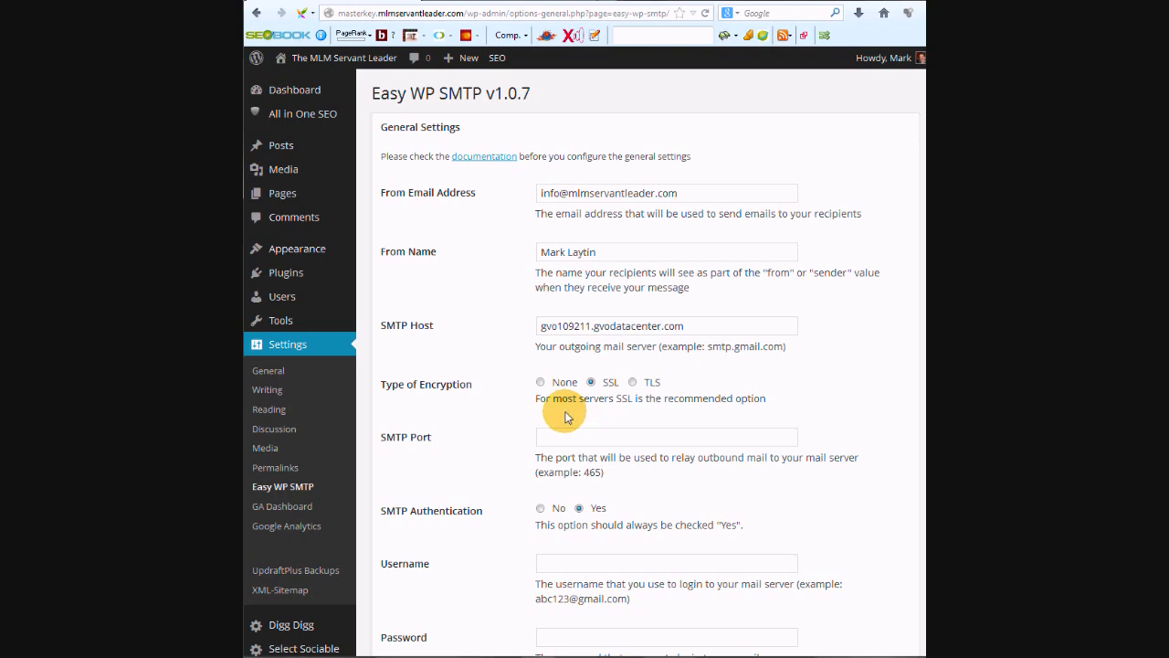
mouse_move(562, 444)
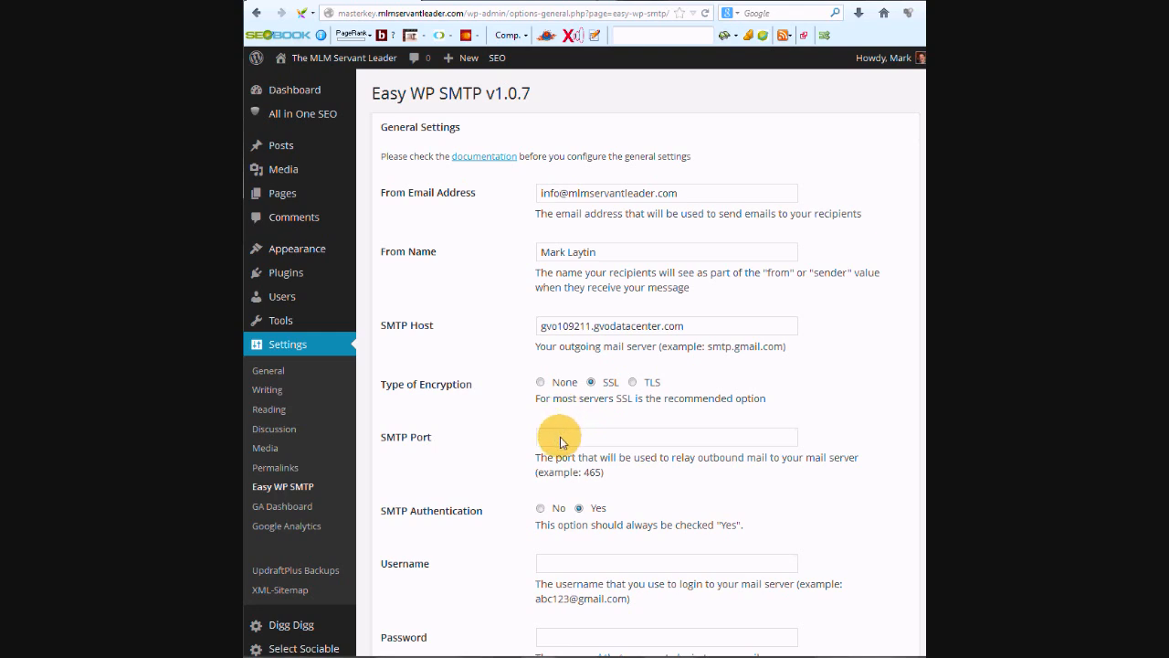
mouse_move(662, 465)
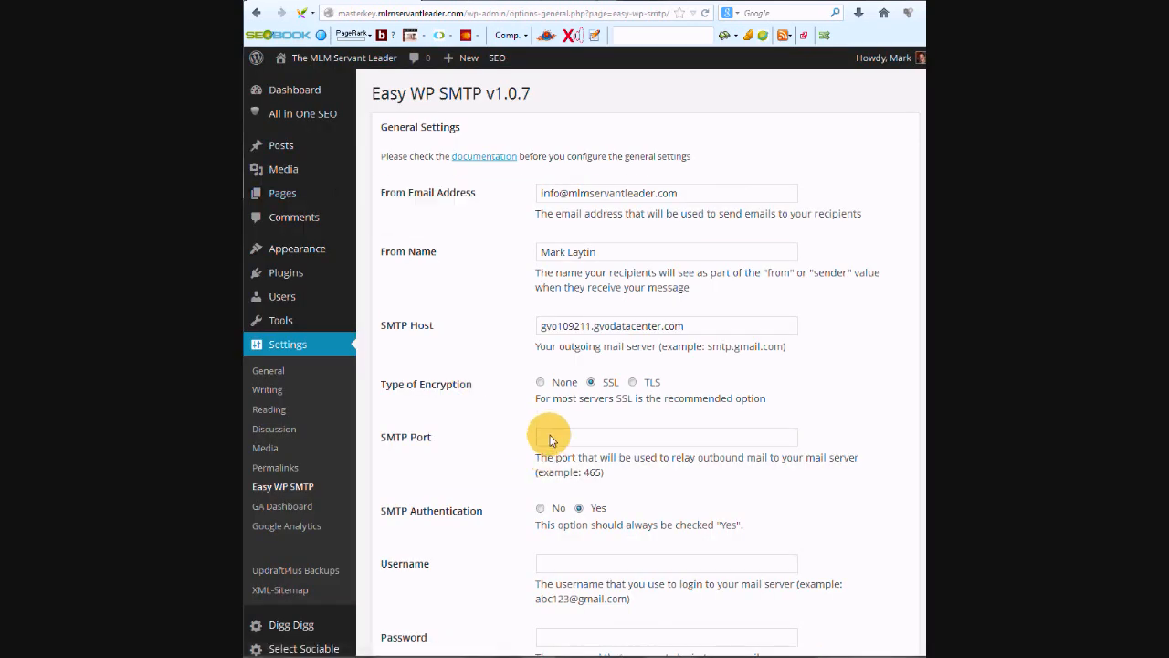
type("465")
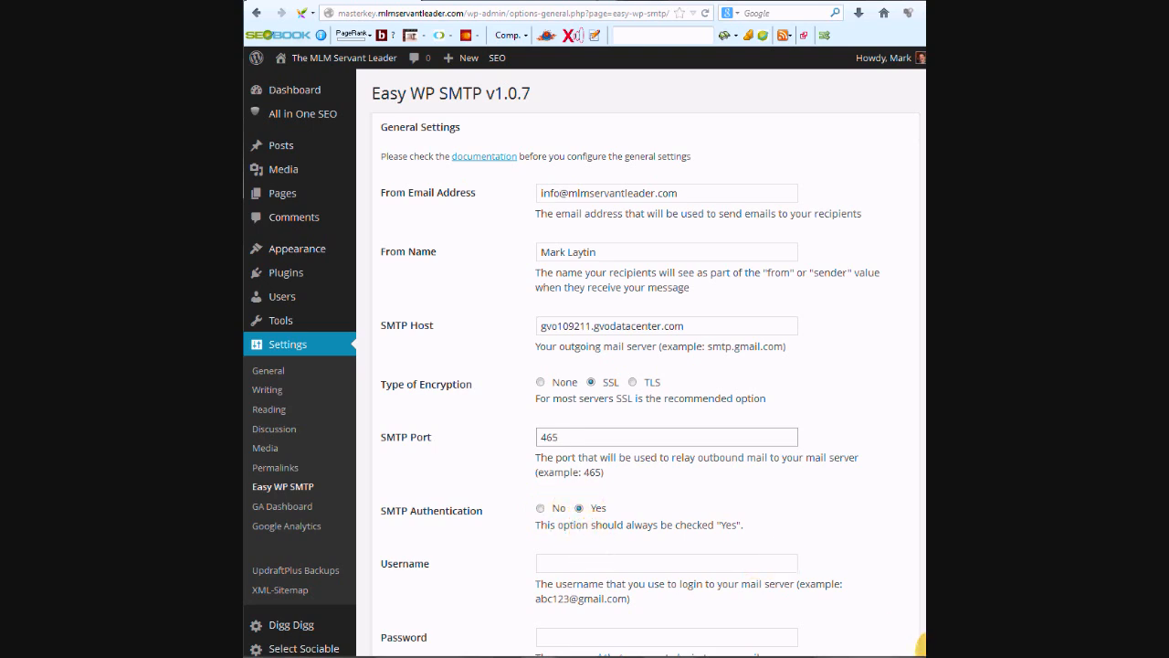
scroll("down", 3)
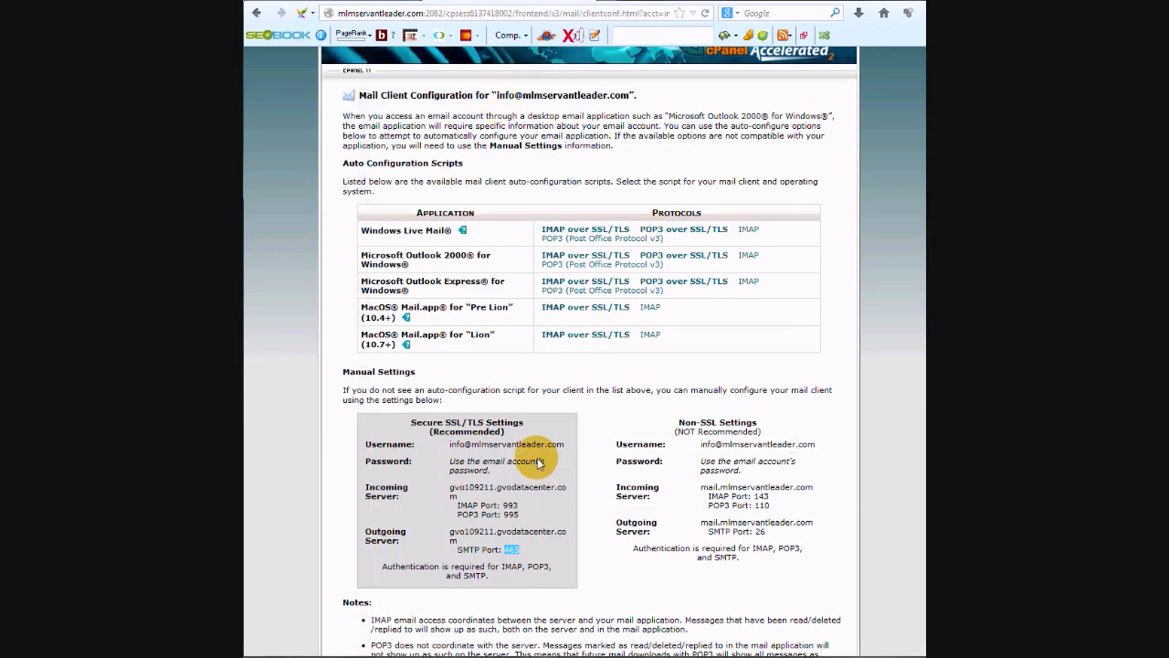
Step: Select the mailbox username under Secure SSL/TLS Settings for copying
double_click(505, 444)
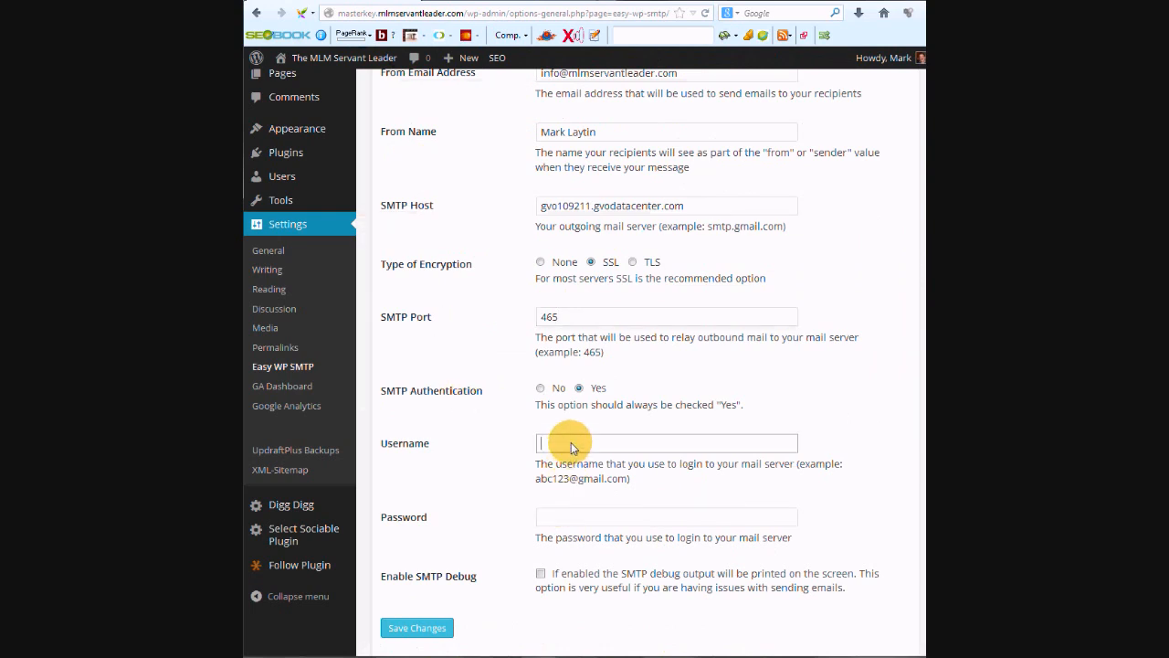
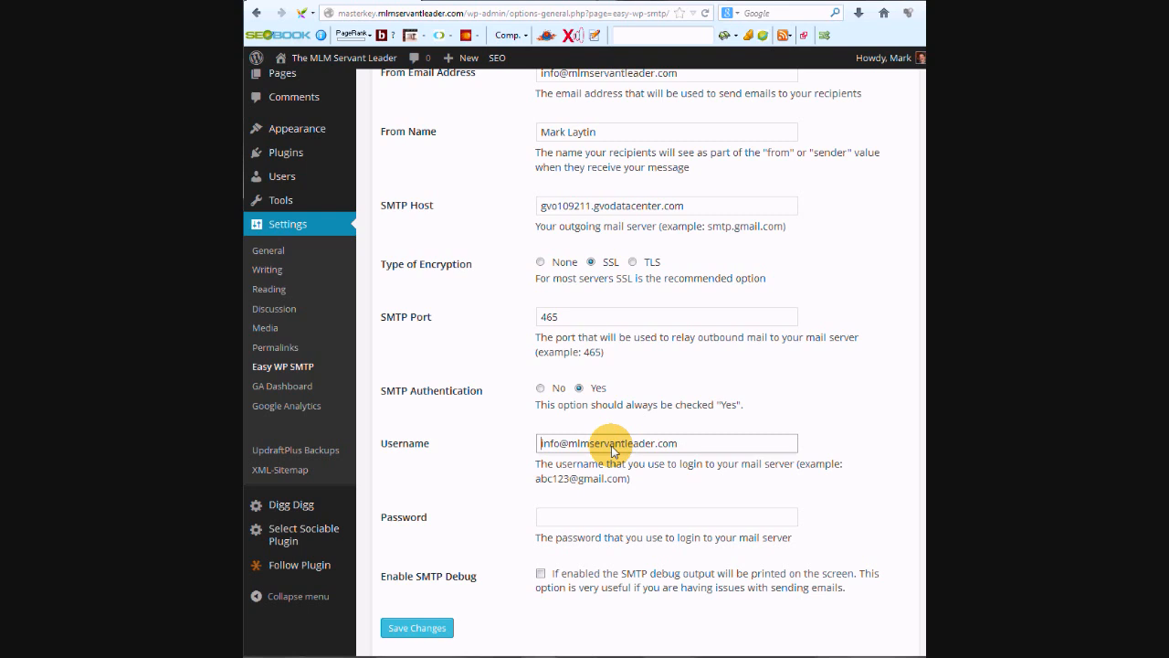
mouse_move(552, 201)
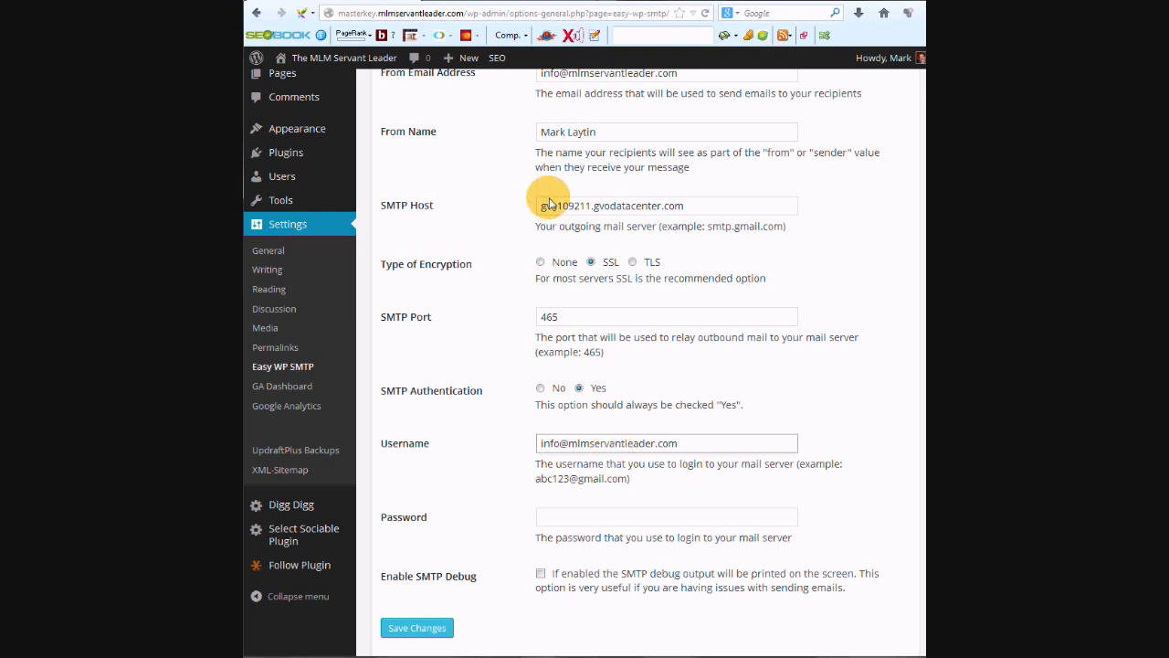
mouse_move(557, 482)
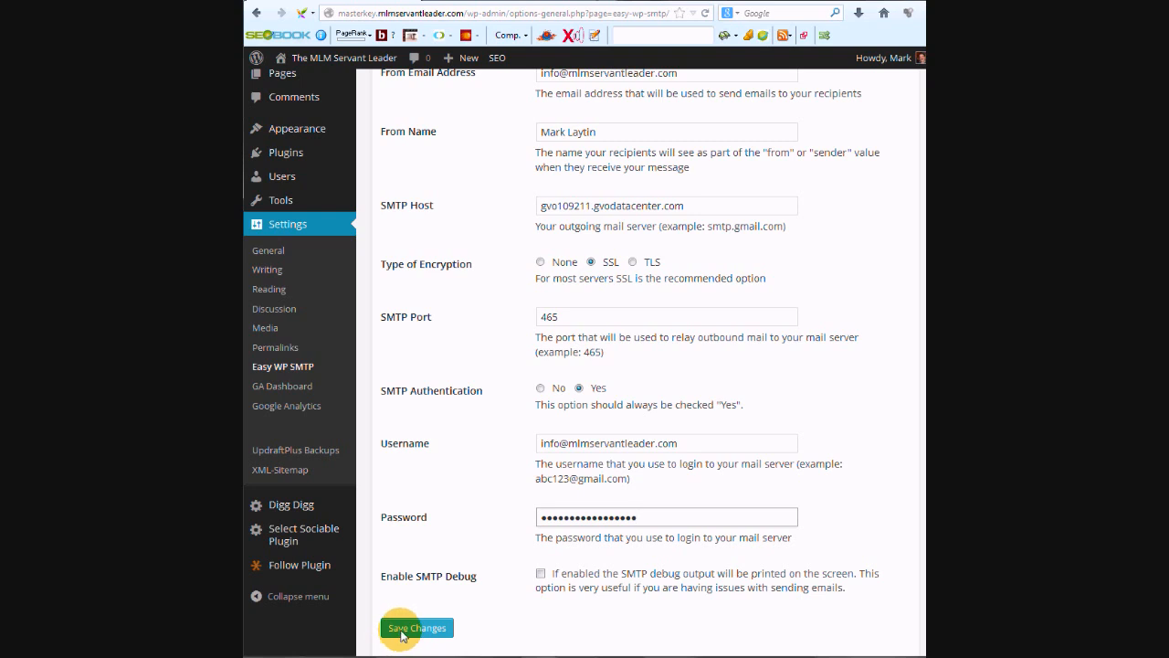
left_click(417, 628)
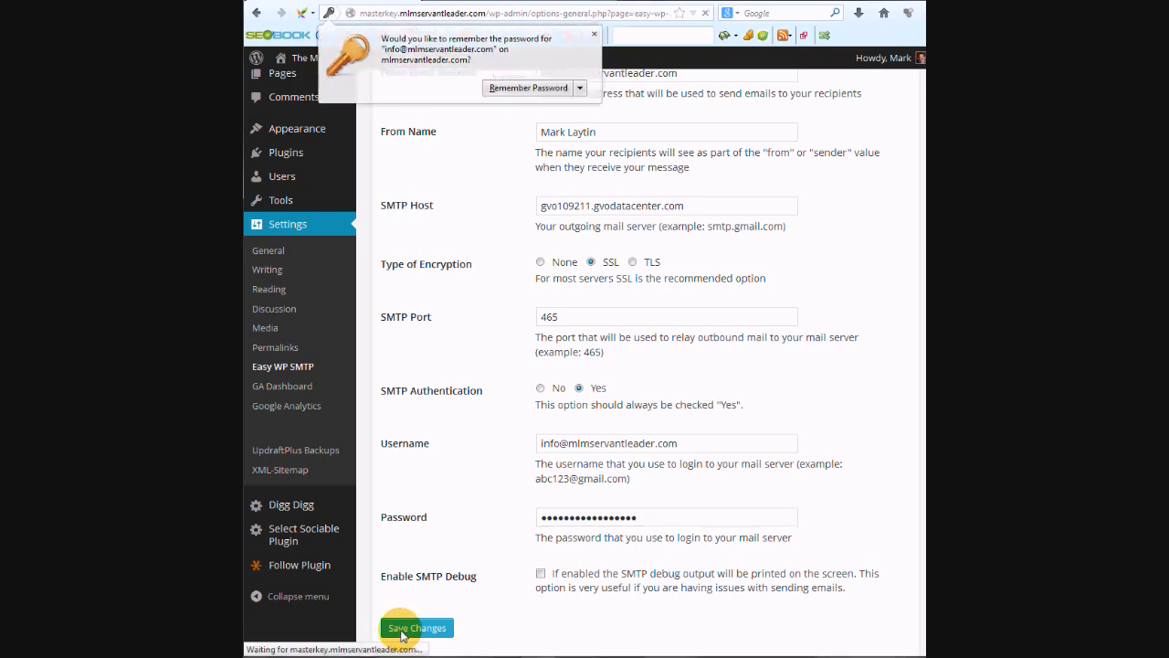
left_click(416, 628)
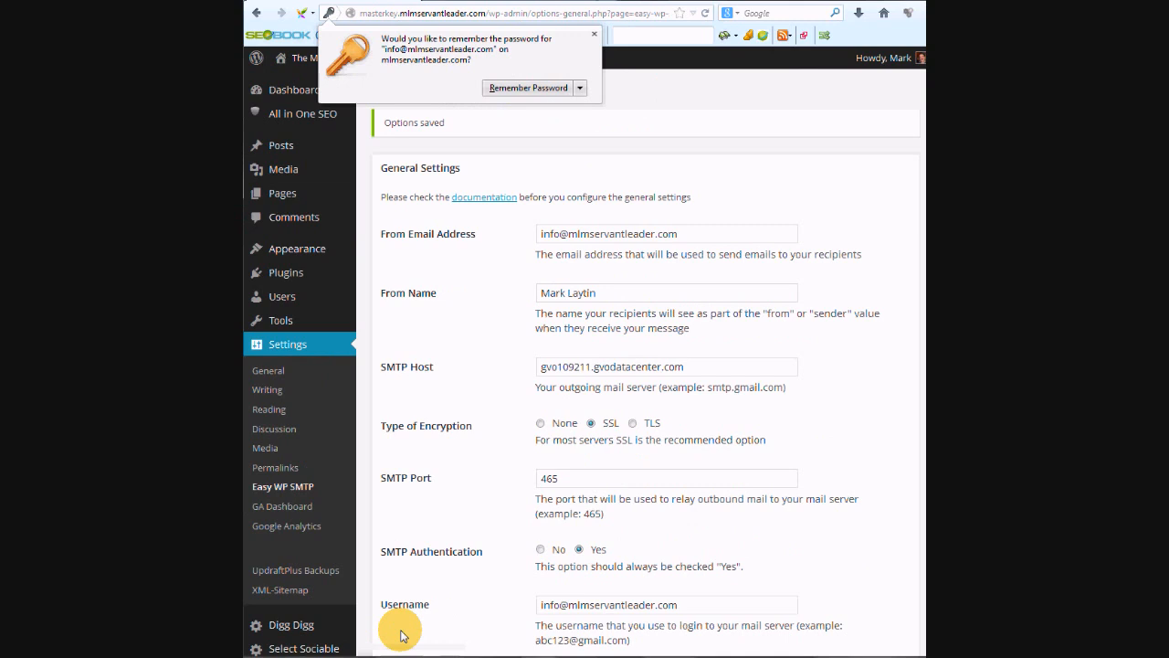
mouse_move(395, 585)
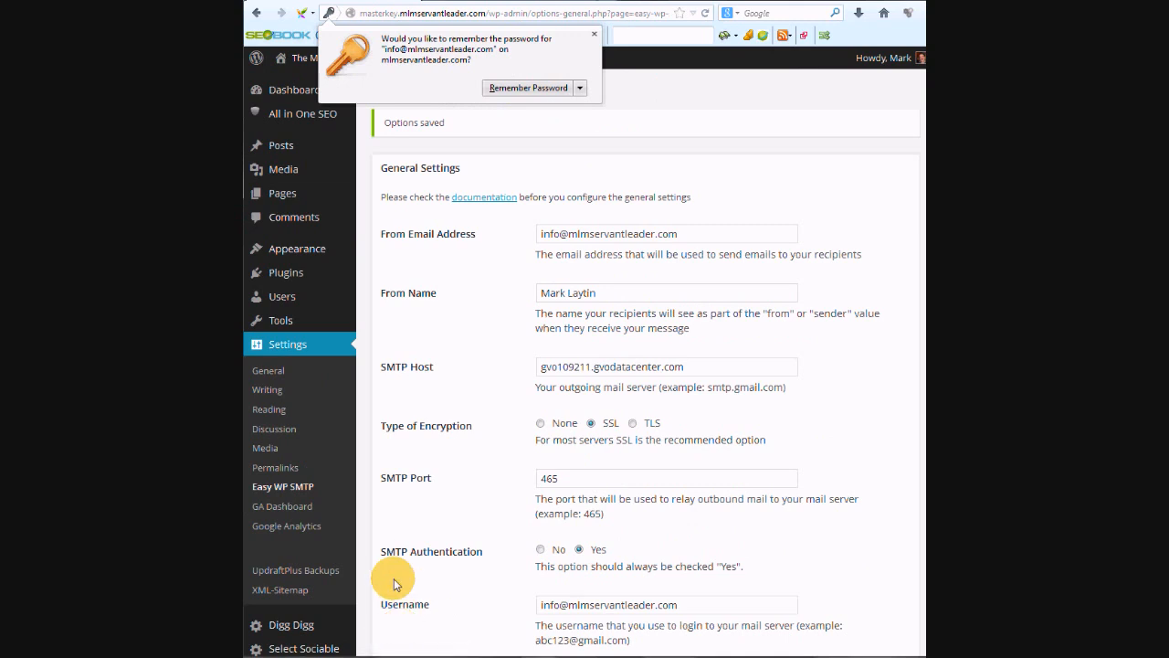
mouse_move(327, 333)
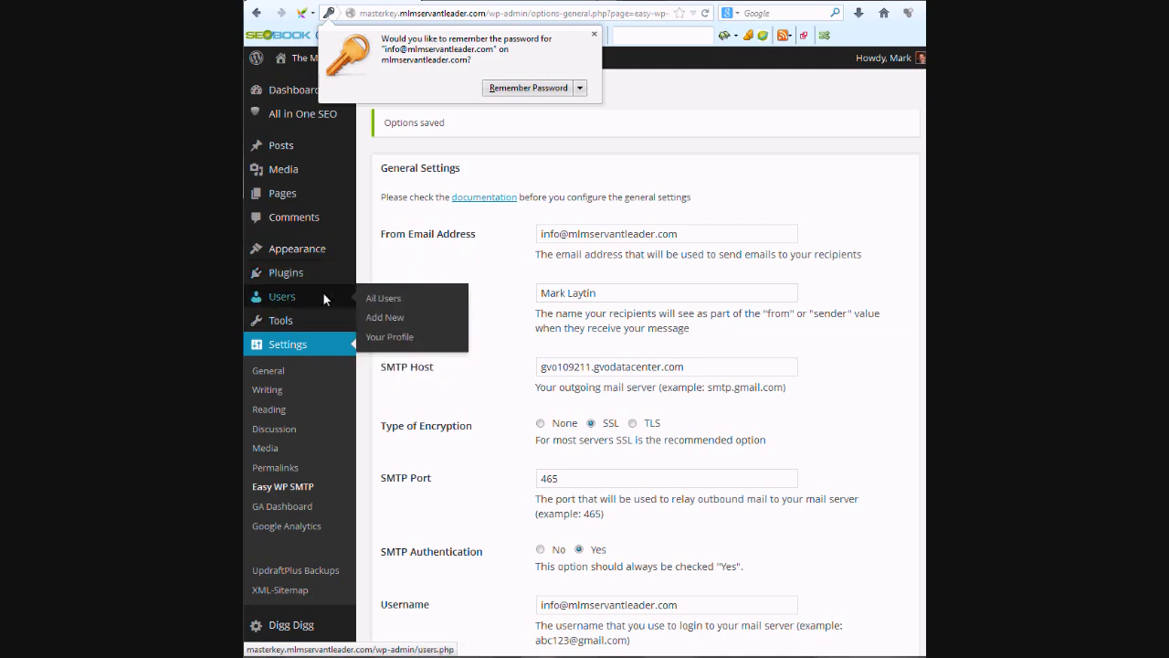
mouse_move(319, 272)
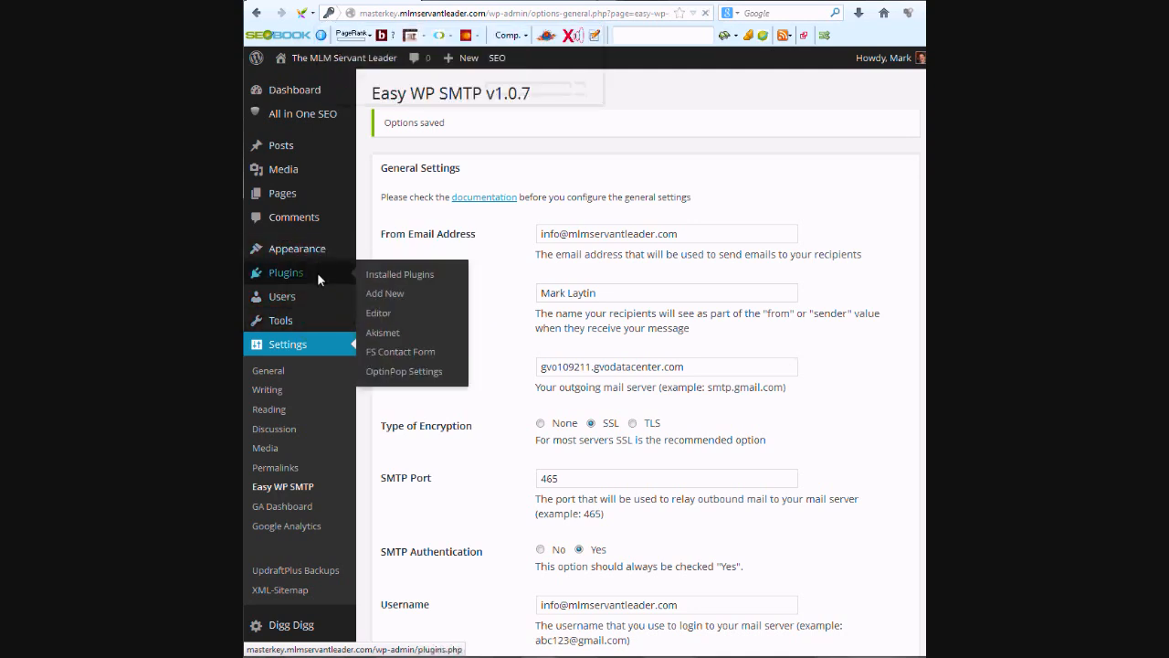
Step: Review the Installed Plugins list with Easy WP SMTP and Follow active, then go to Follow Plugin Settings
left_click(398, 274)
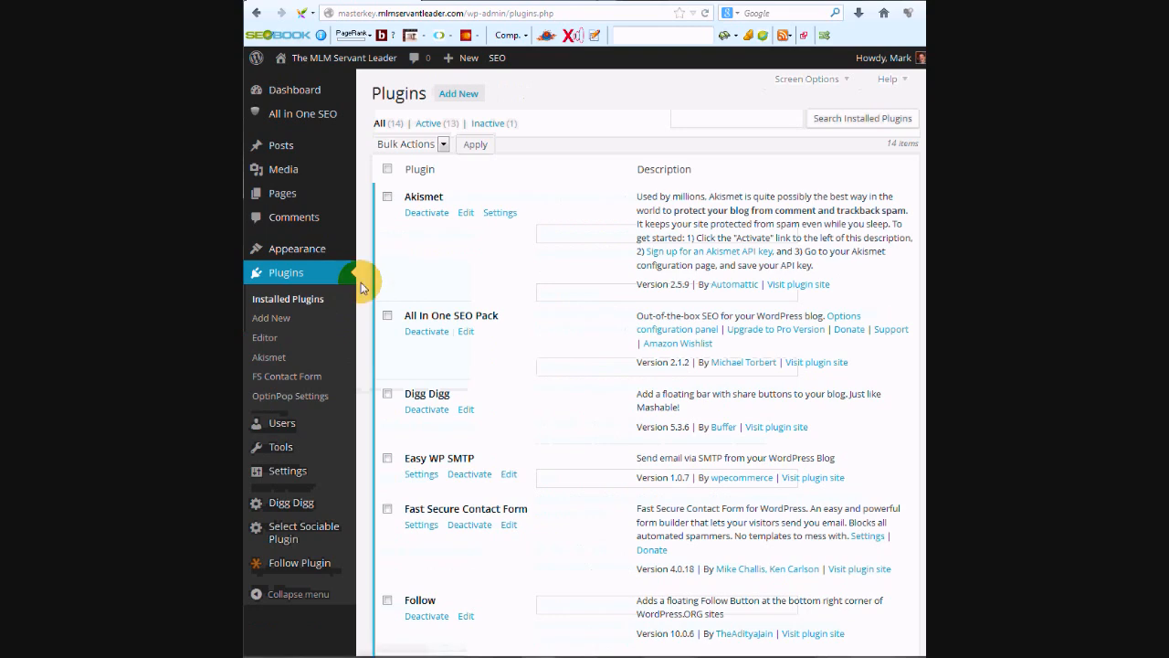
mouse_move(901, 627)
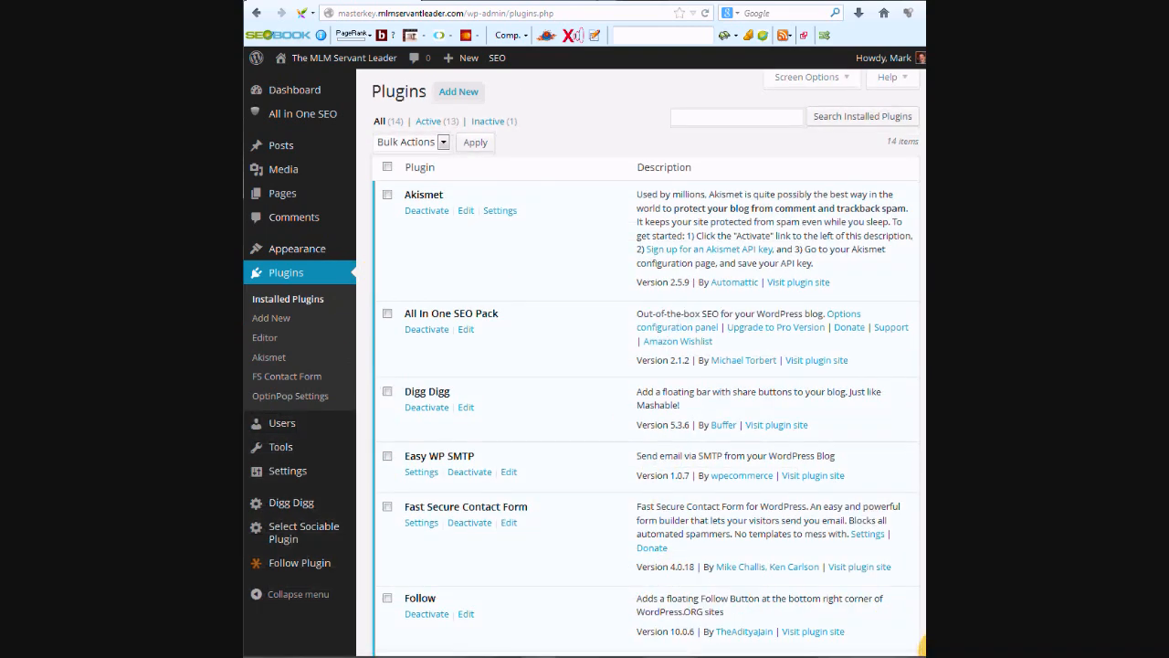
scroll("down", 3)
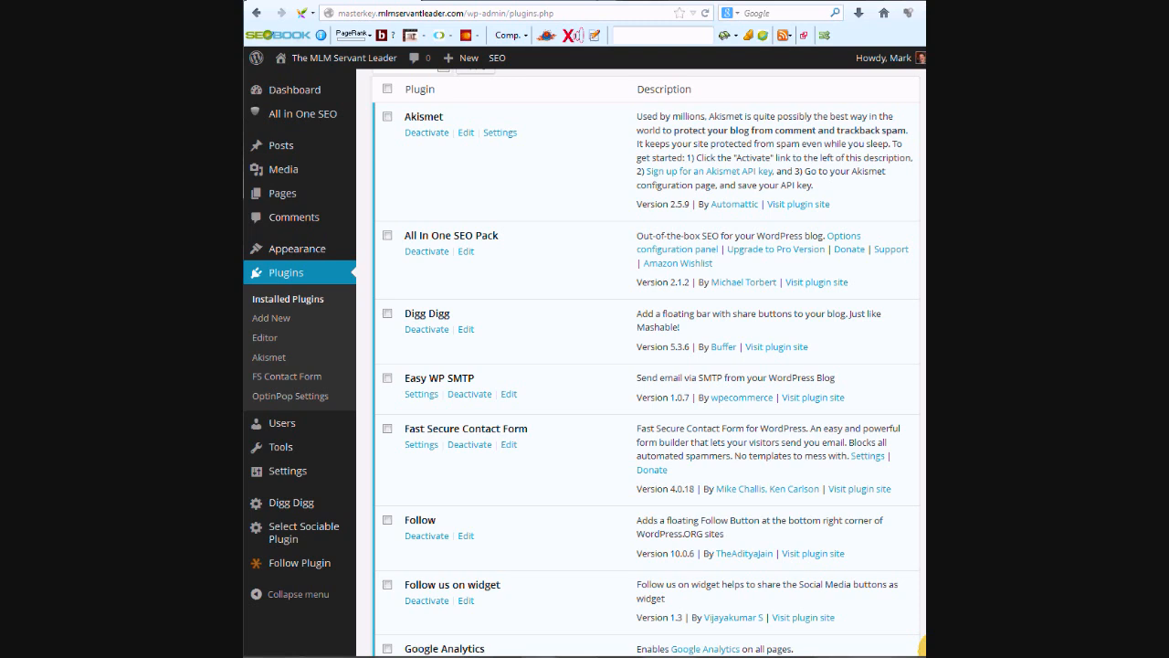
mouse_move(388, 537)
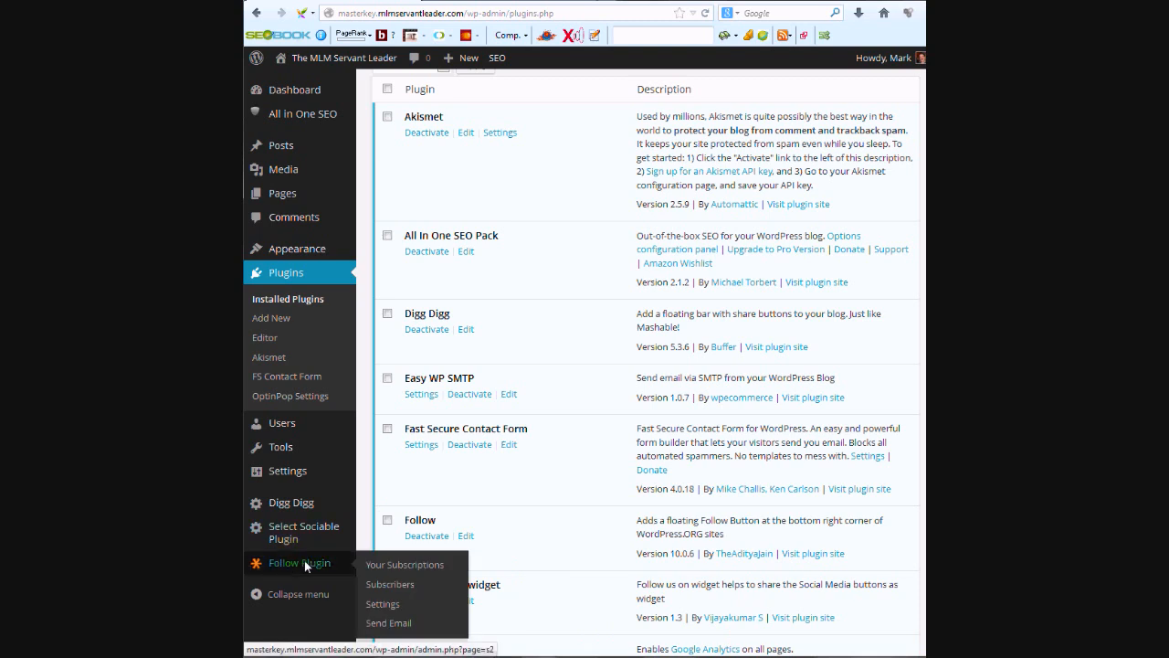
mouse_move(391, 585)
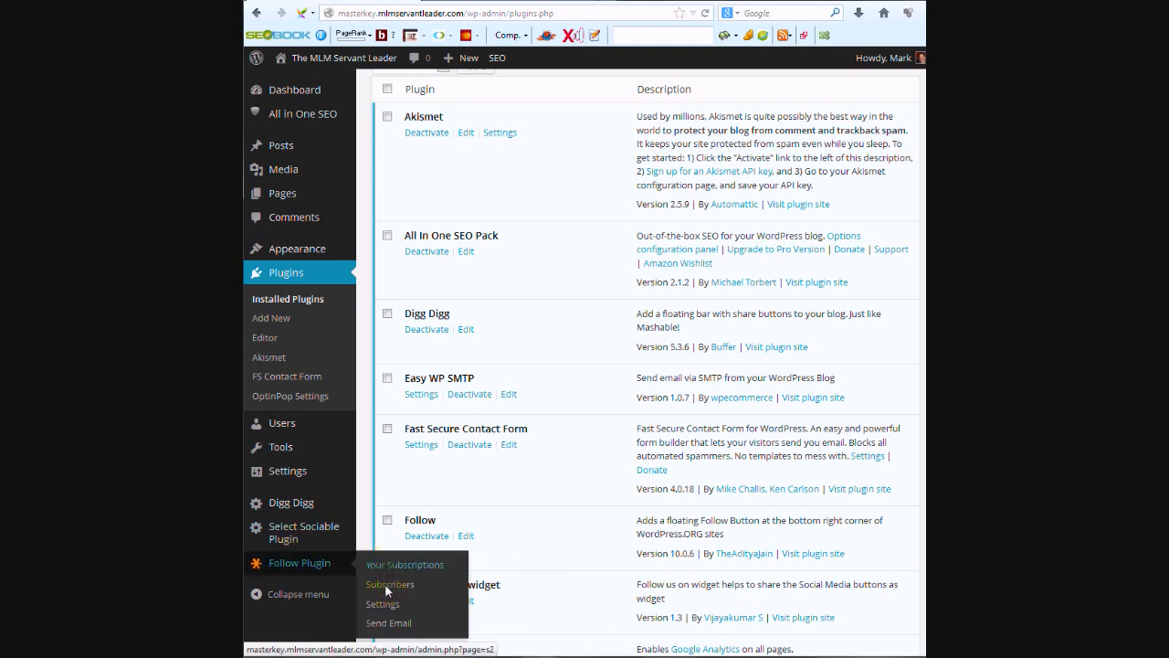
left_click(381, 602)
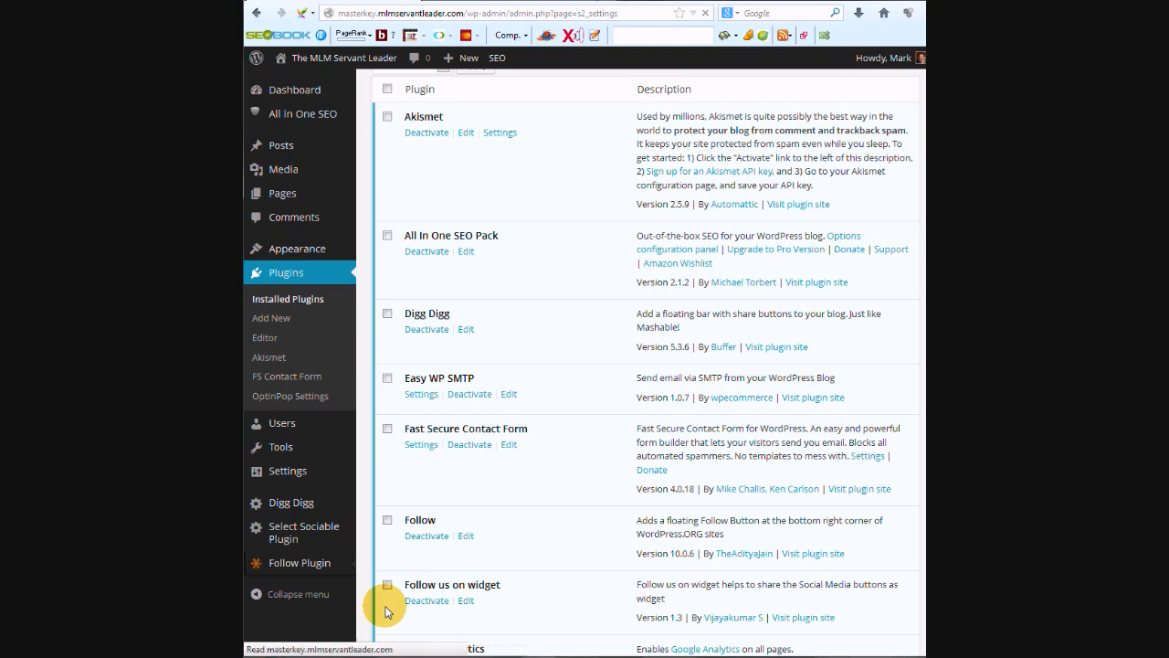
Step: Note the Follow Plugin's default subscribe page is Press Release, then go to Pages
left_click(300, 563)
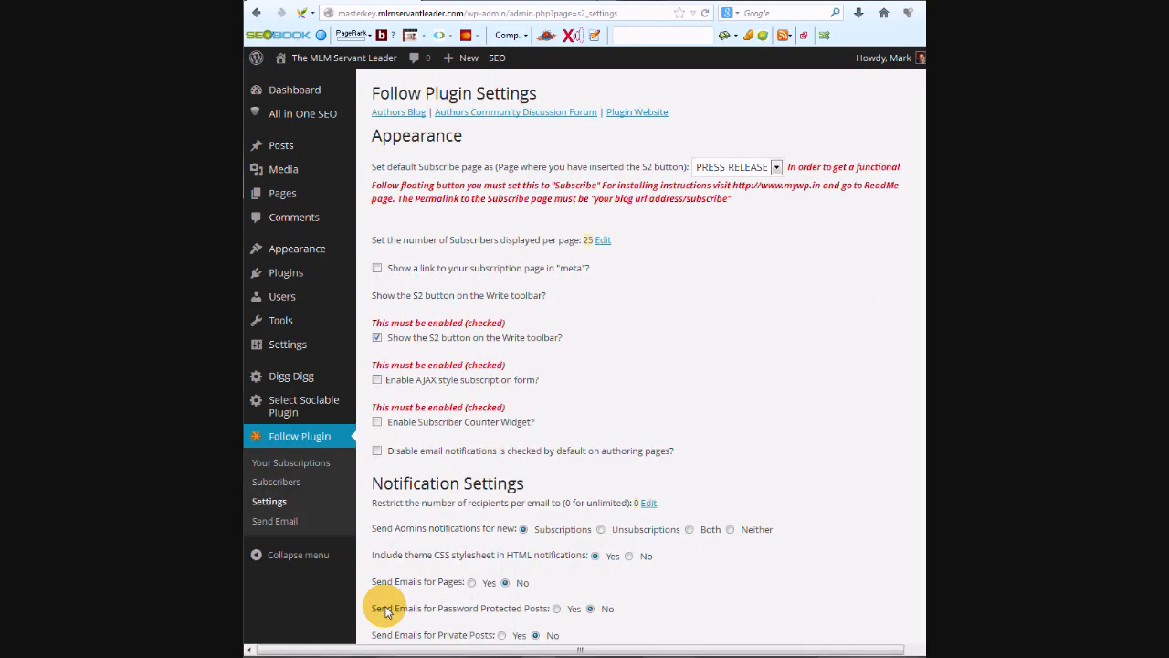
mouse_move(833, 183)
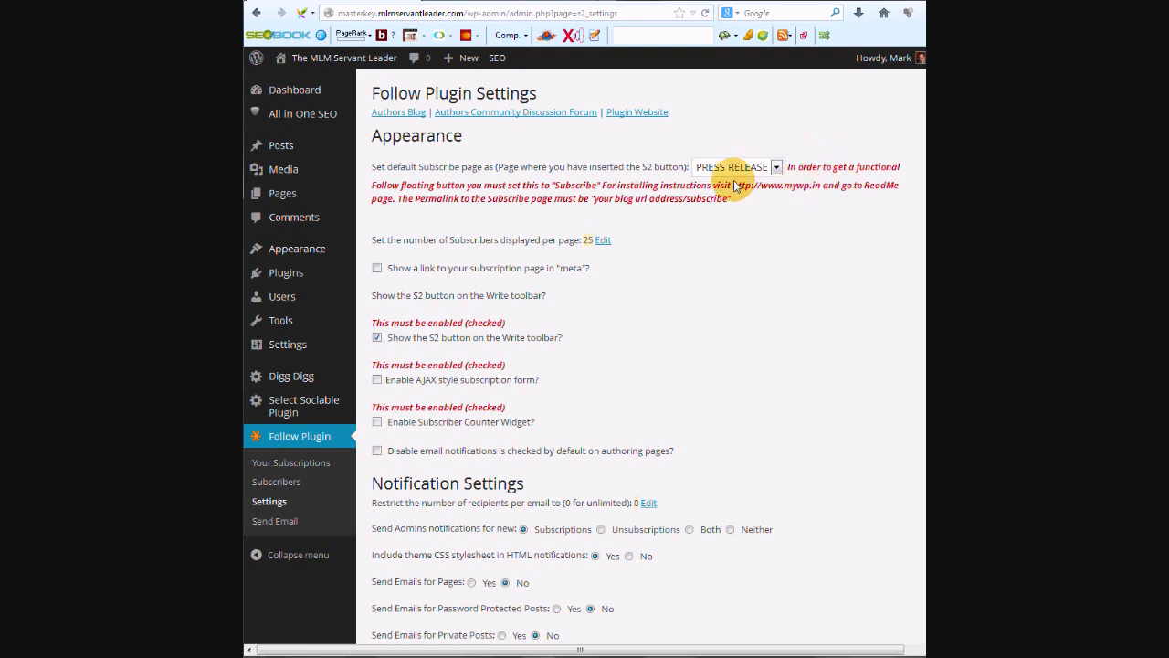
mouse_move(464, 174)
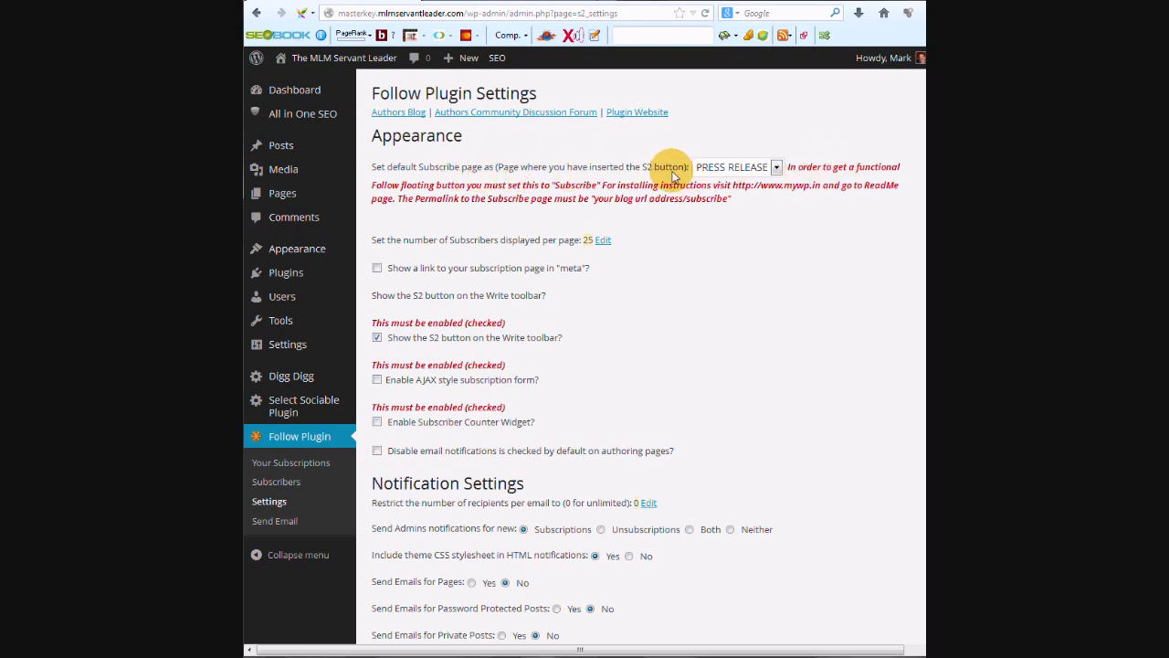
mouse_move(740, 174)
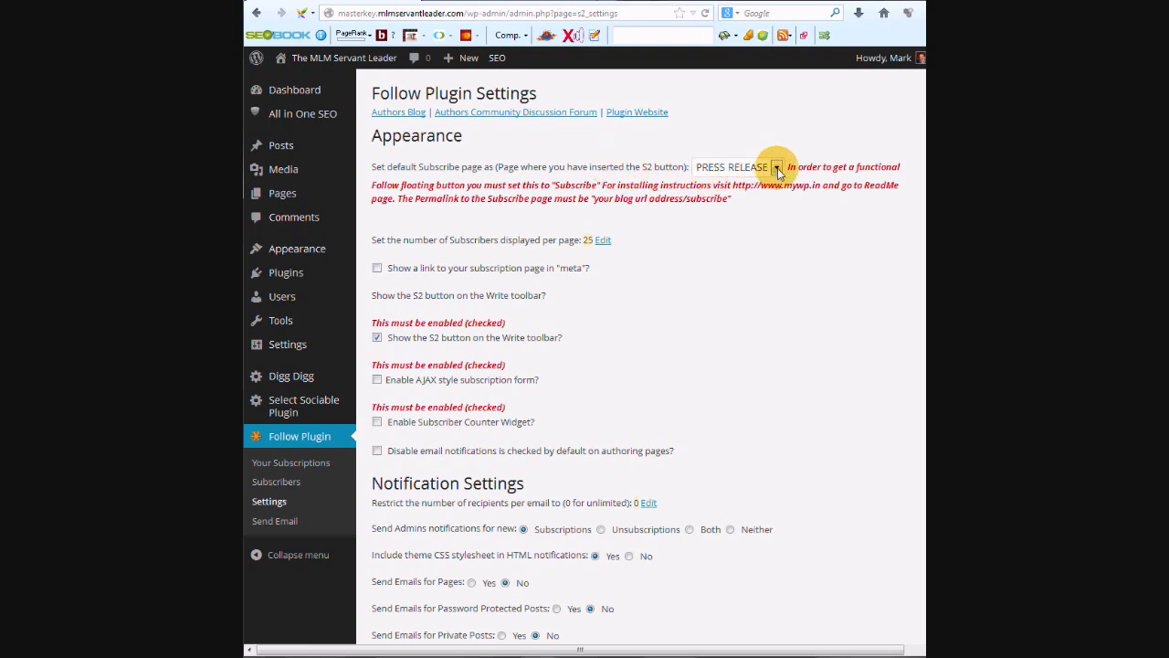
mouse_move(649, 185)
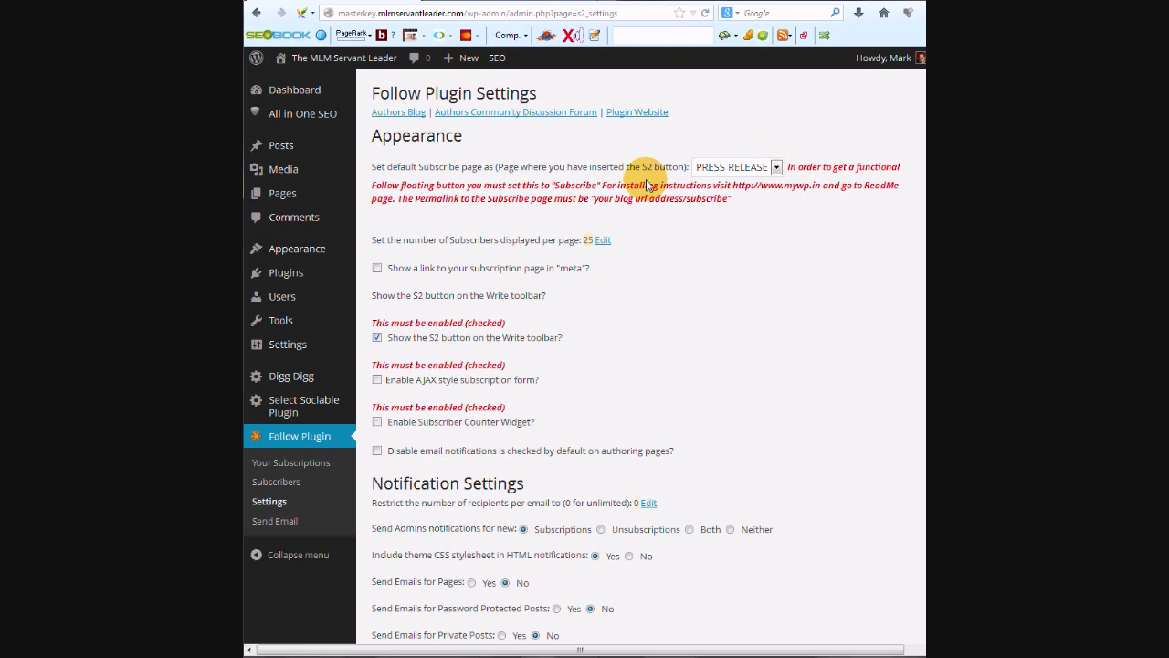
mouse_move(453, 191)
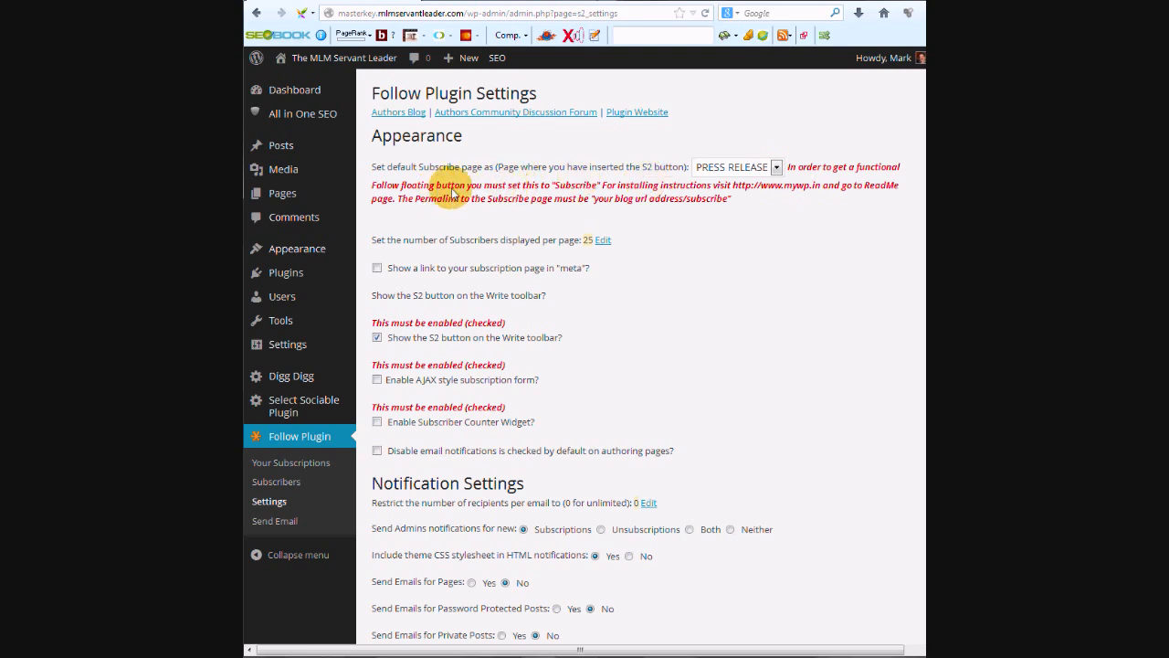
mouse_move(552, 197)
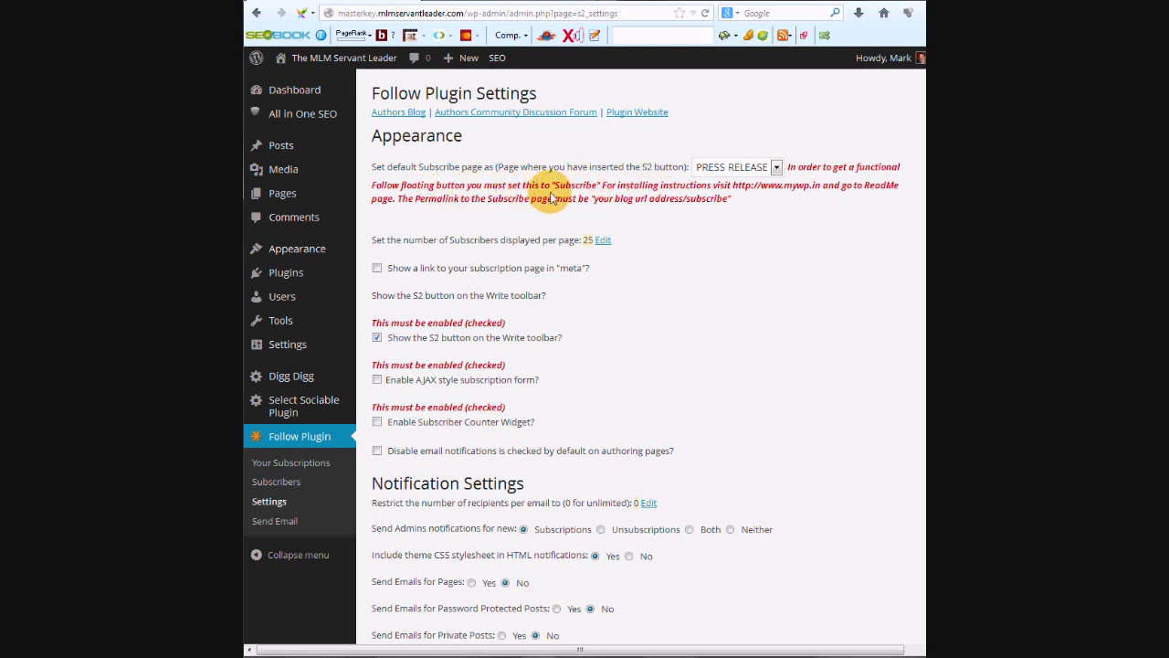
mouse_move(654, 193)
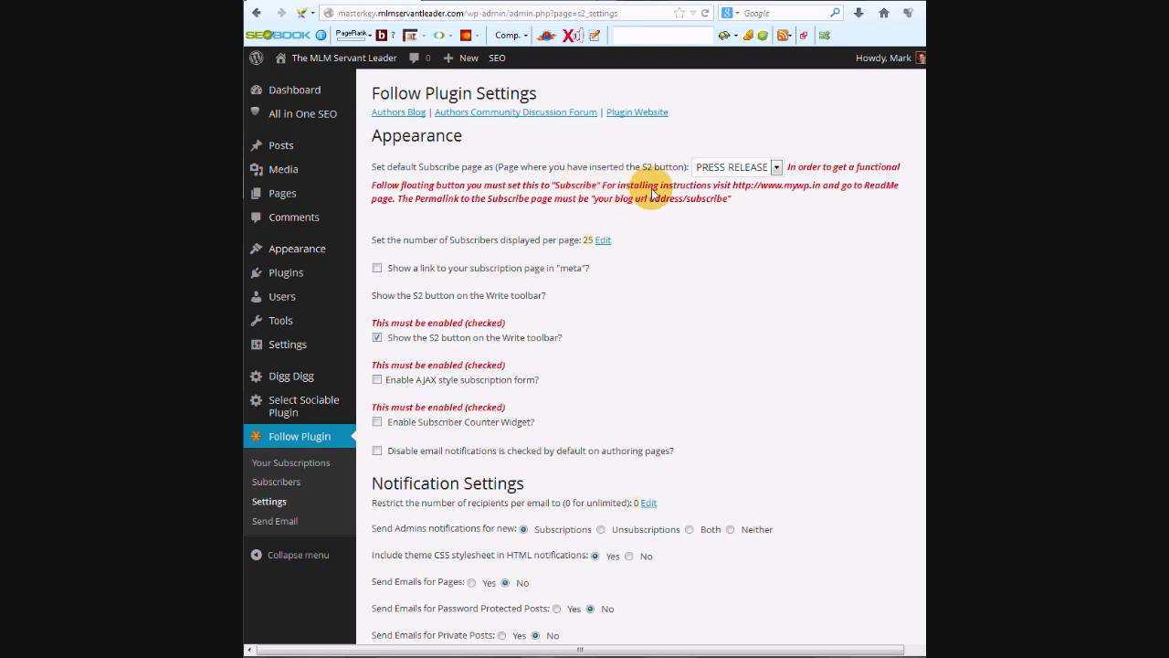
mouse_move(607, 192)
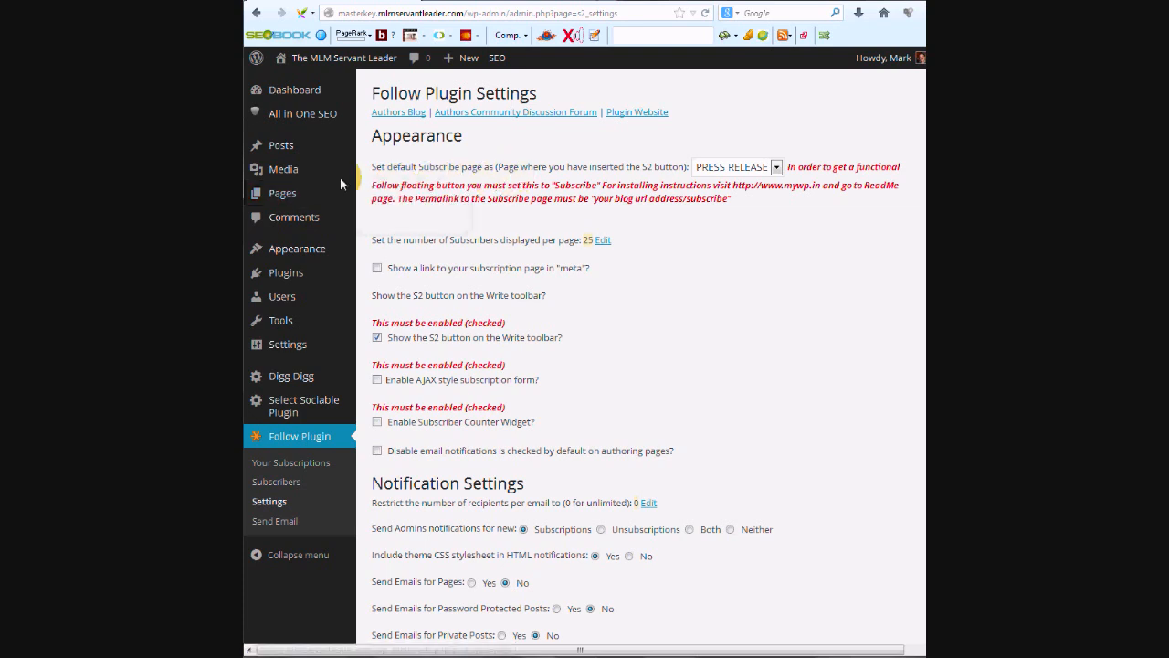
left_click(281, 193)
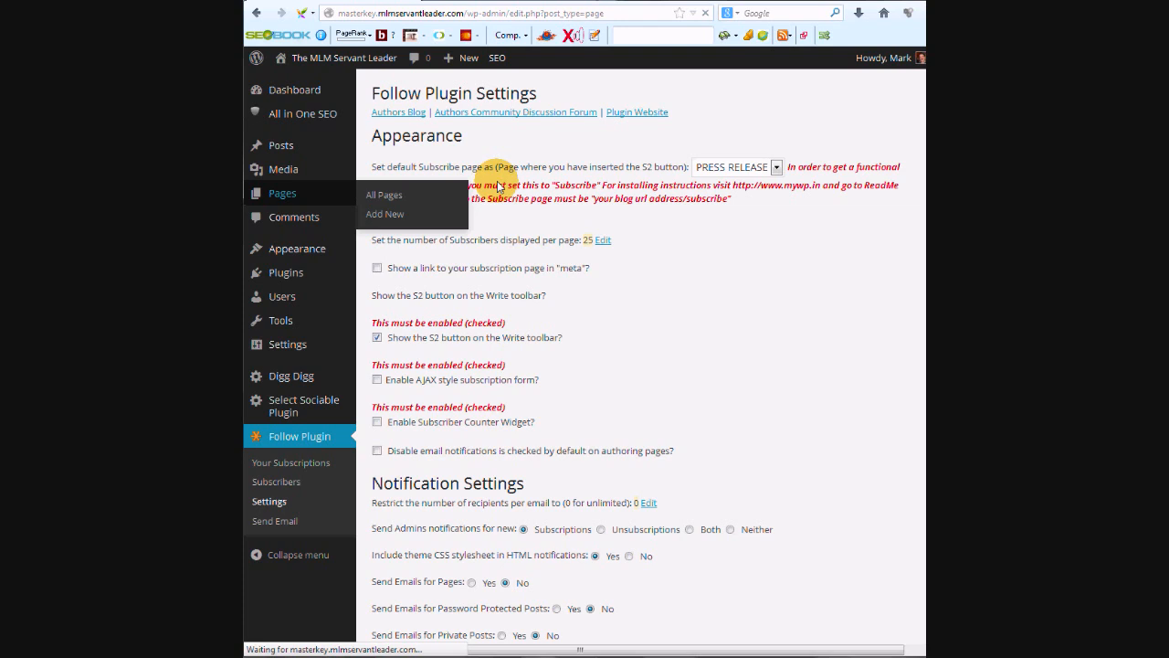
Step: Create a new page titled Subscribe
left_click(384, 193)
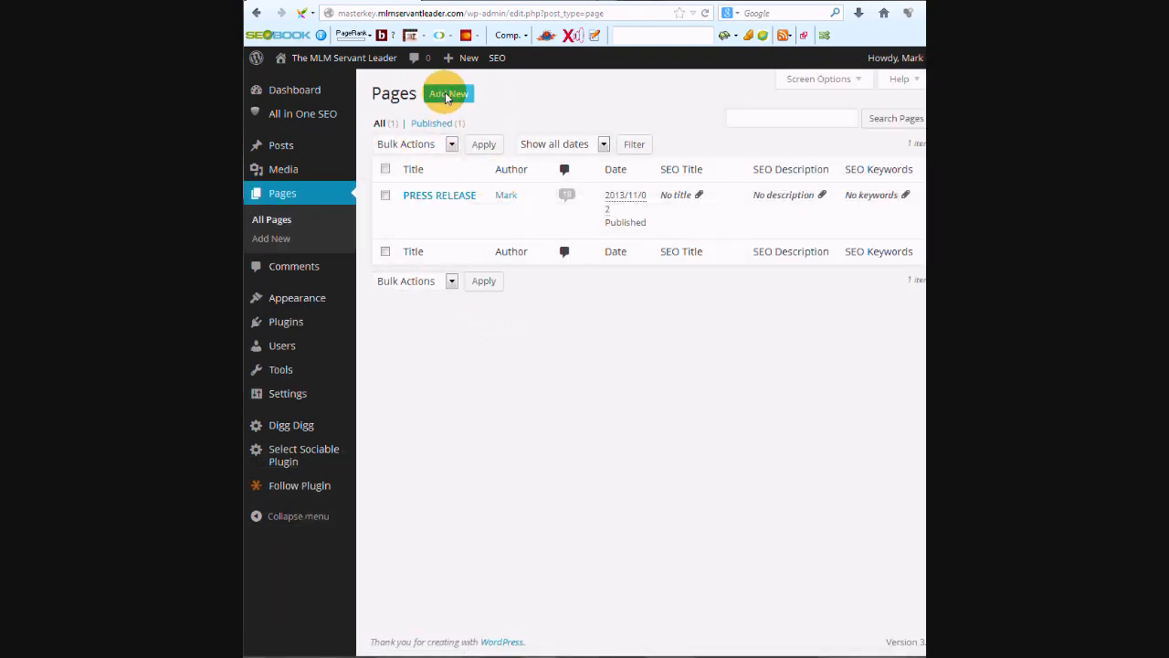
left_click(449, 93)
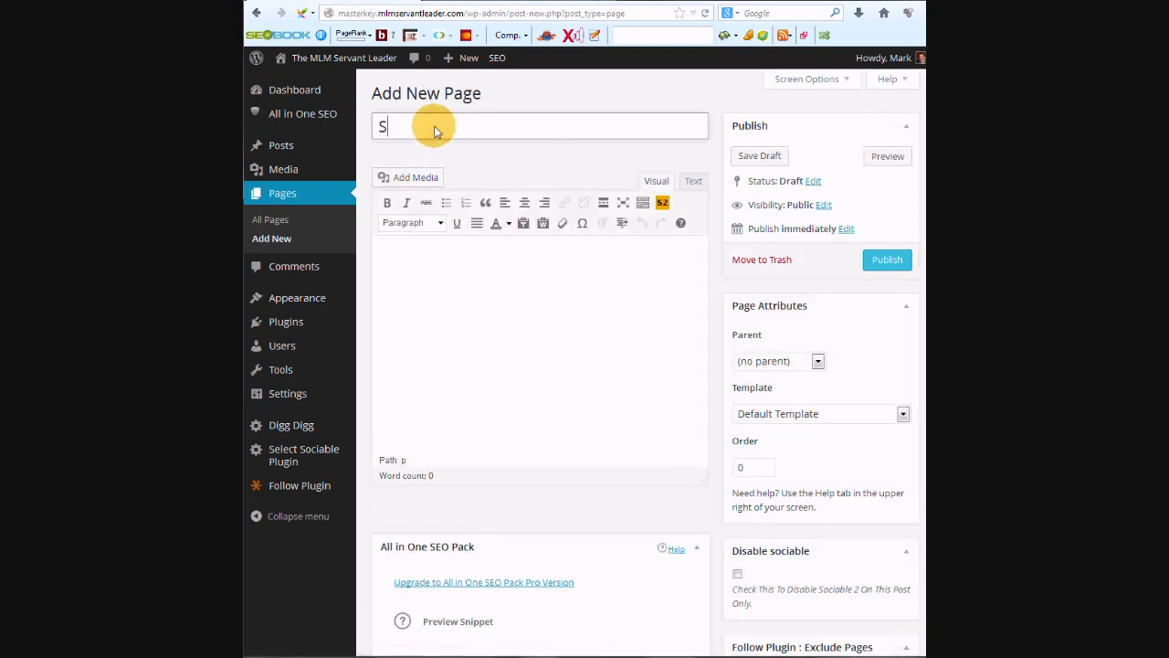
type("ubsc")
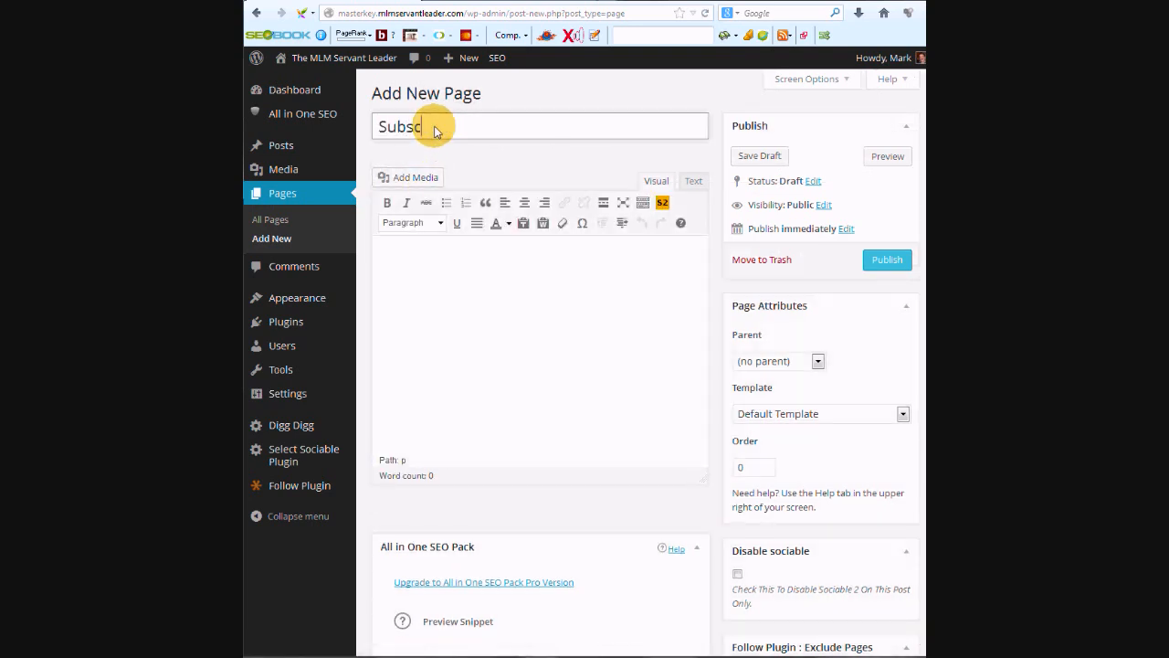
type("ribe")
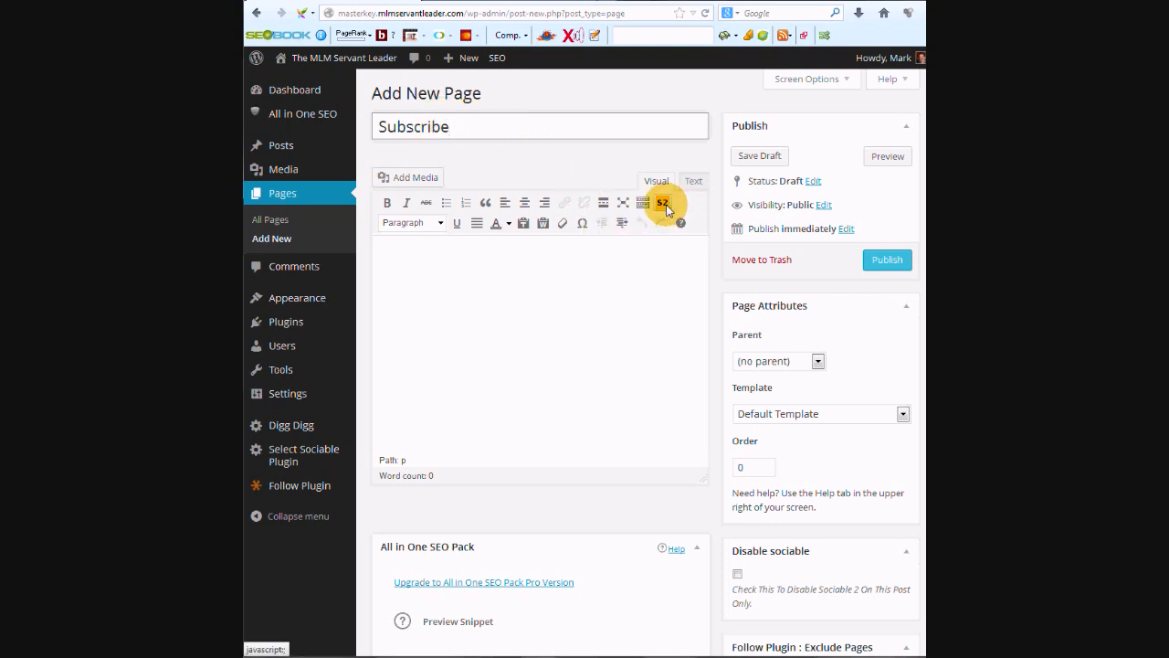
mouse_move(662, 201)
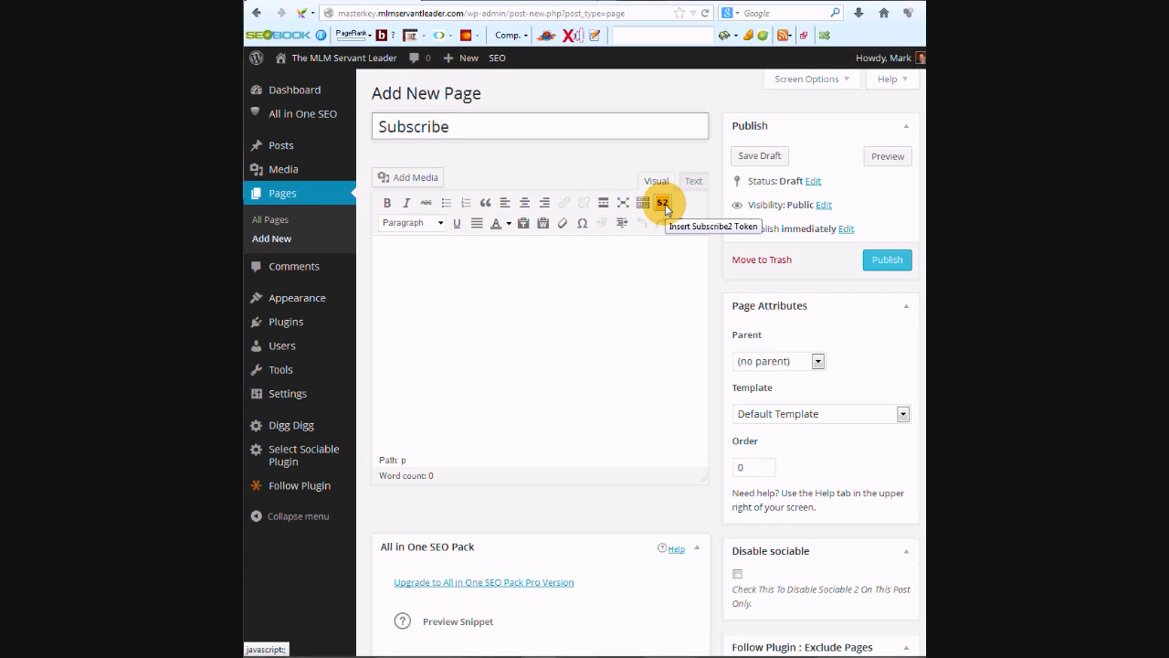
mouse_move(566, 260)
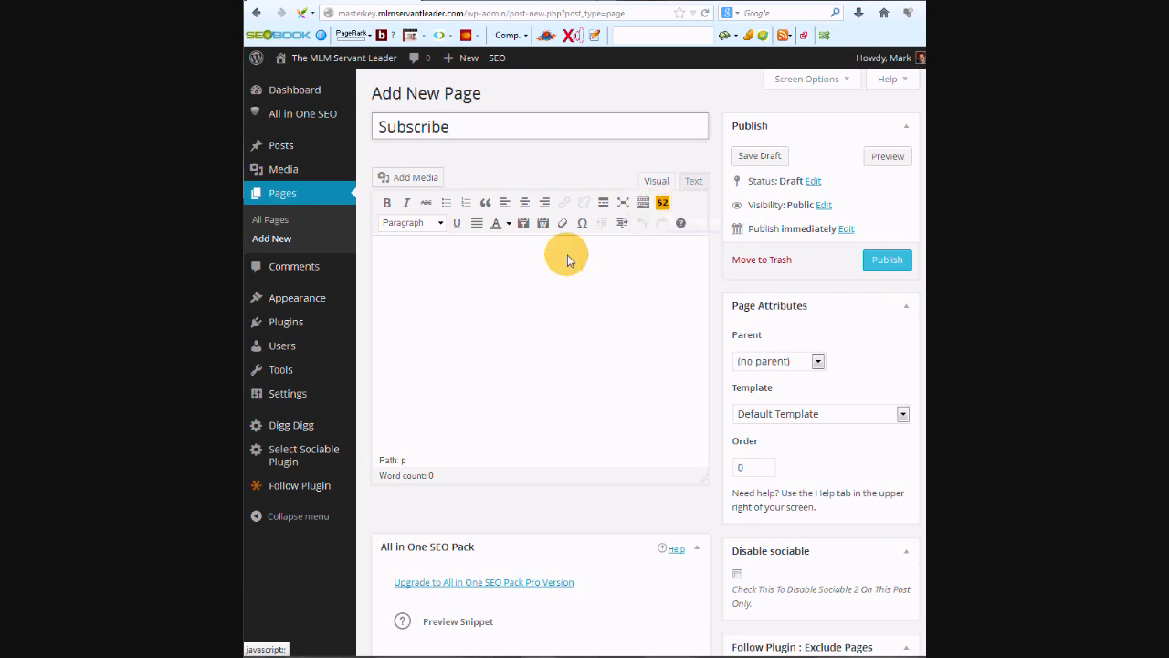
mouse_move(661, 202)
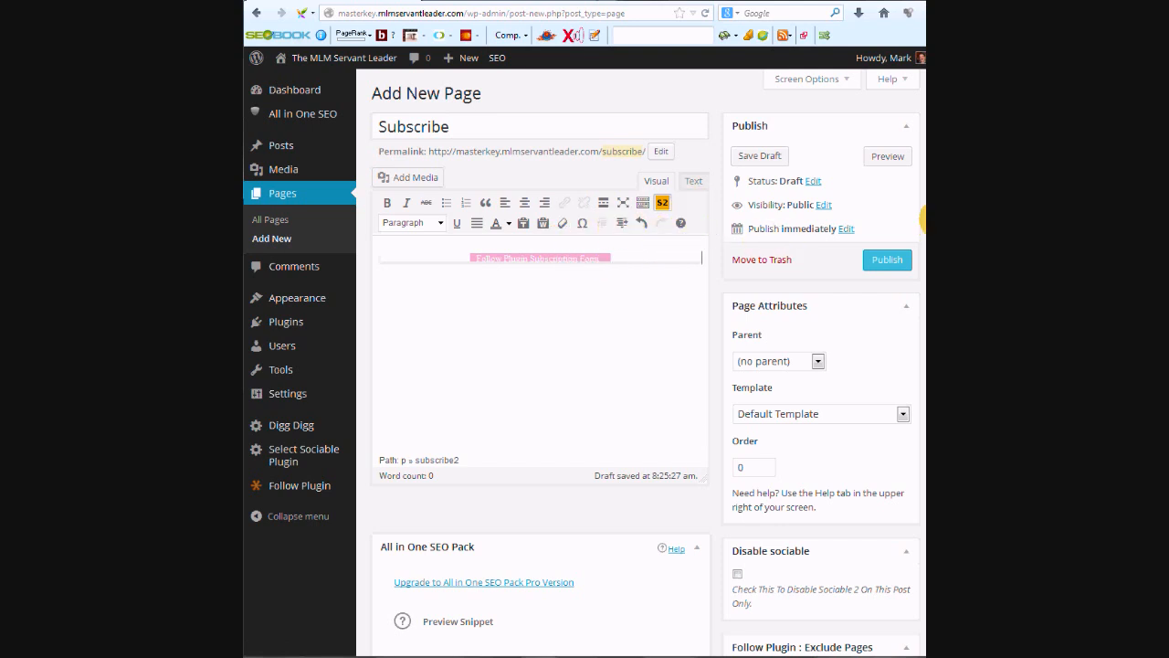
mouse_move(880, 376)
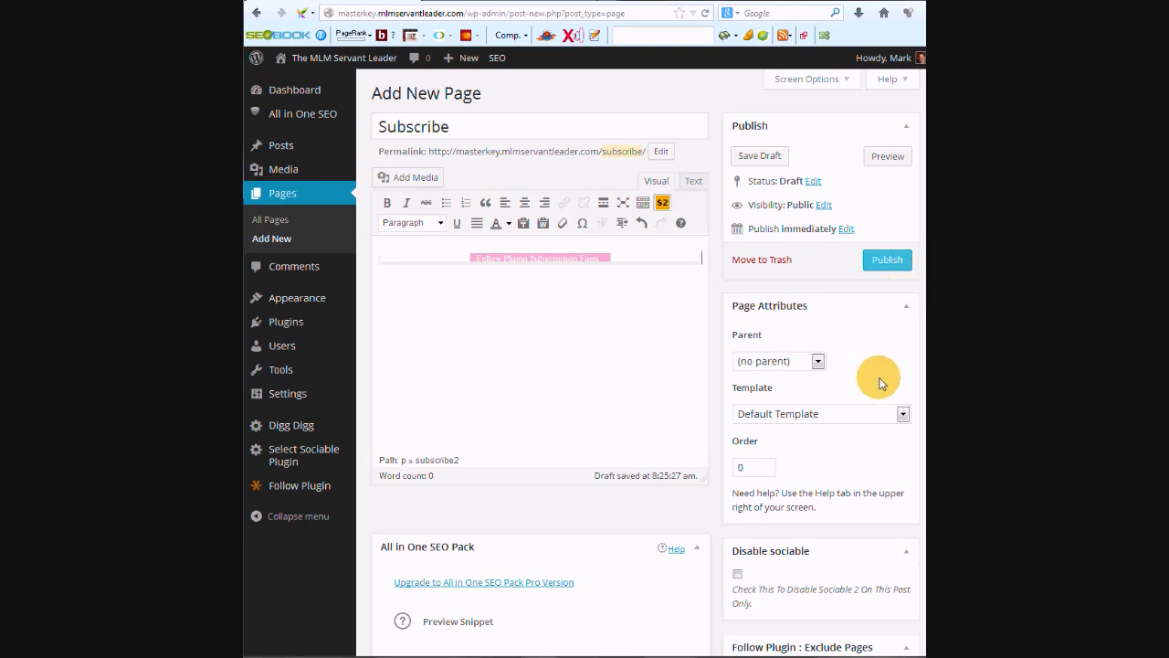
Step: Turn off Sociable sharing and exclude the Subscribe page from lists of pages
left_click(738, 573)
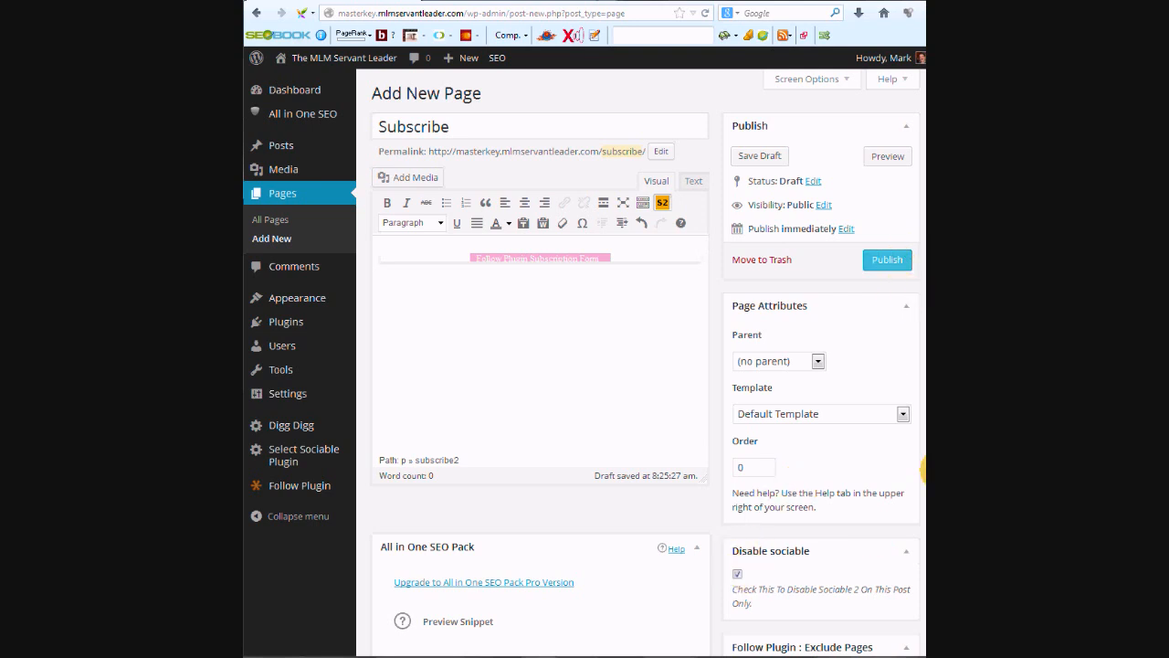
scroll("down", 3)
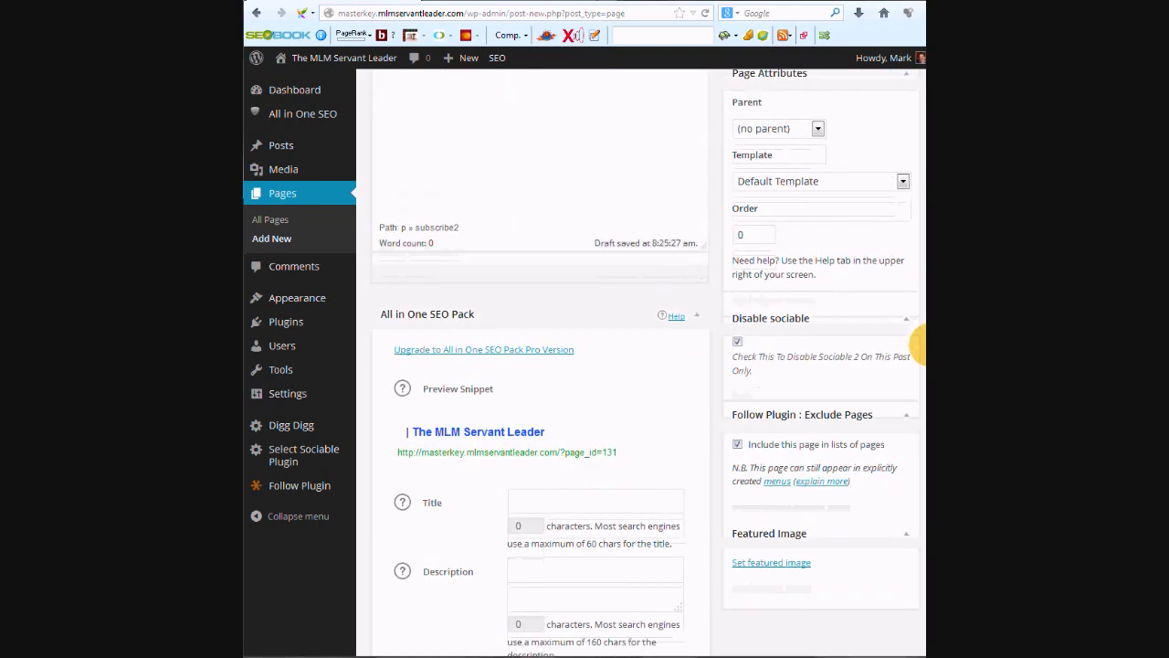
scroll("down", 3)
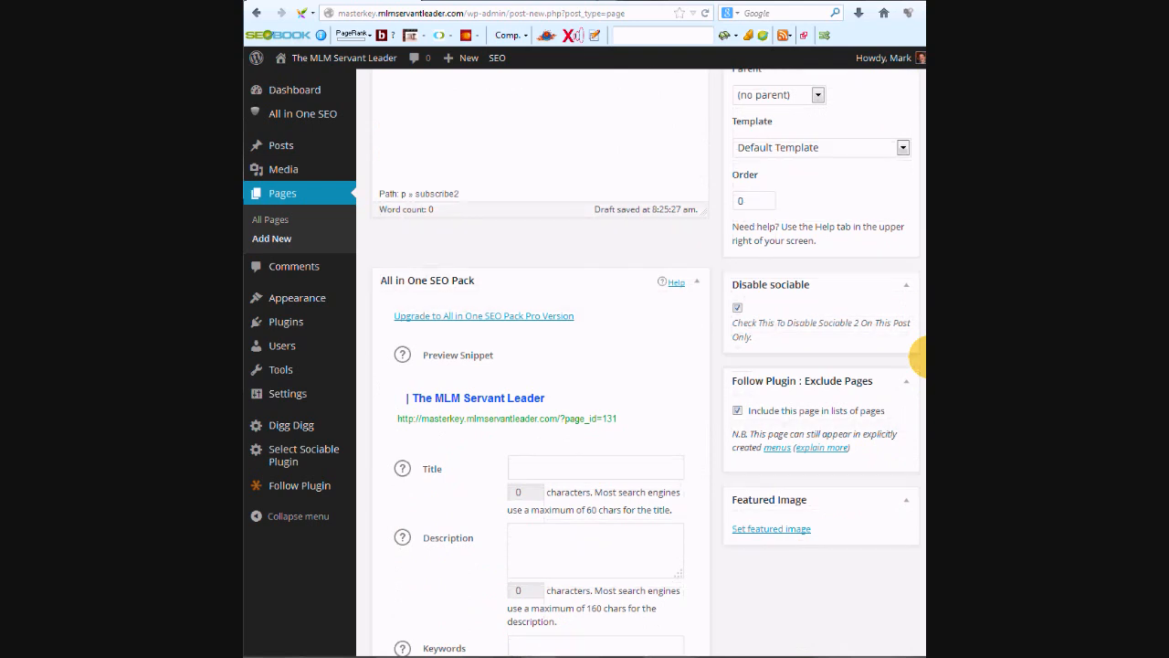
mouse_move(844, 365)
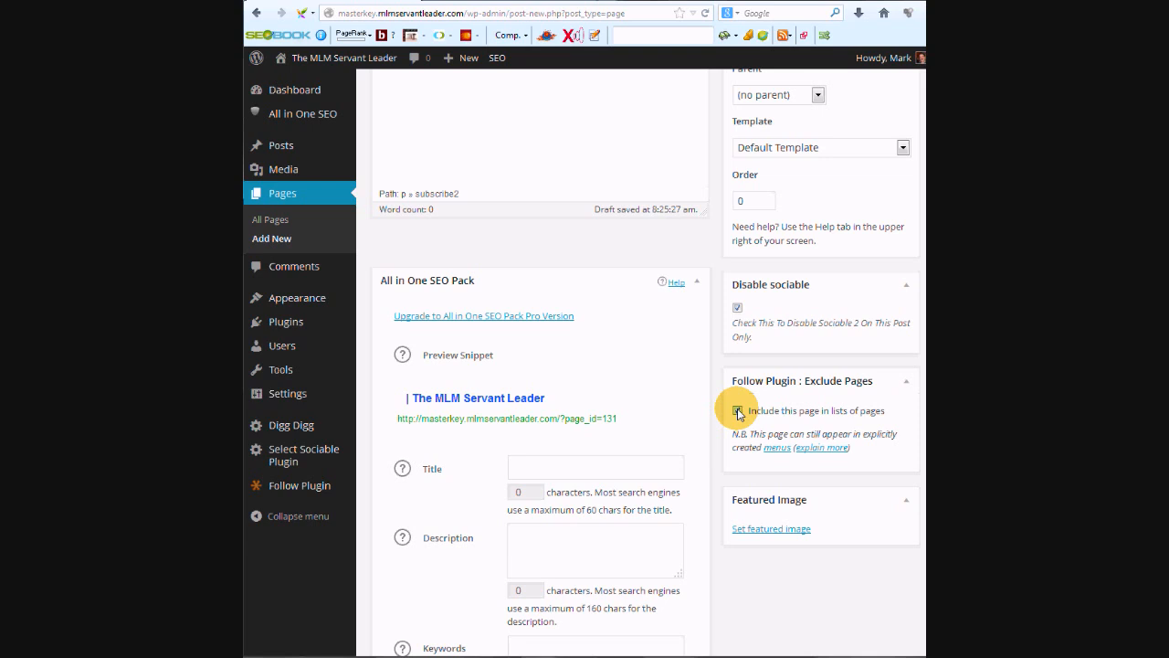
left_click(738, 410)
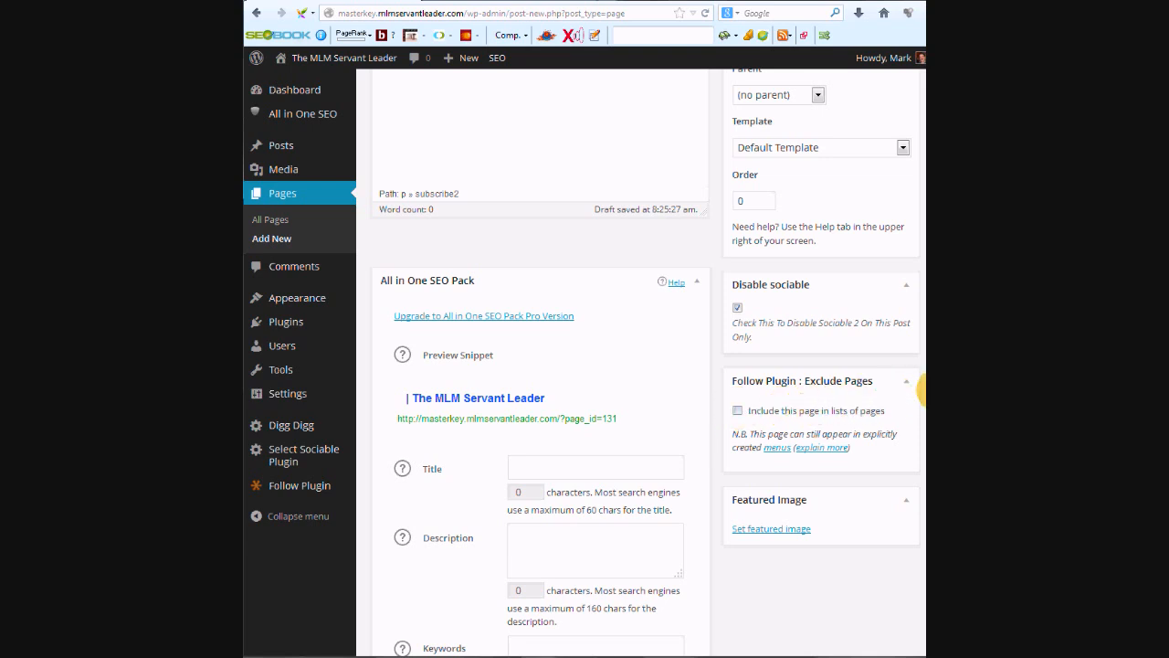
Step: Disable Subscribe2 email notifications for the Subscribe page
scroll("down", 3)
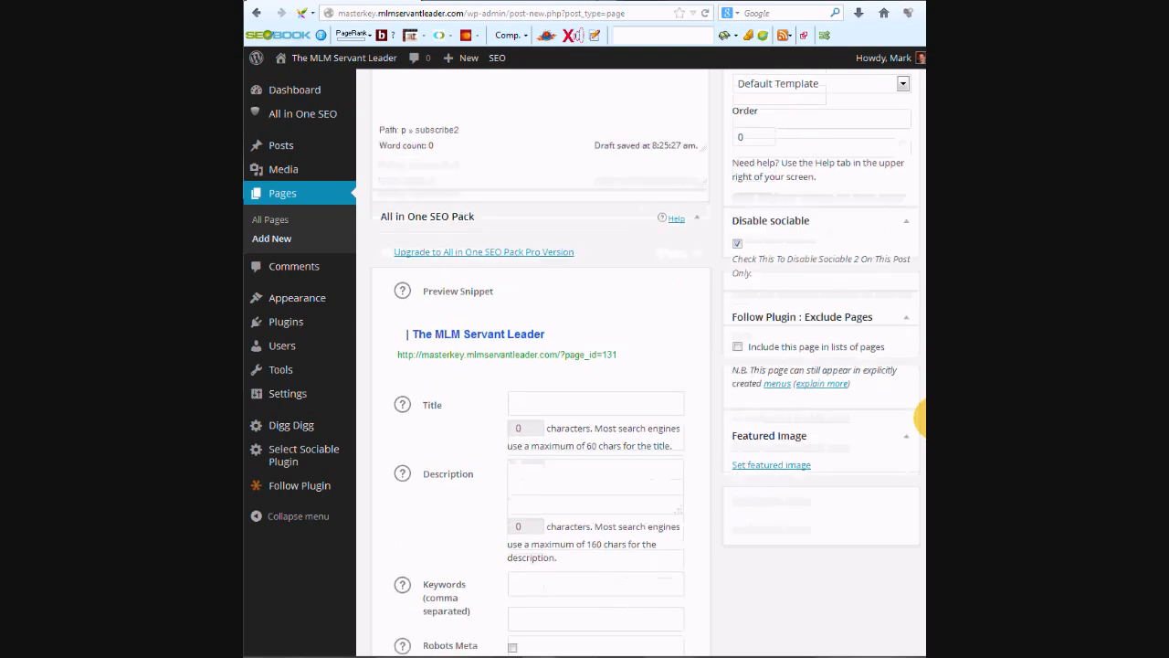
scroll("down", 3)
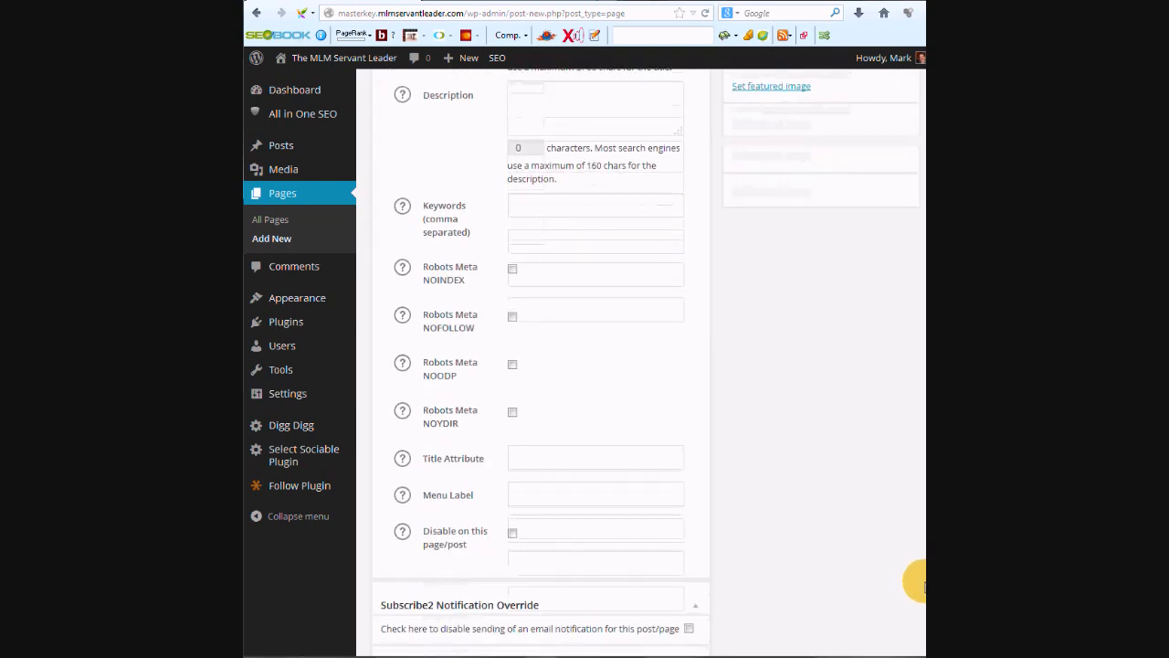
scroll("down", 3)
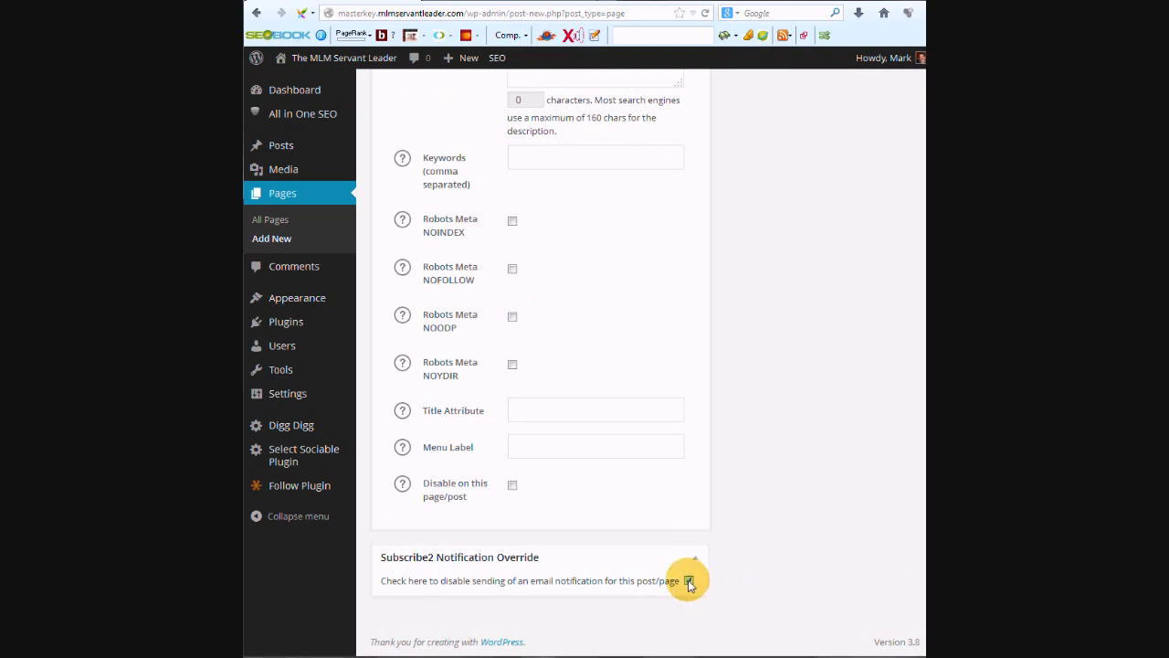
left_click(687, 581)
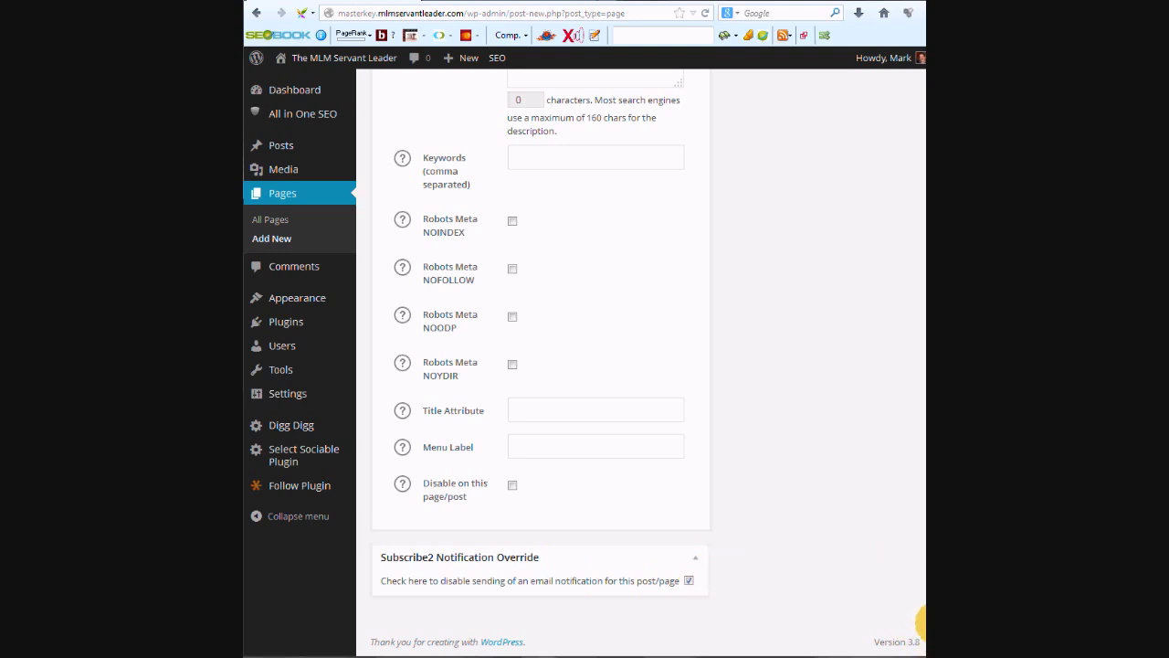
scroll("up", 3)
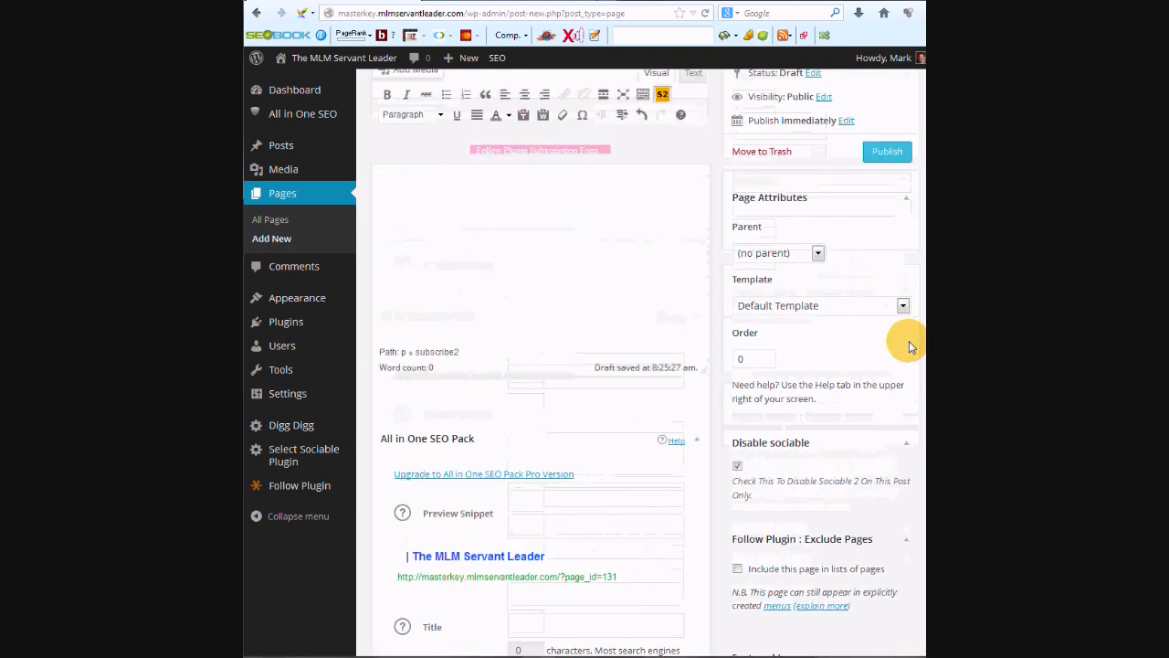
scroll("up", 3)
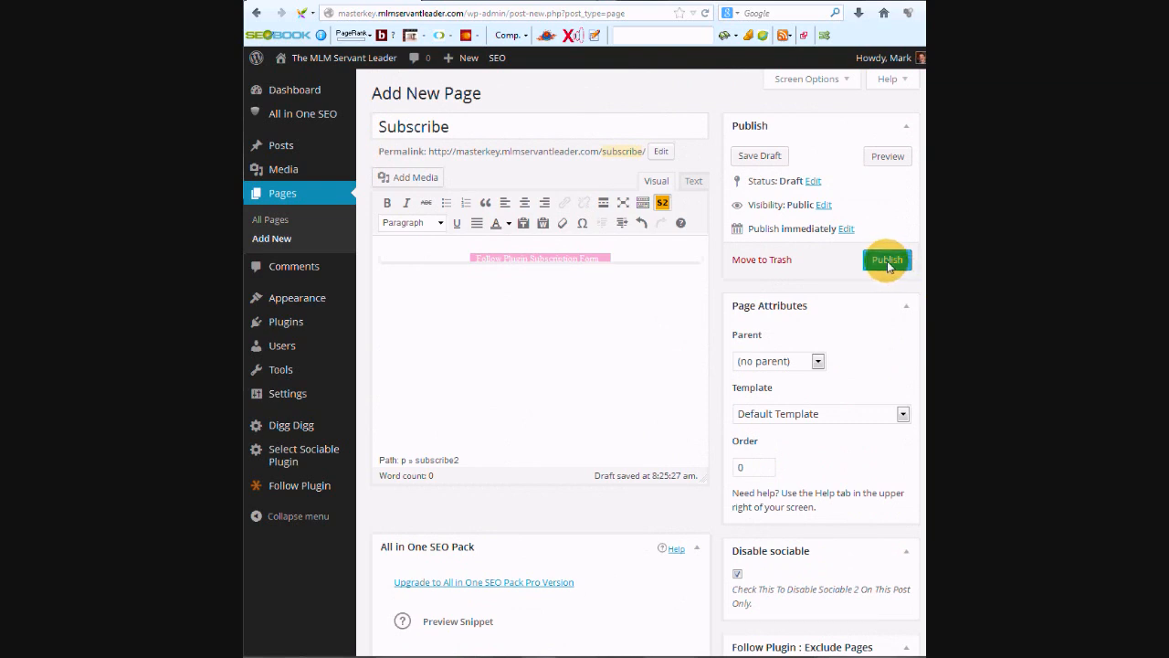
mouse_move(895, 382)
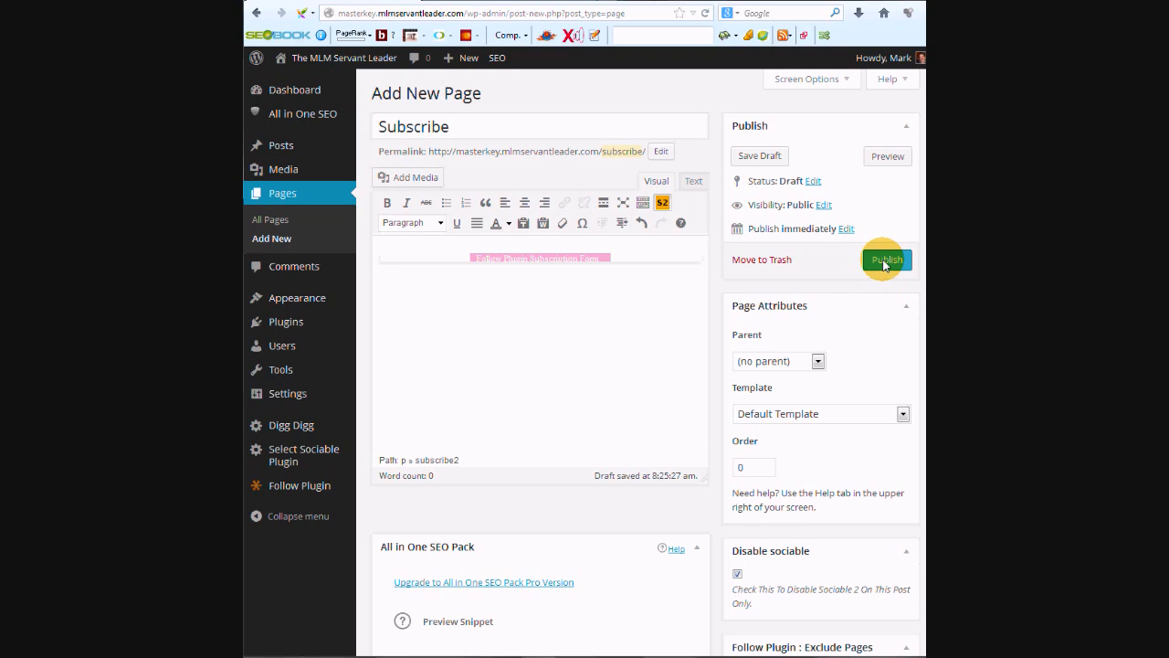
Step: Publish the Subscribe page, then head to Appearance > Menus
left_click(884, 260)
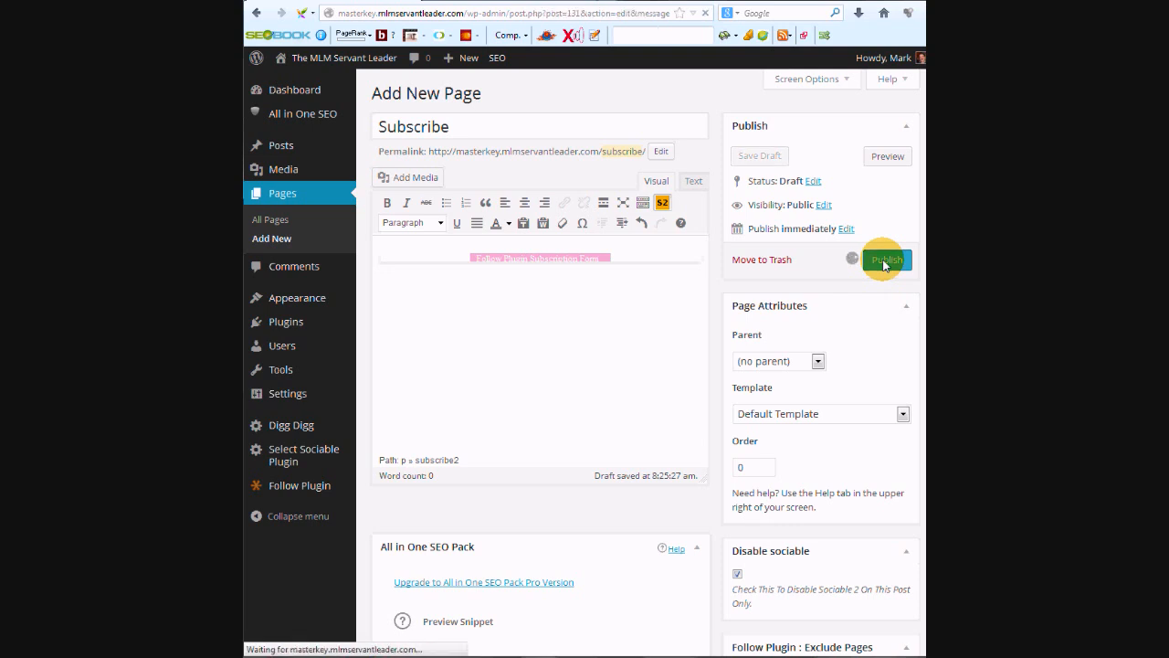
left_click(885, 260)
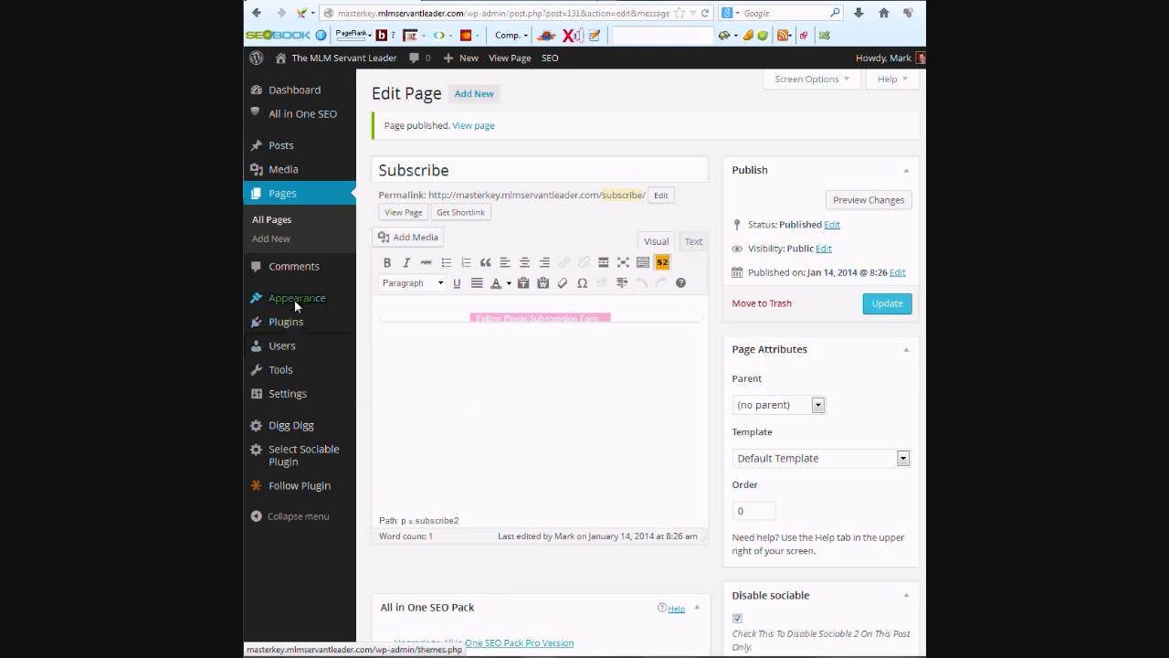
left_click(296, 296)
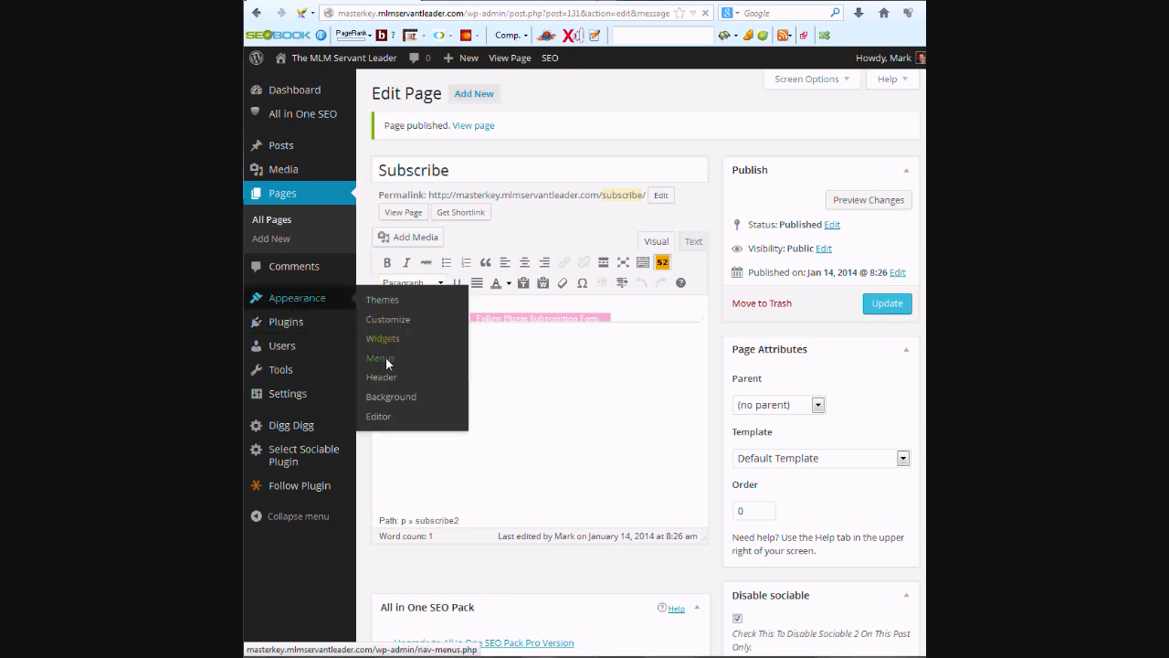
left_click(380, 356)
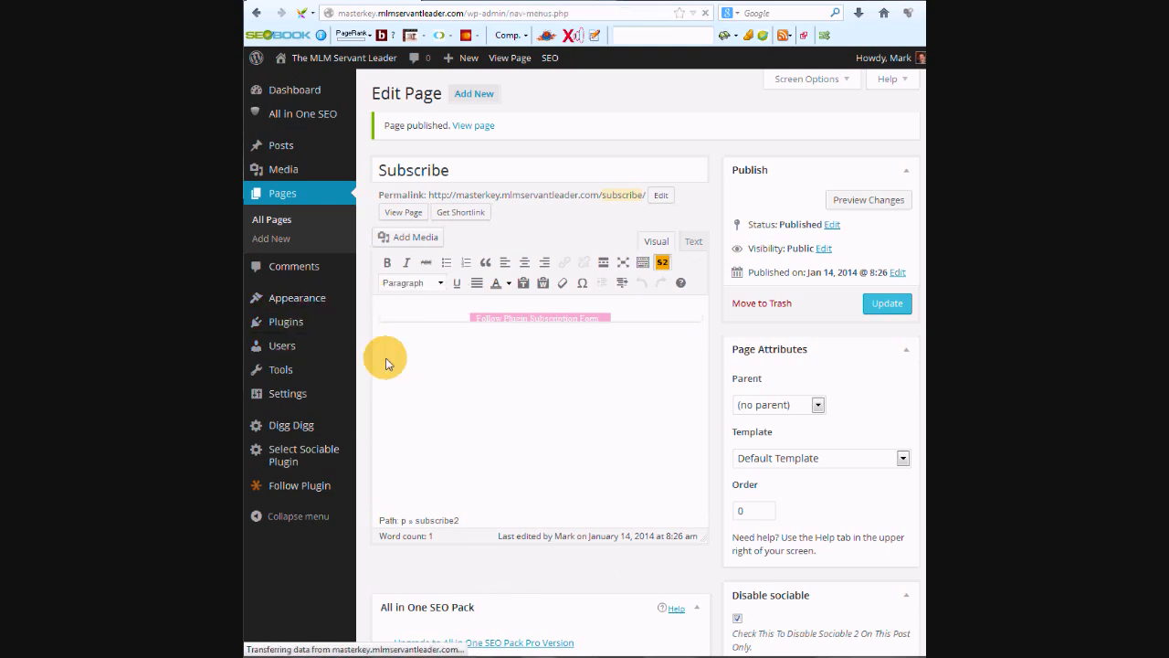
Step: Remove the Subscribe item from Linked-menu and save the menu
left_click(267, 333)
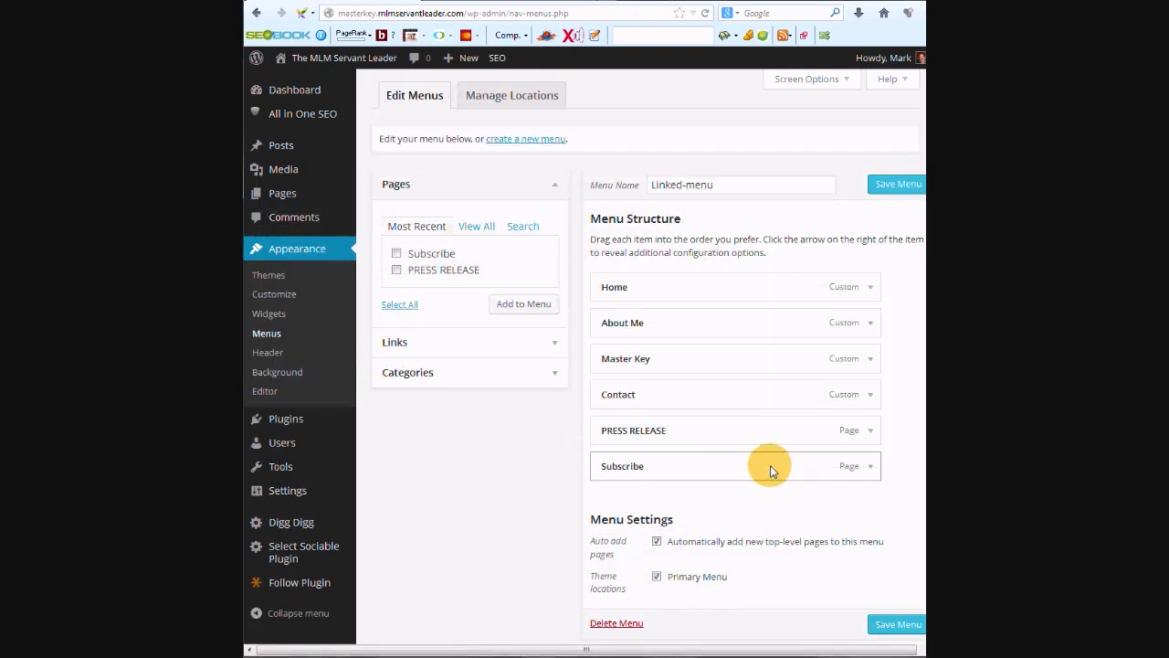
left_click(870, 466)
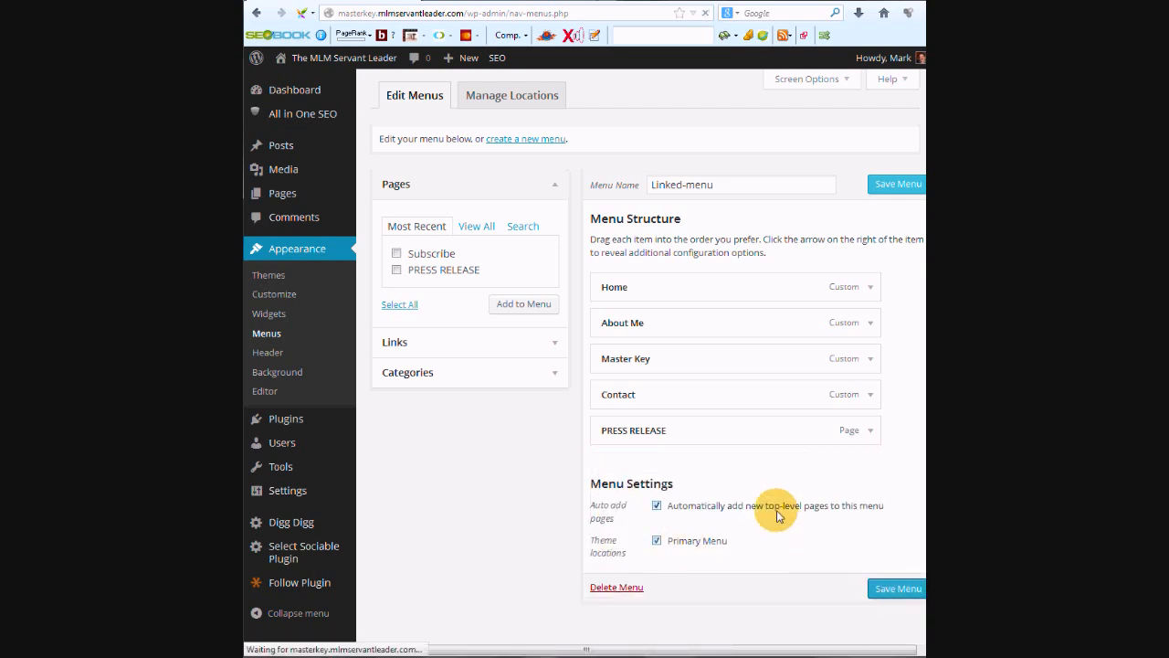
mouse_move(775, 453)
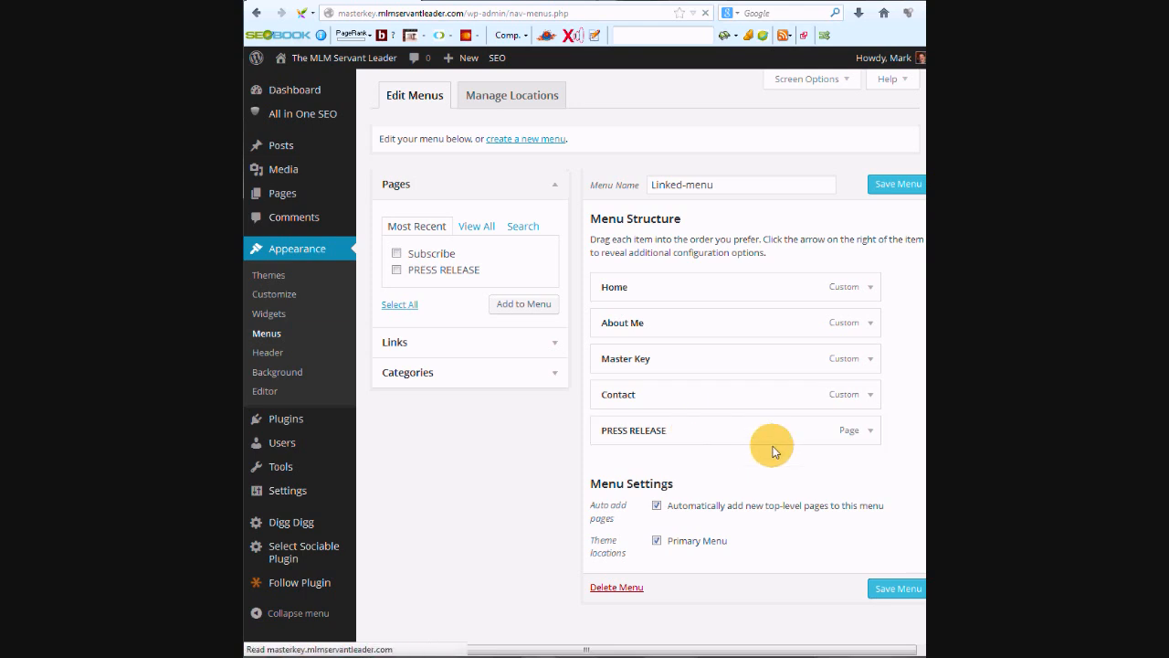
left_click(897, 183)
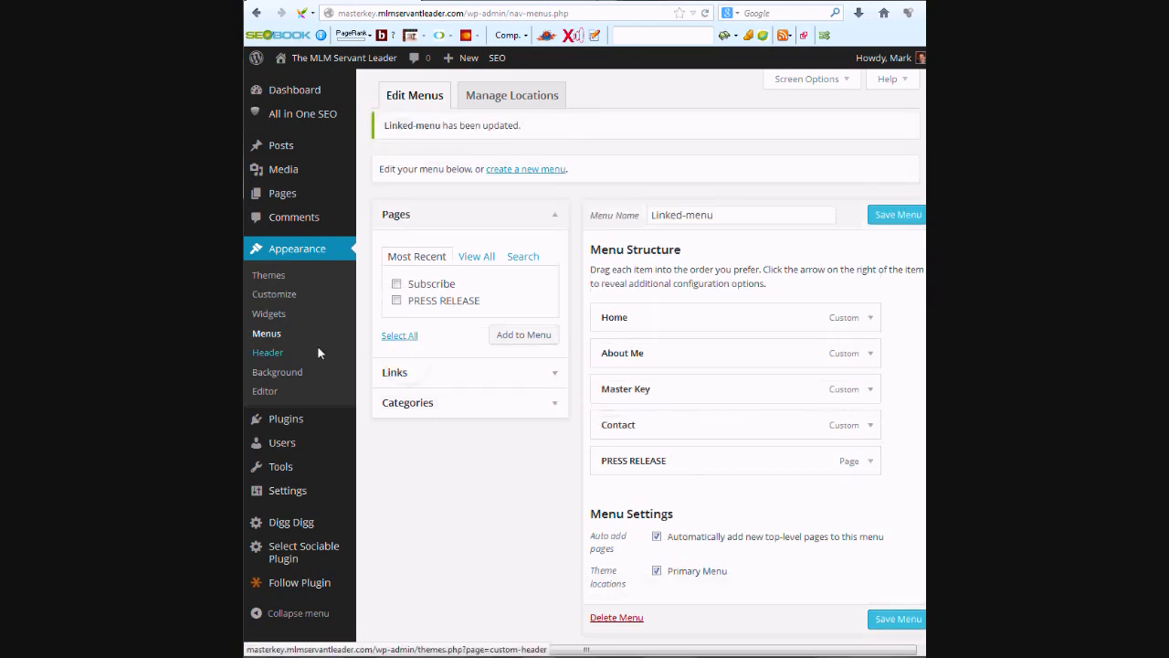
mouse_move(300, 581)
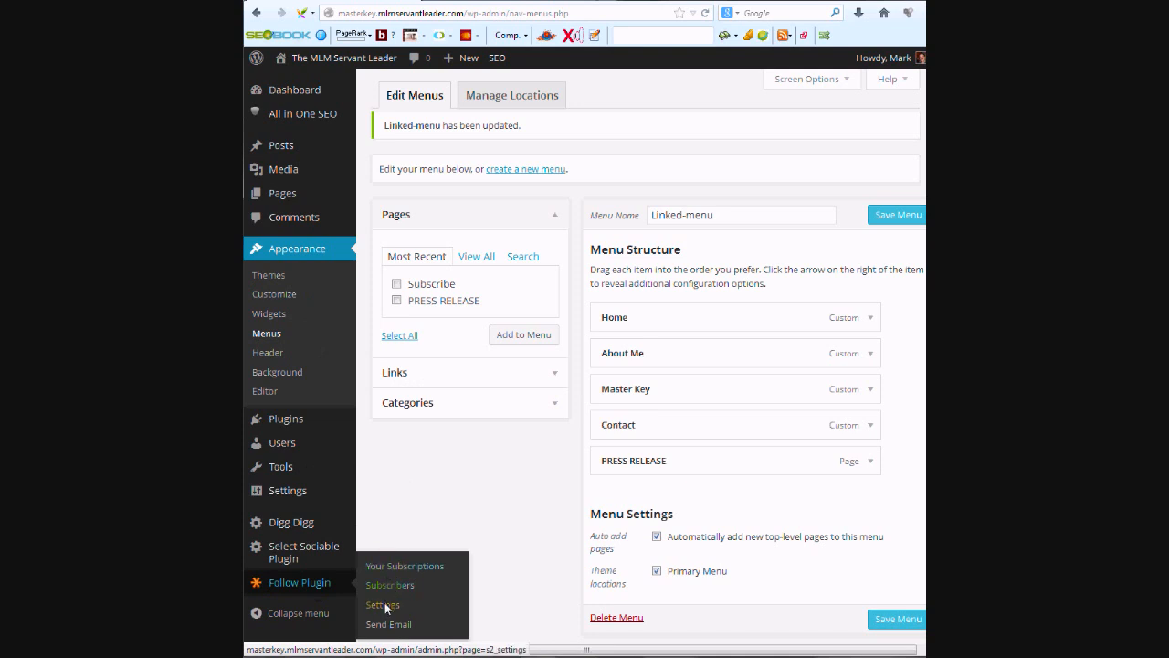
Step: Set the Follow Plugin's default subscribe page to Subscribe
left_click(384, 603)
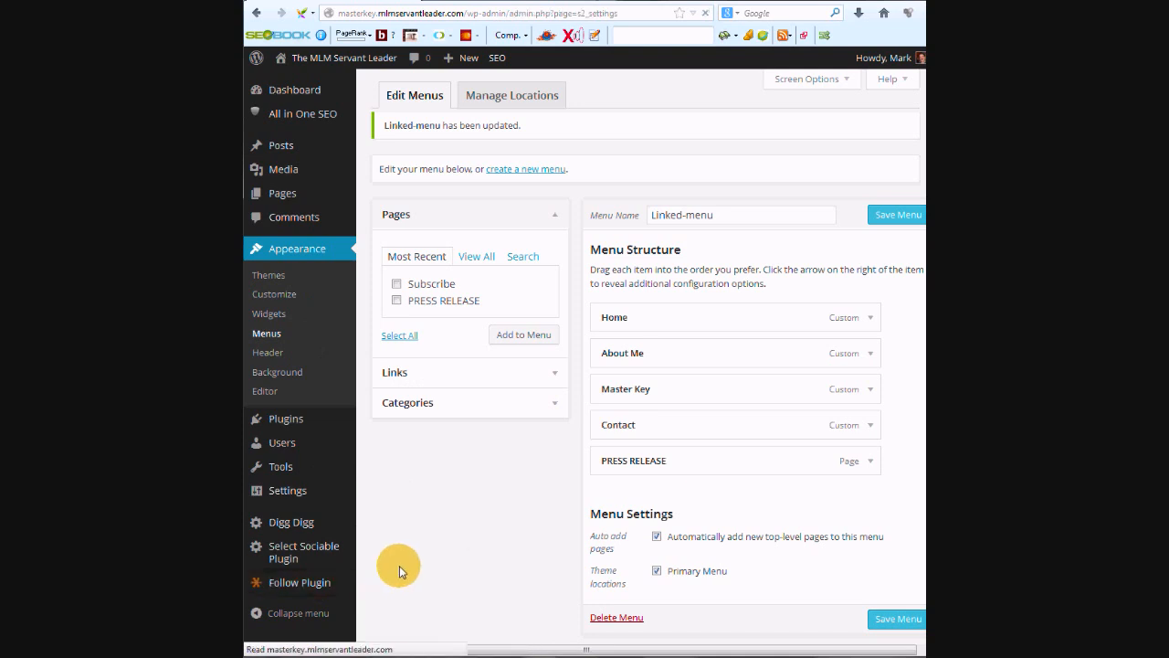
left_click(300, 581)
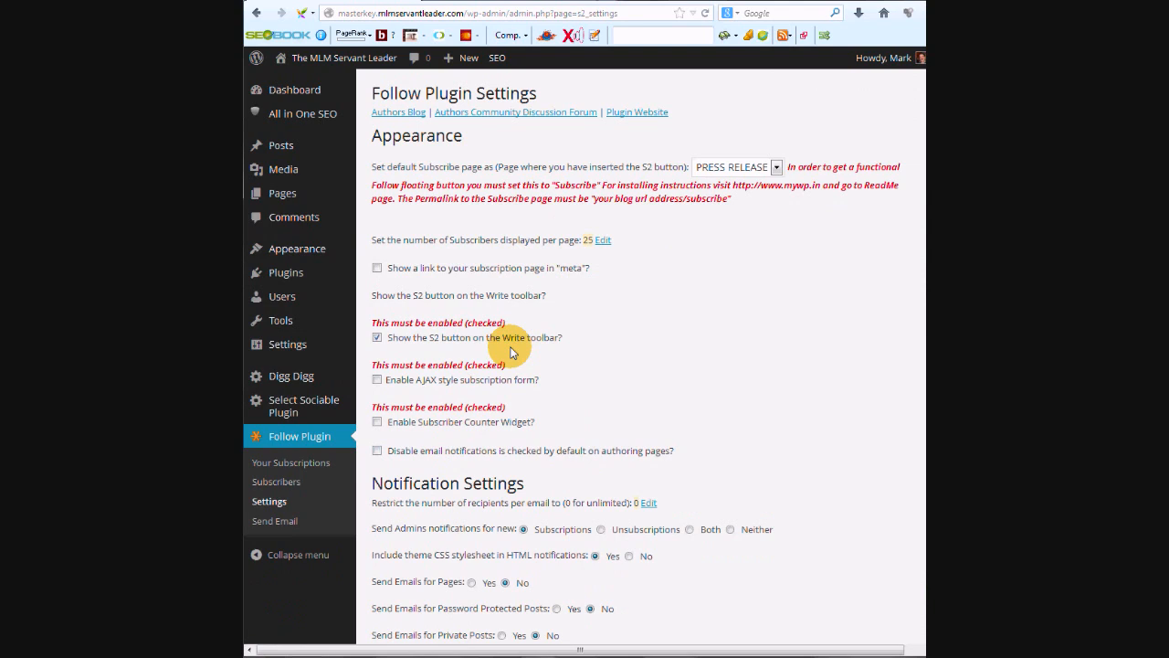
left_click(775, 166)
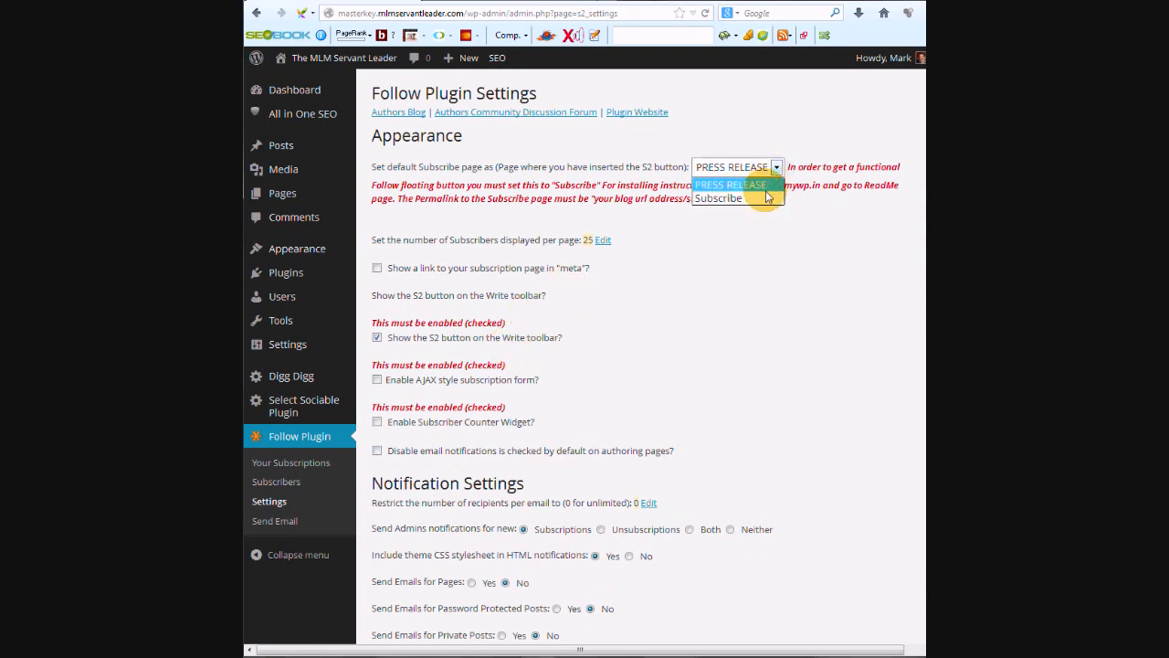
left_click(718, 197)
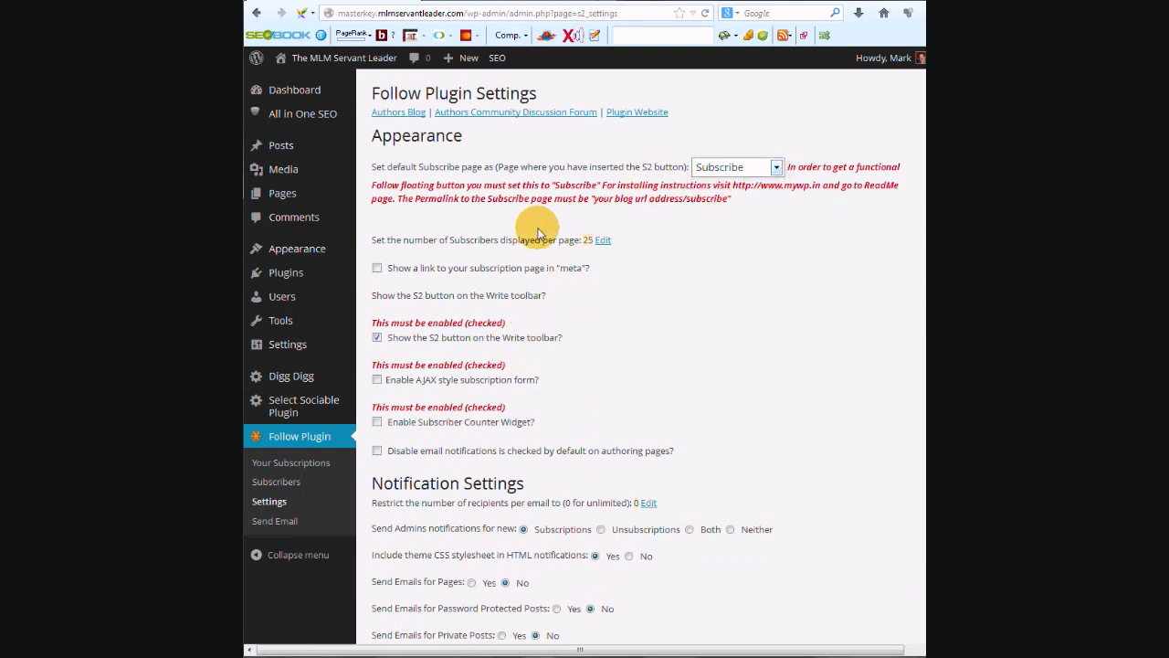
mouse_move(473, 245)
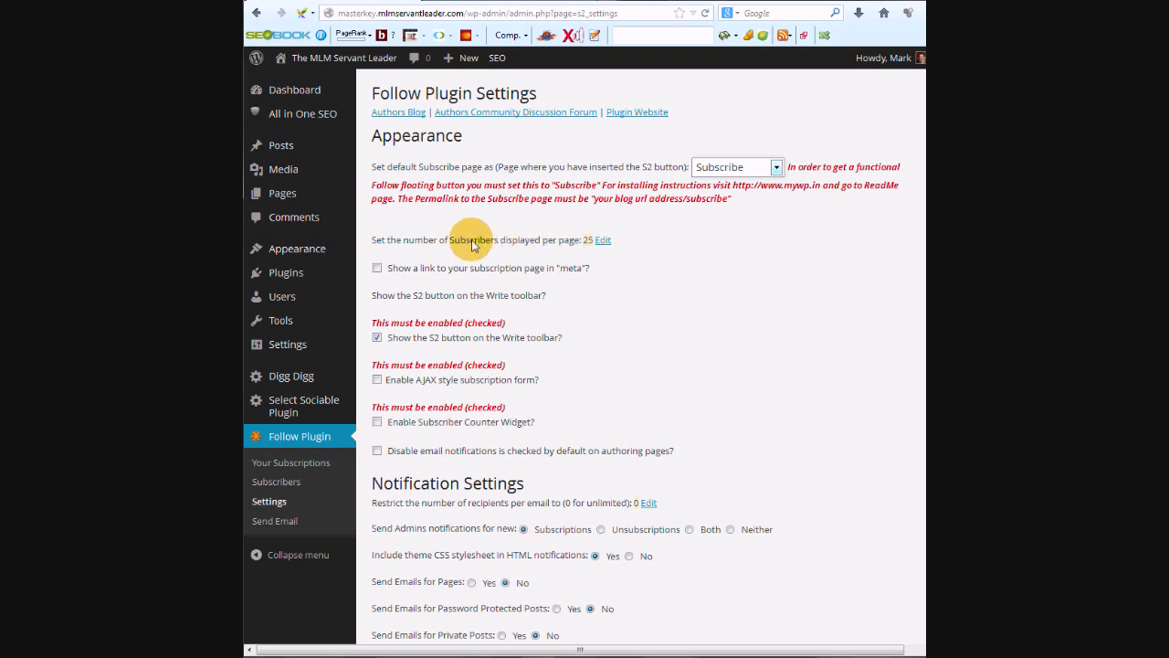
mouse_move(399, 267)
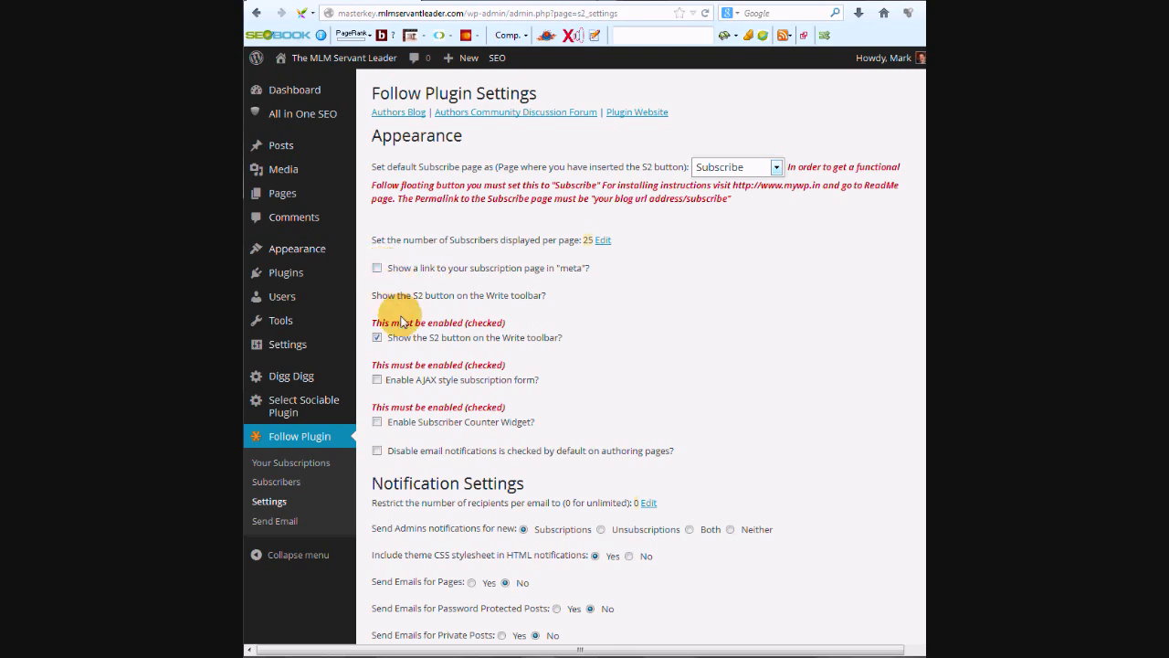
mouse_move(429, 345)
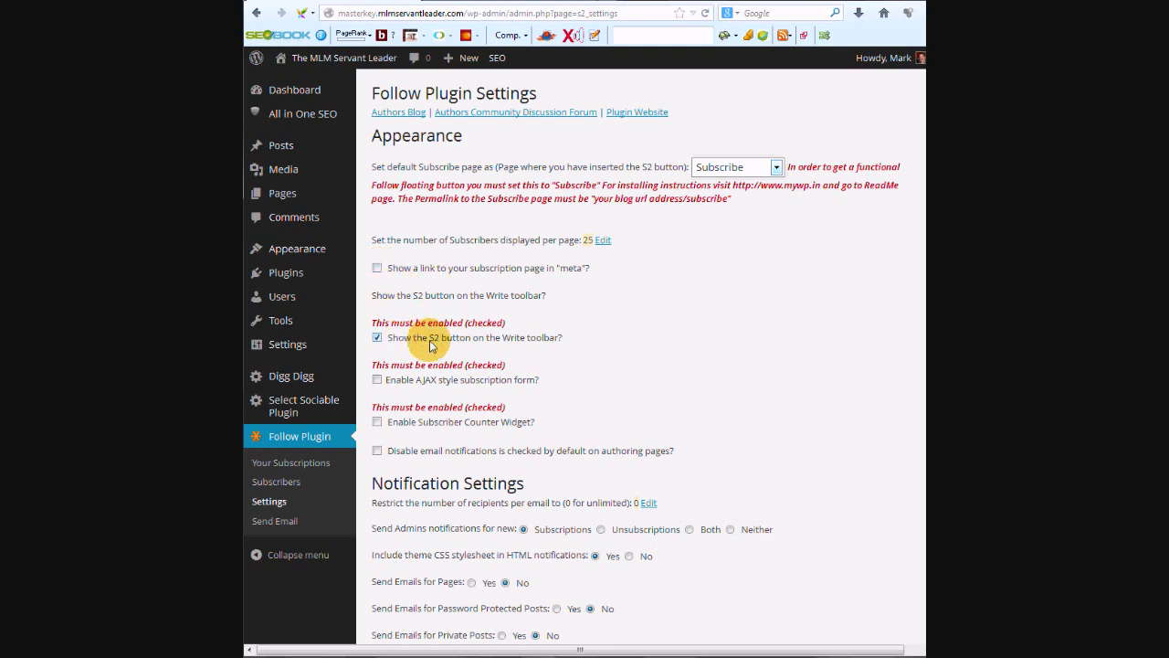
mouse_move(376, 379)
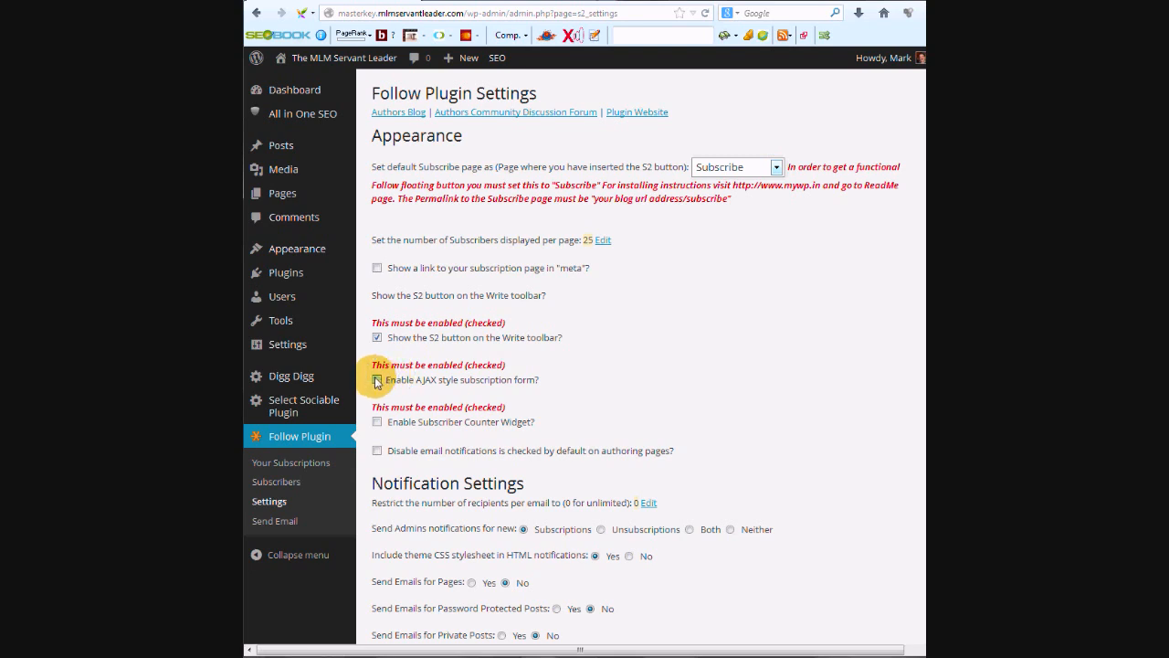
Step: Enable the AJAX style subscription form and the Subscriber Counter Widget
left_click(376, 380)
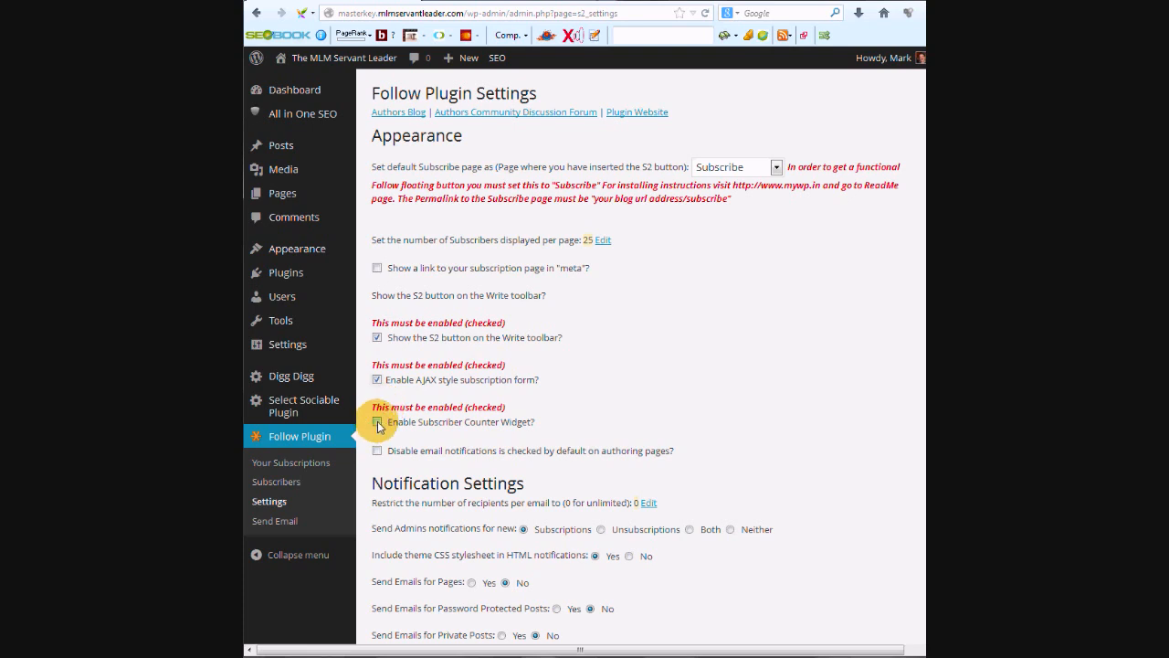
left_click(377, 420)
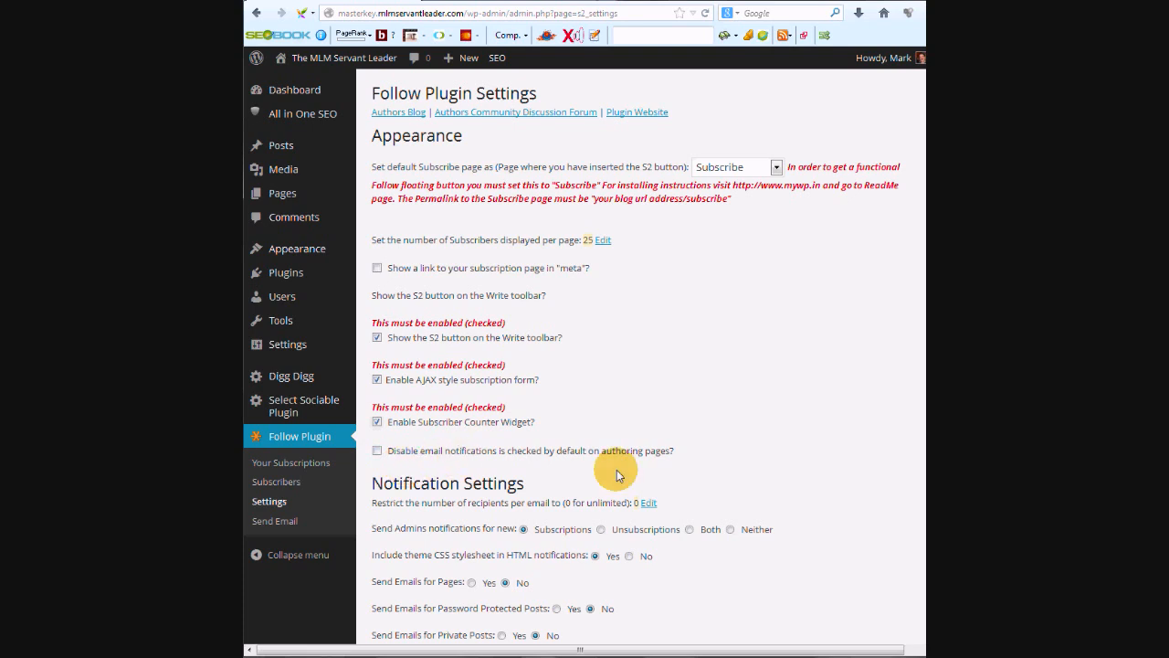
mouse_move(917, 607)
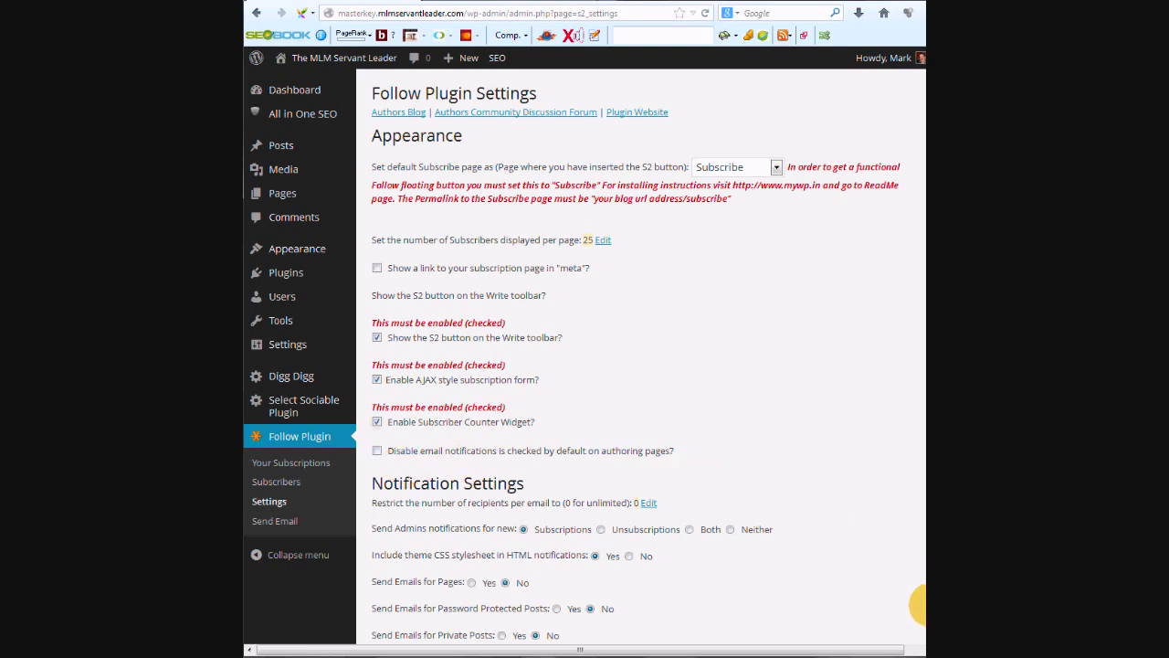
scroll("down", 3)
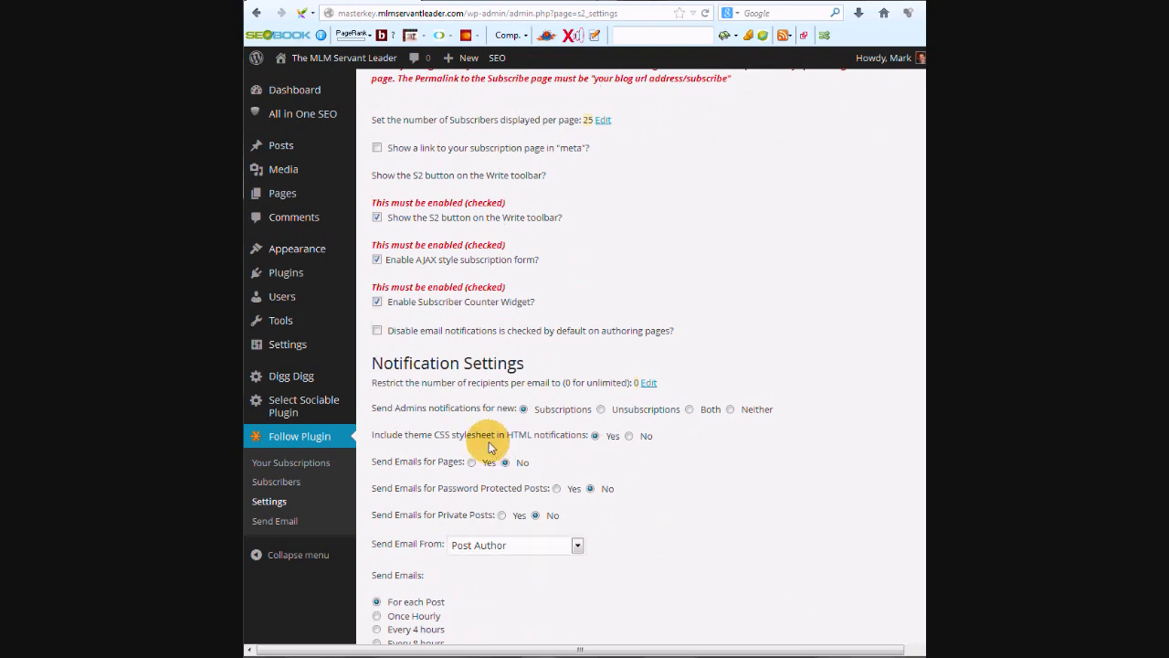
mouse_move(570, 416)
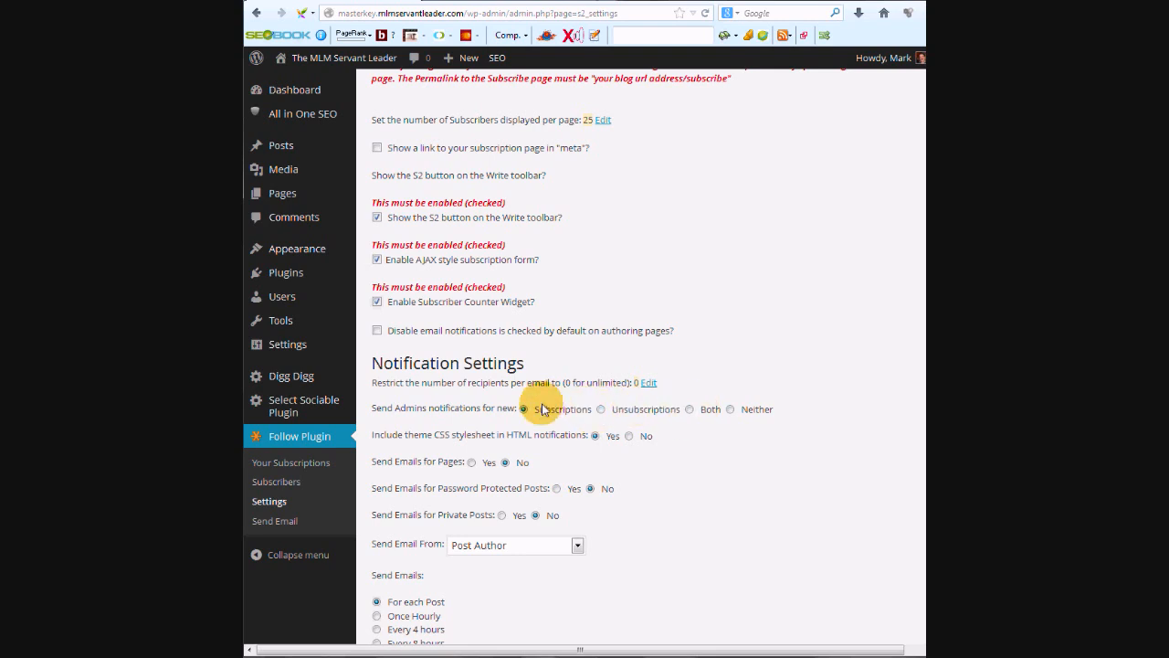
mouse_move(628, 412)
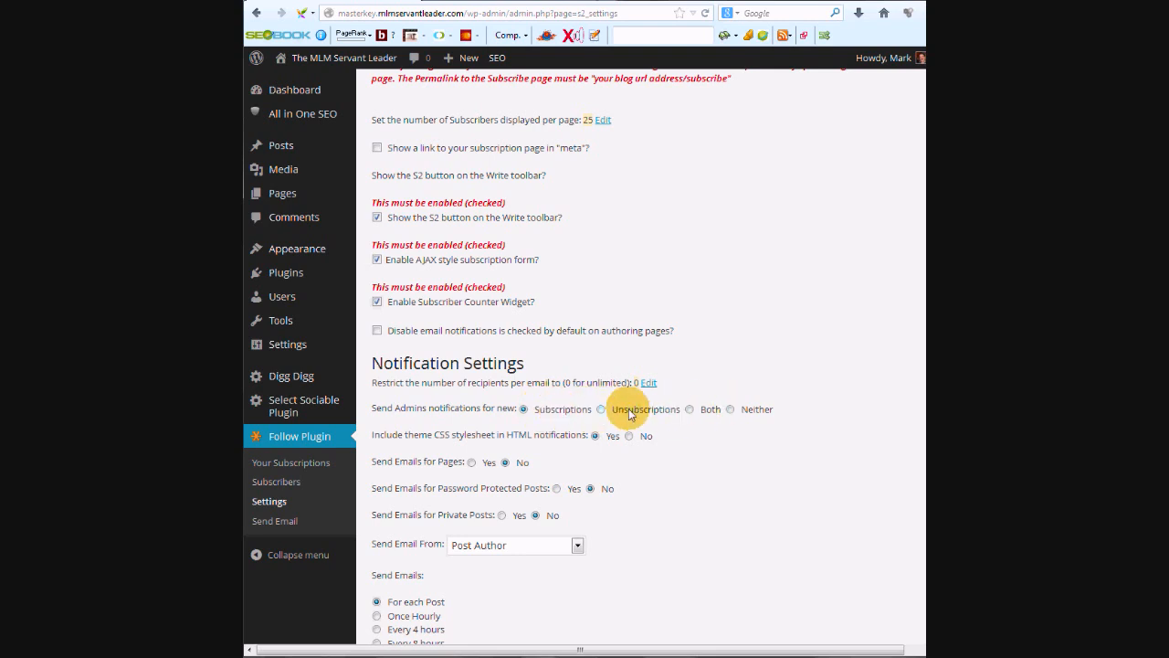
mouse_move(420, 440)
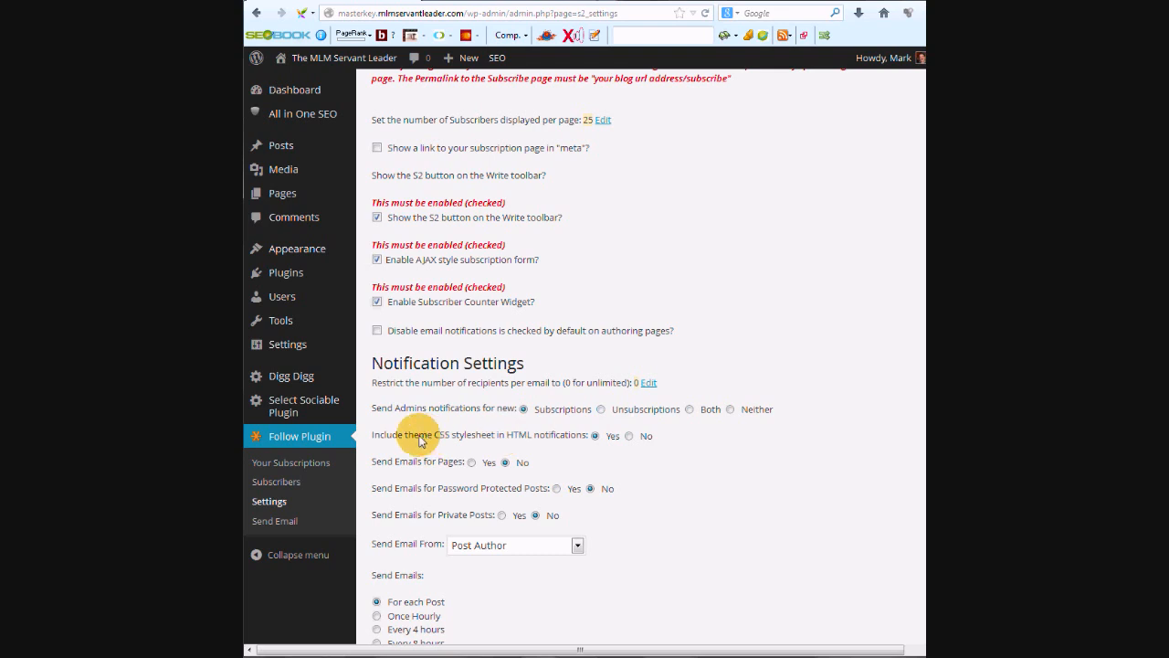
mouse_move(424, 441)
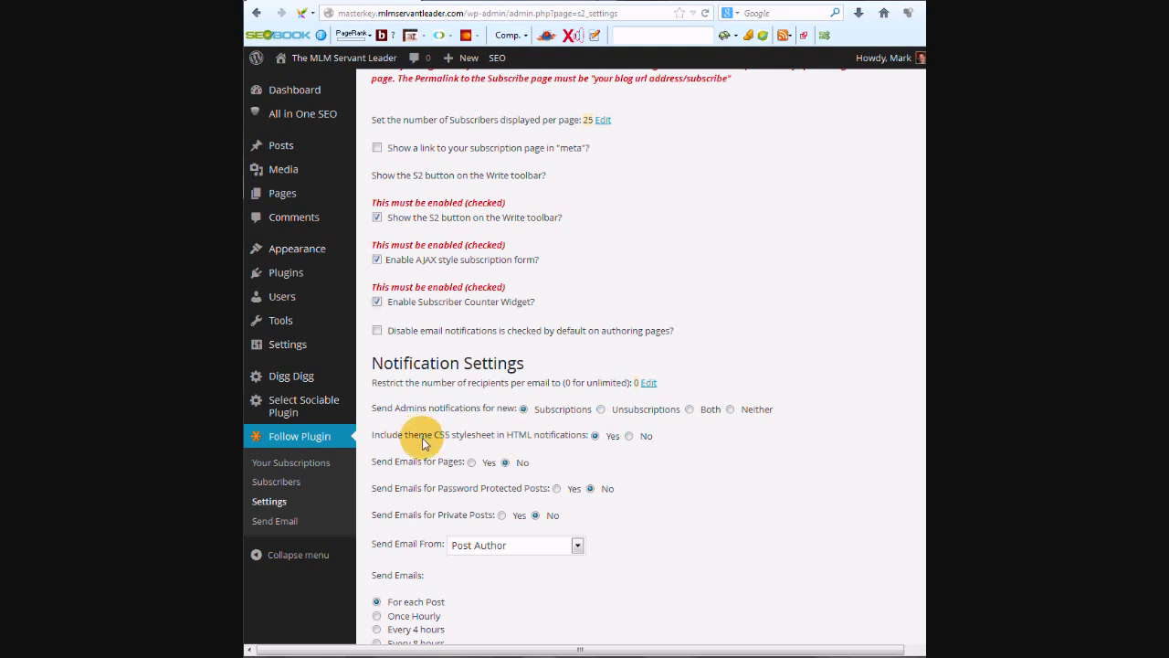
mouse_move(405, 444)
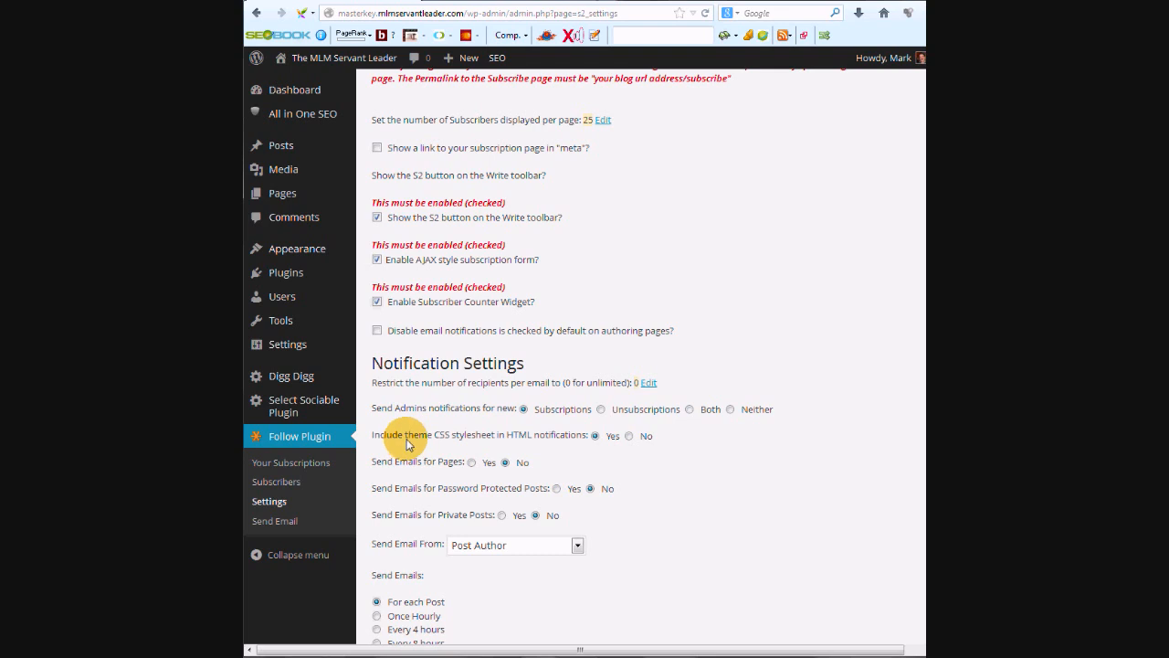
mouse_move(523, 440)
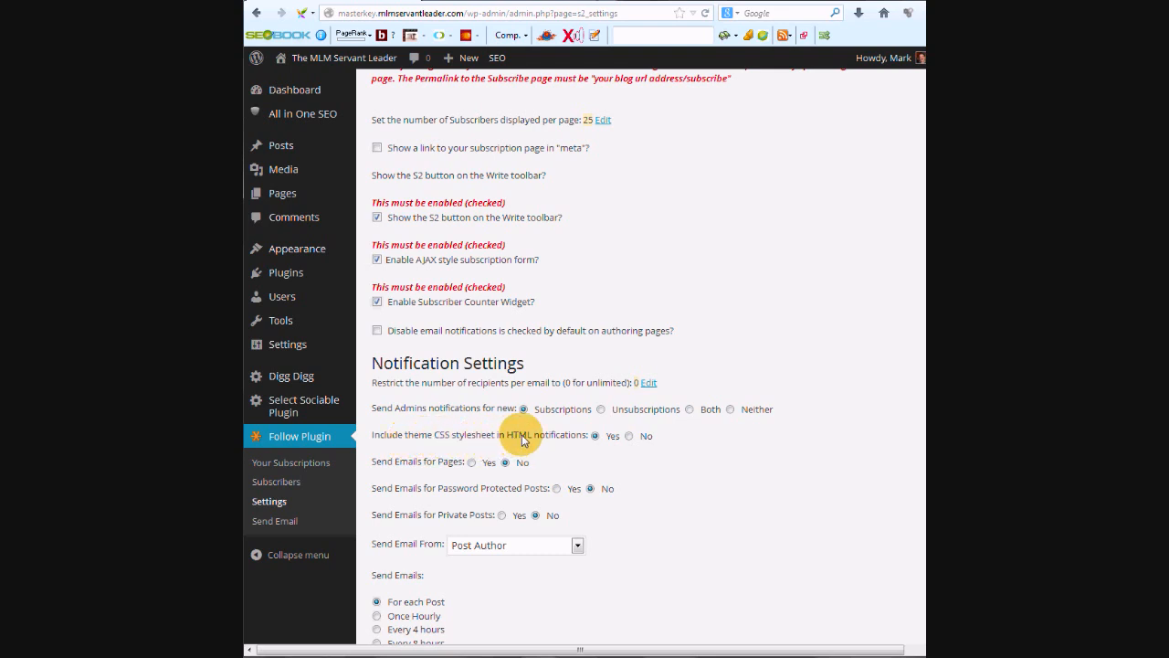
mouse_move(452, 468)
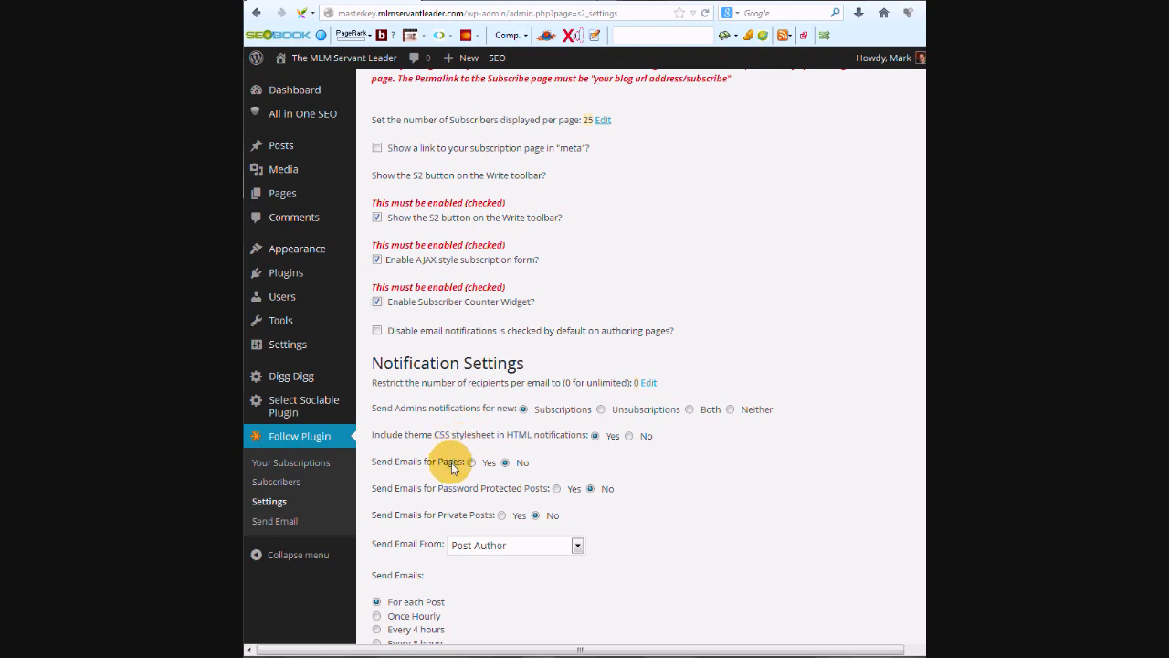
mouse_move(448, 477)
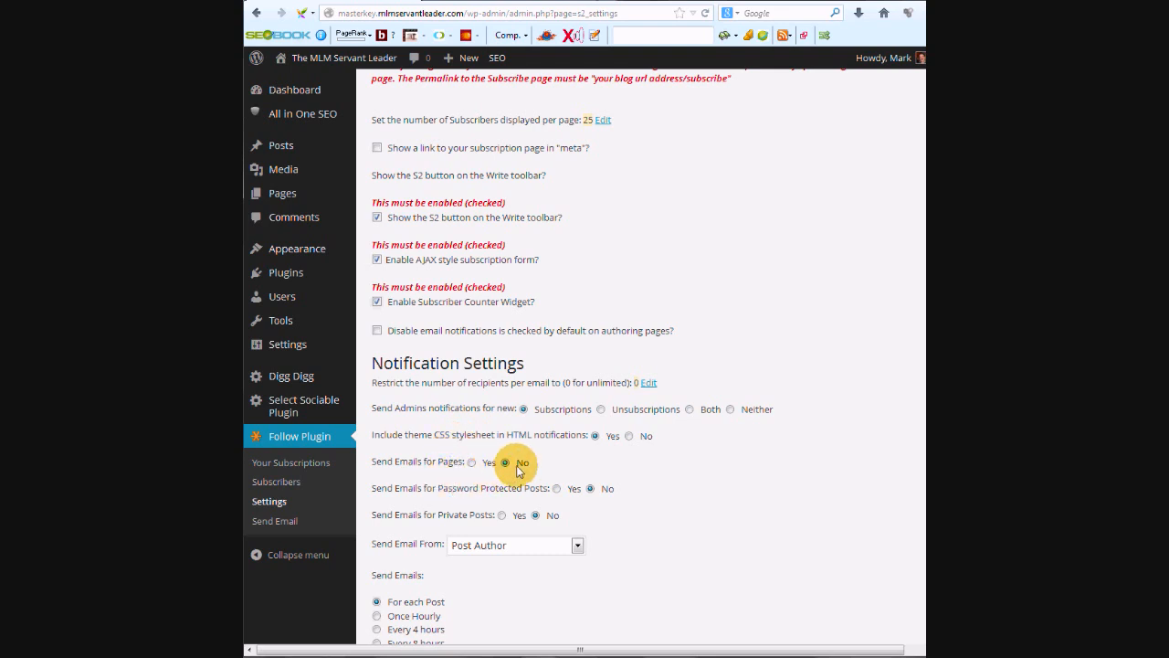
mouse_move(468, 497)
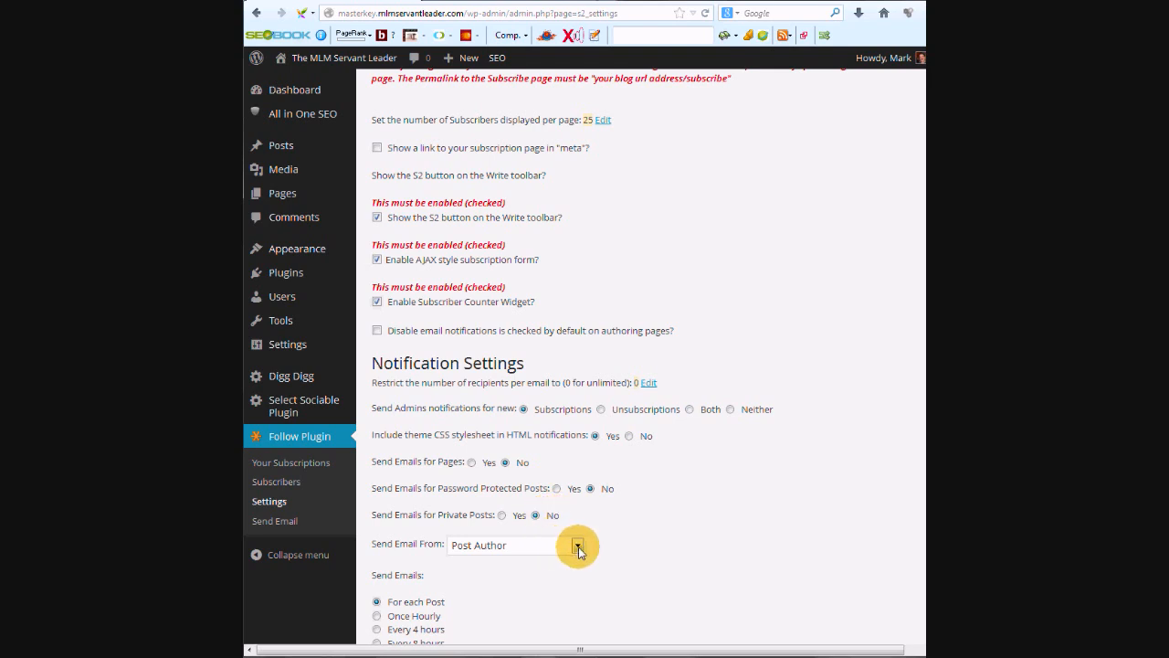
left_click(577, 545)
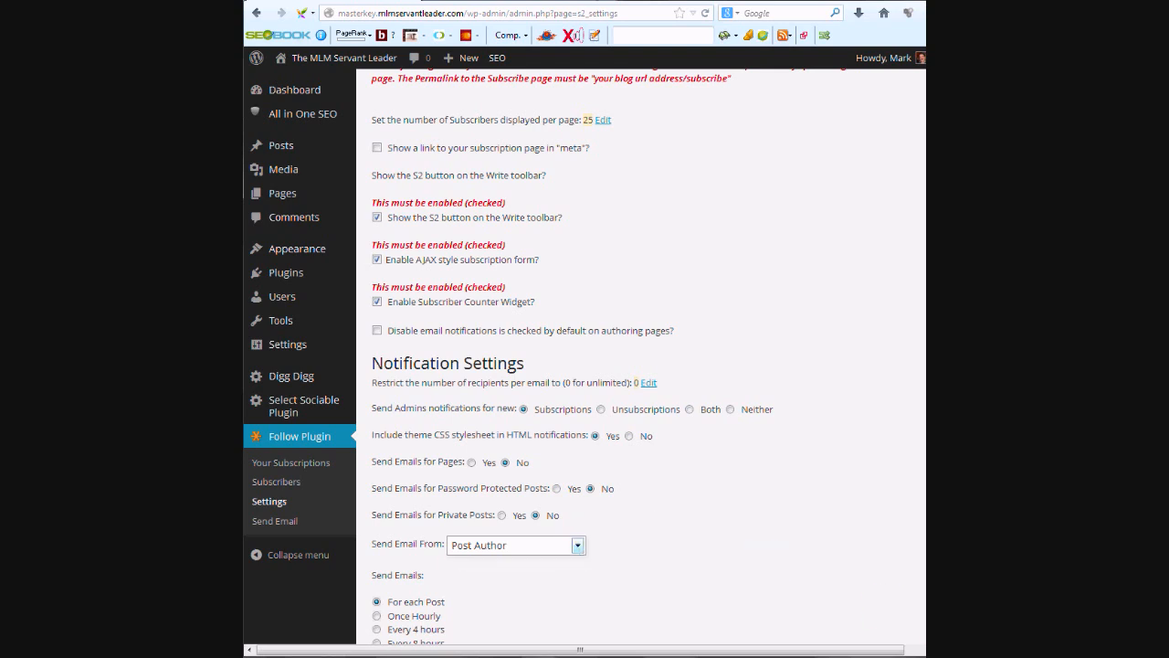
scroll("down", 3)
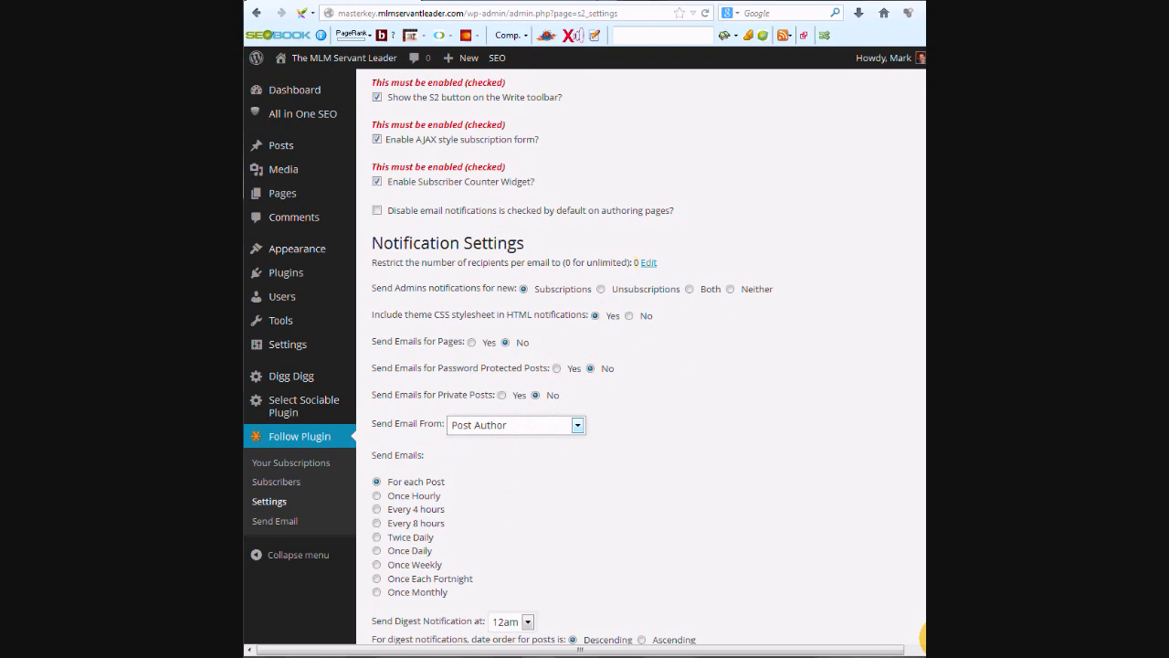
scroll("down", 3)
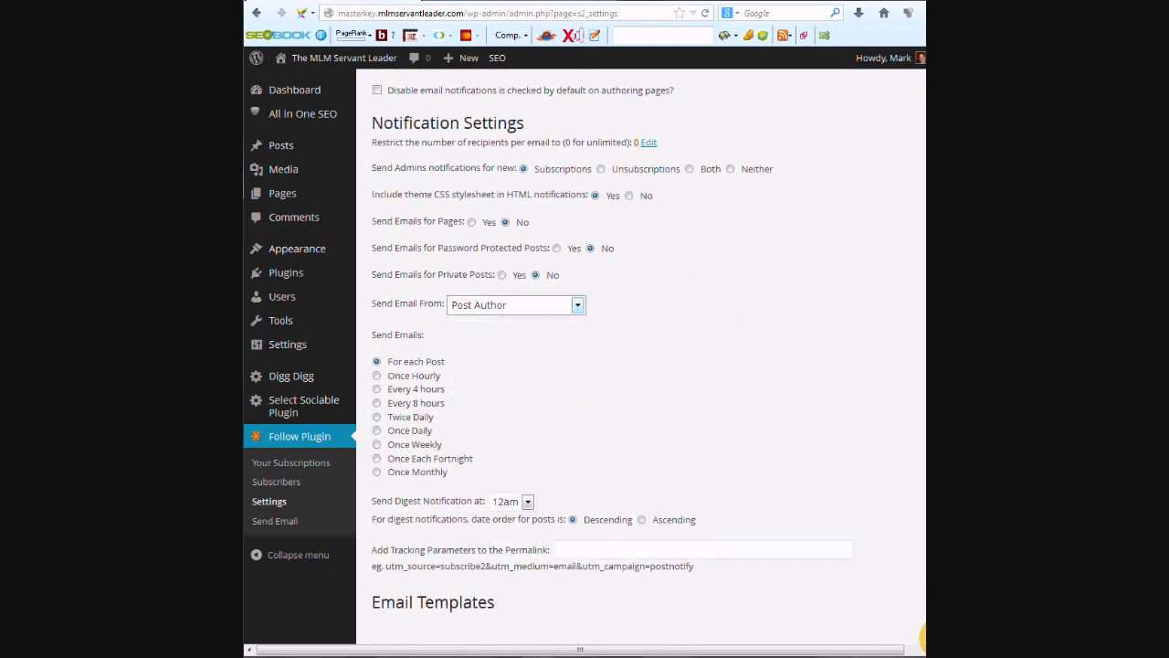
mouse_move(744, 606)
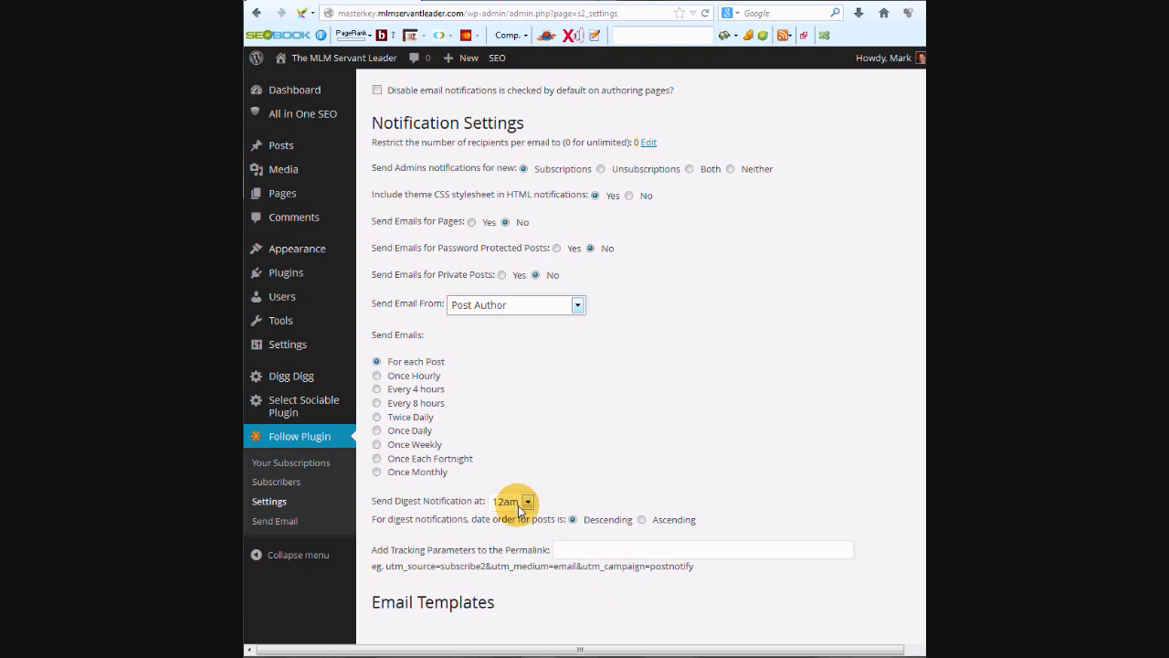
mouse_move(603, 493)
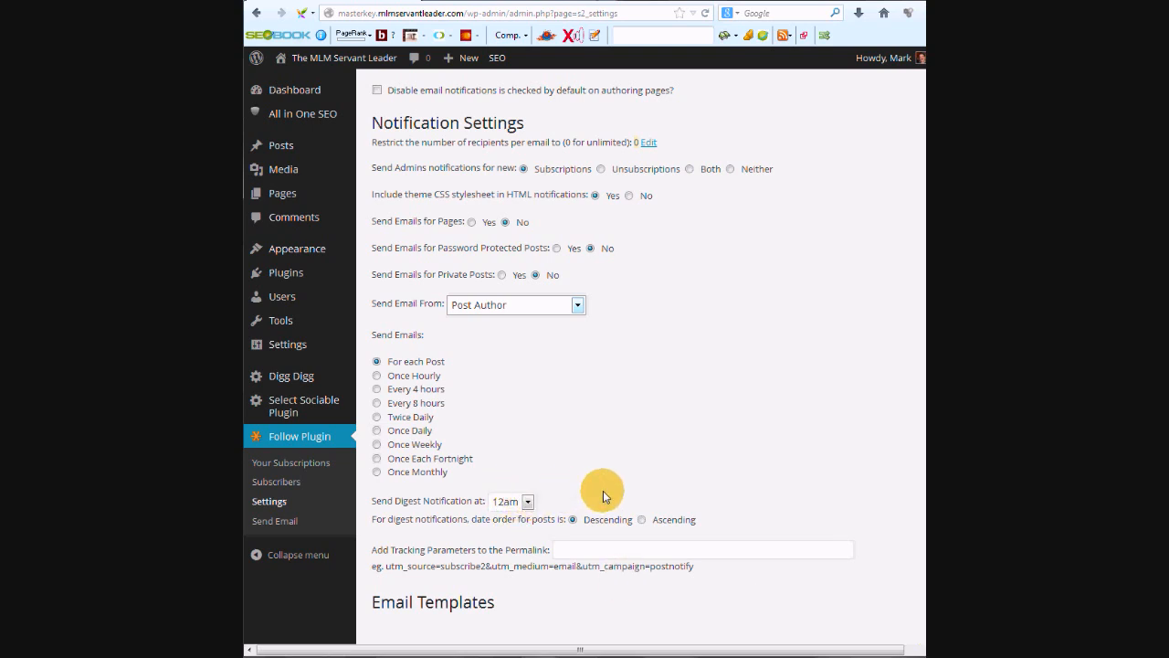
mouse_move(603, 533)
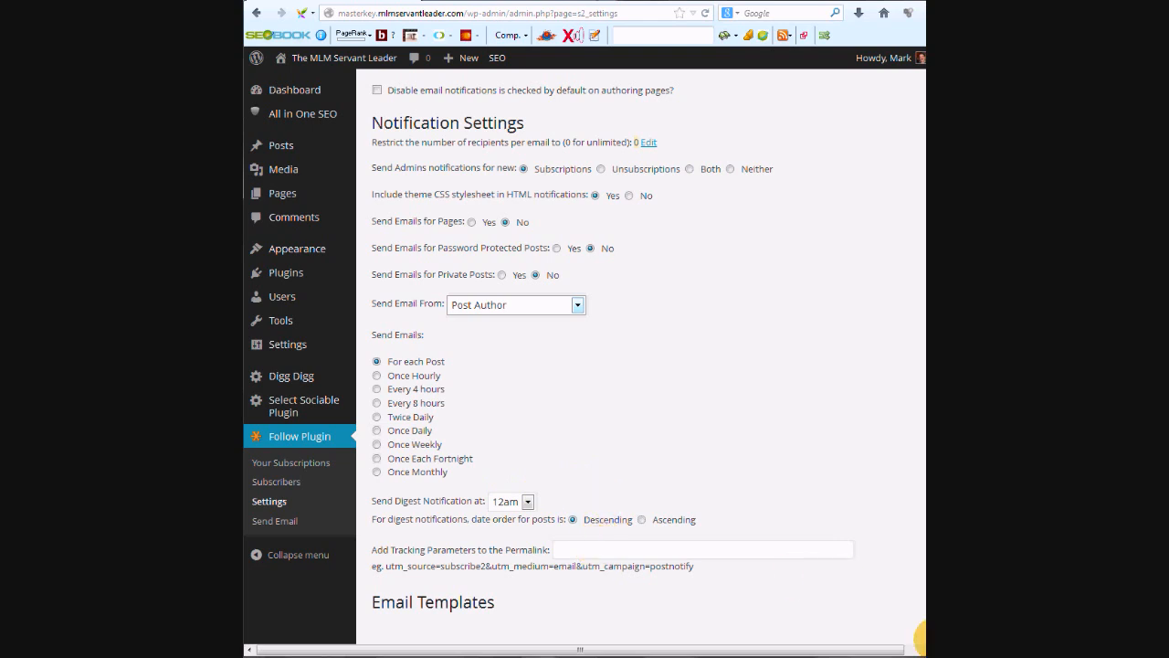
scroll("down", 3)
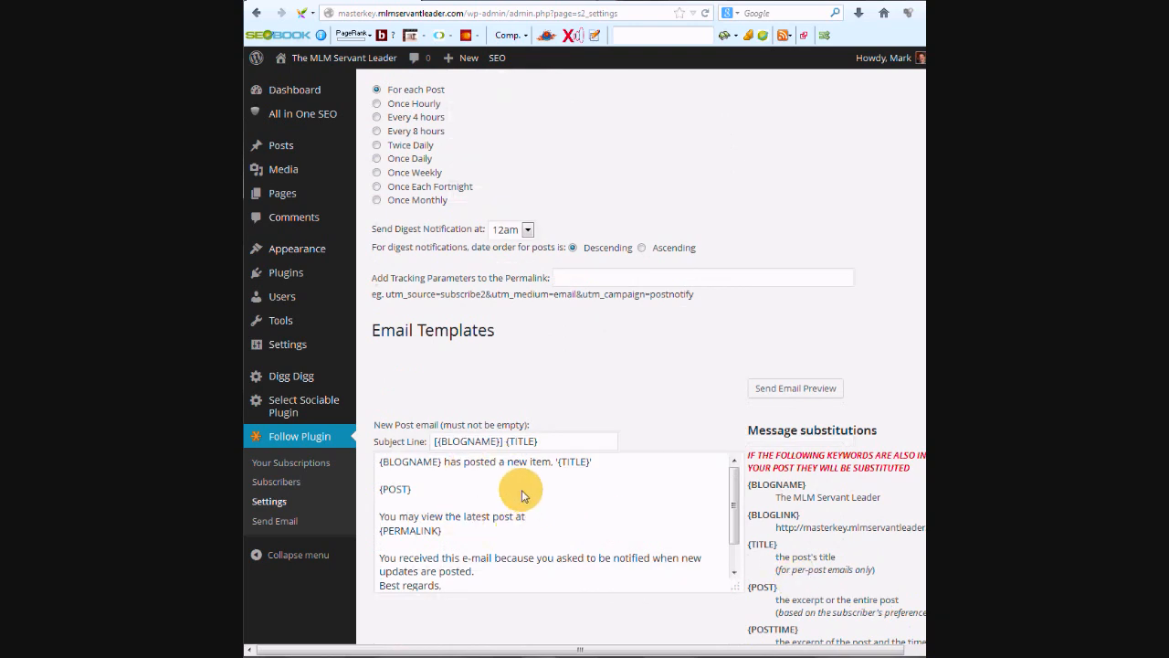
mouse_move(510, 519)
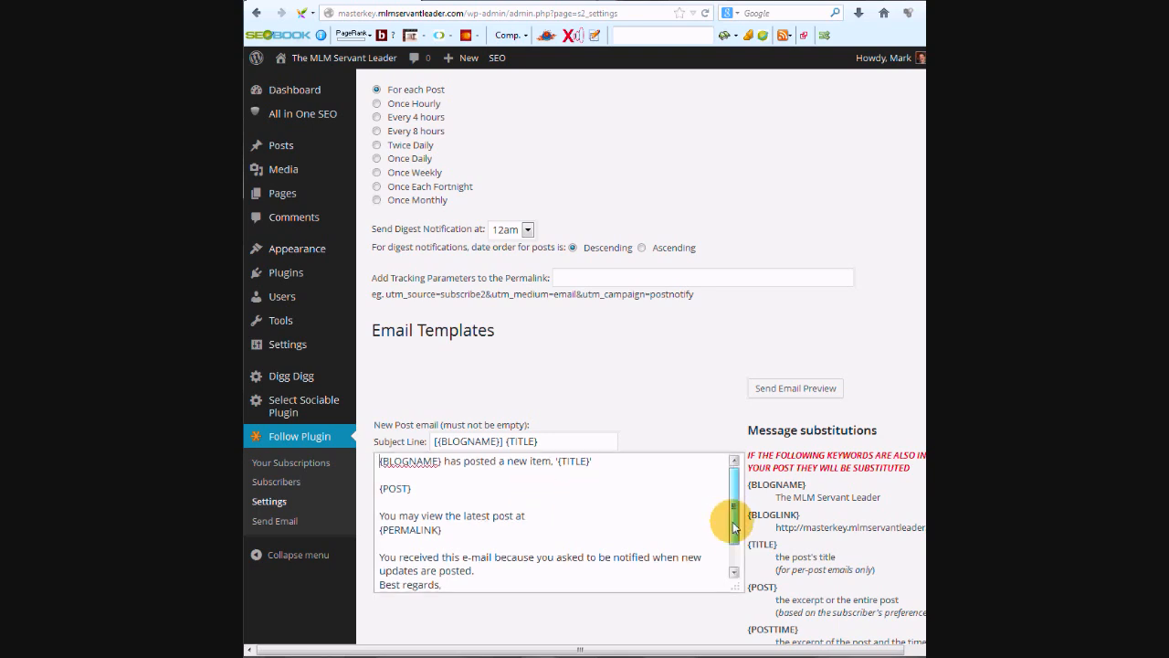
scroll("down", 3)
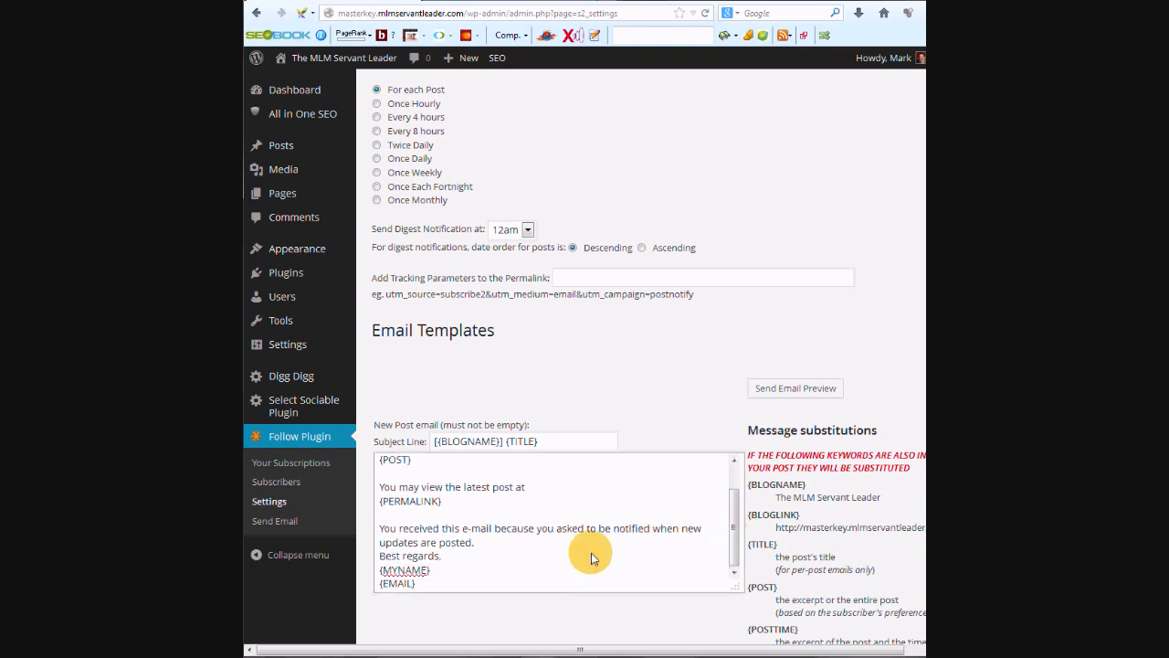
mouse_move(552, 559)
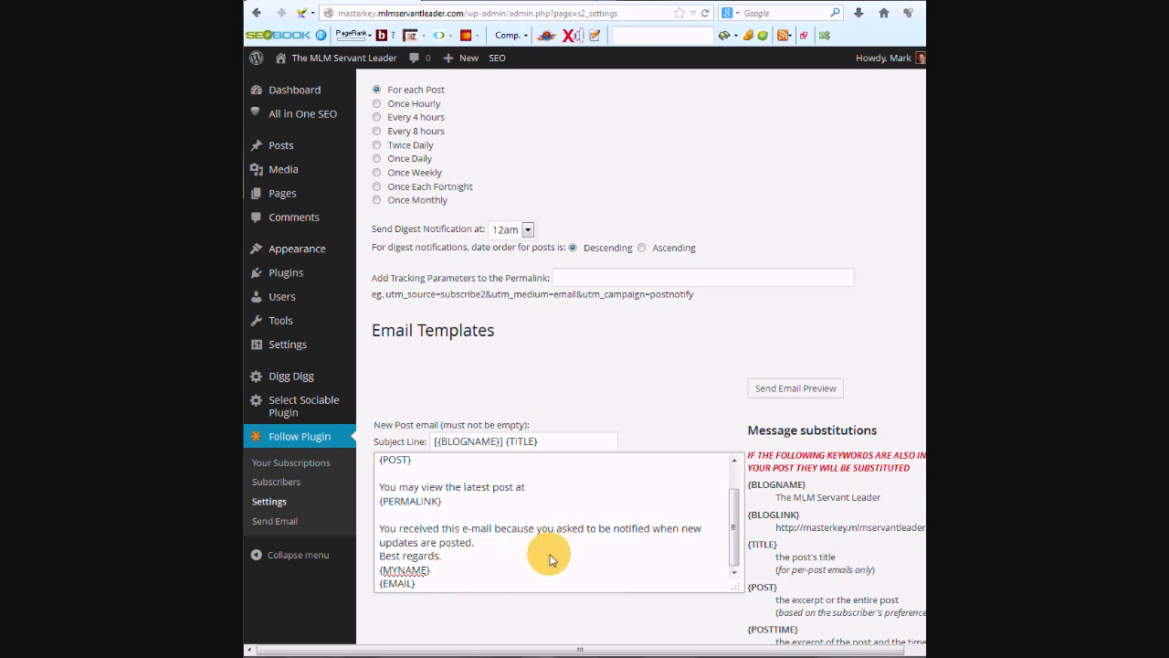
mouse_move(563, 550)
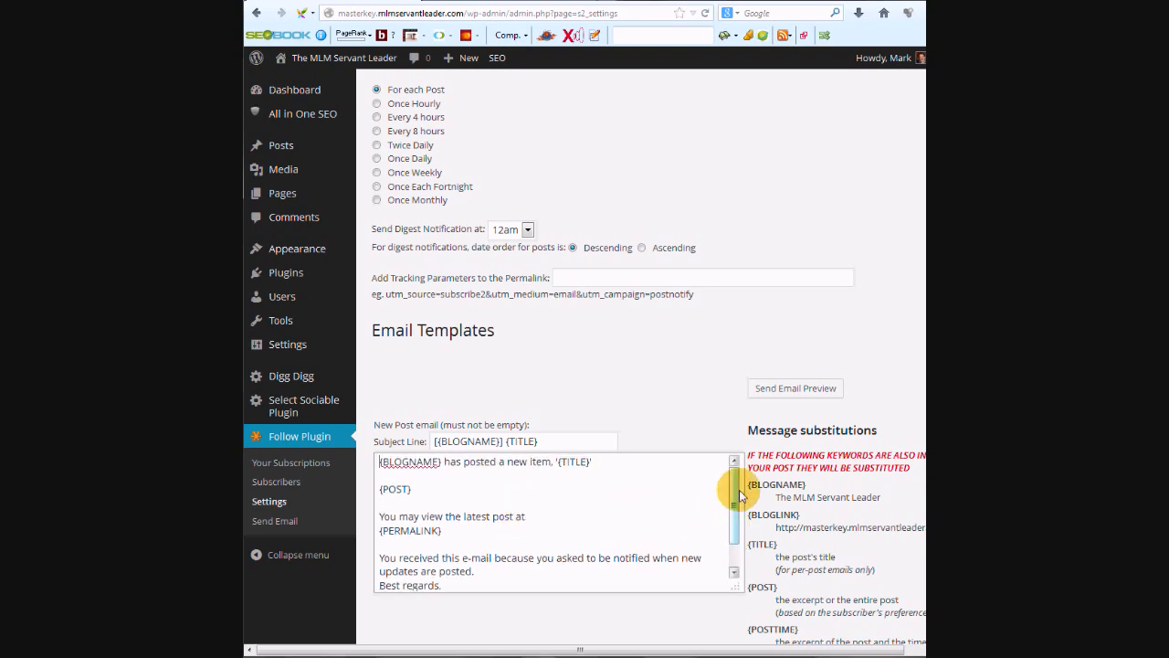
scroll("down", 3)
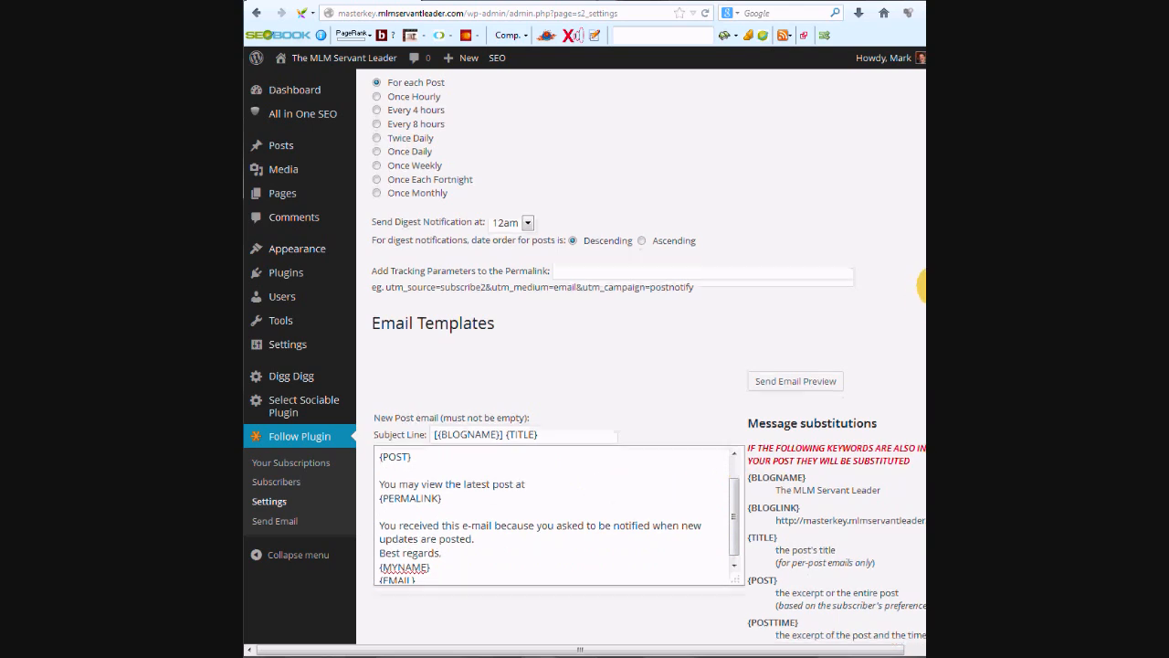
scroll("down", 3)
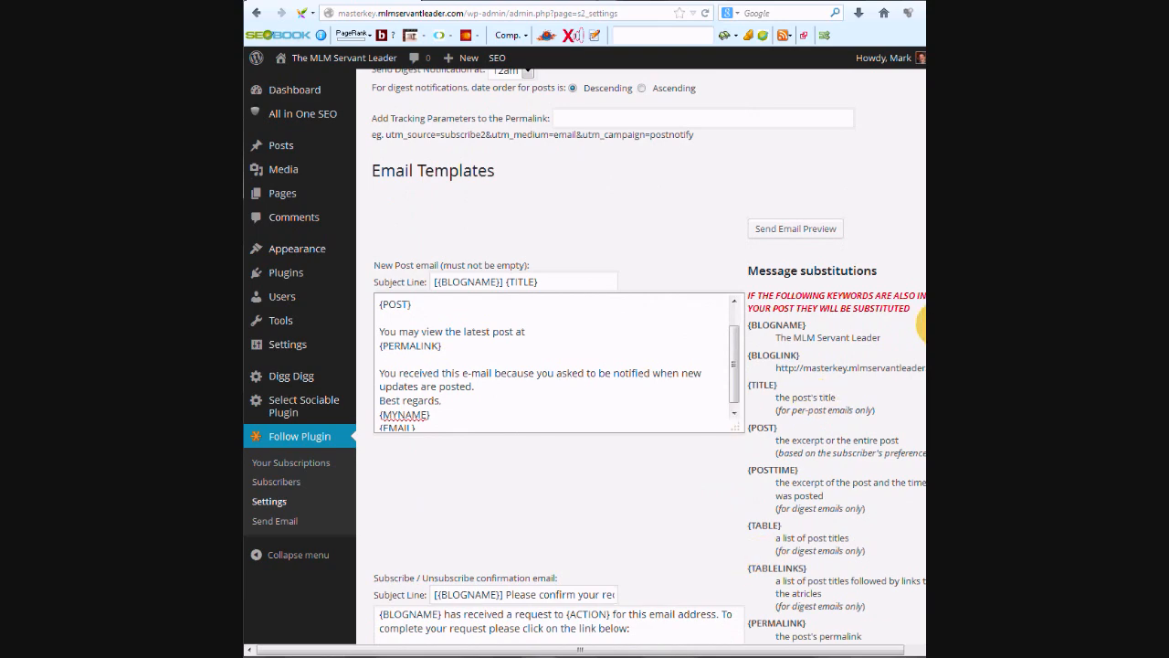
scroll("down", 3)
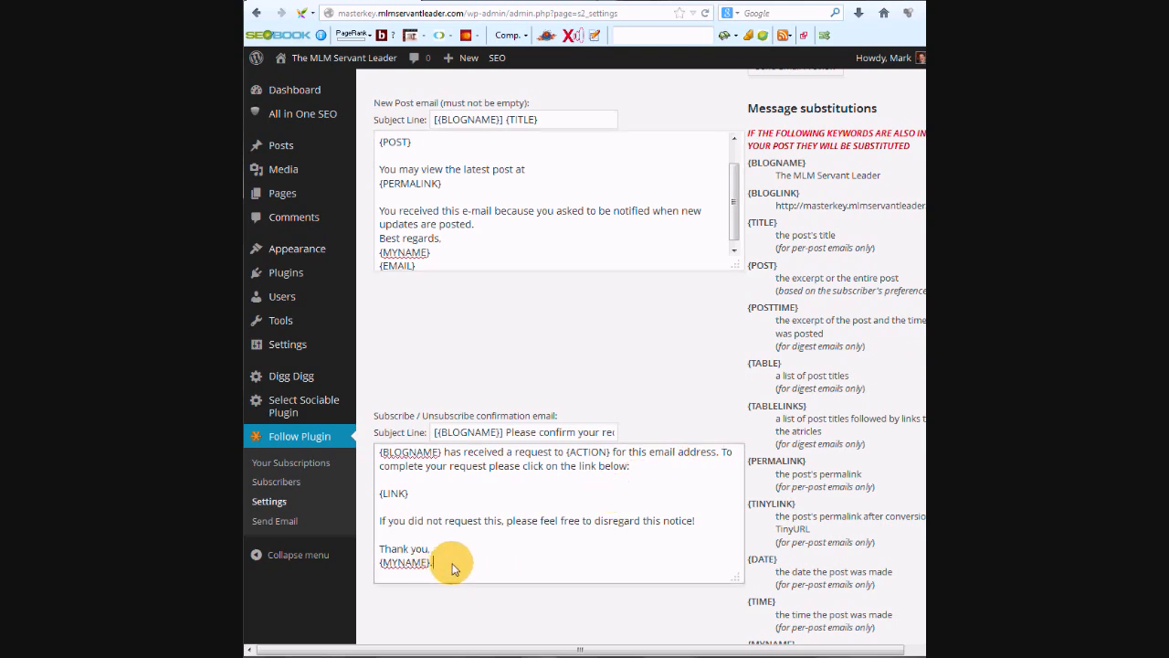
mouse_move(519, 561)
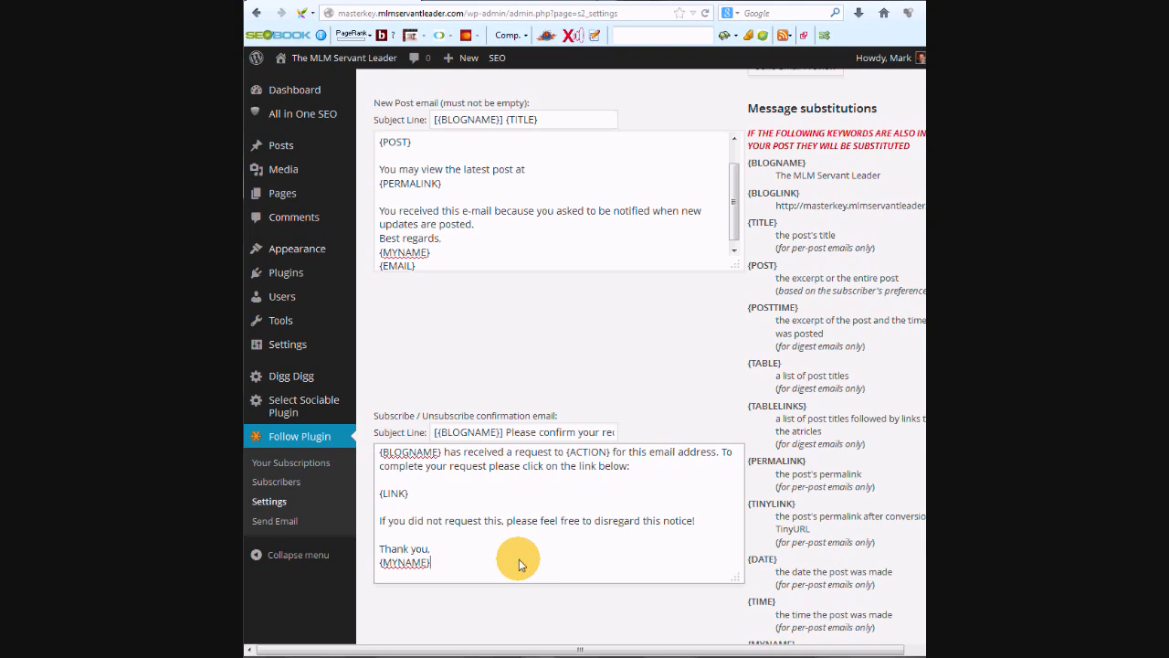
mouse_move(622, 511)
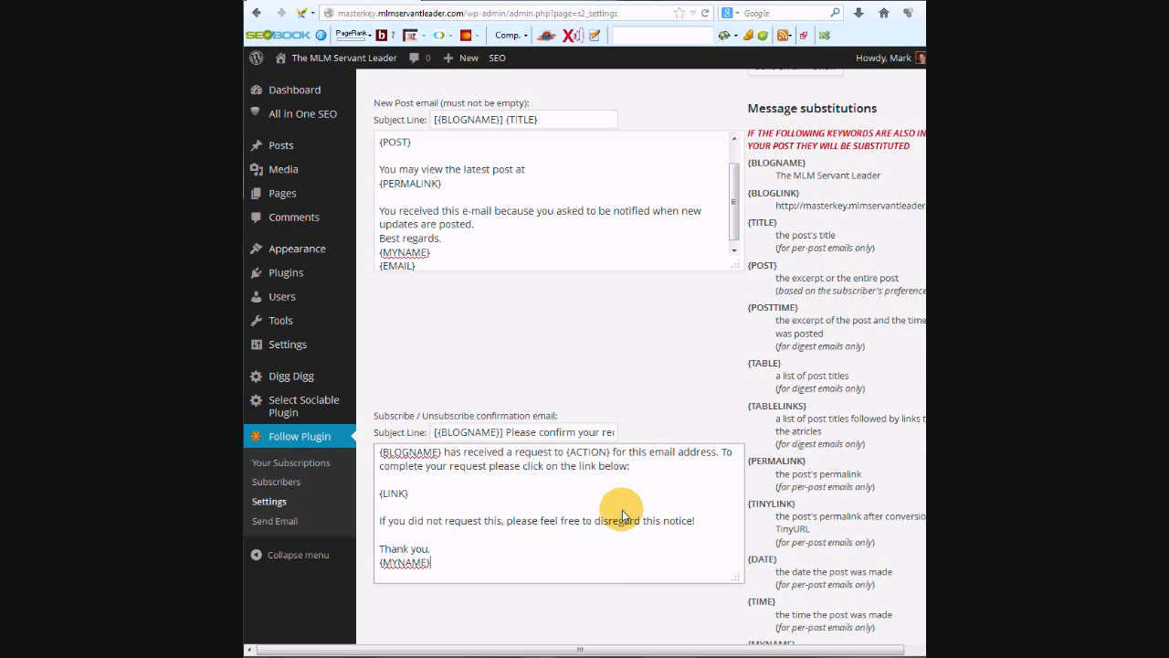
mouse_move(544, 444)
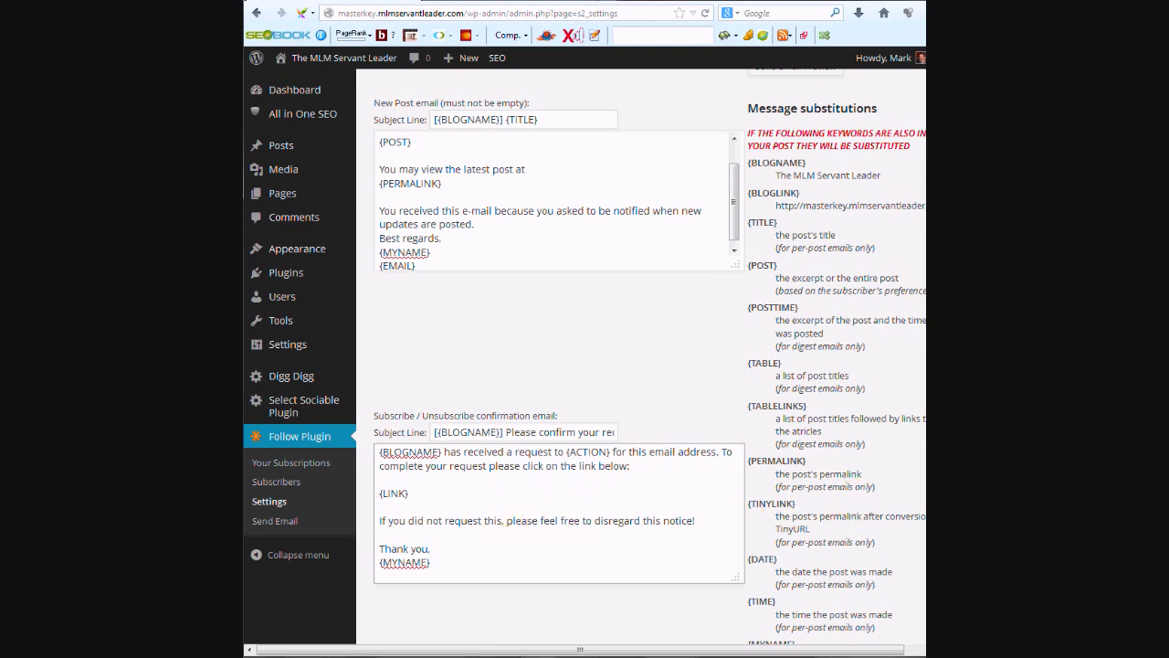
scroll("down", 3)
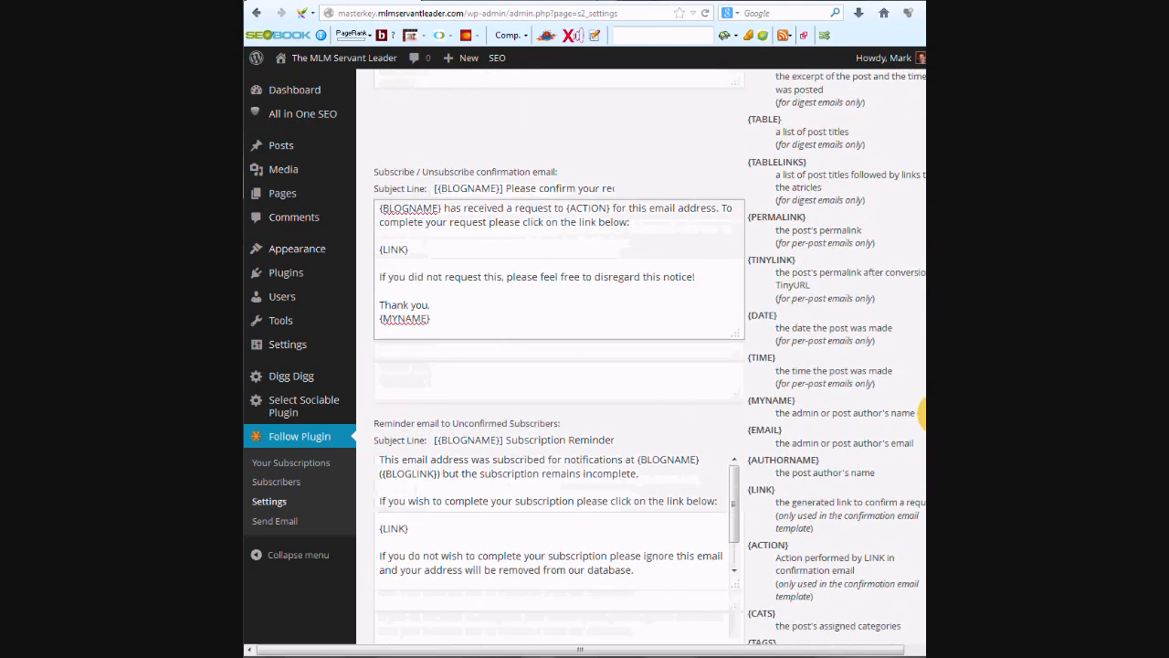
scroll("down", 3)
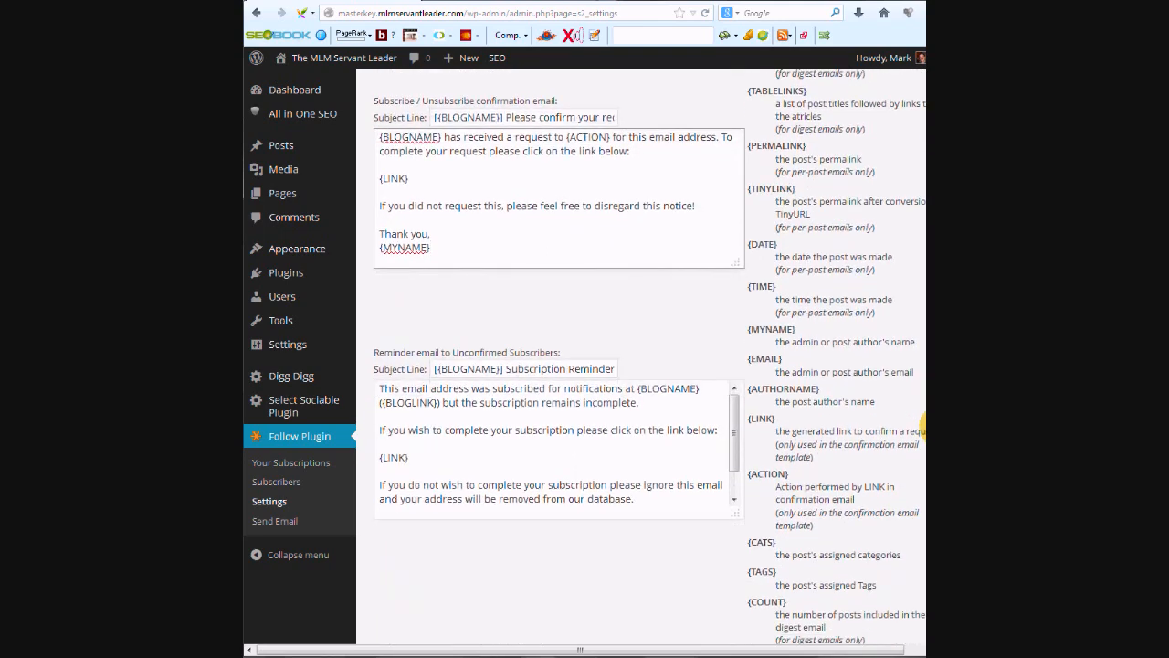
scroll("down", 3)
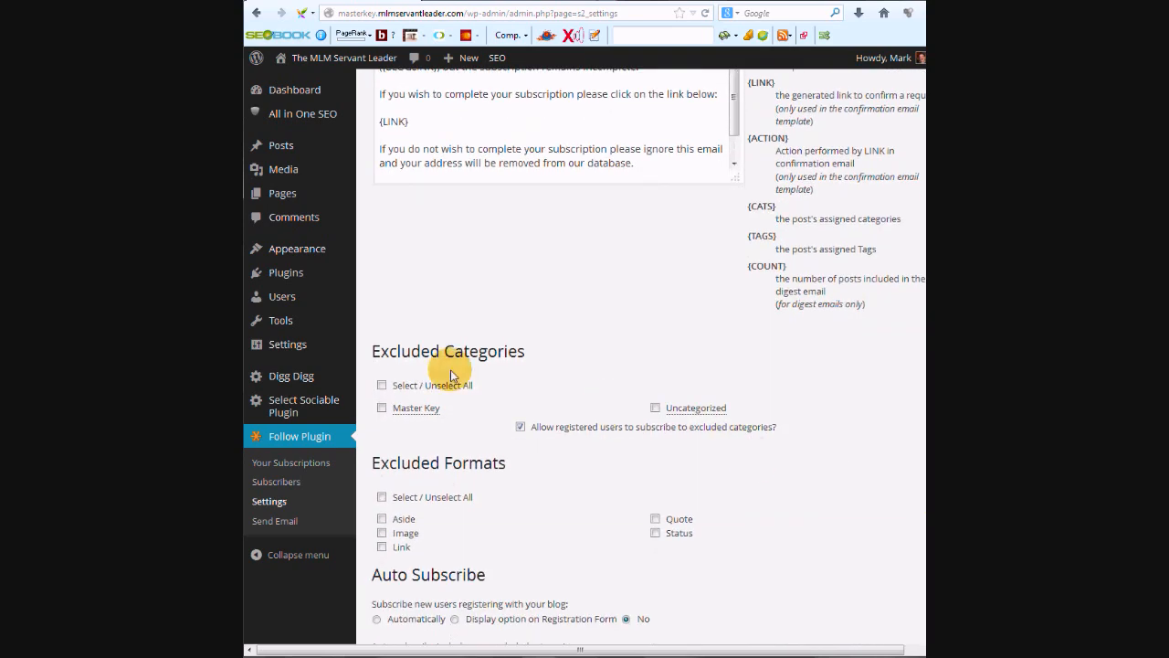
mouse_move(548, 464)
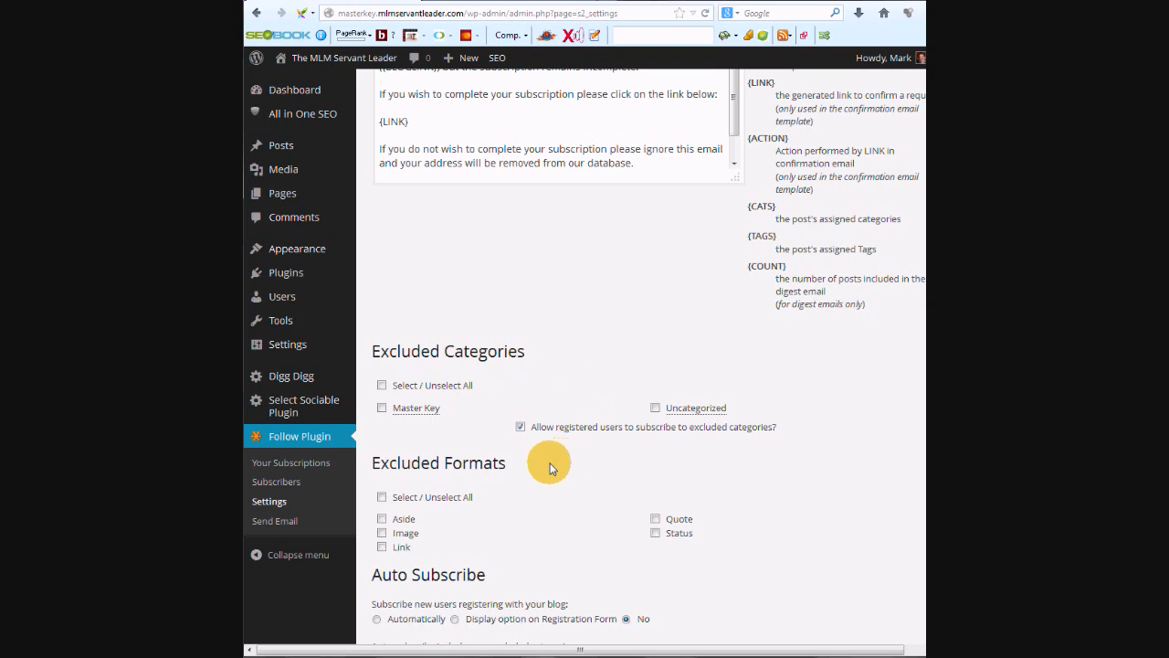
mouse_move(917, 471)
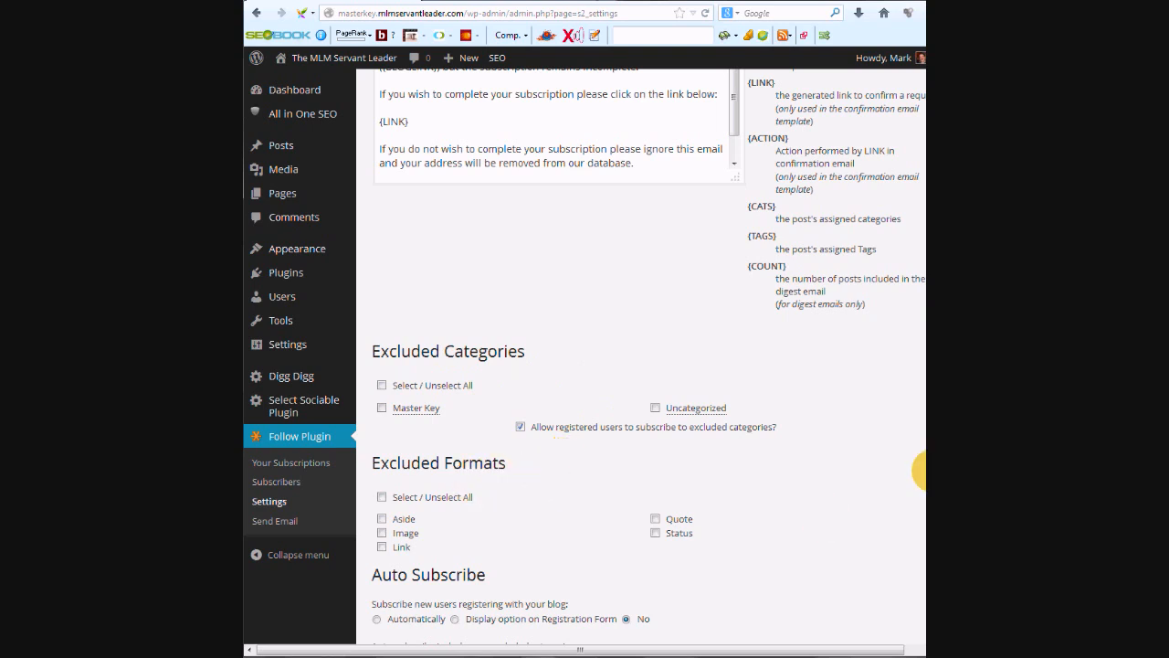
Step: Submit the Follow Plugin settings and confirm the options saved notice
scroll("down", 3)
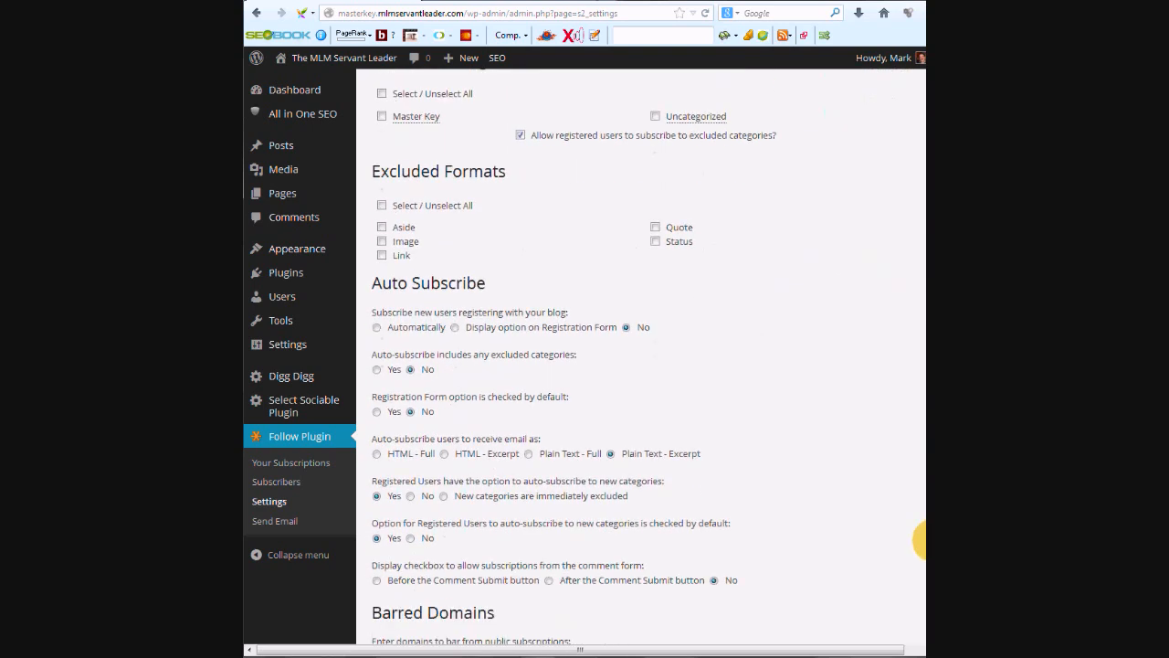
scroll("down", 3)
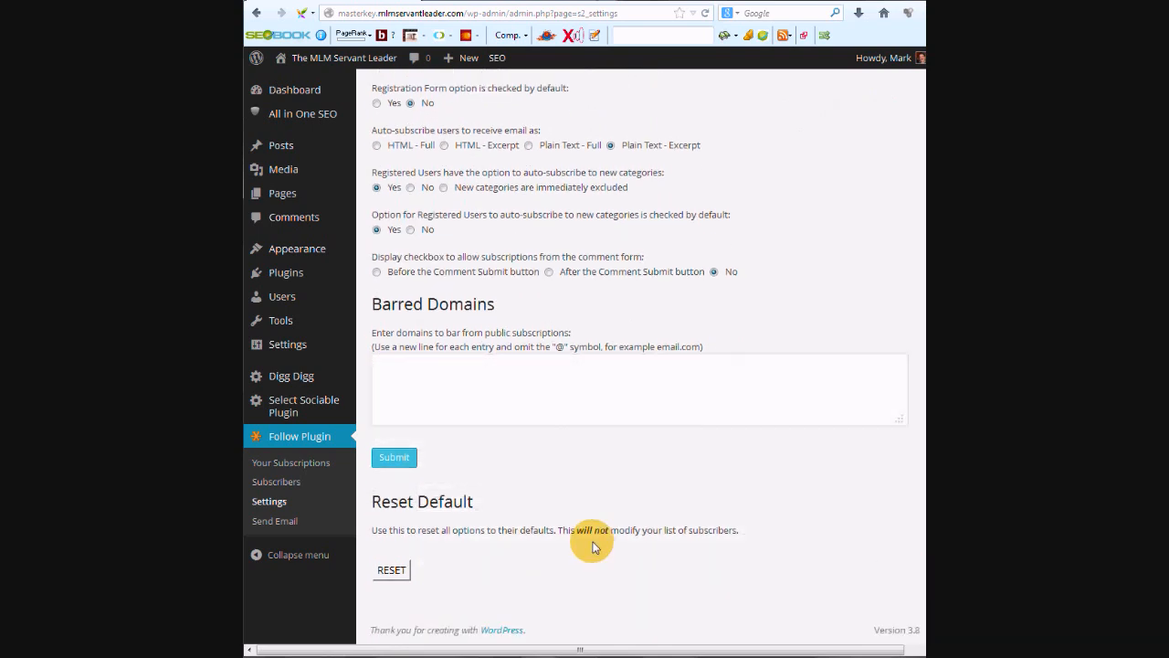
left_click(395, 457)
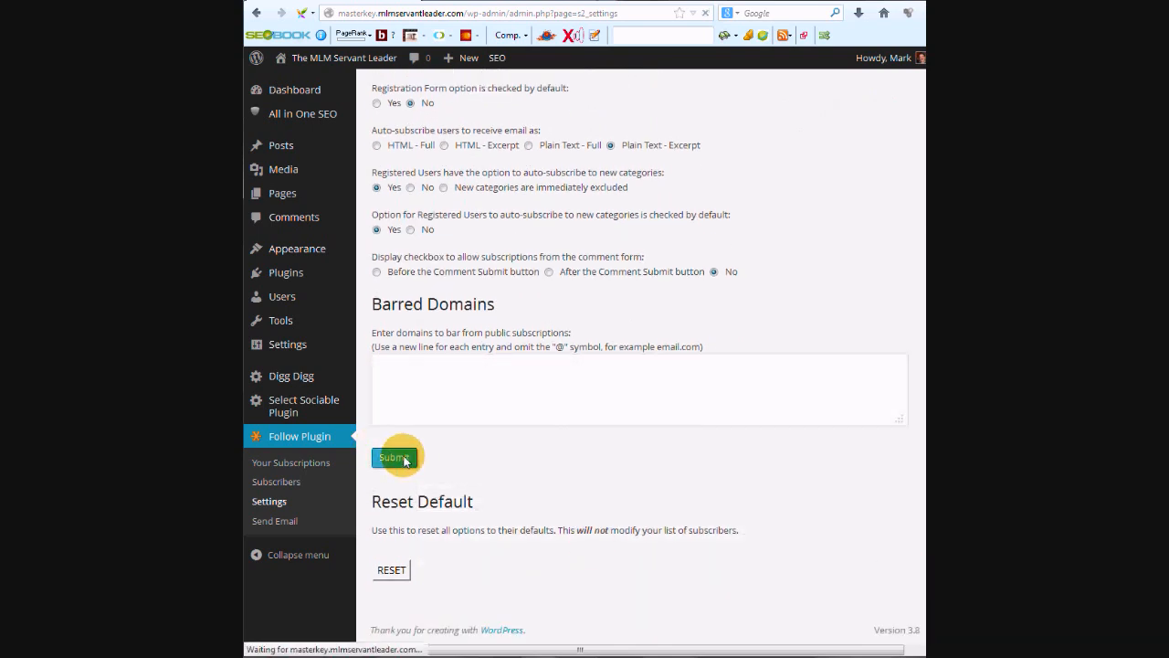
left_click(395, 457)
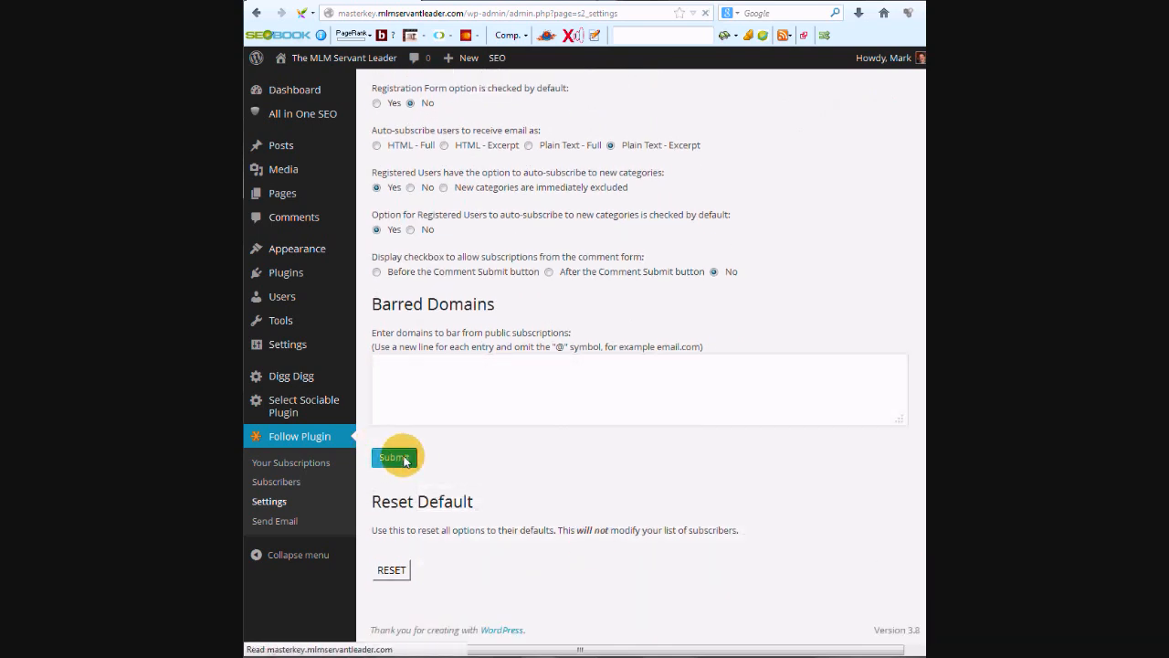
left_click(393, 456)
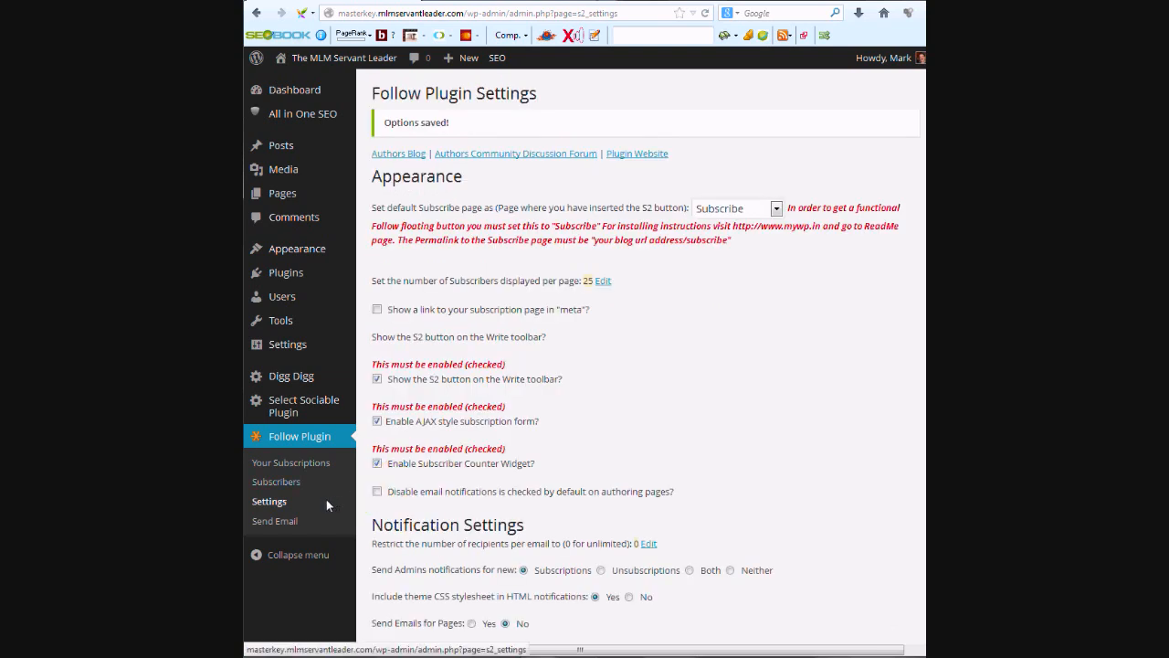
mouse_move(275, 482)
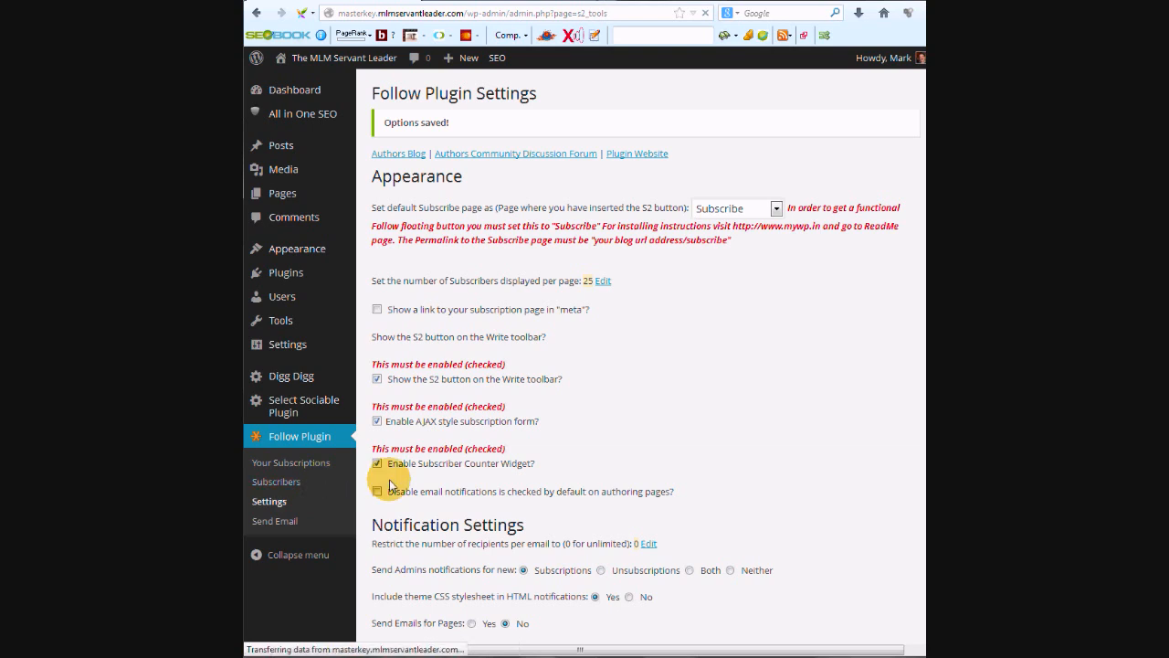
left_click(276, 482)
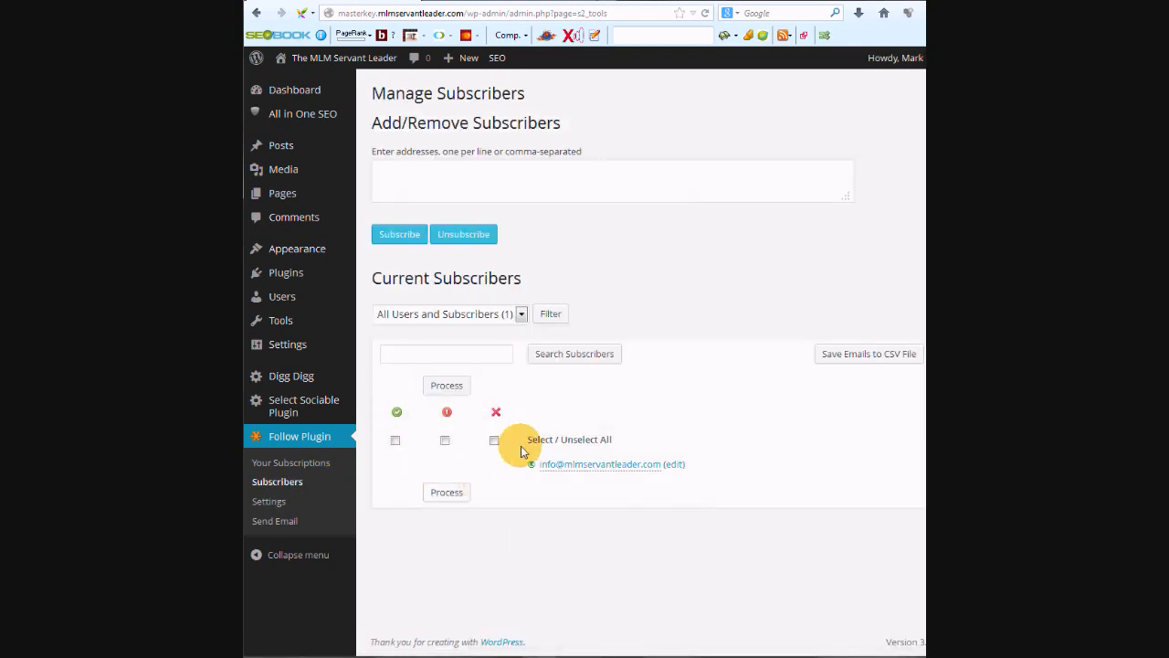
mouse_move(508, 466)
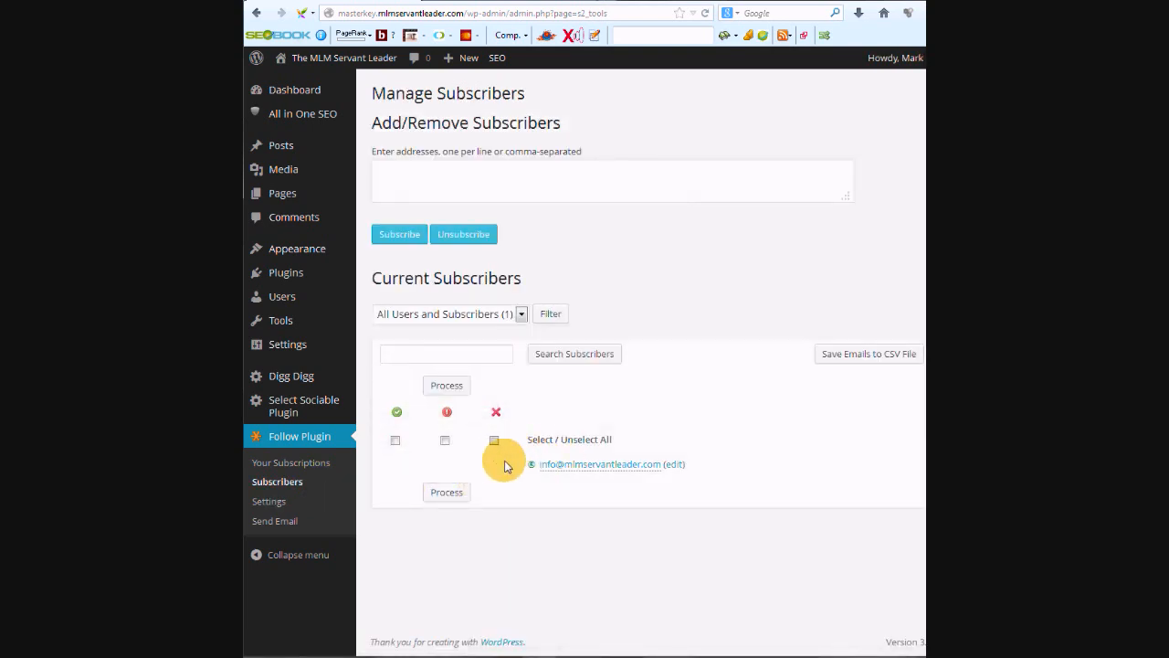
mouse_move(683, 457)
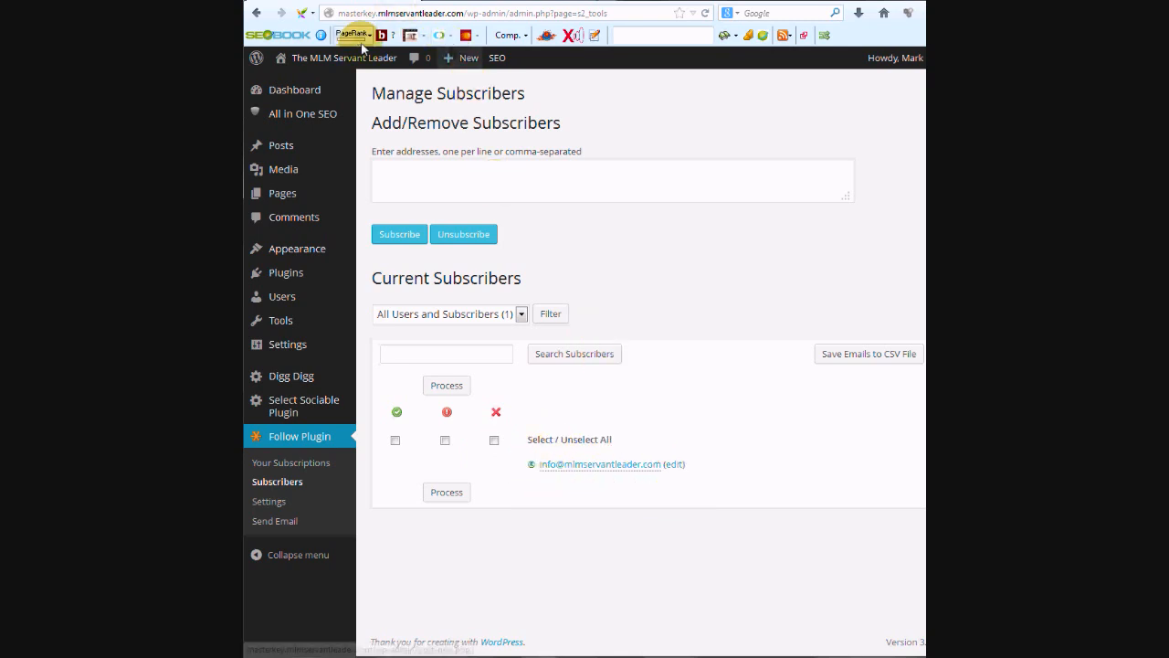
right_click(343, 56)
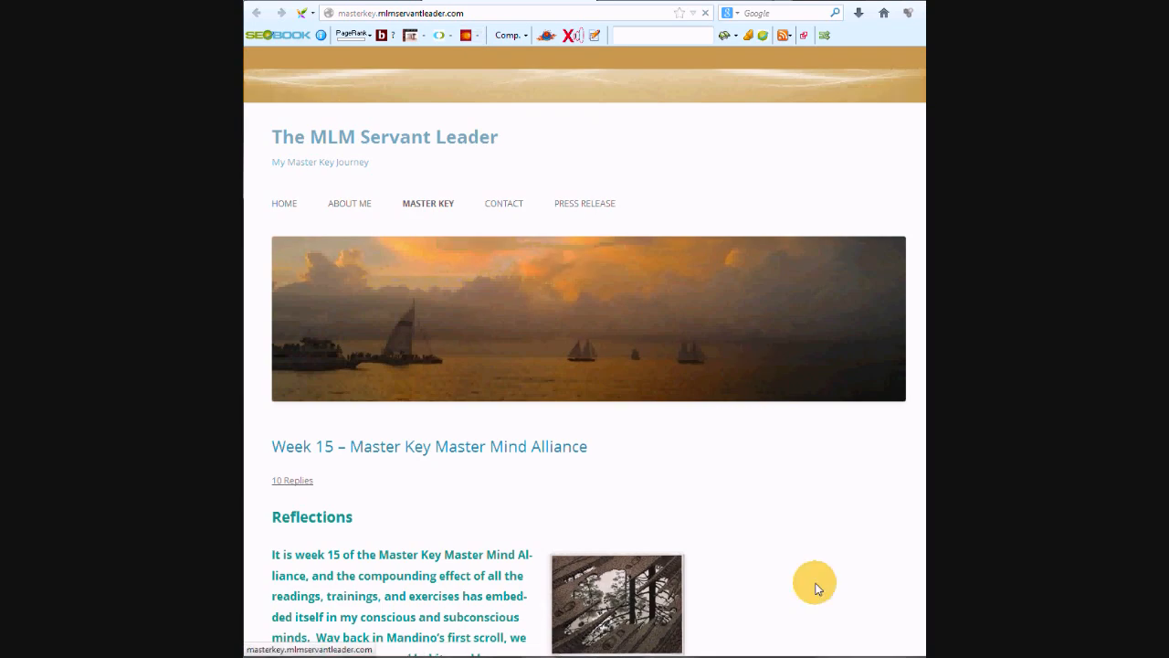
mouse_move(884, 638)
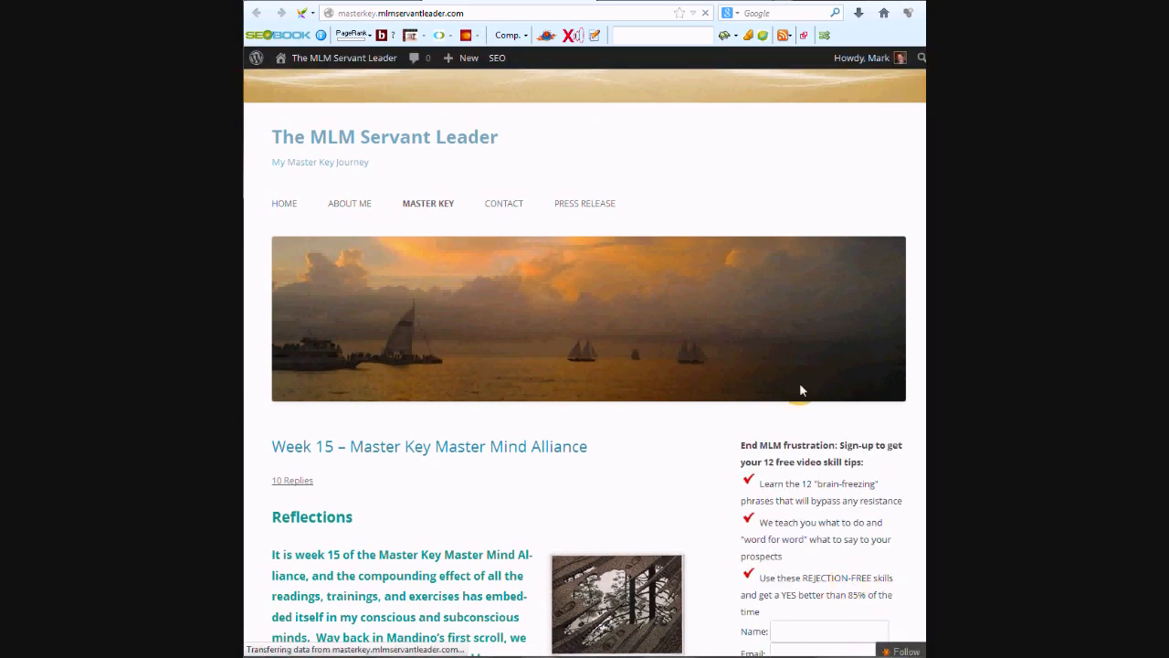
mouse_move(893, 649)
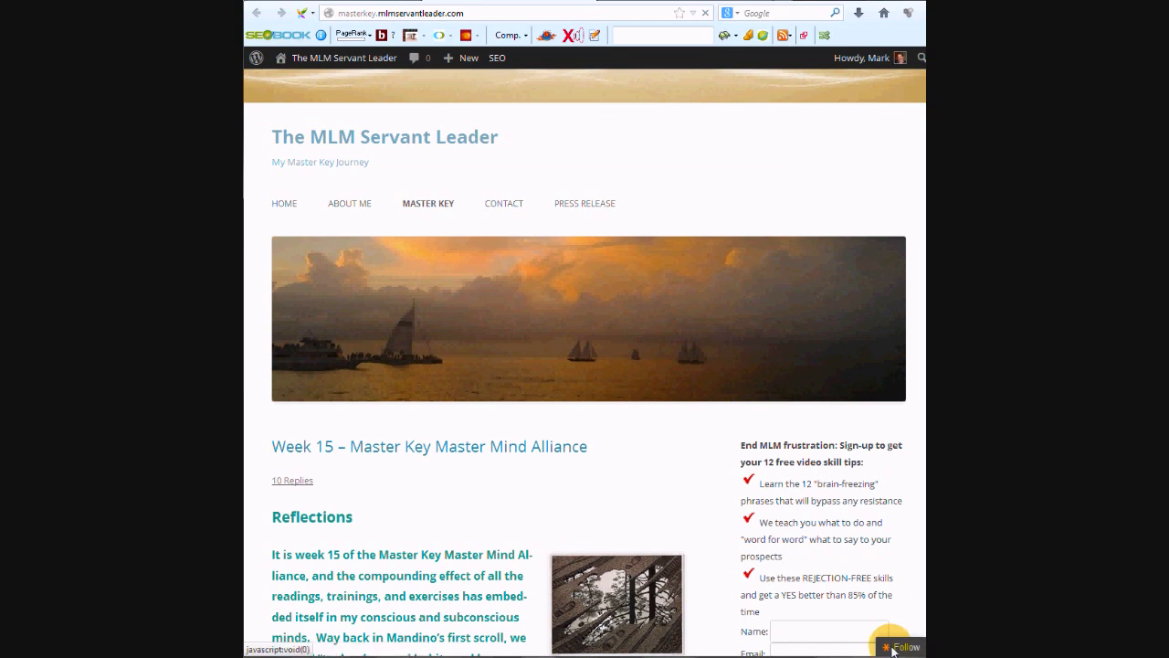
Step: Sign a saved test email address up through the site's Follow box with Sign me up
left_click(904, 647)
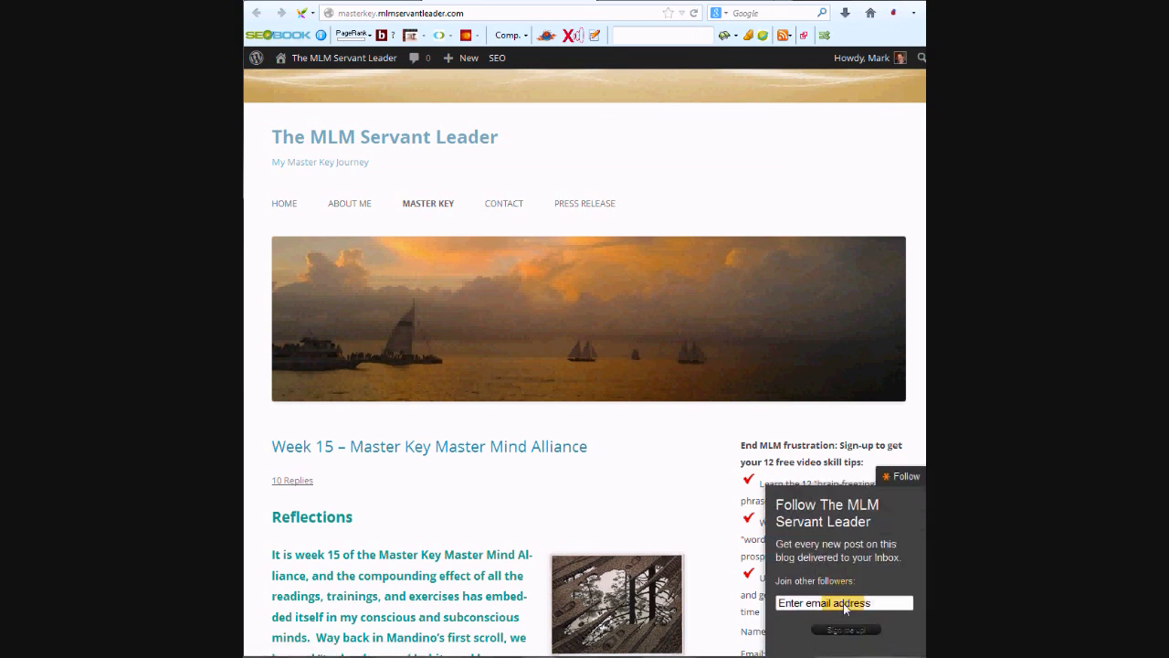
left_click(844, 603)
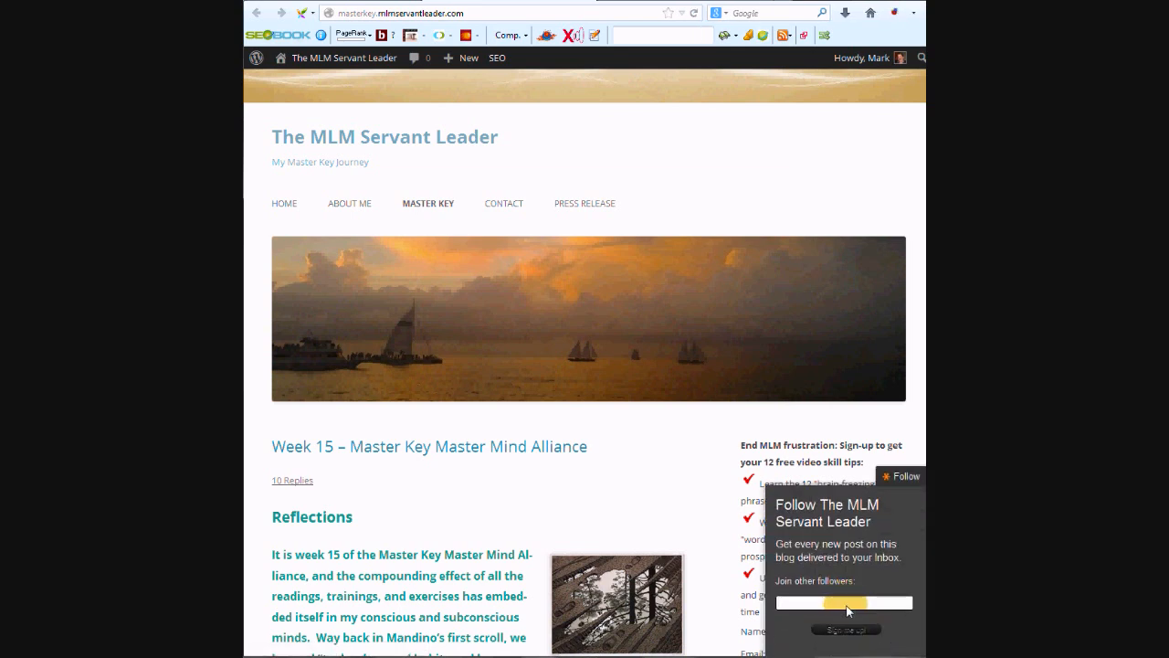
type("heath")
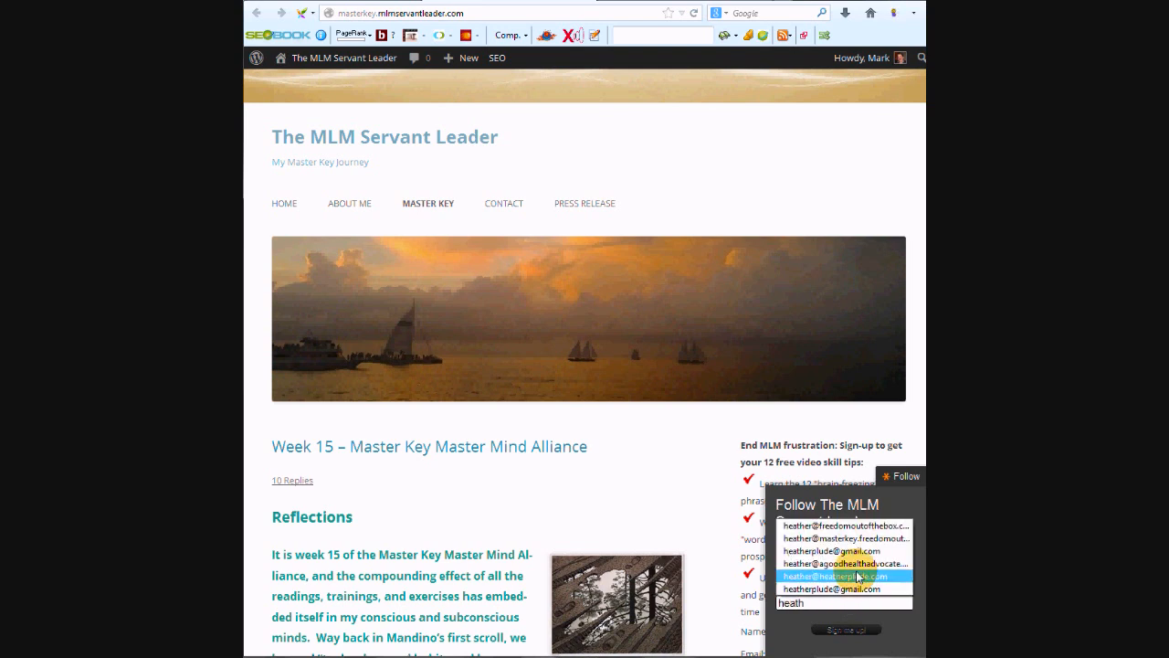
left_click(830, 588)
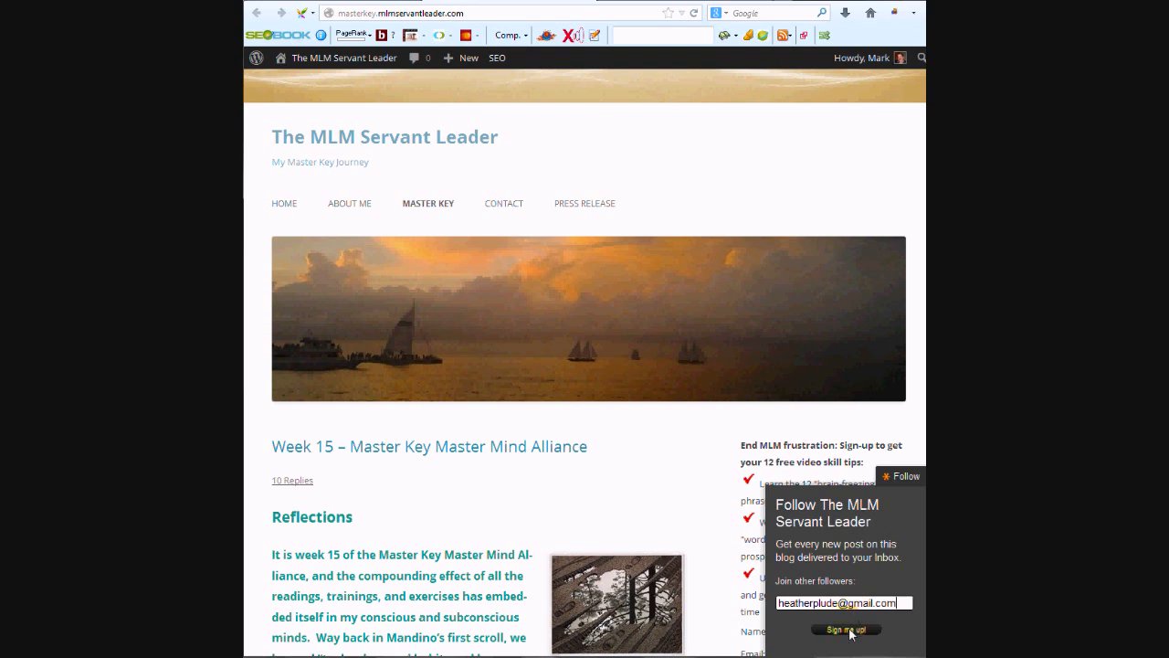
left_click(844, 628)
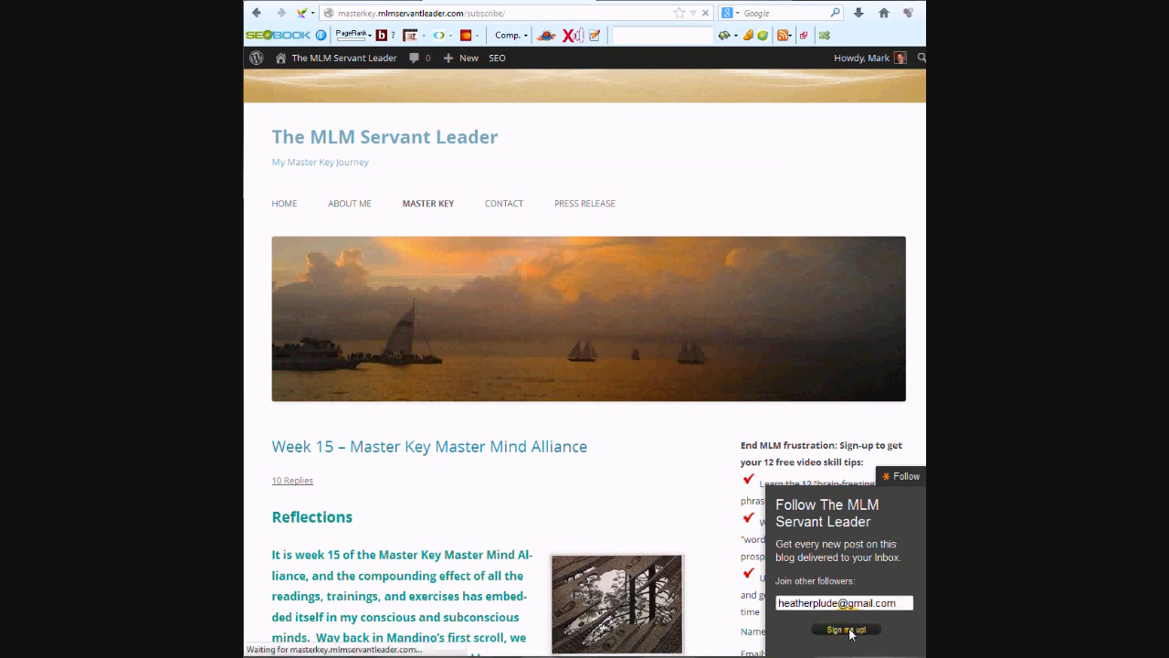
left_click(844, 629)
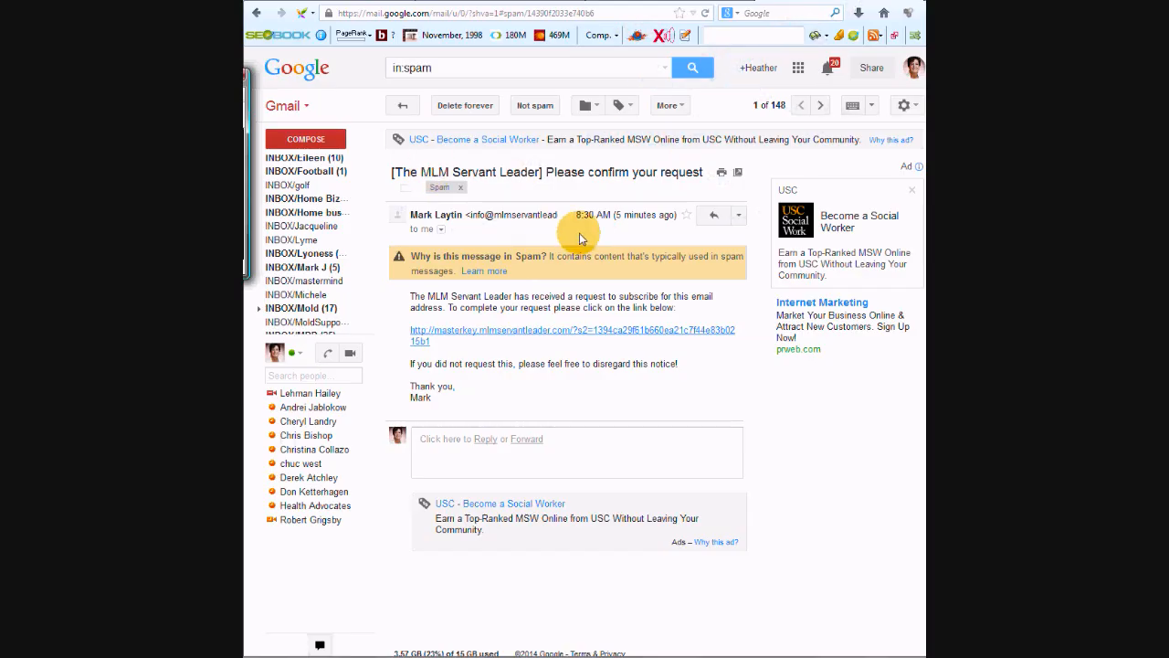
mouse_move(782, 3)
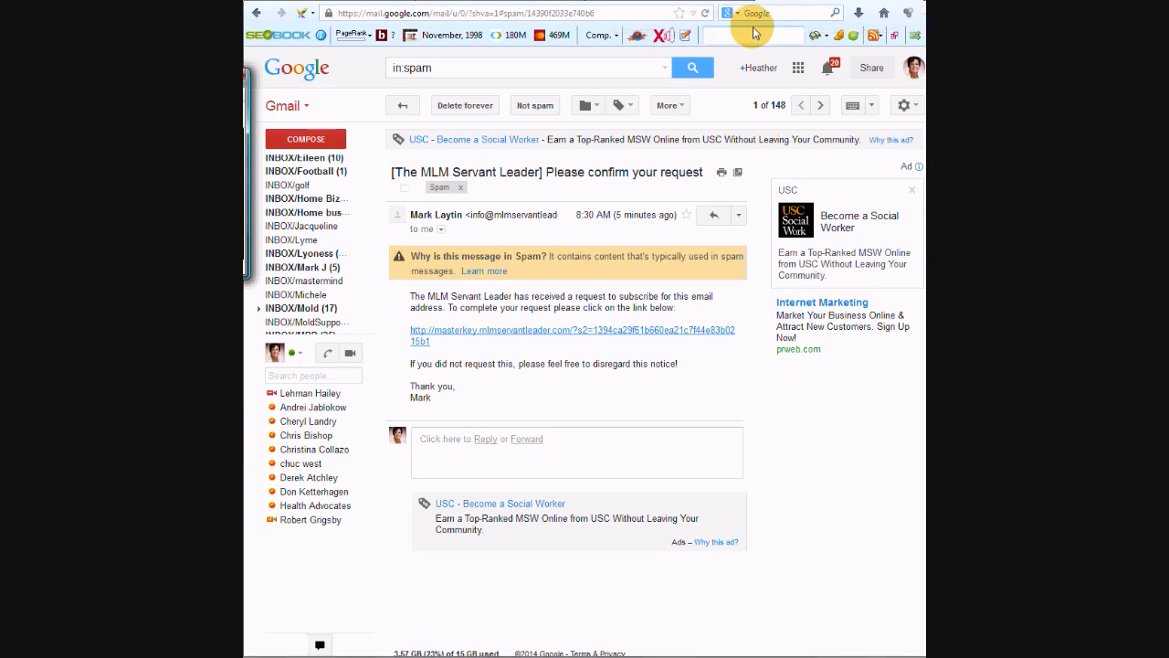
mouse_move(698, 92)
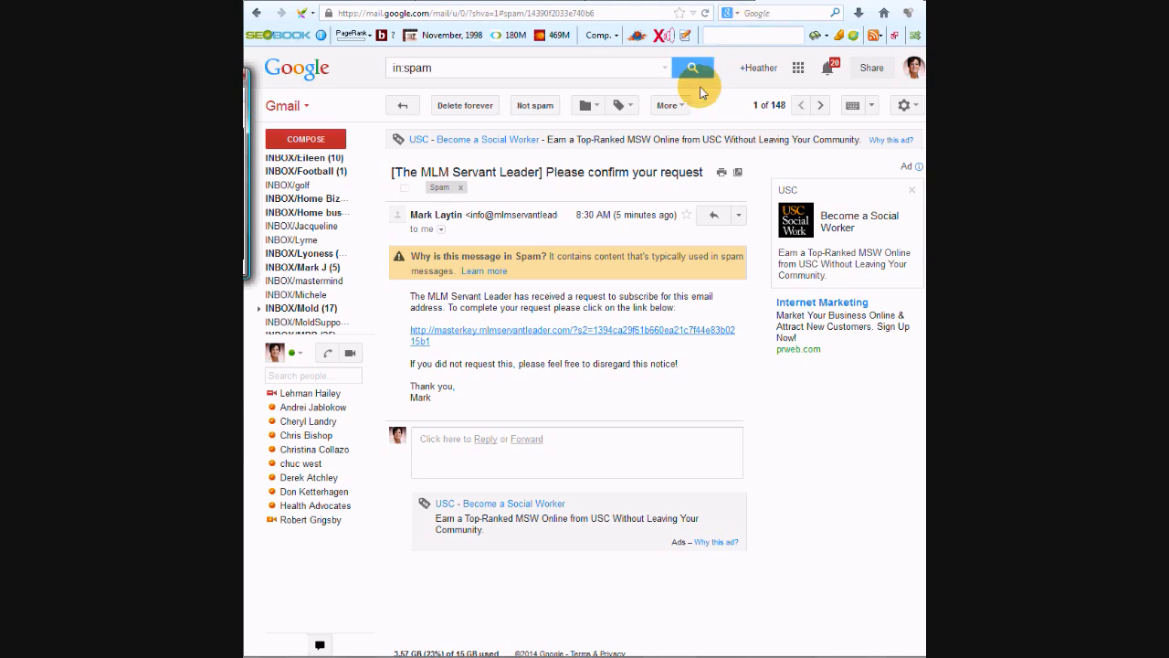
mouse_move(632, 195)
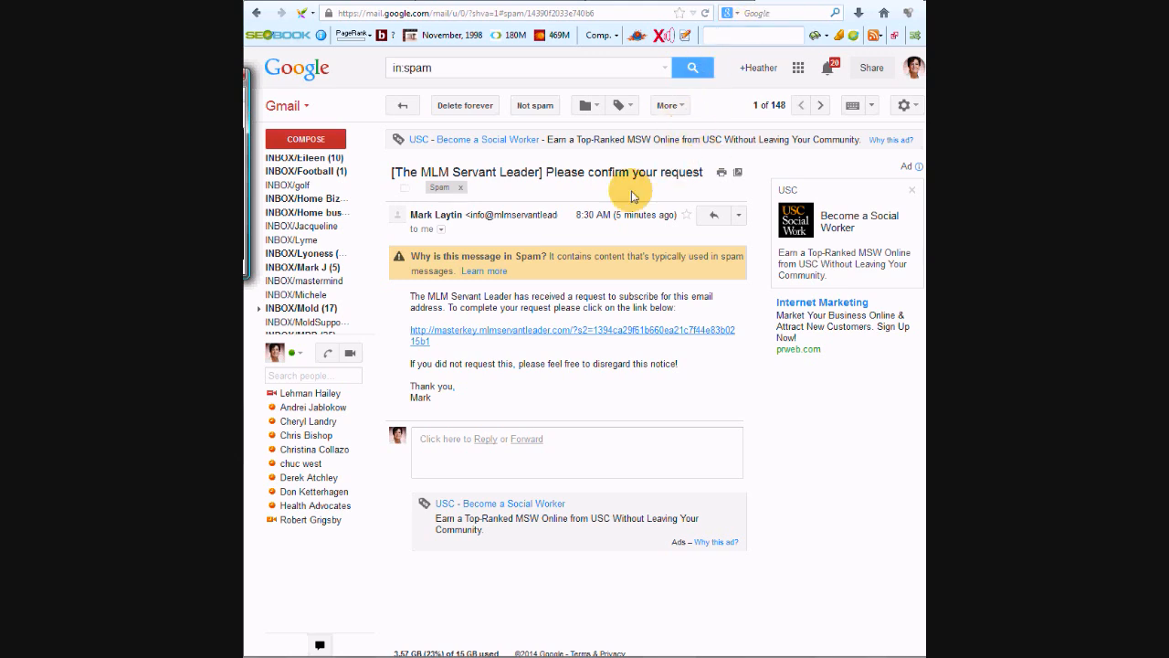
mouse_move(706, 194)
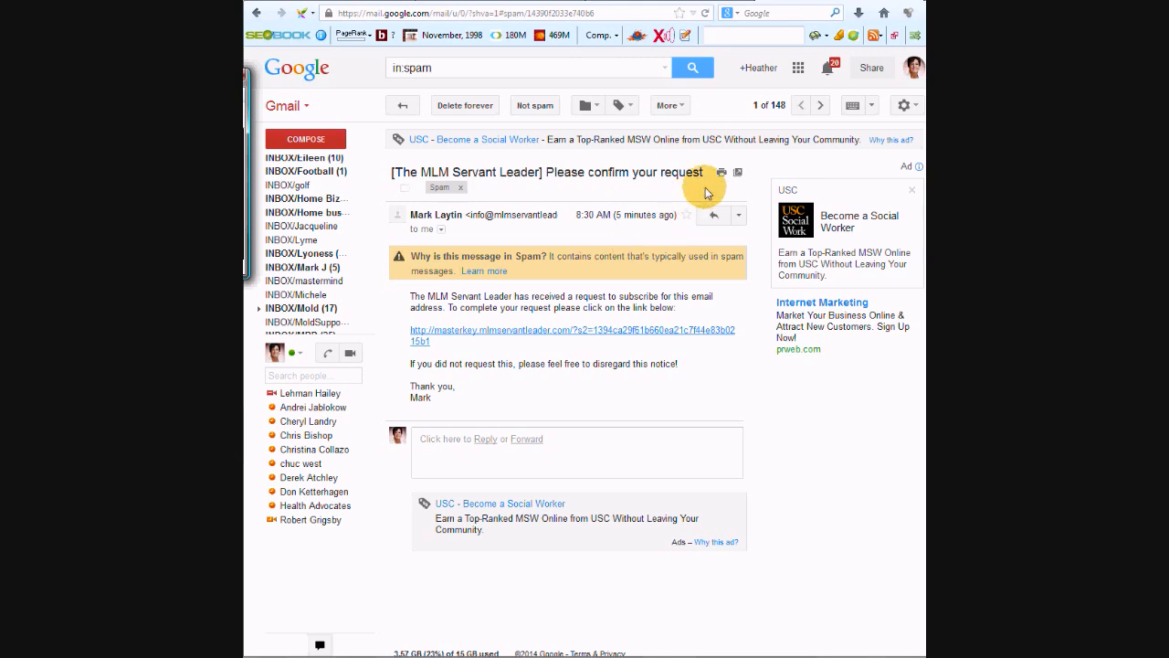
mouse_move(709, 173)
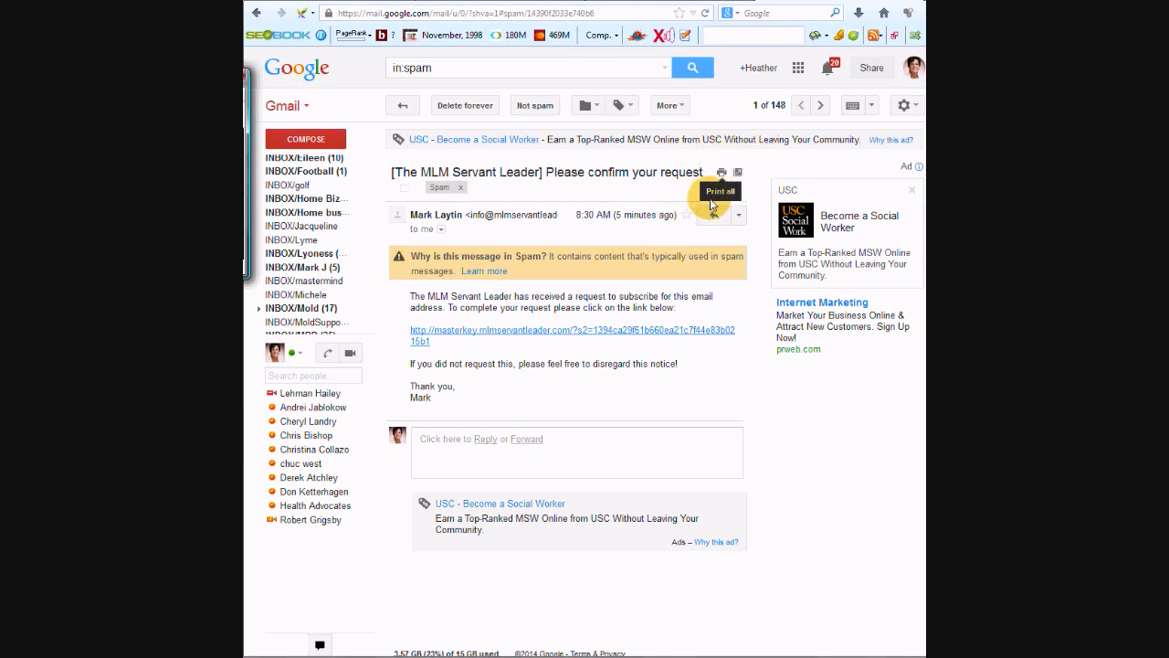
mouse_move(607, 171)
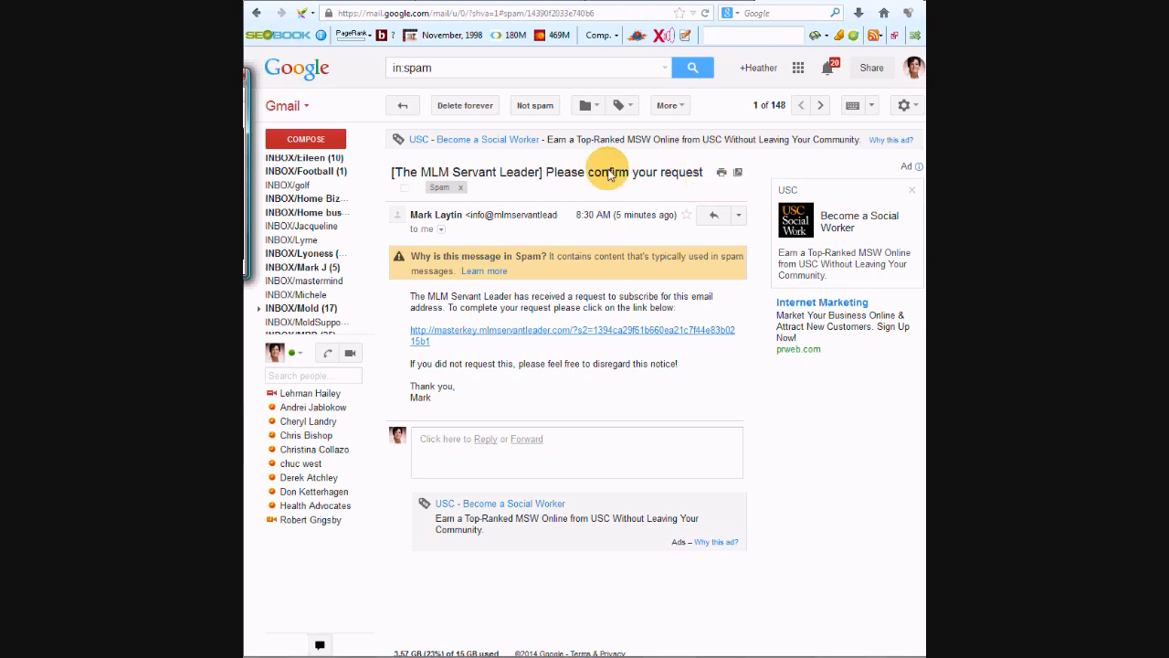
mouse_move(603, 330)
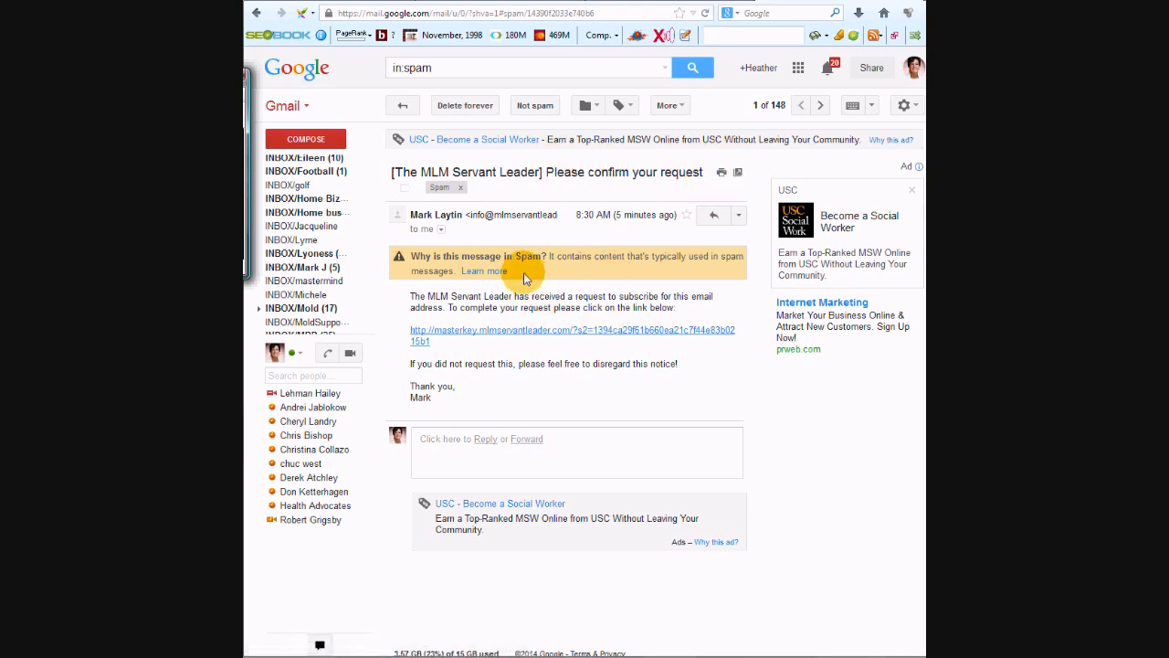
mouse_move(478, 256)
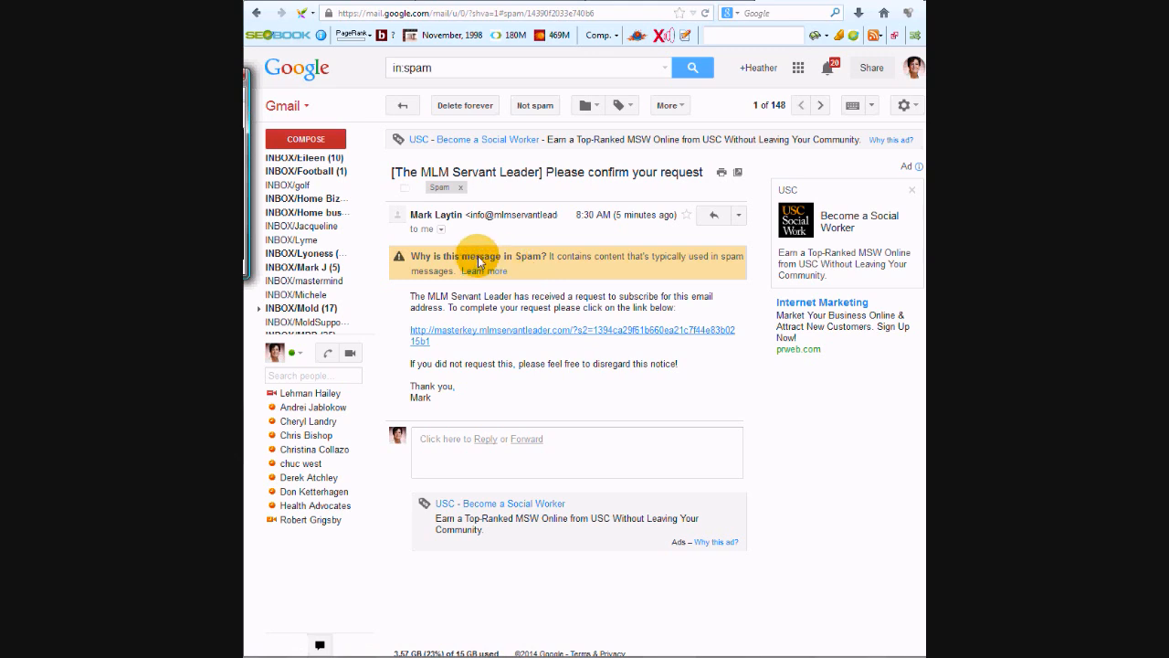
mouse_move(497, 303)
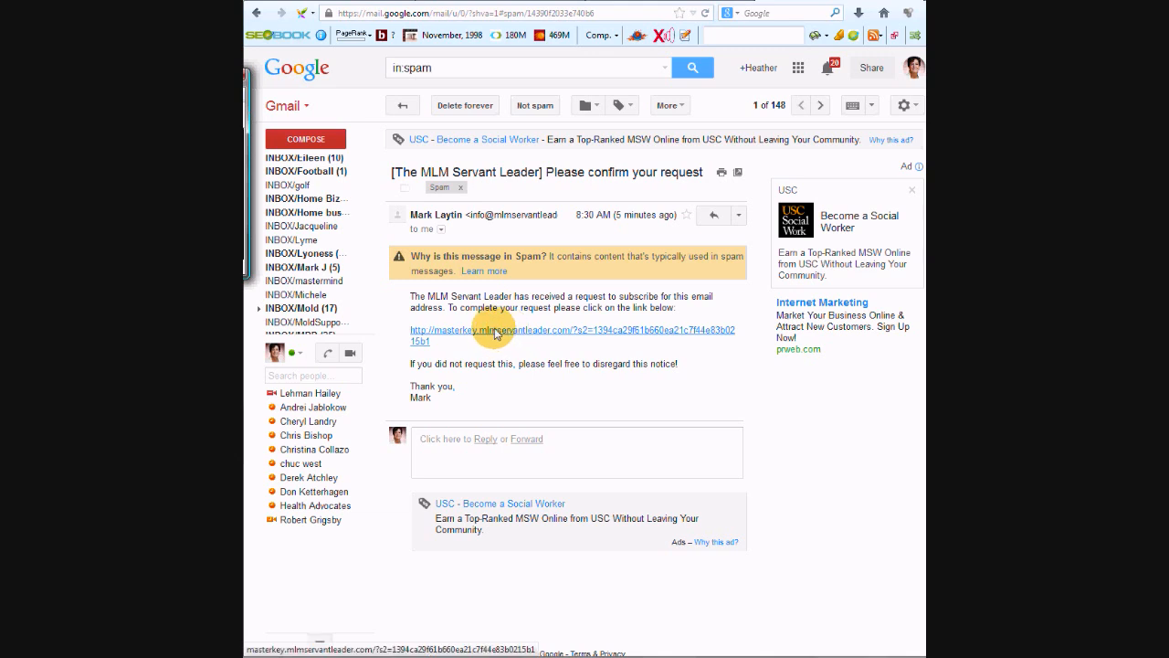
mouse_move(530, 306)
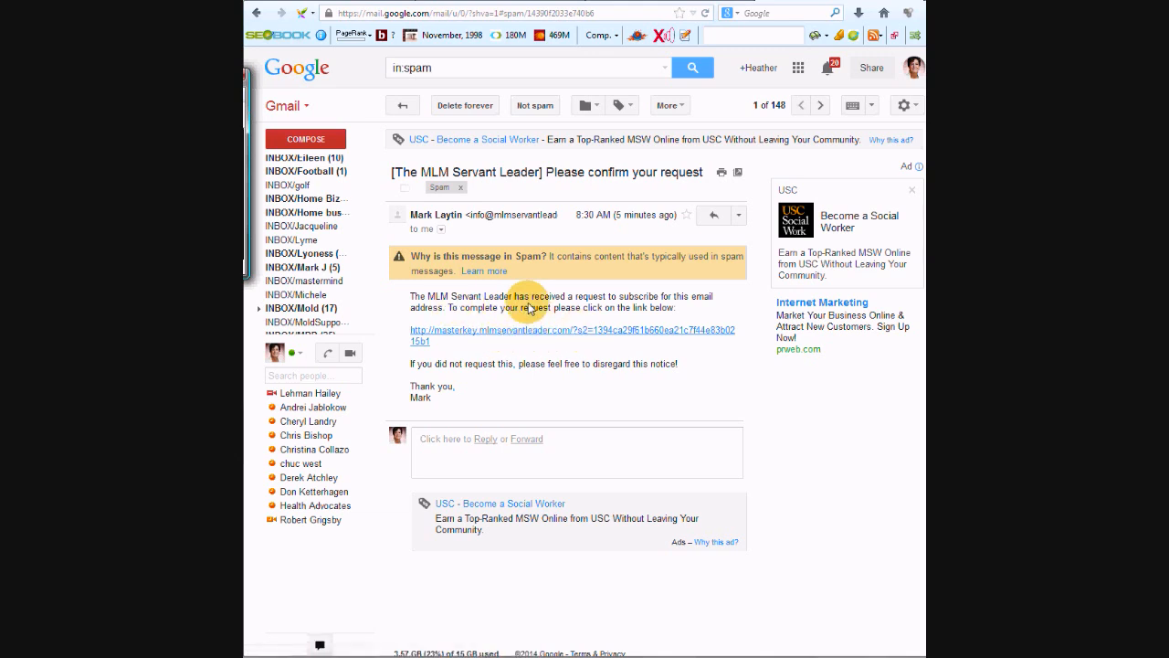
mouse_move(697, 307)
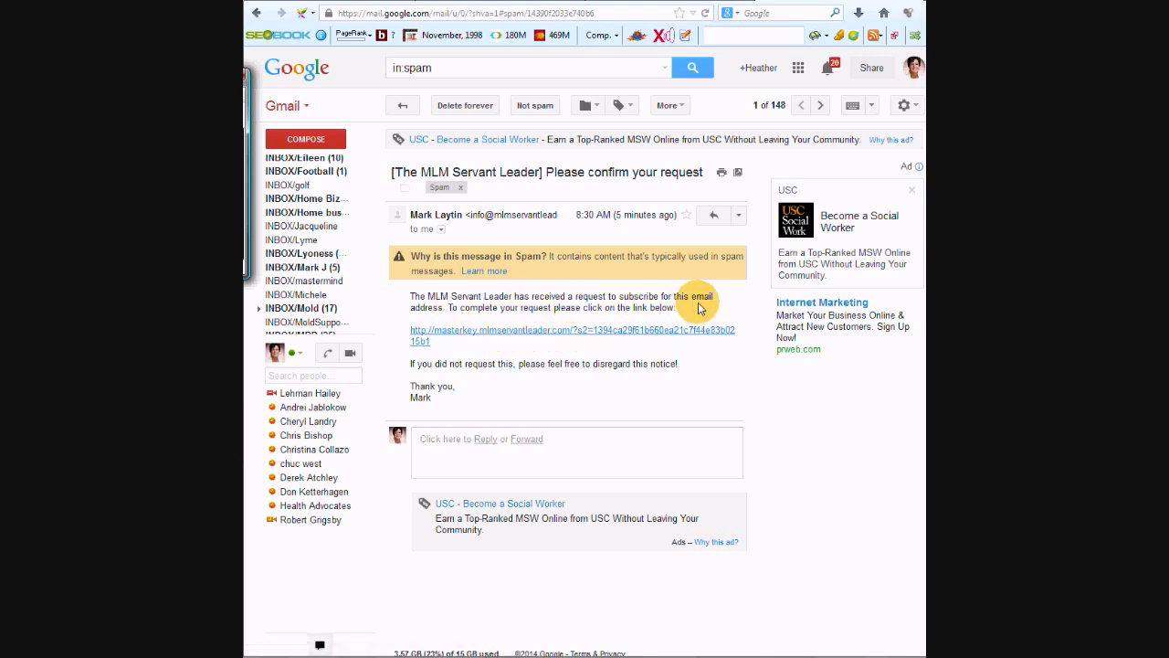
mouse_move(539, 332)
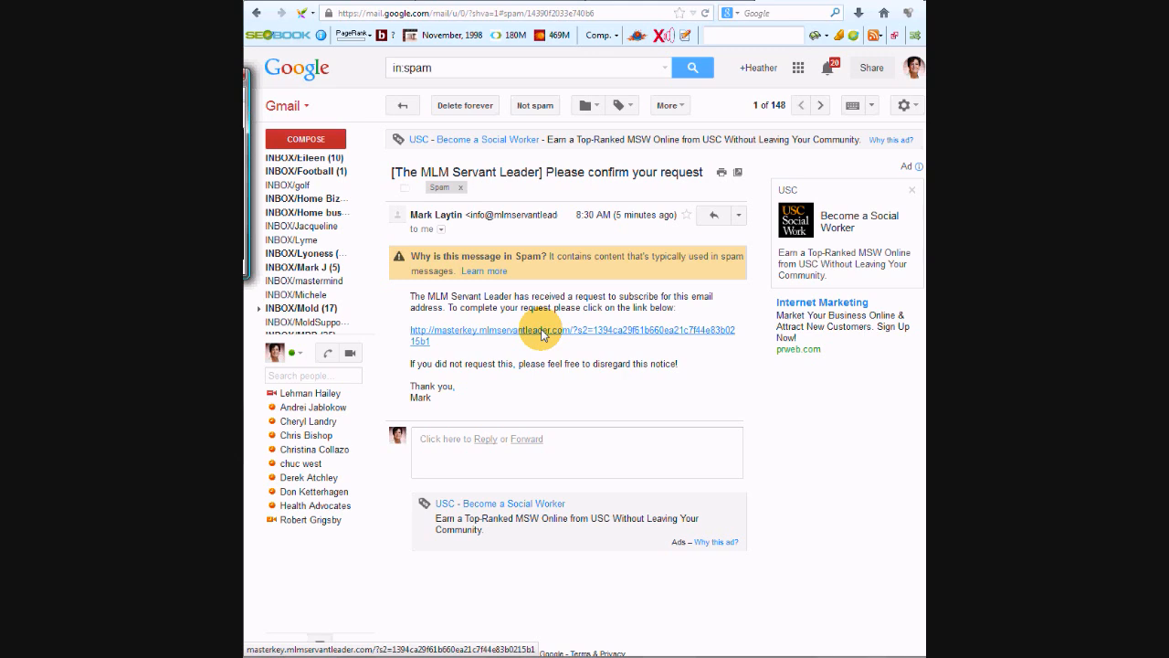
Step: Confirm the pending gmail subscription so it becomes active on the Subscribers page
left_click(573, 335)
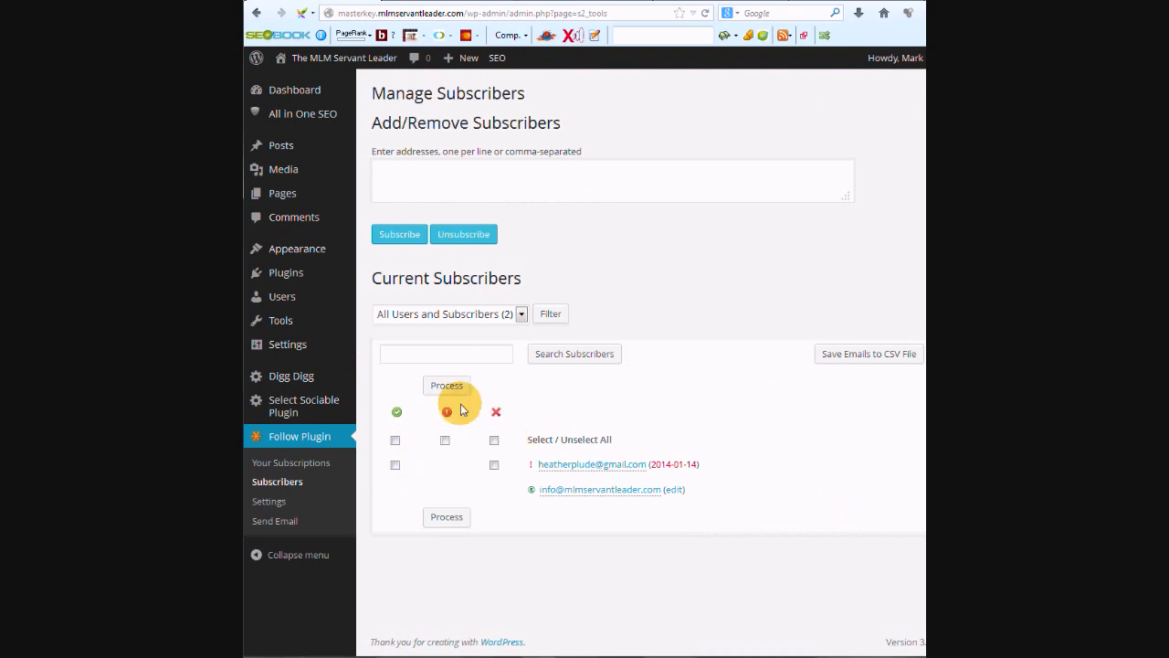
mouse_move(435, 494)
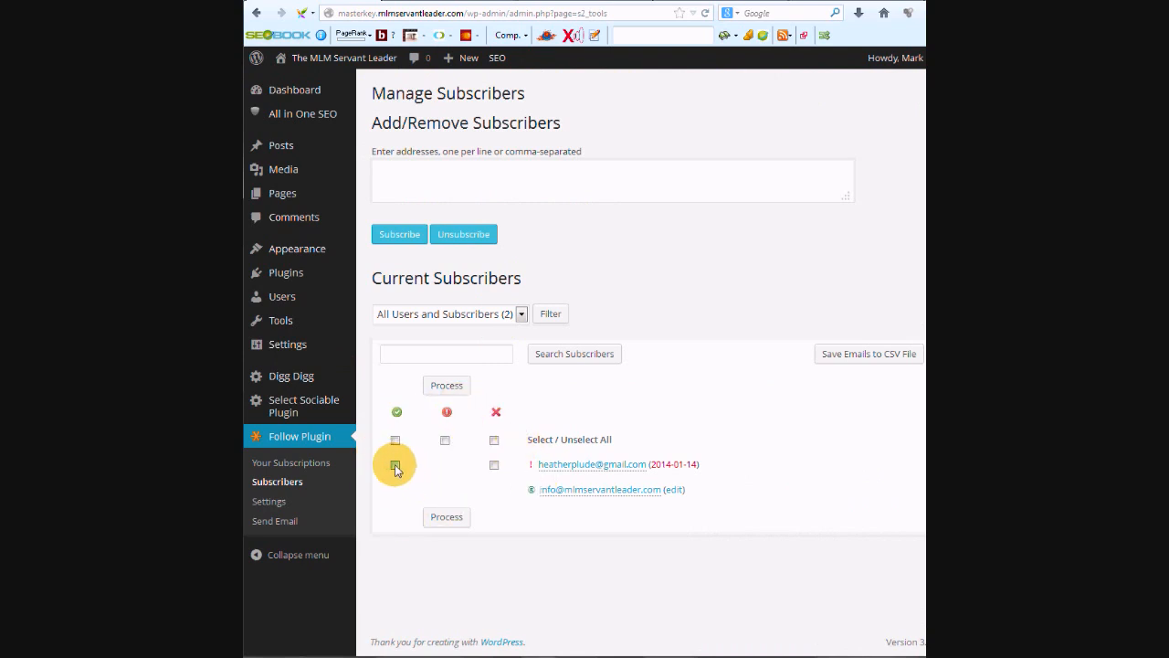
mouse_move(396, 464)
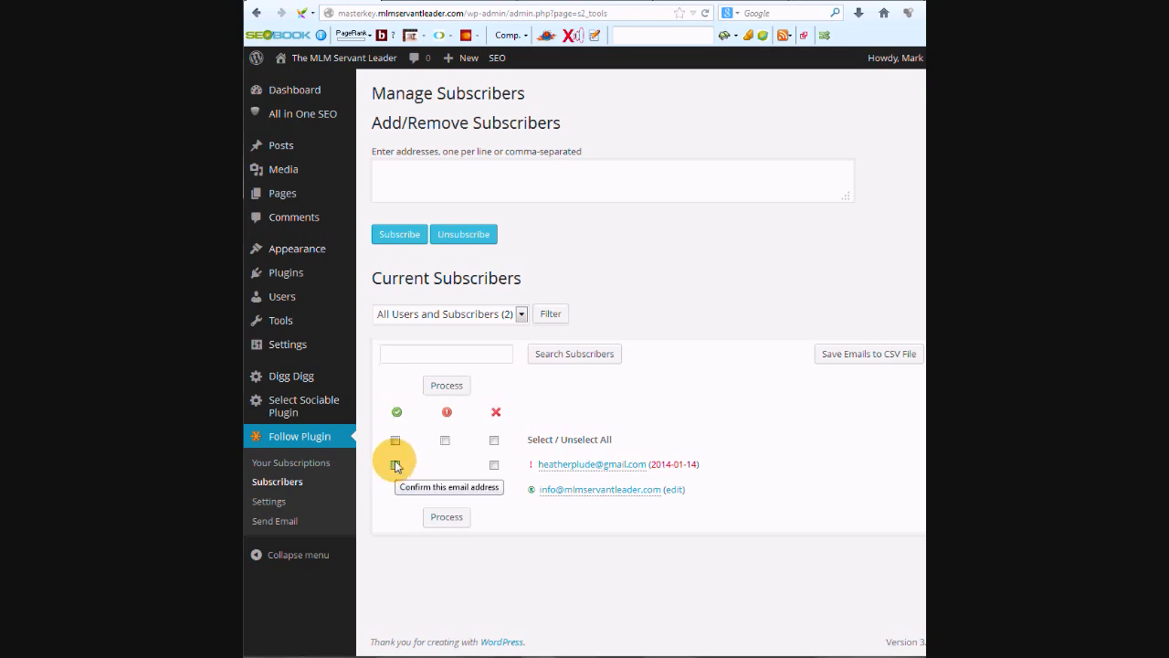
mouse_move(563, 424)
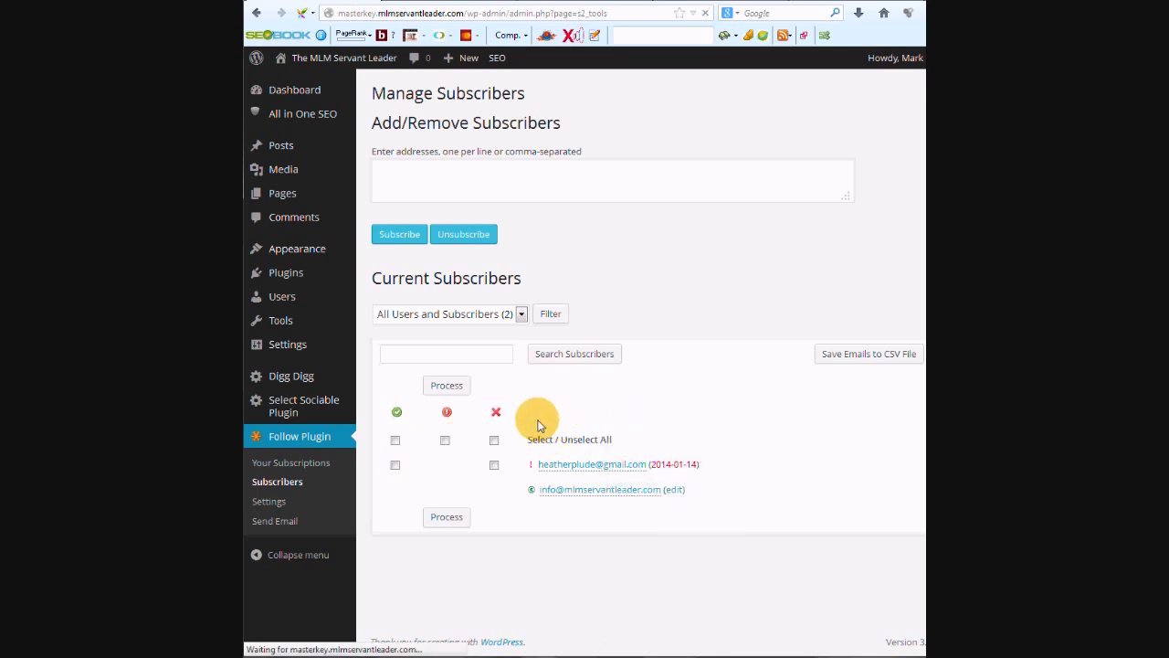
mouse_move(484, 471)
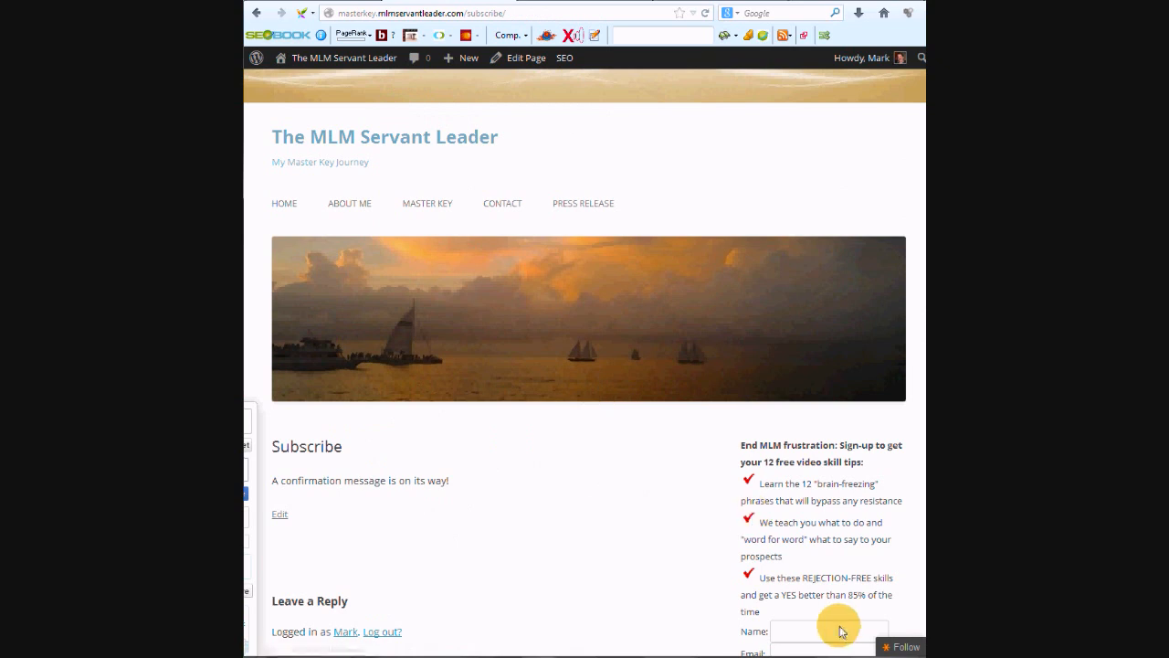
mouse_move(898, 647)
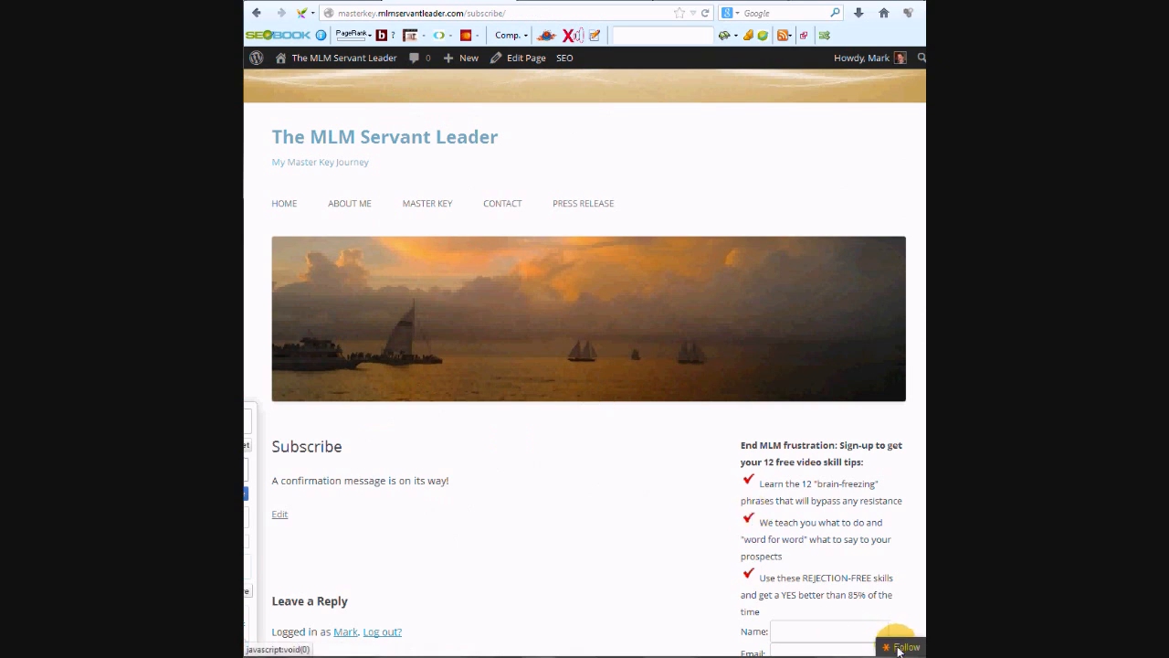
Step: Enter a second gmail address in the front-end Follow bar and submit the follow request
left_click(906, 647)
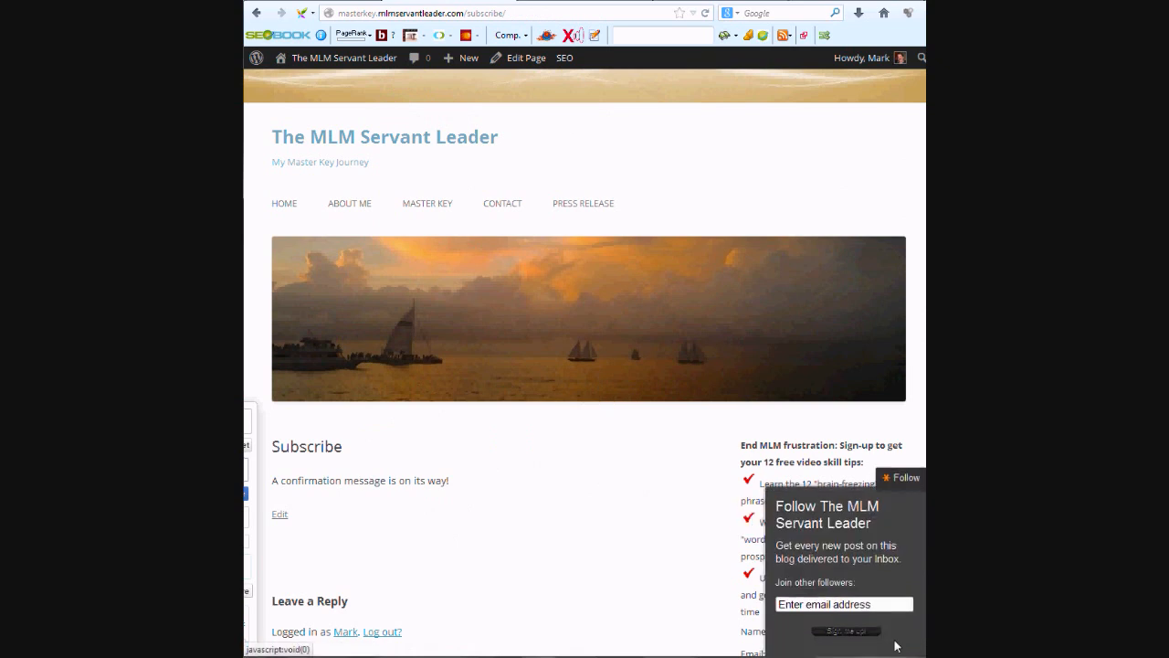
left_click(844, 603)
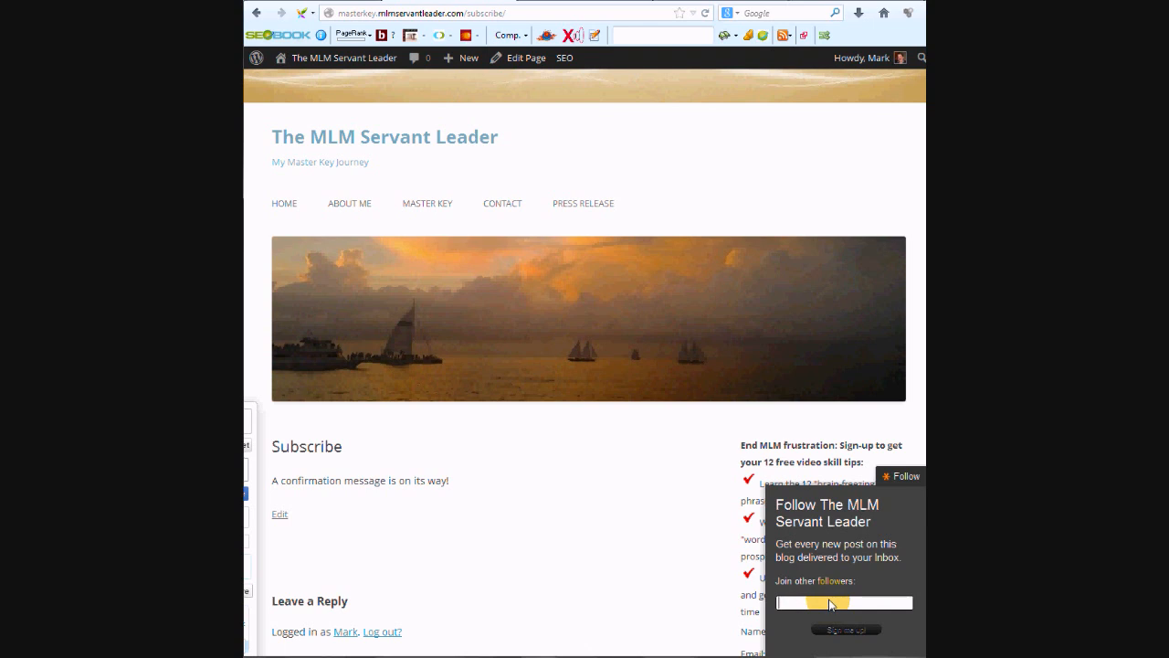
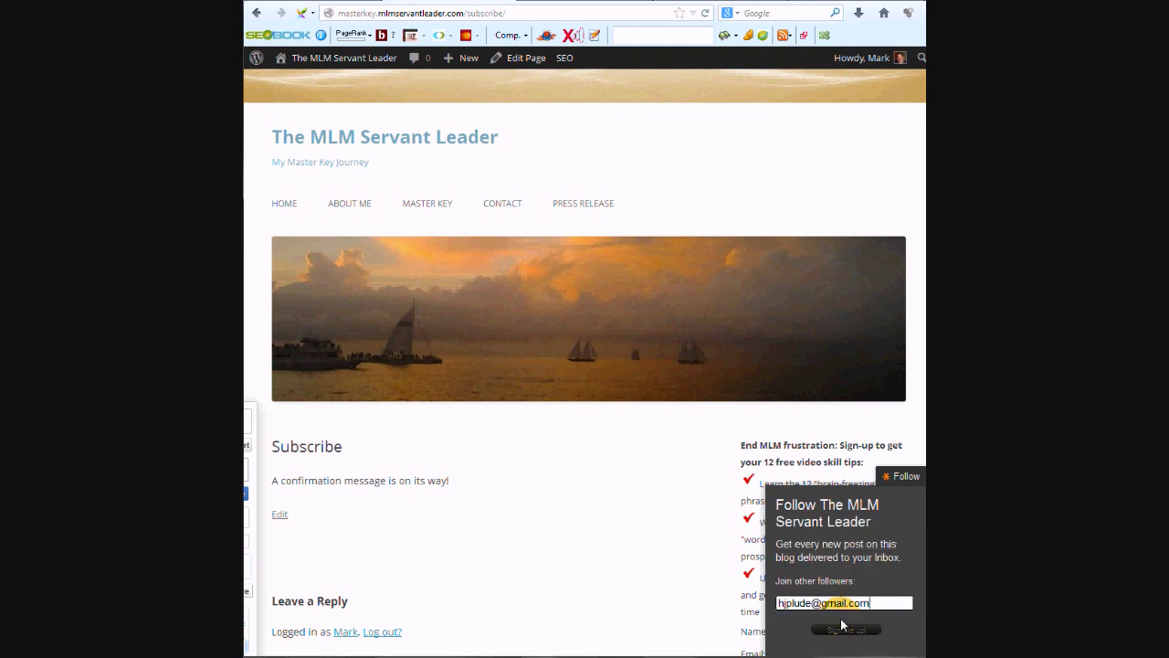
left_click(844, 629)
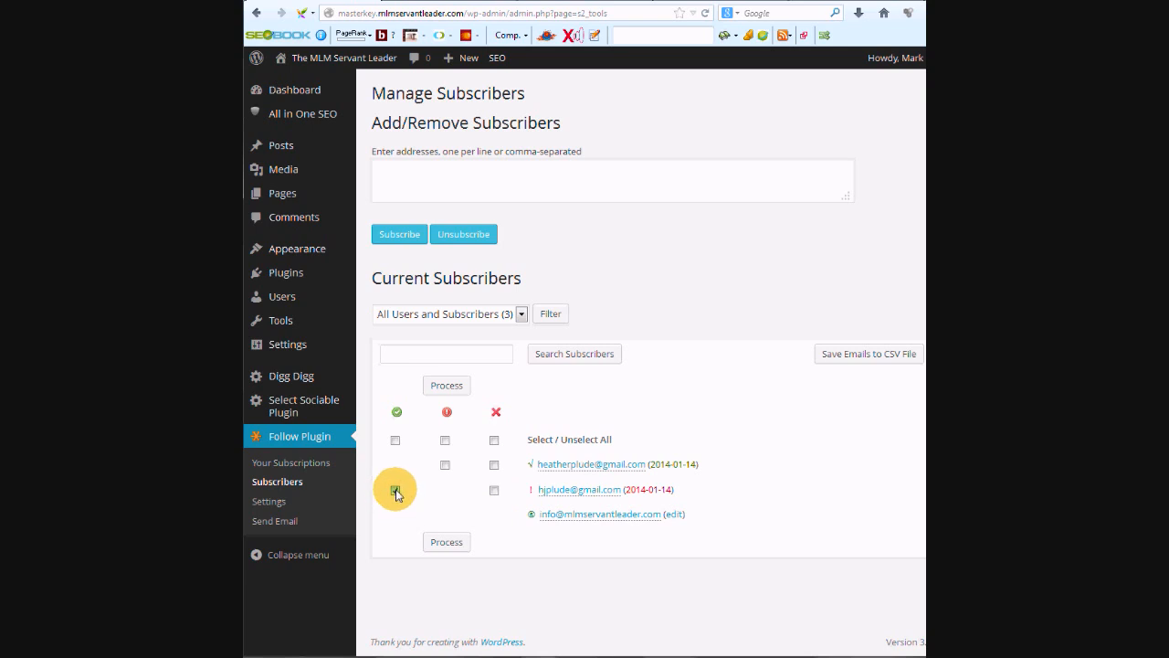
Step: Confirm the new subscriber via Process, then tick its red-X delete box for removal
left_click(445, 541)
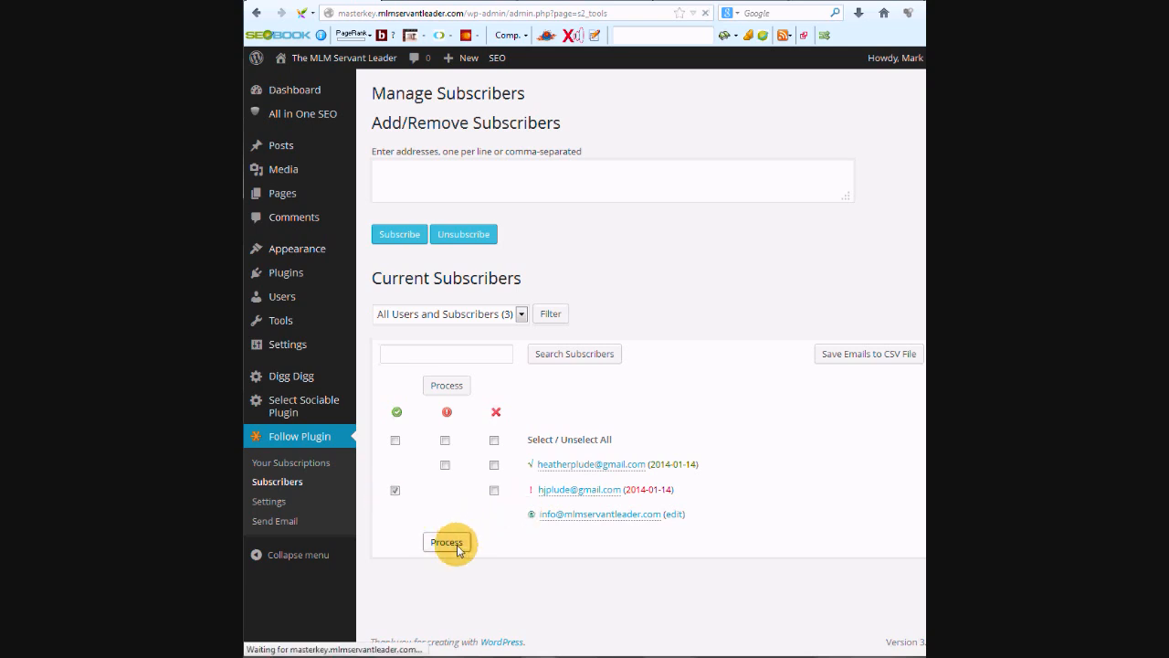
left_click(446, 541)
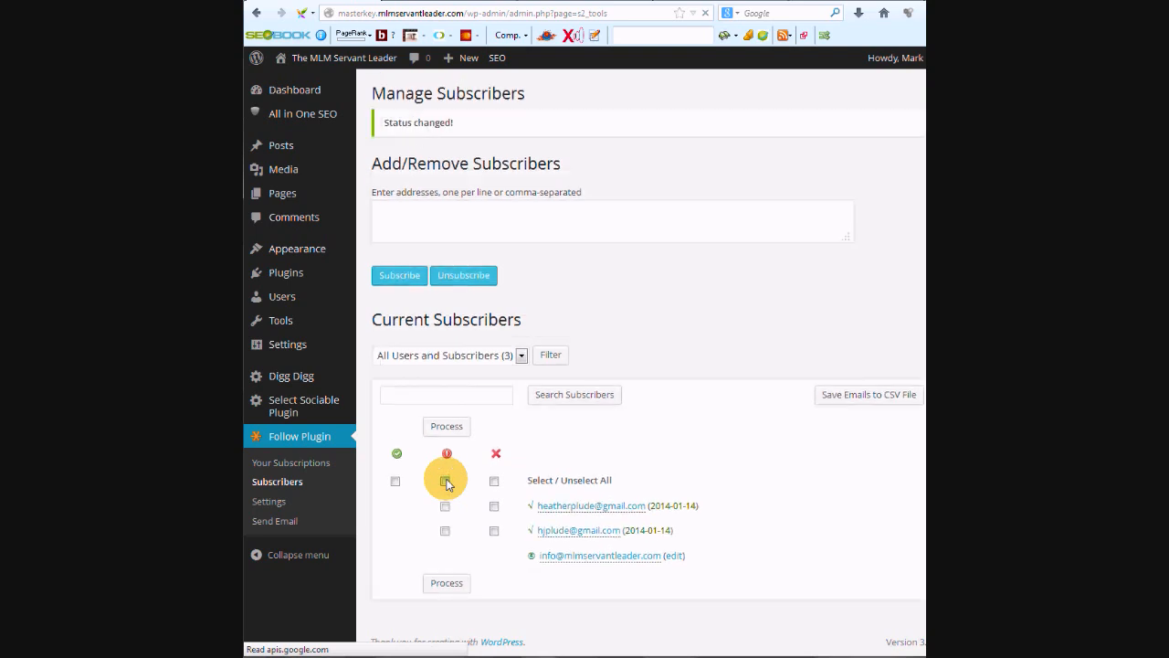
mouse_move(453, 519)
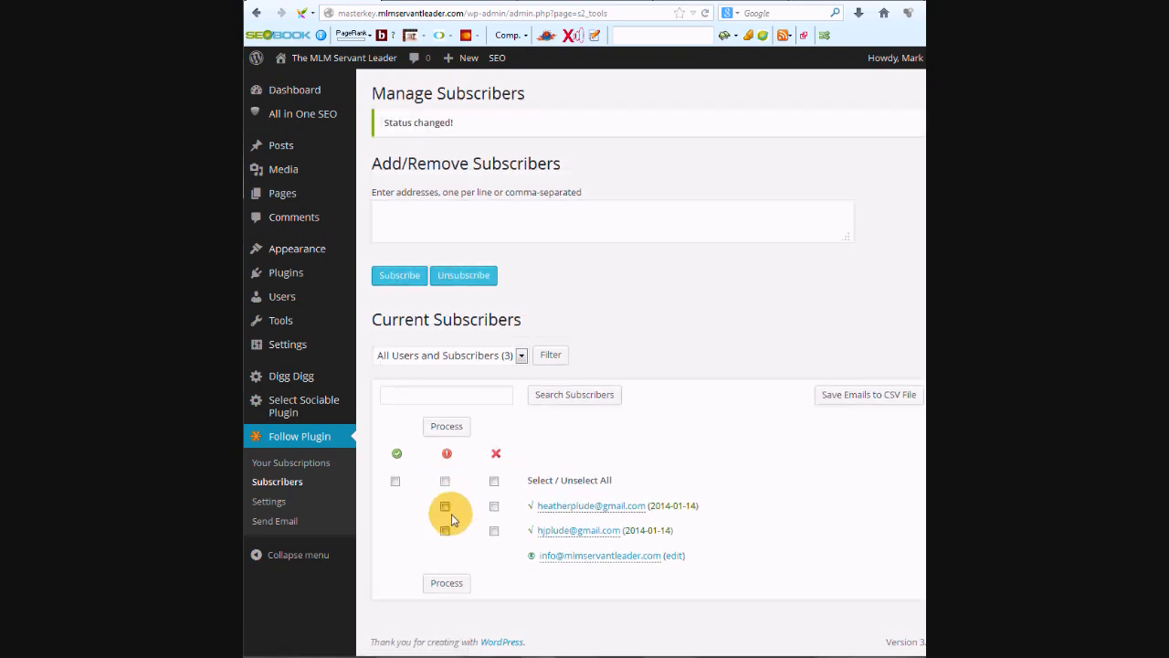
mouse_move(478, 519)
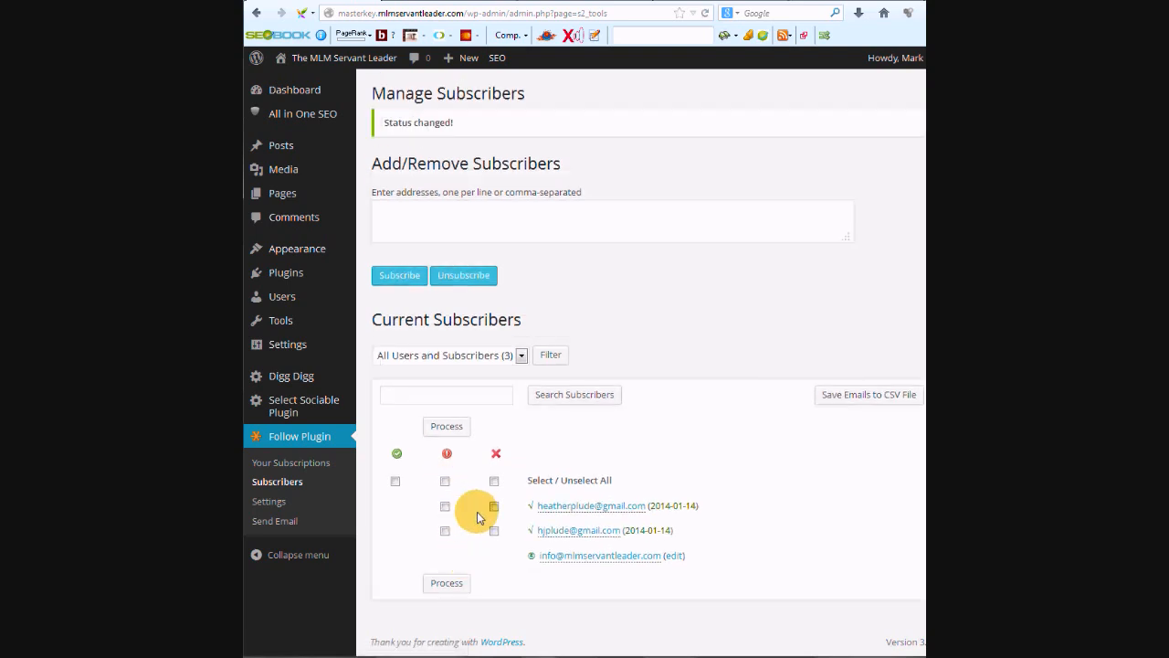
mouse_move(674, 483)
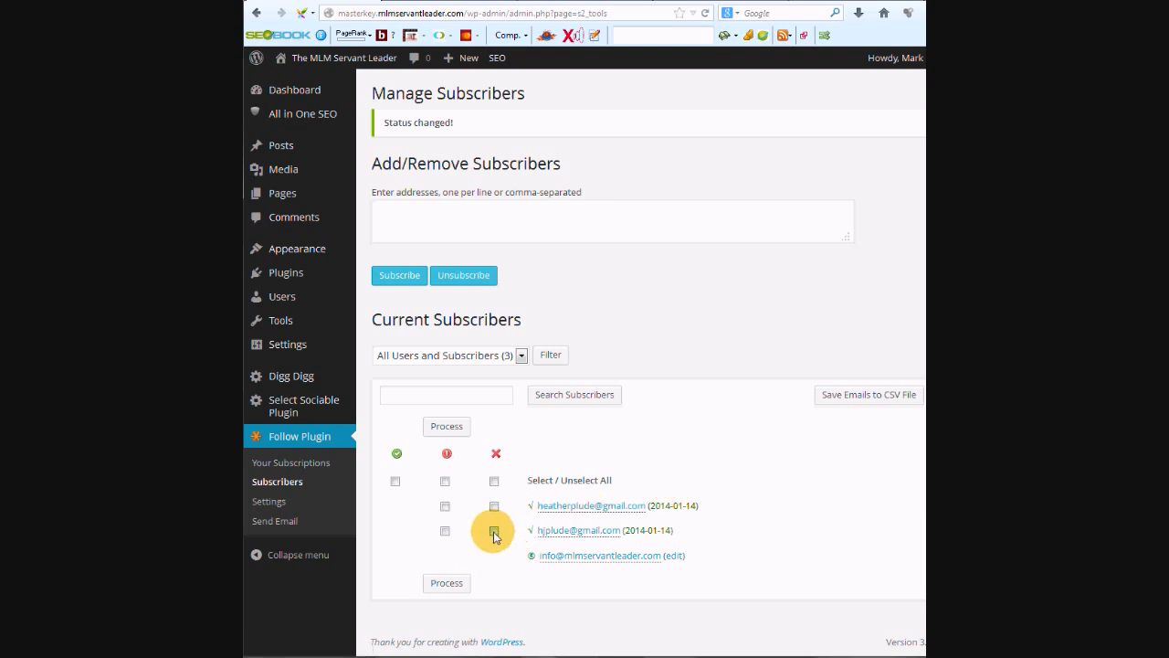
left_click(493, 530)
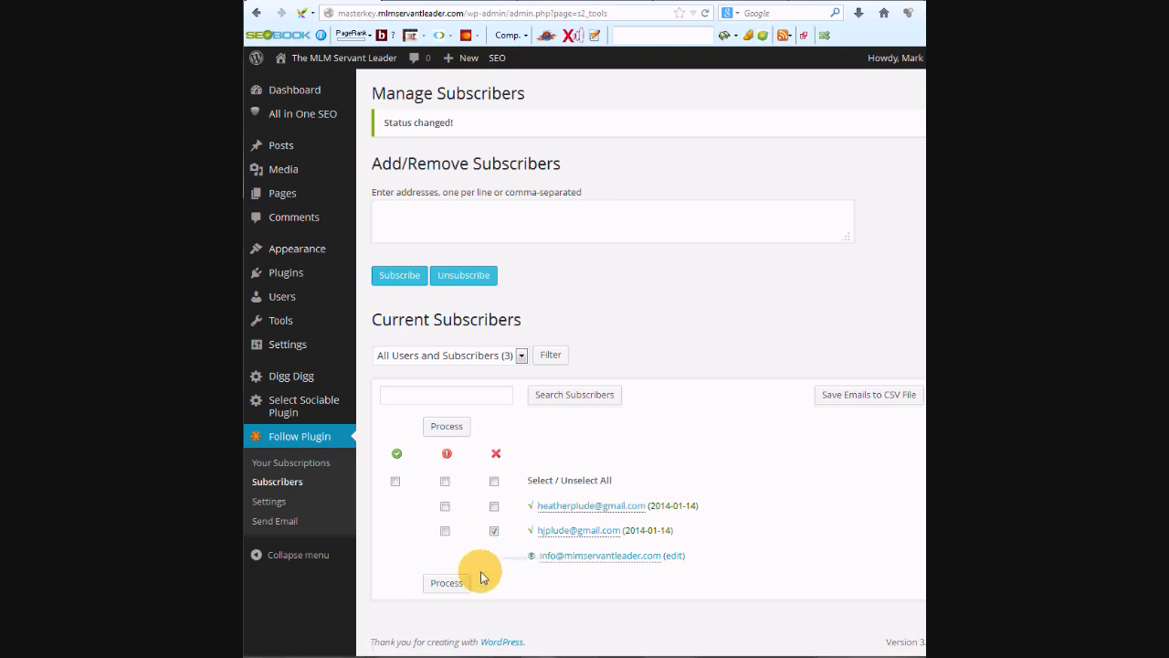
mouse_move(473, 583)
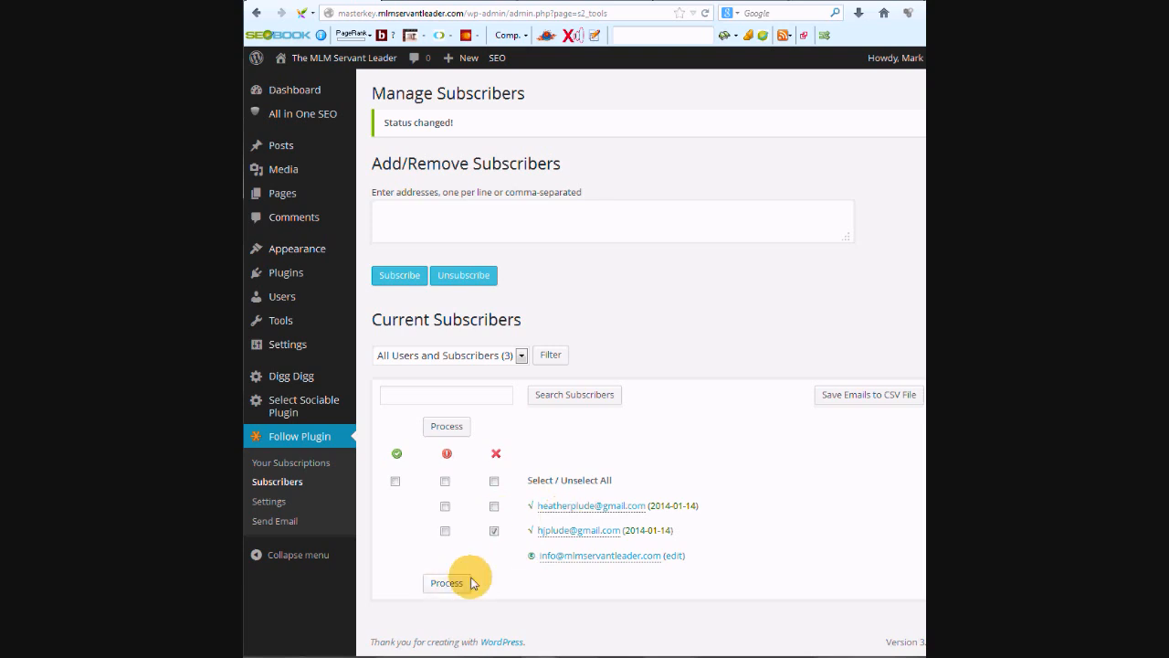
mouse_move(540, 505)
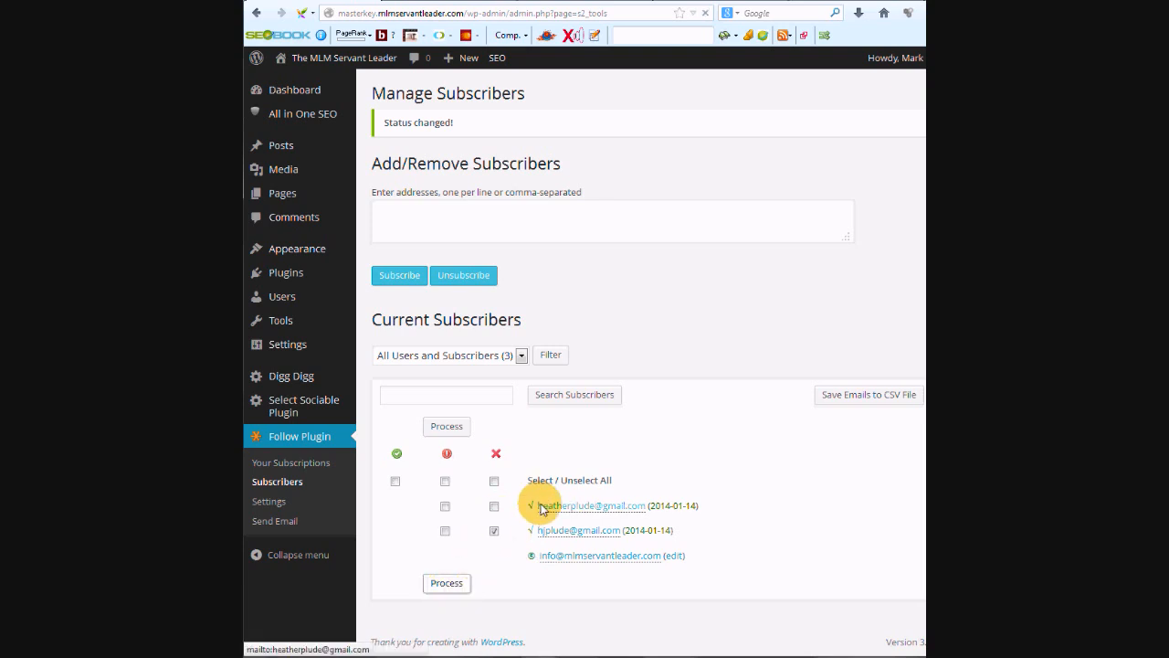
mouse_move(760, 435)
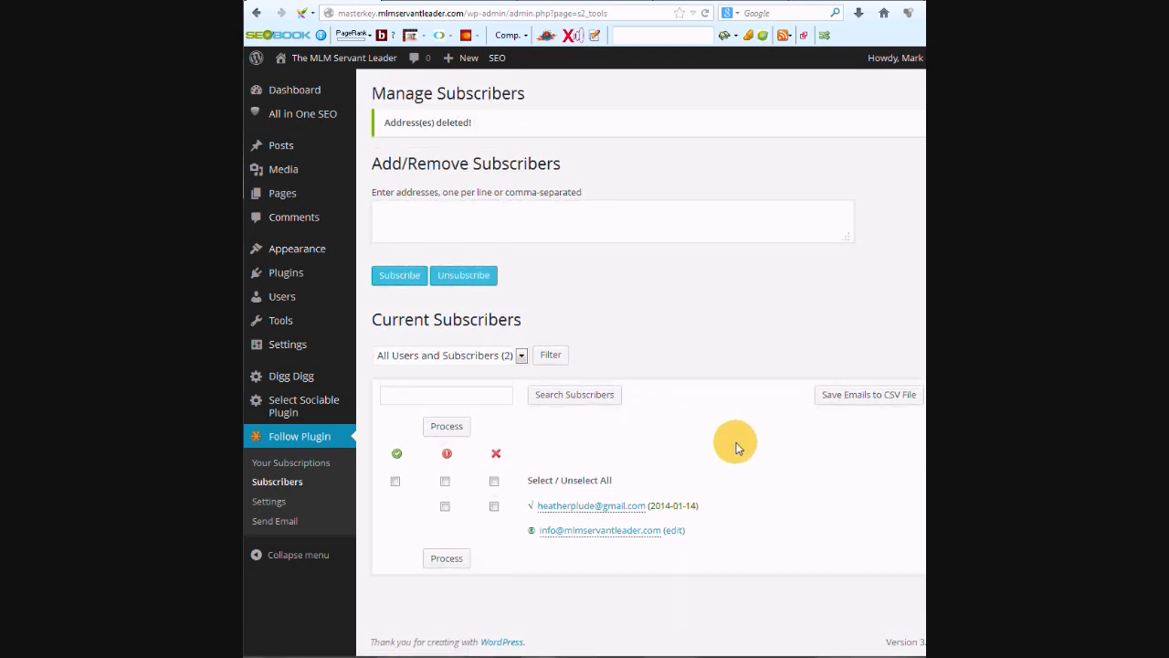
mouse_move(753, 460)
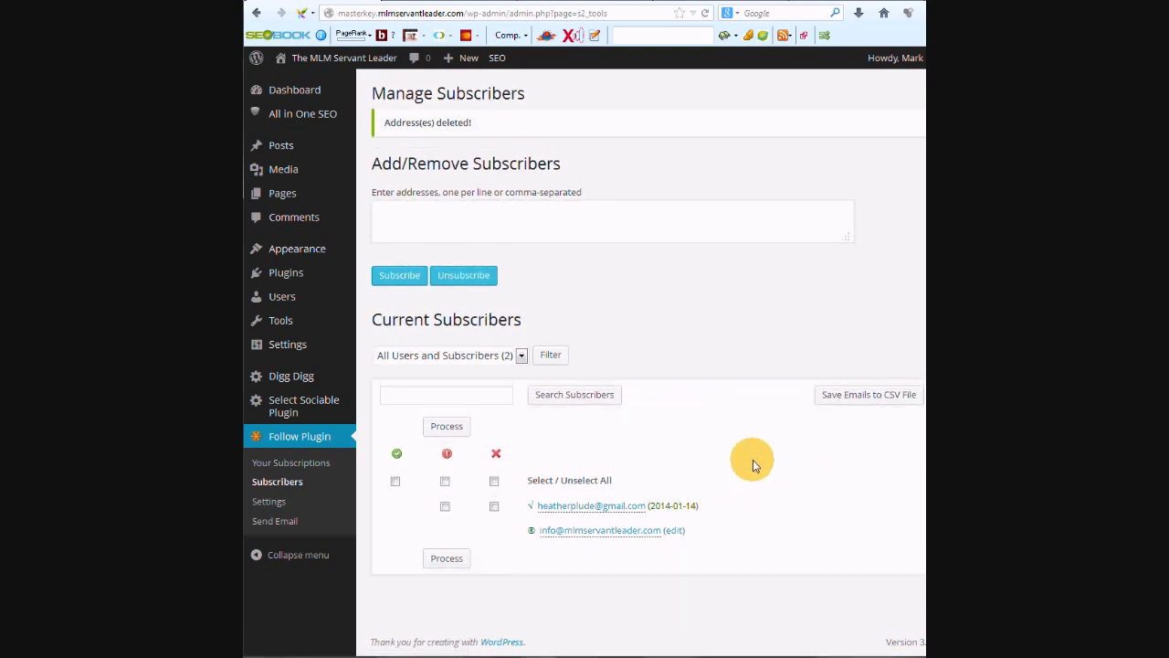
mouse_move(674, 479)
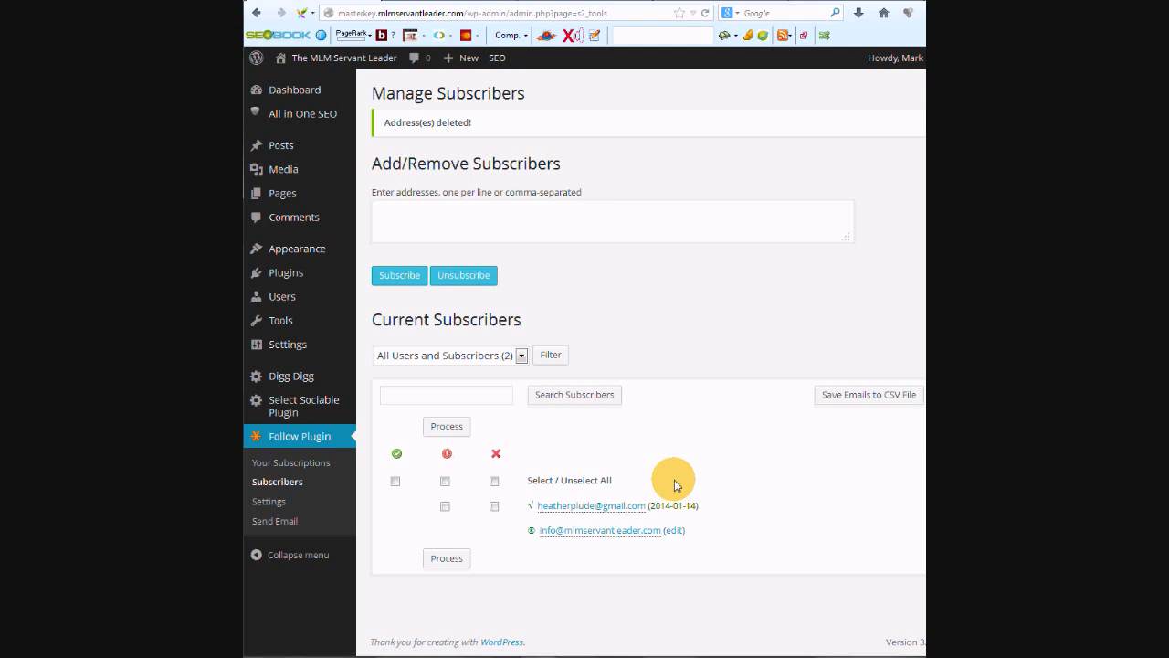
mouse_move(745, 482)
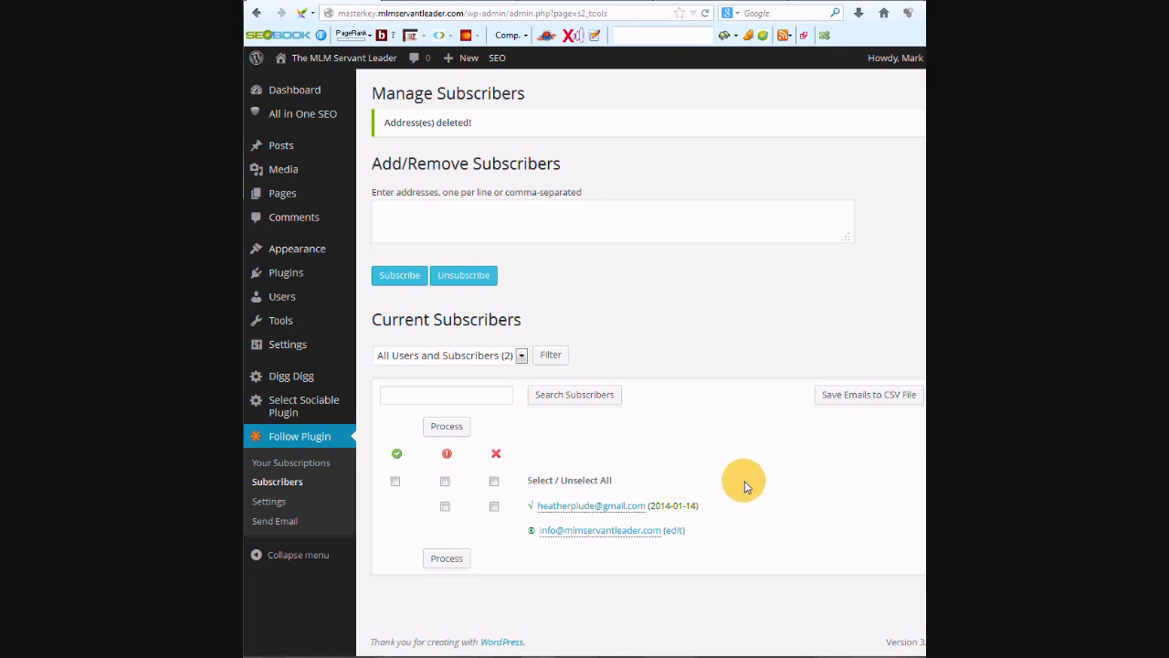
mouse_move(698, 434)
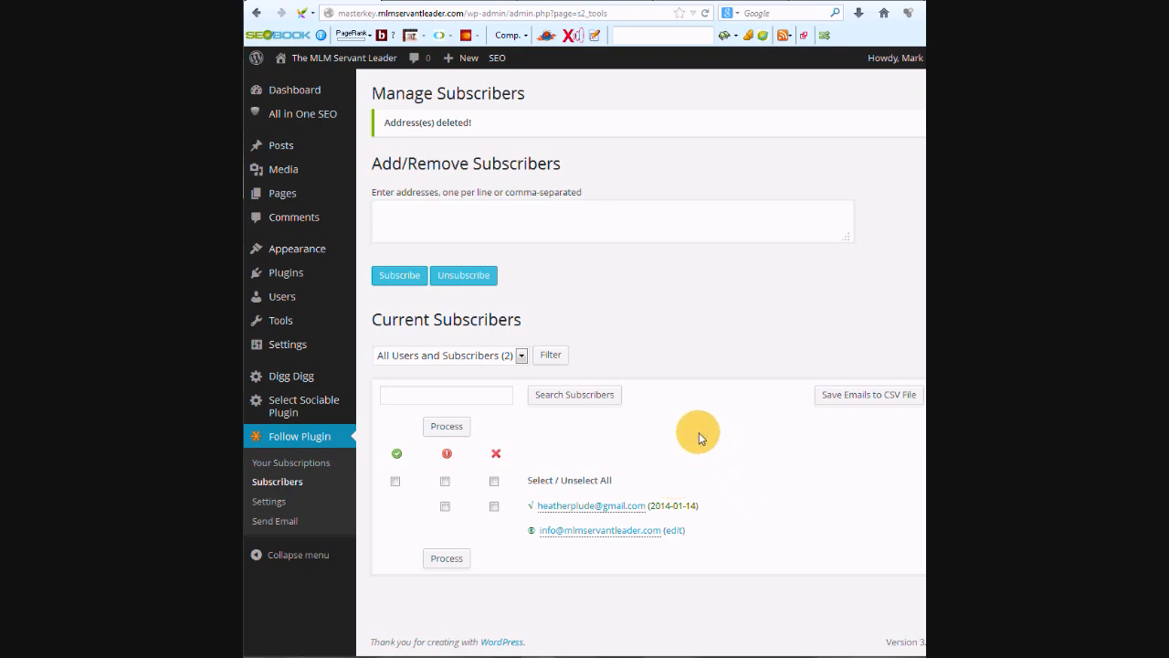
mouse_move(698, 431)
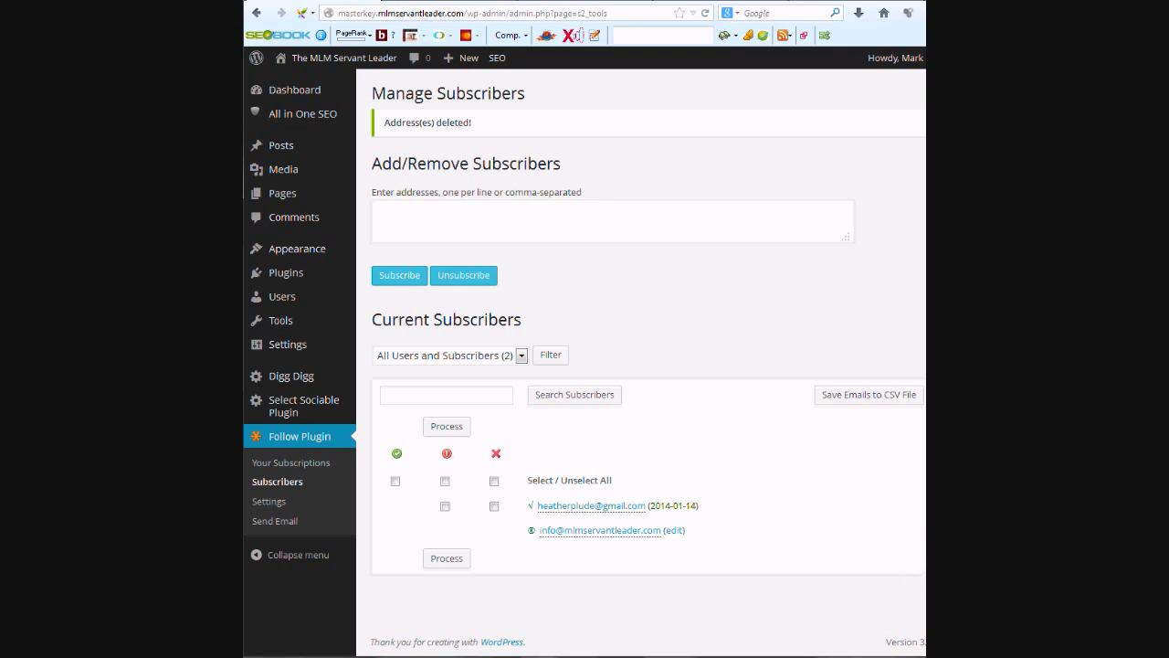
mouse_move(658, 254)
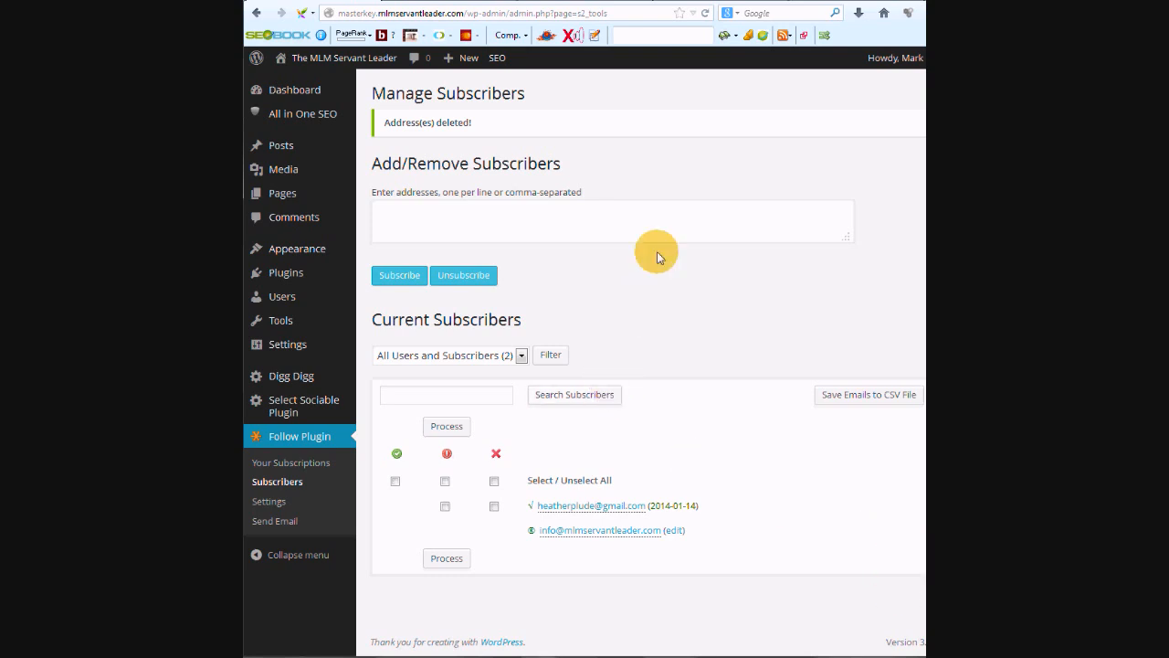